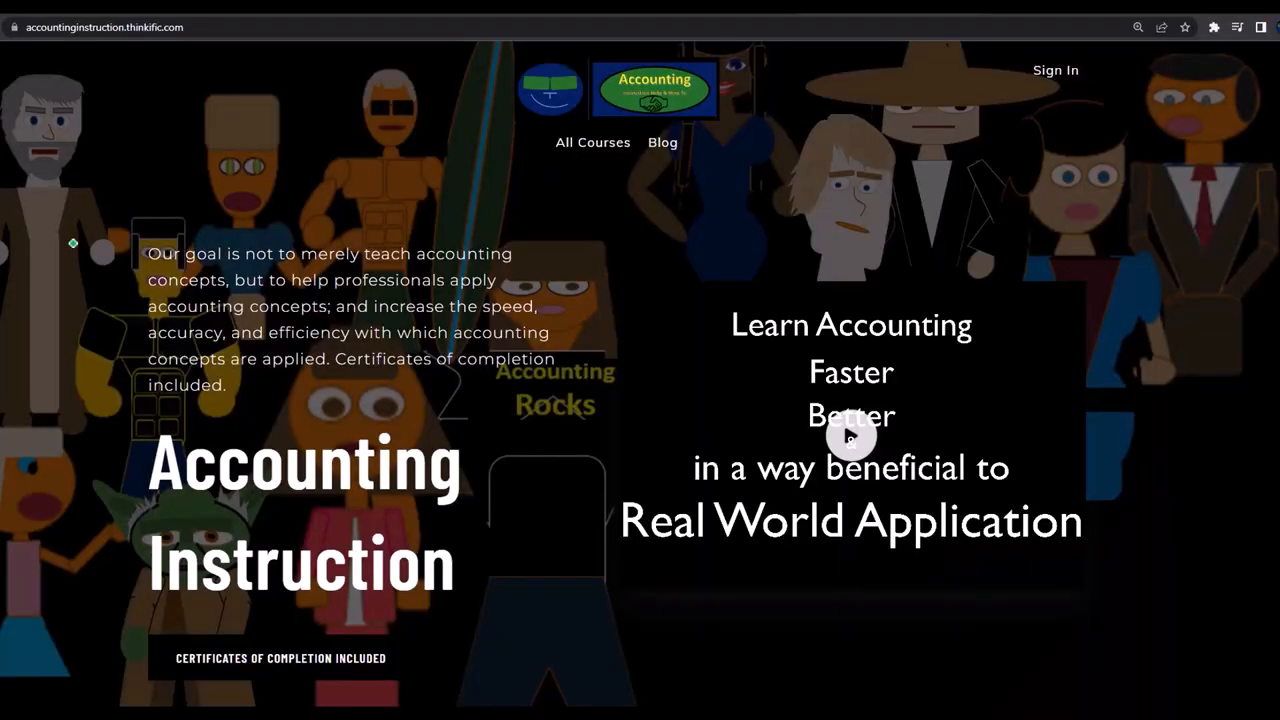
{"action": "mouse_move", "coordinate": [60, 151]}
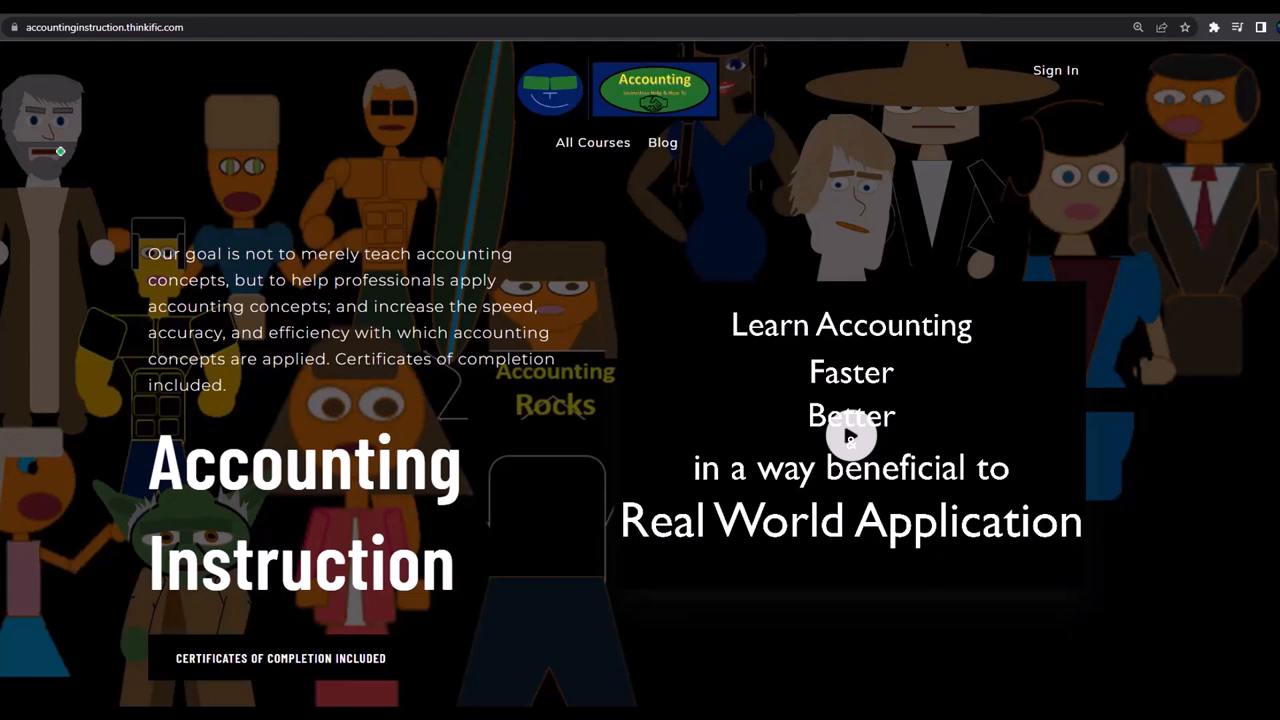
{"action": "mouse_move", "coordinate": [57, 85]}
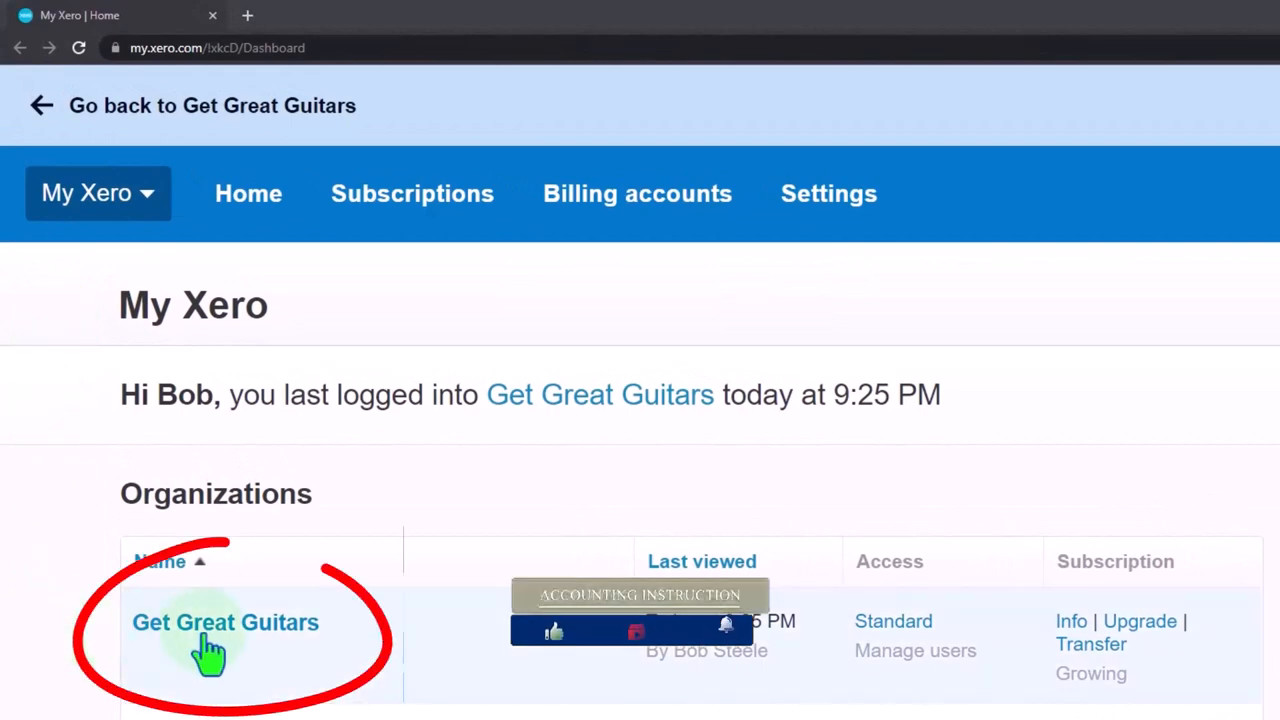
Open the Get Great Guitars organization and duplicate its dashboard tab.
{"action": "left_click", "coordinate": [225, 622]}
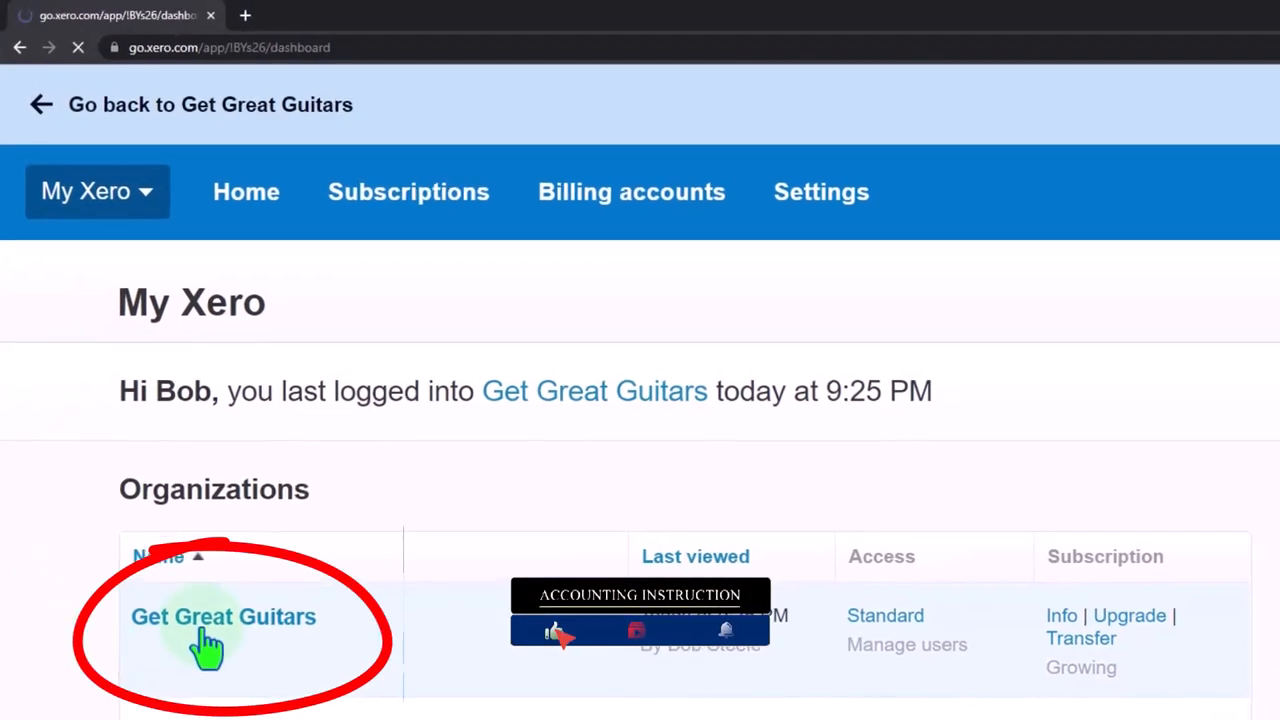
{"action": "left_click", "coordinate": [224, 616]}
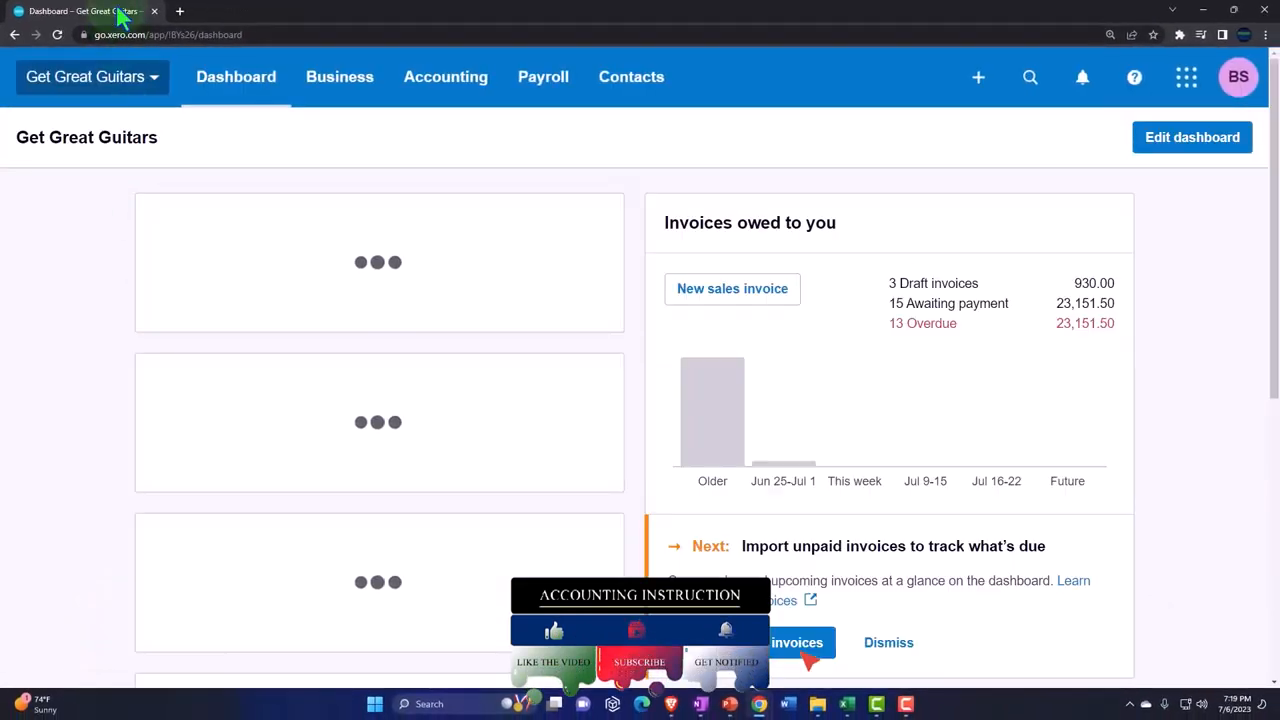
{"action": "right_click", "coordinate": [85, 11]}
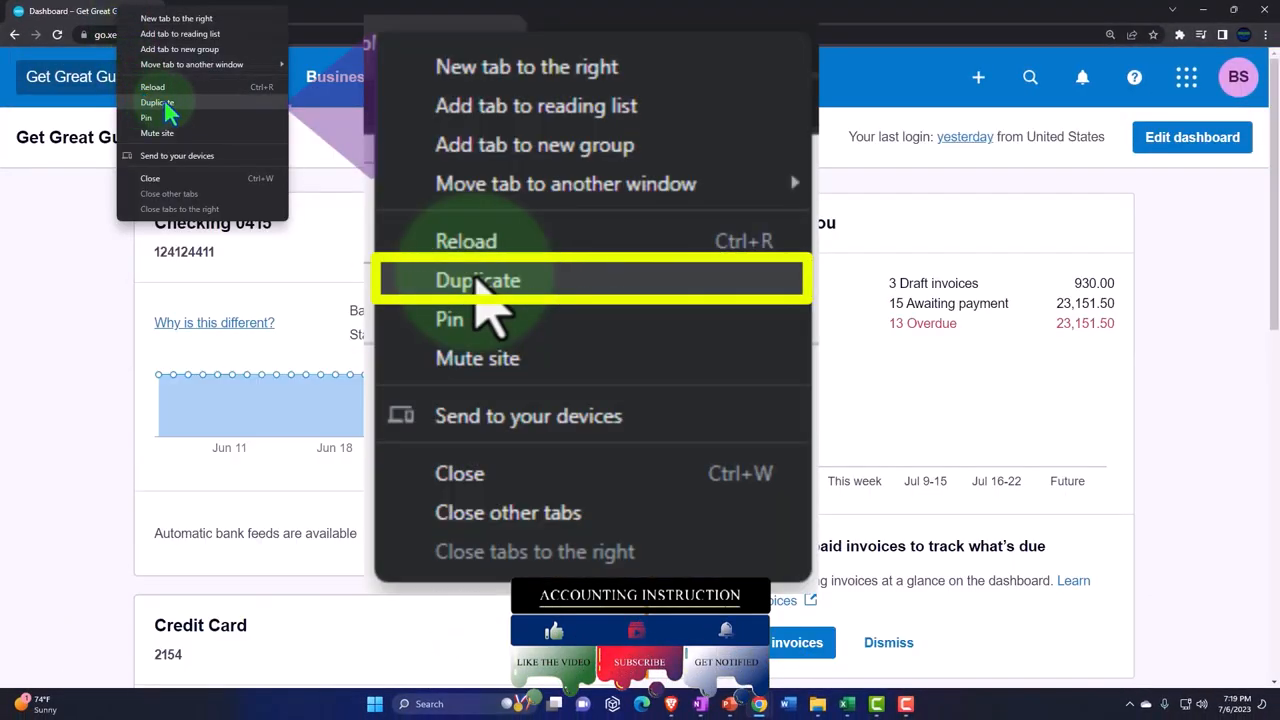
{"action": "left_click", "coordinate": [477, 280]}
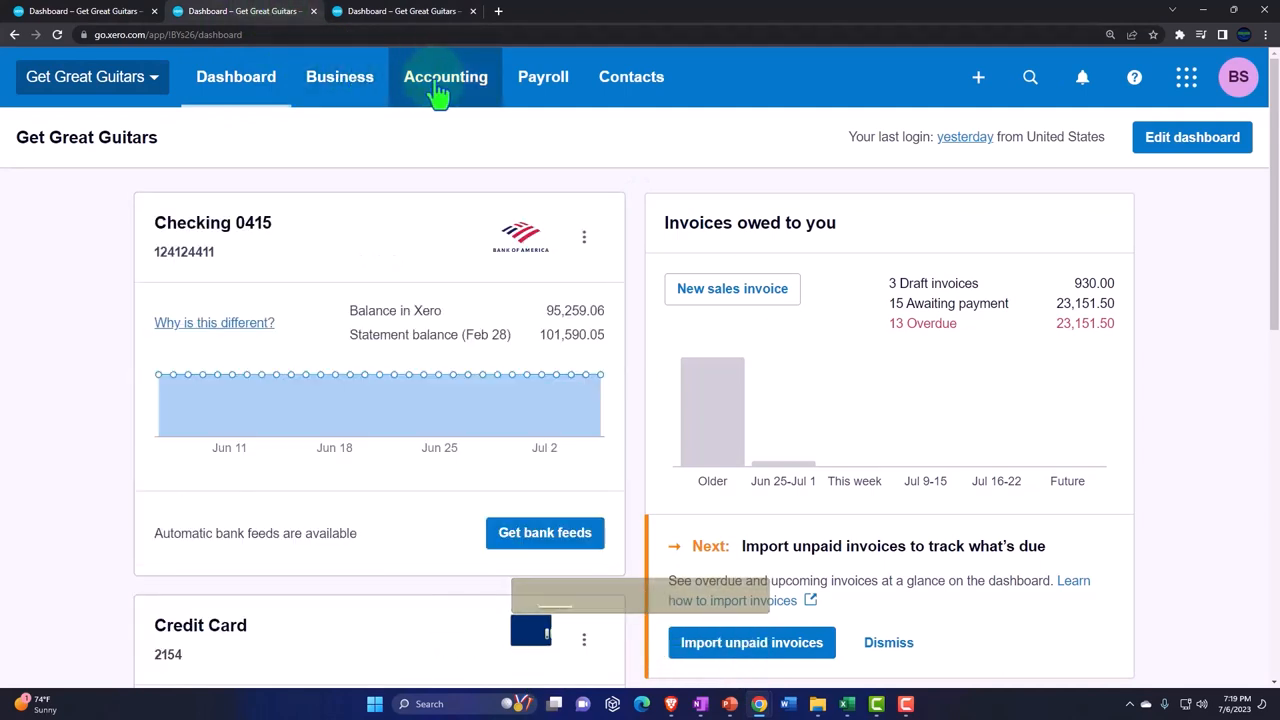
Open the Balance Sheet Comp and Income Statement Comp accounting reports.
{"action": "left_click", "coordinate": [445, 76]}
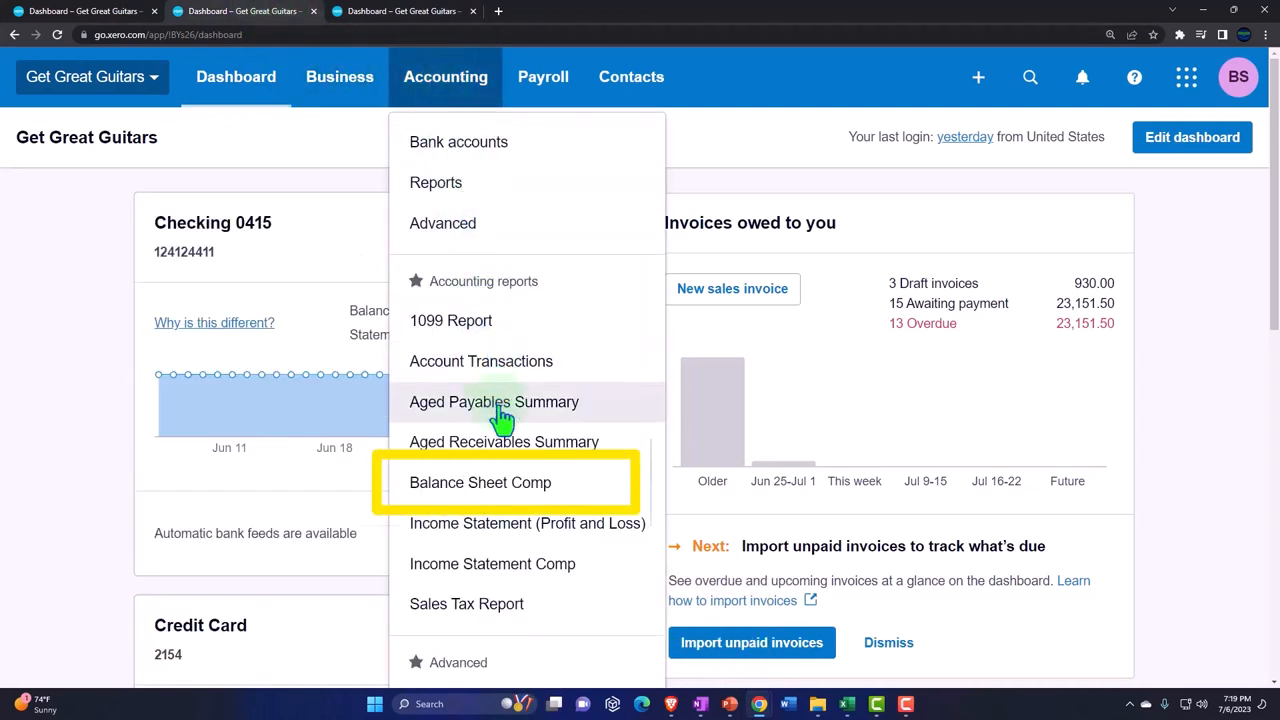
{"action": "left_click", "coordinate": [480, 482]}
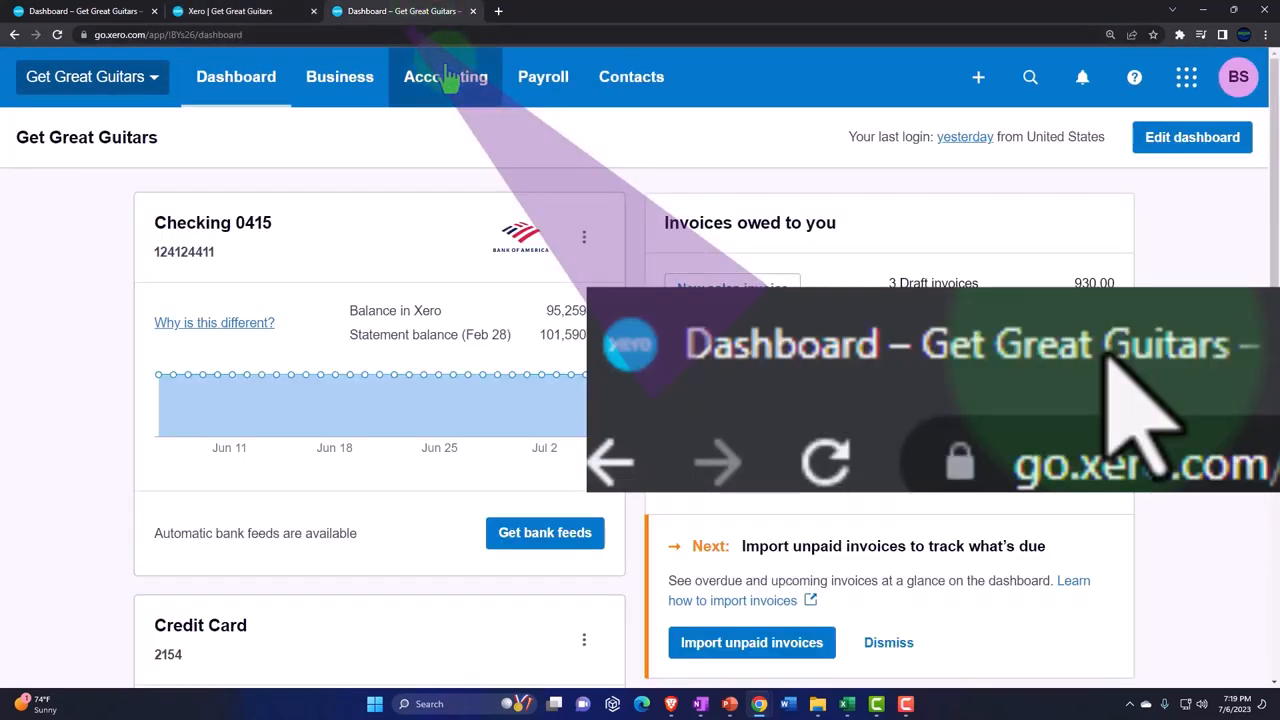
{"action": "left_click", "coordinate": [445, 76]}
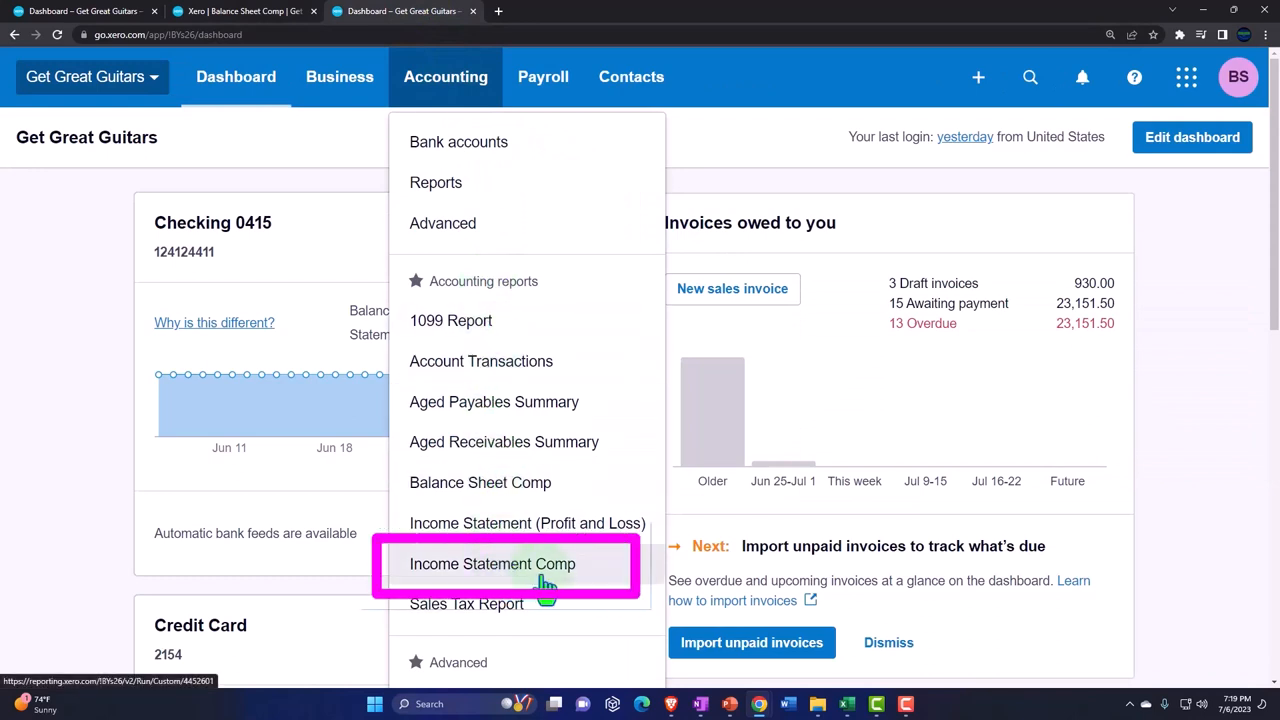
{"action": "left_click", "coordinate": [492, 563]}
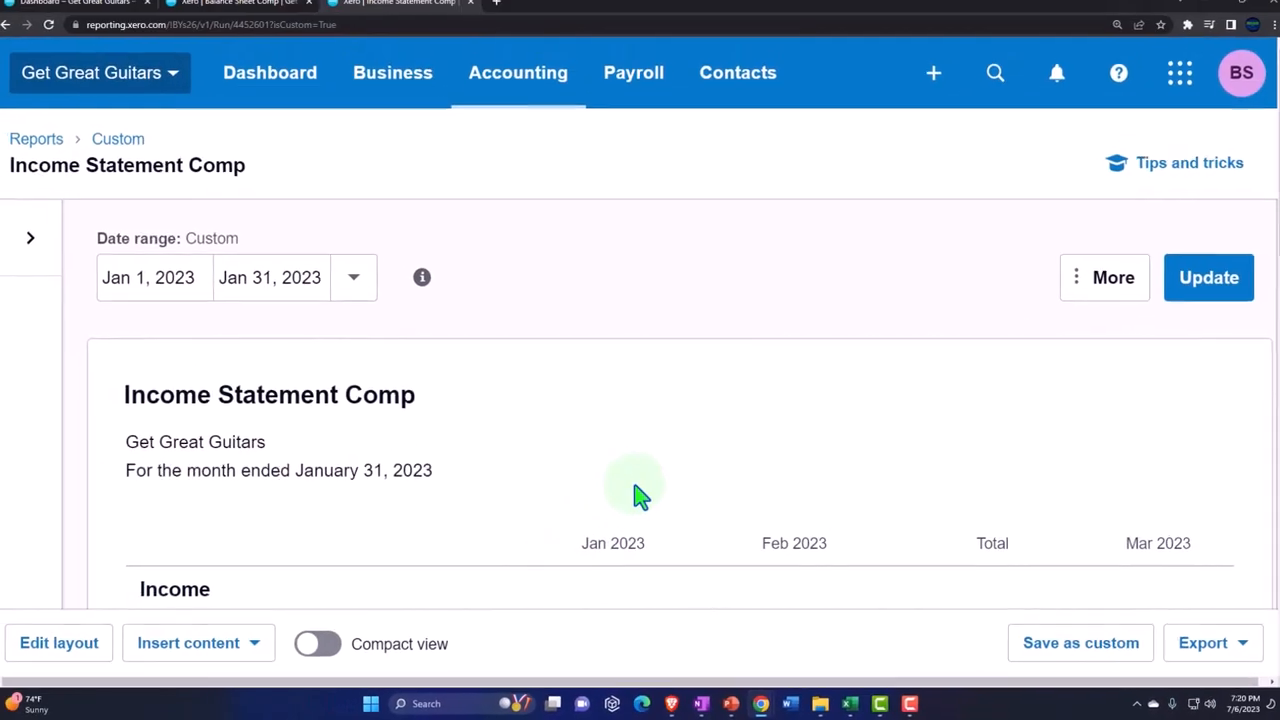
{"action": "scroll", "scroll_direction": "down", "scroll_amount": 3}
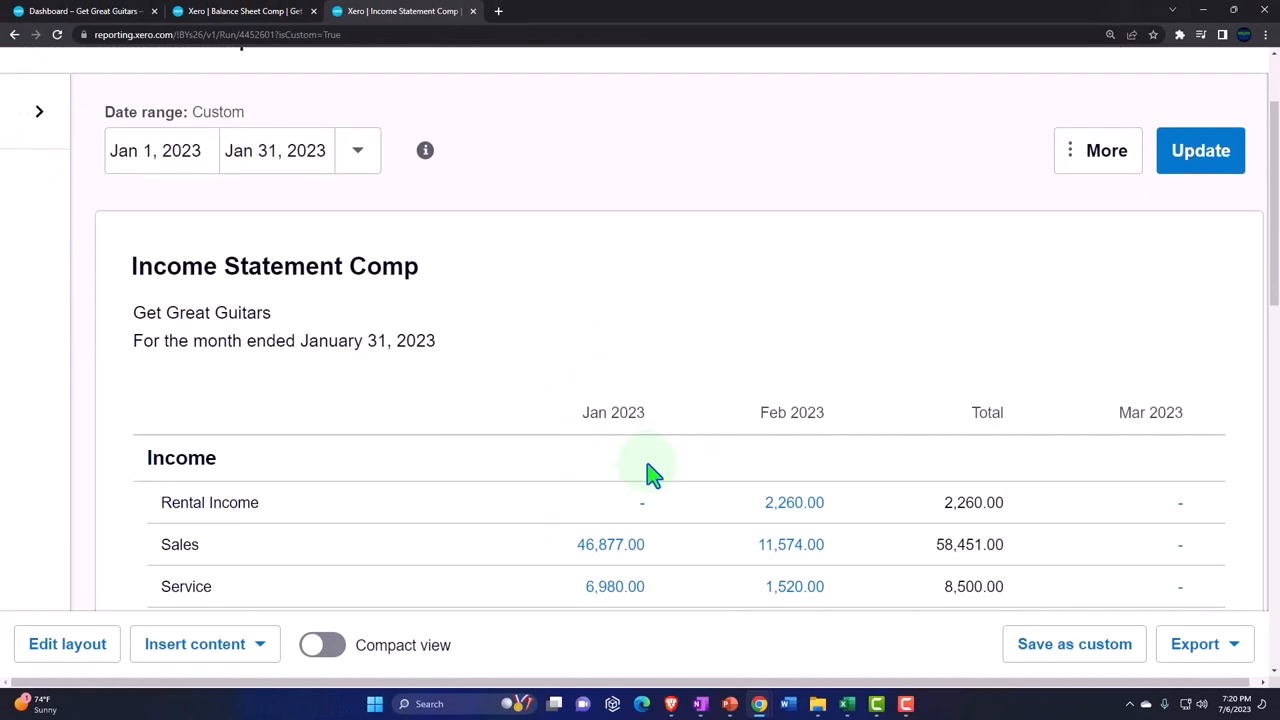
{"action": "scroll", "scroll_direction": "down", "scroll_amount": 3}
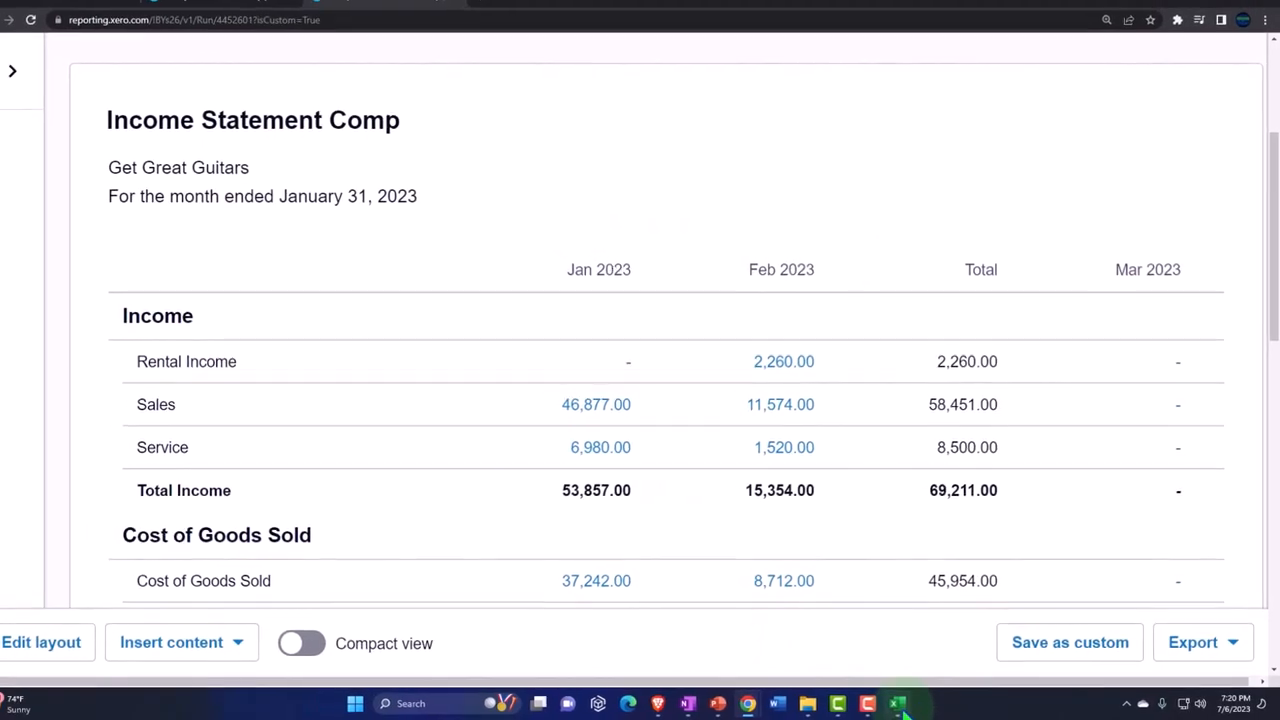
{"action": "left_click", "coordinate": [905, 703]}
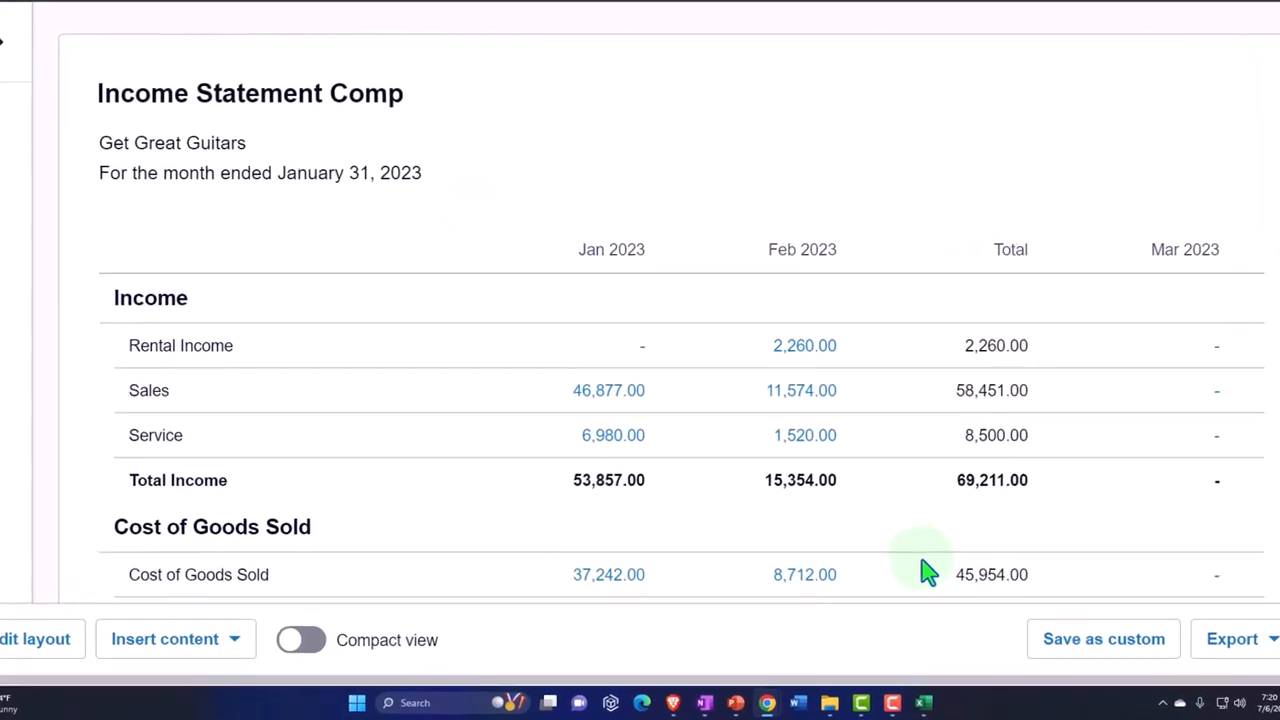
{"action": "scroll", "scroll_direction": "up", "scroll_amount": 3}
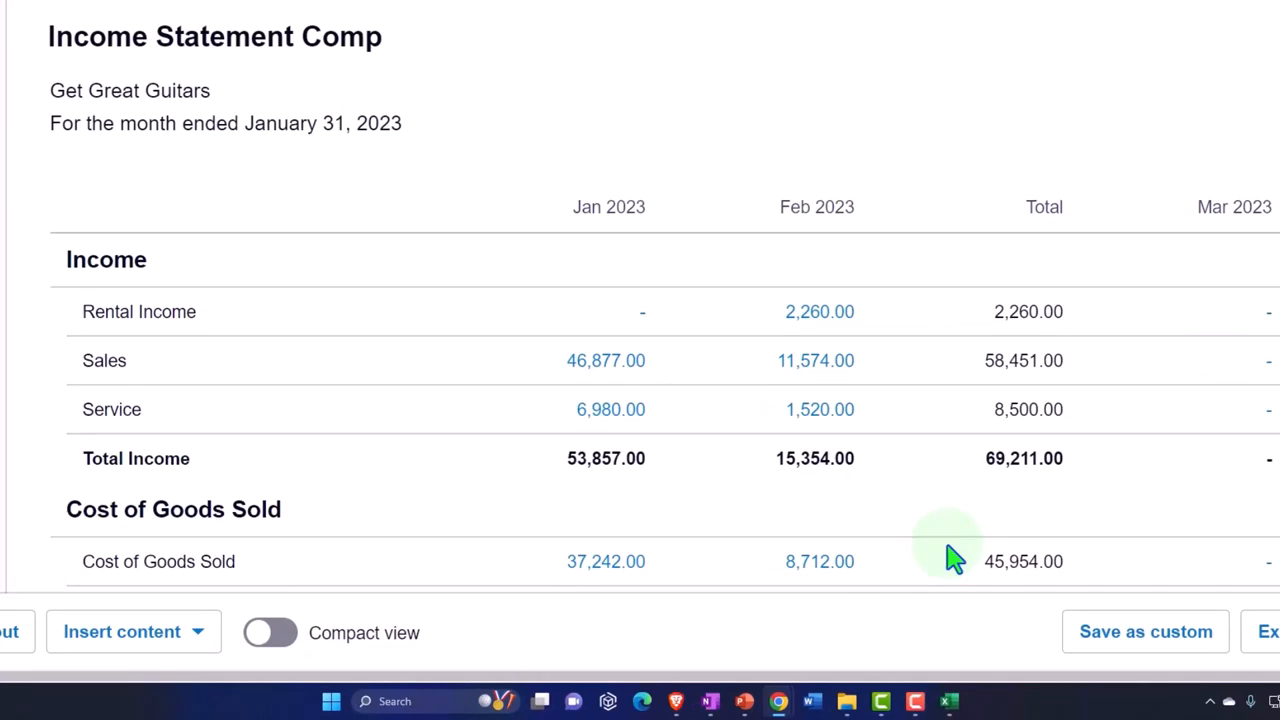
{"action": "scroll", "scroll_direction": "up", "scroll_amount": 3}
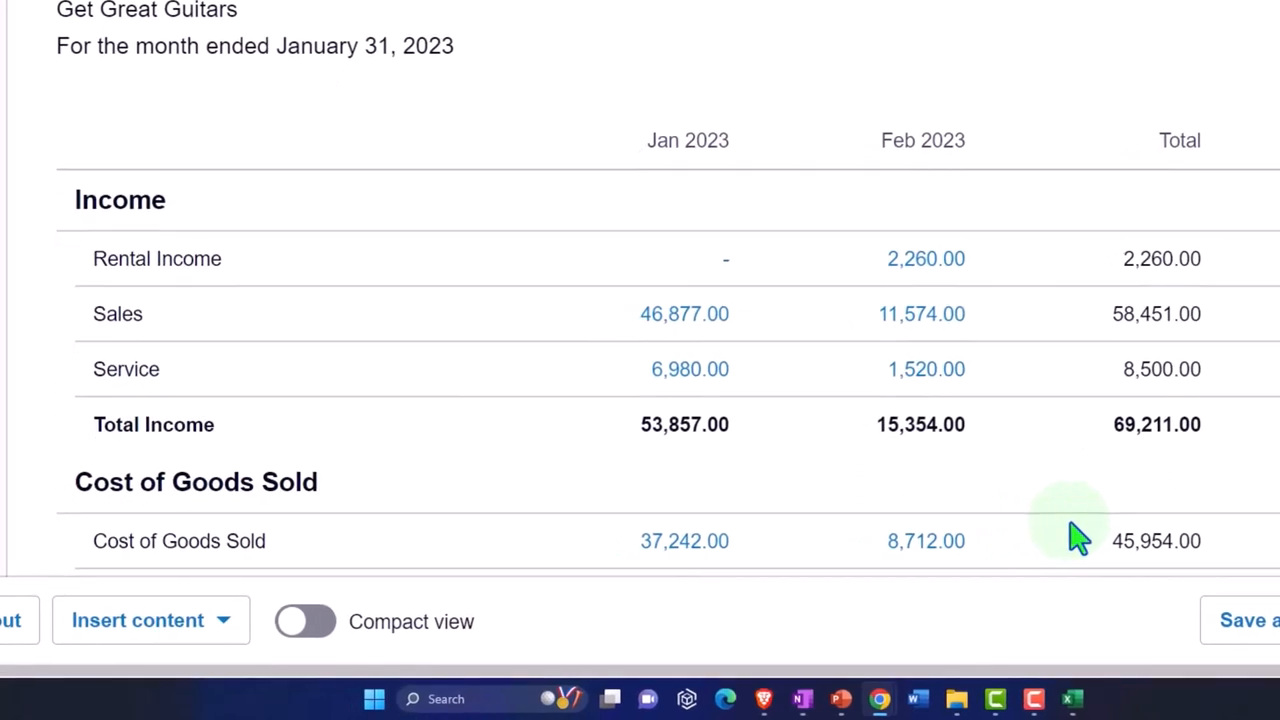
{"action": "mouse_move", "coordinate": [725, 185]}
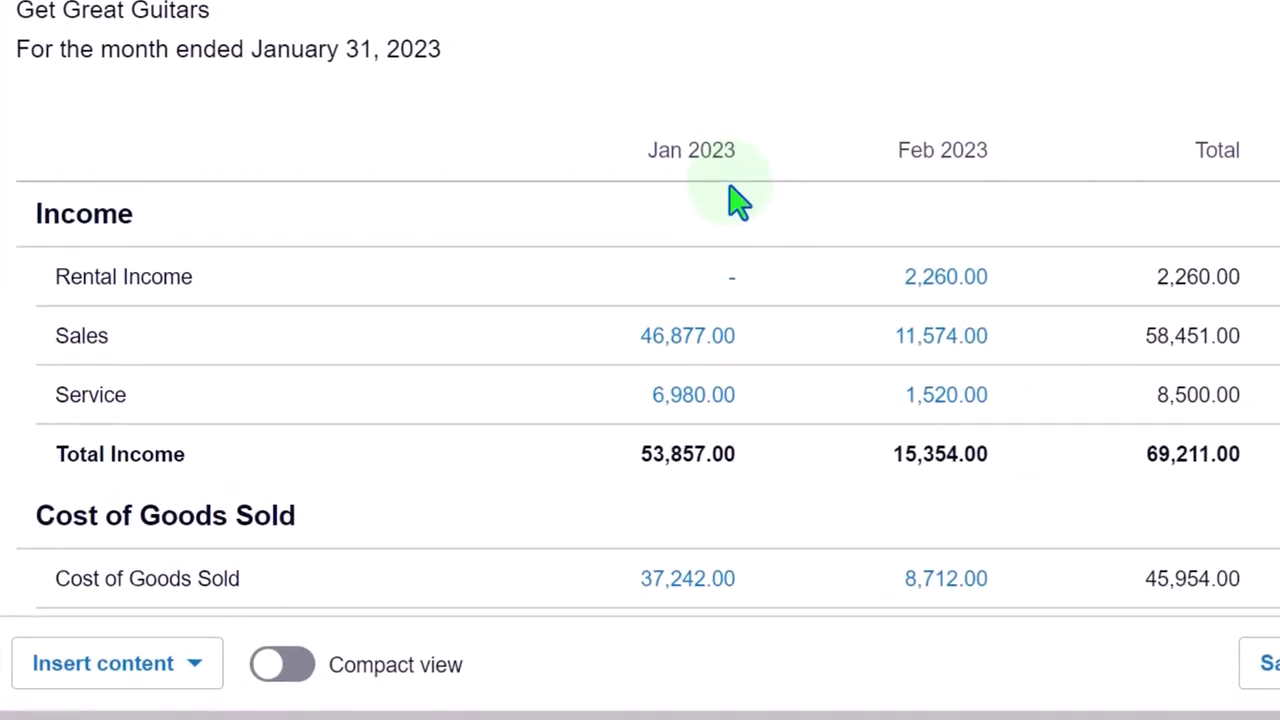
{"action": "mouse_move", "coordinate": [700, 200]}
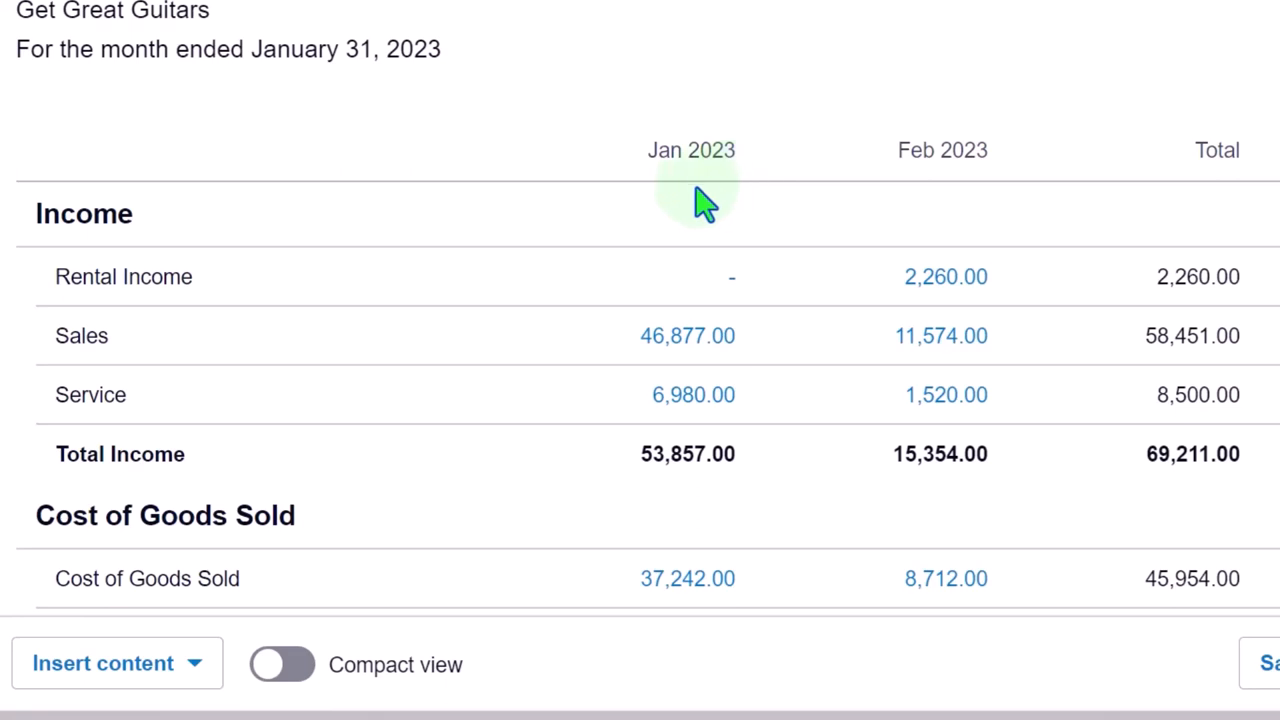
{"action": "mouse_move", "coordinate": [722, 207]}
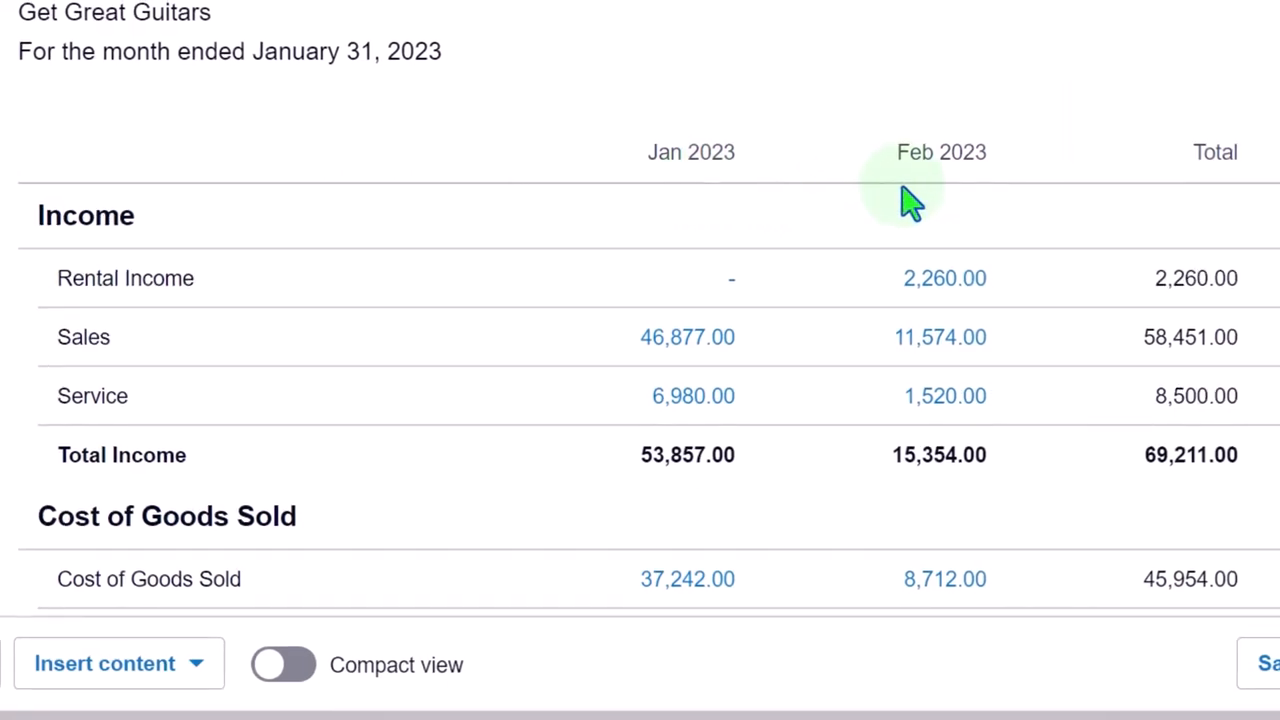
{"action": "scroll", "scroll_direction": "up", "scroll_amount": 3}
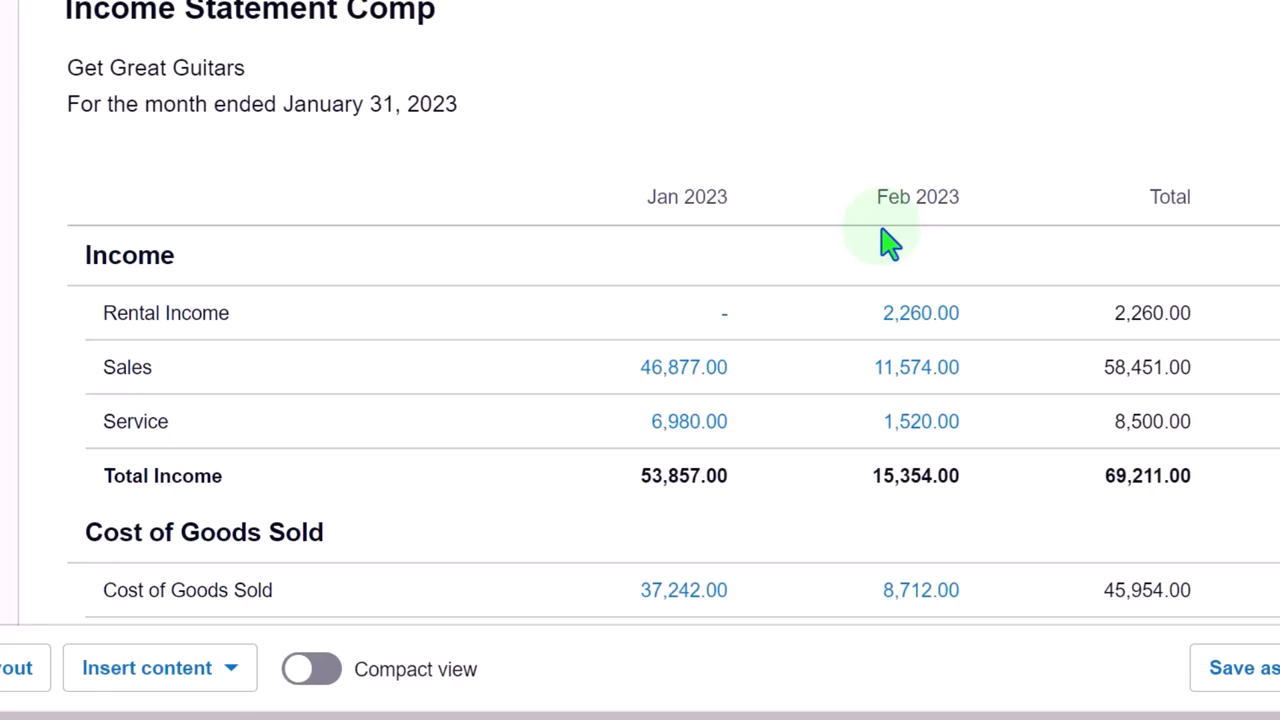
{"action": "mouse_move", "coordinate": [650, 270]}
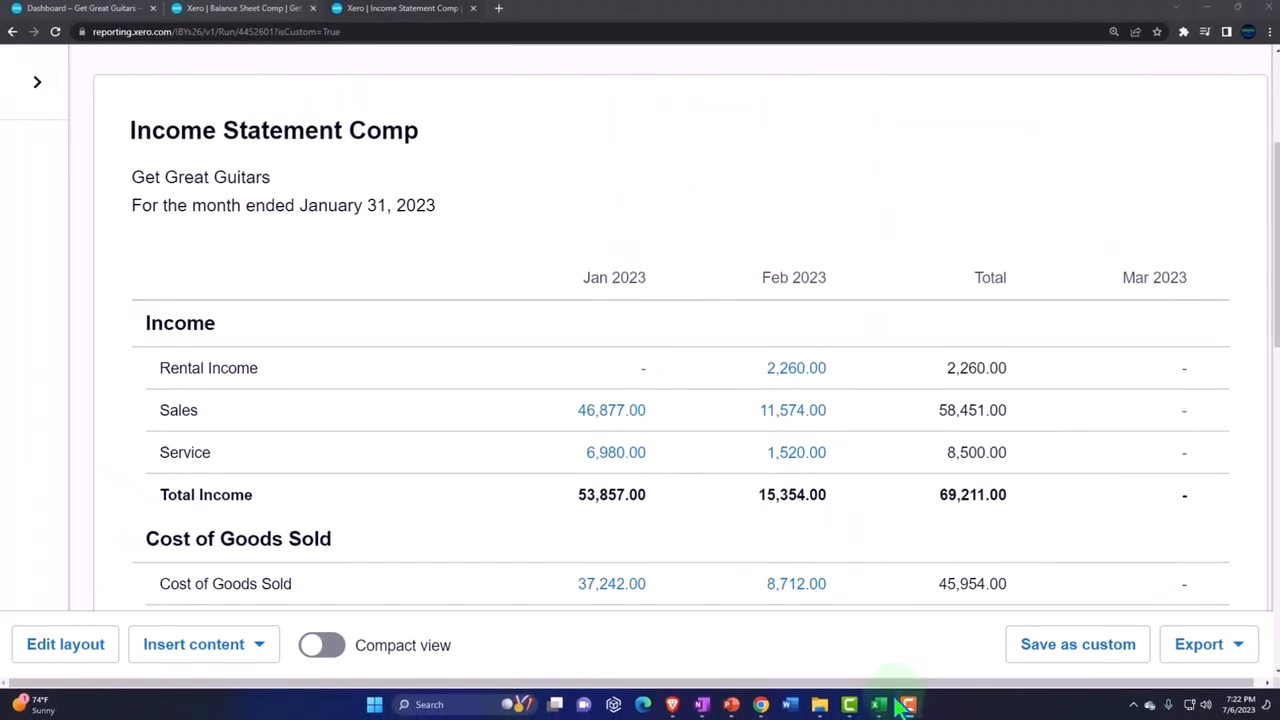
{"action": "left_click", "coordinate": [877, 704]}
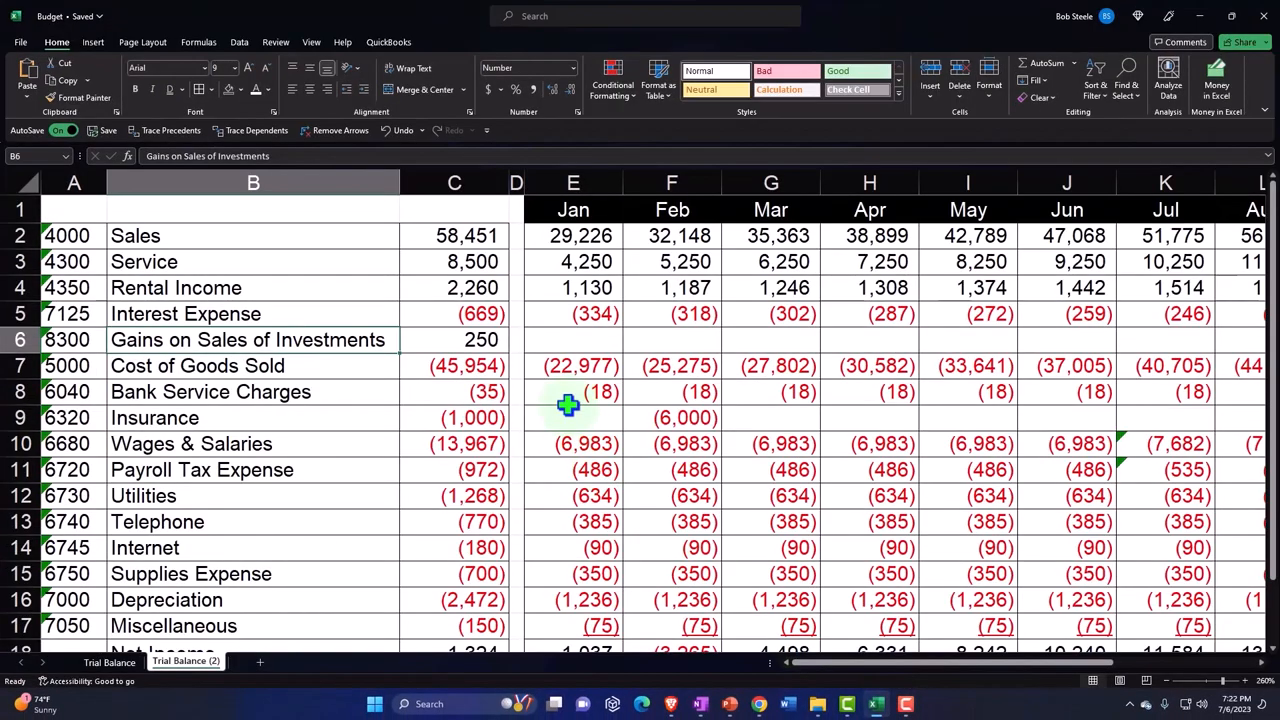
{"action": "mouse_move", "coordinate": [456, 235]}
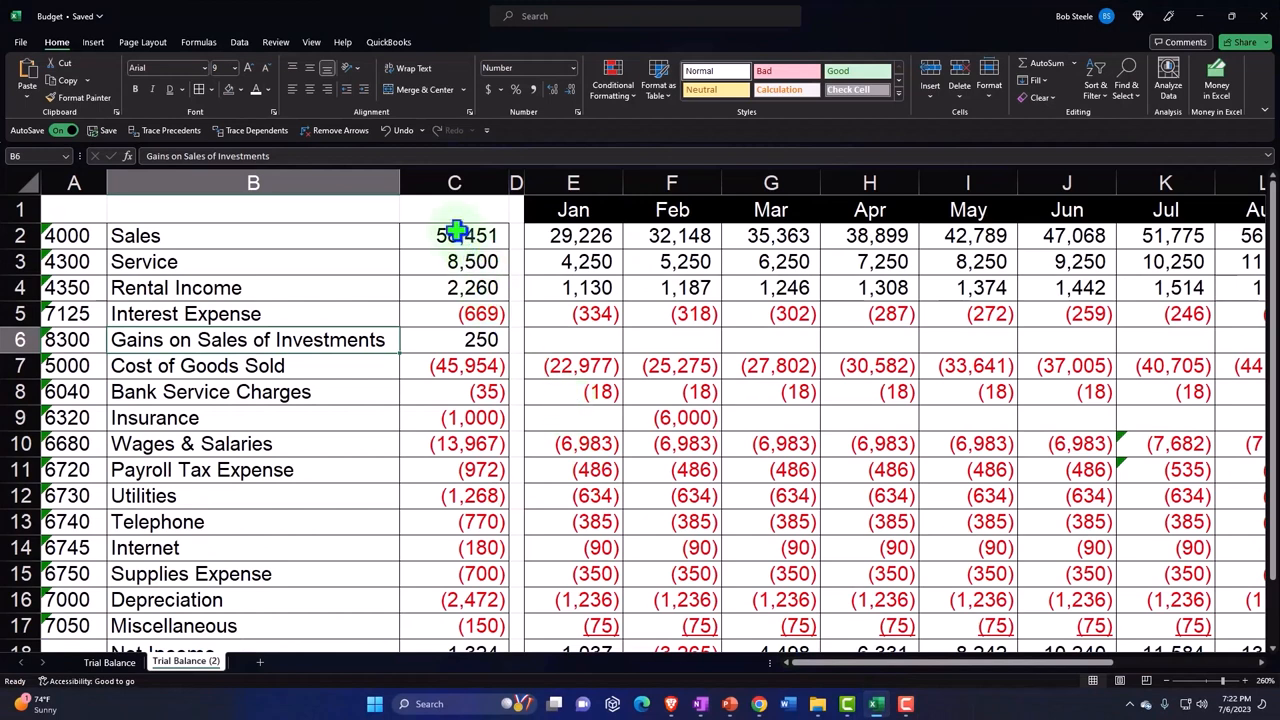
{"action": "left_click", "coordinate": [454, 235]}
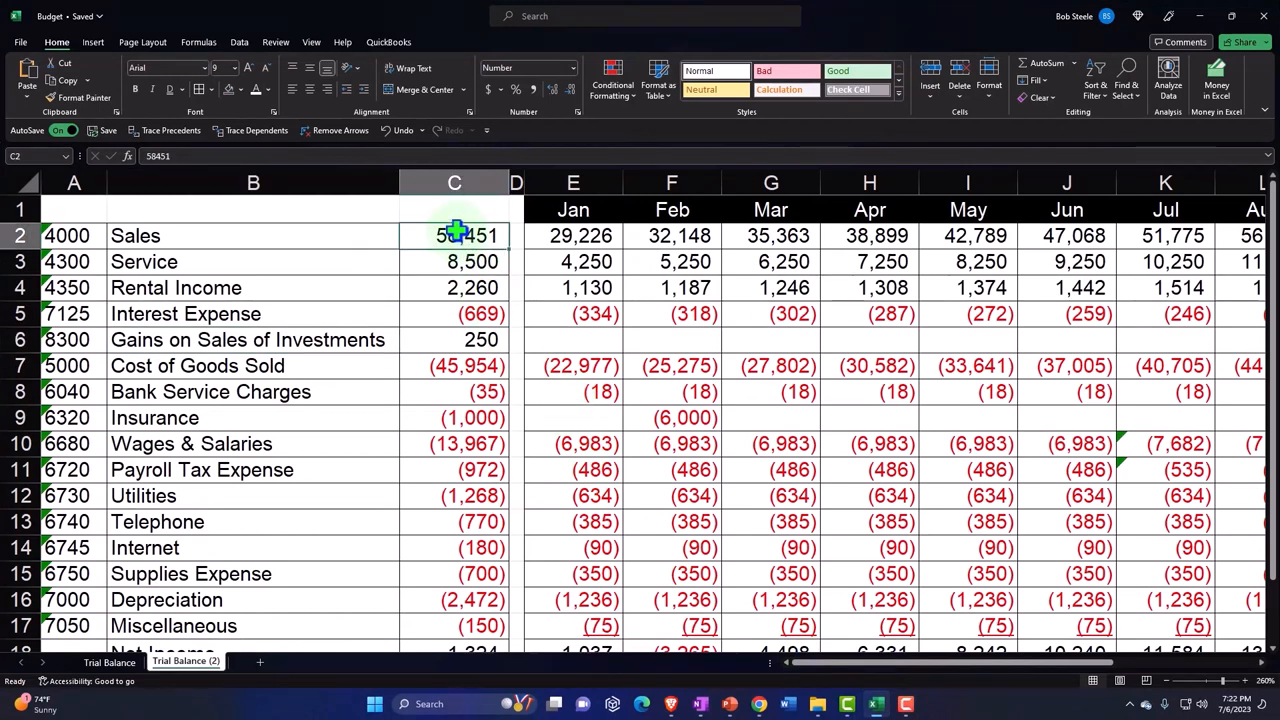
{"action": "left_click", "coordinate": [454, 182]}
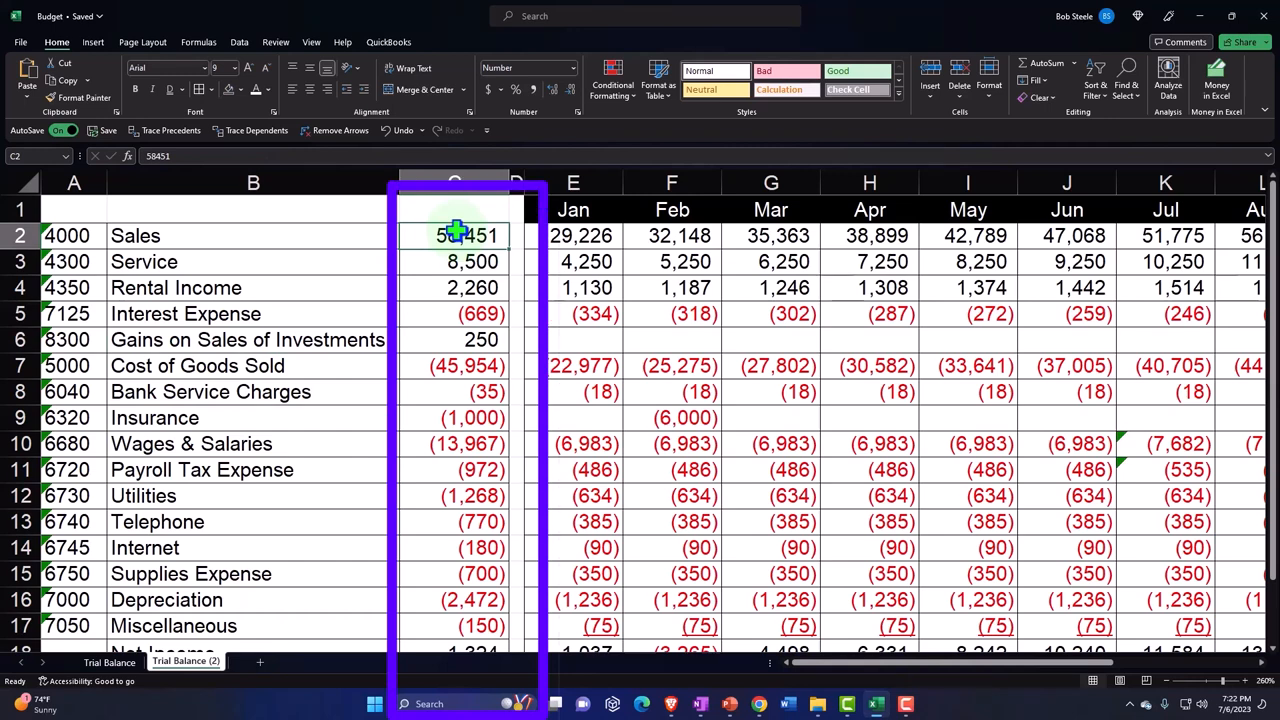
{"action": "left_click", "coordinate": [573, 235]}
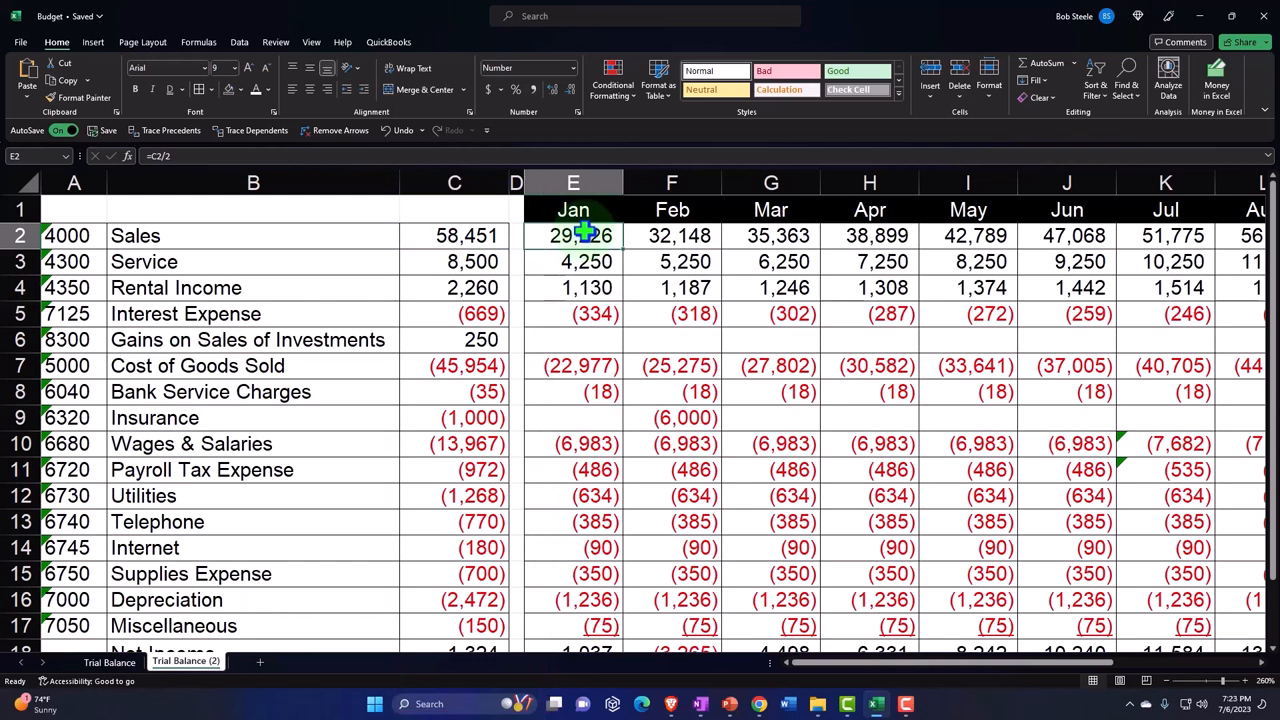
{"action": "left_click", "coordinate": [573, 209]}
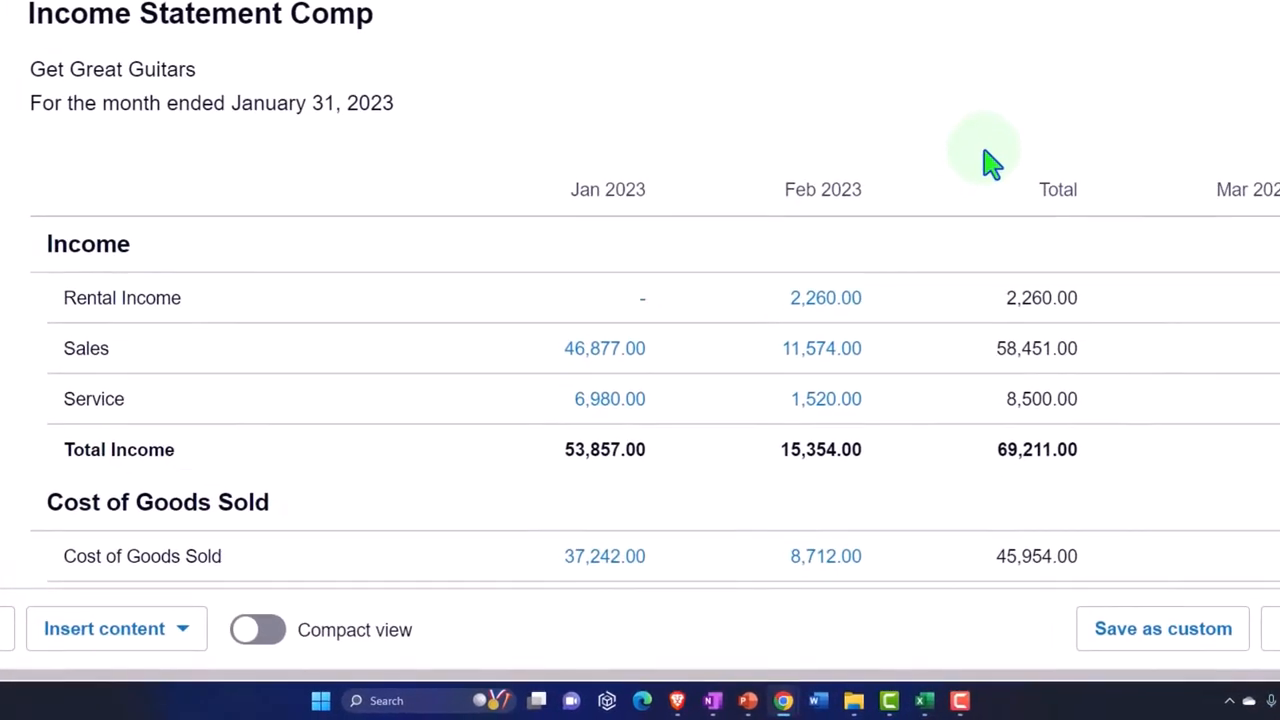
{"action": "mouse_move", "coordinate": [955, 225]}
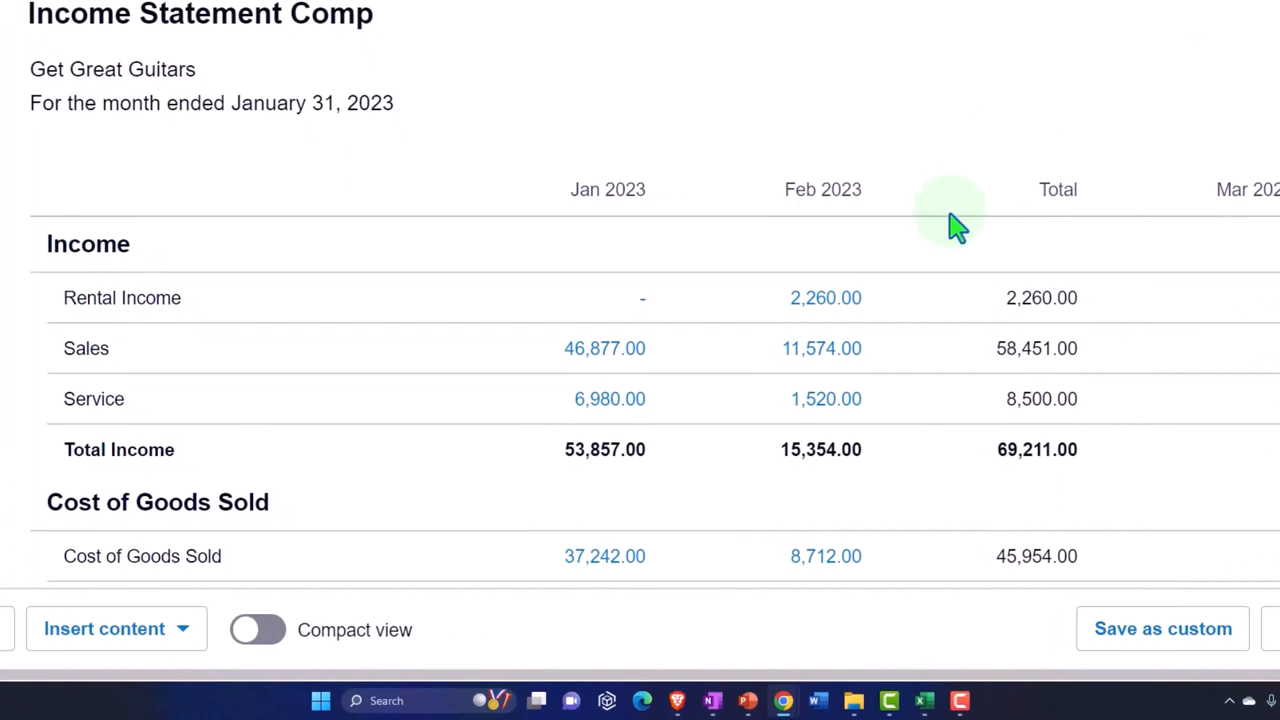
{"action": "mouse_move", "coordinate": [650, 230]}
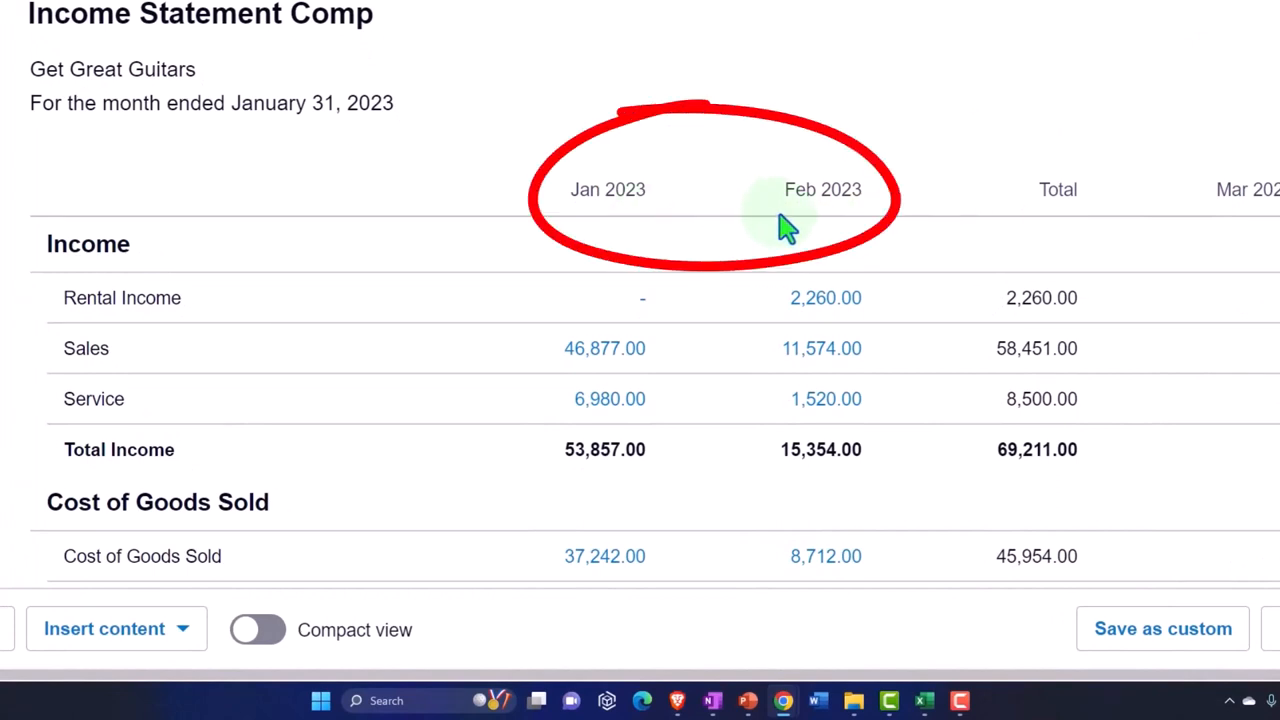
{"action": "mouse_move", "coordinate": [1113, 200]}
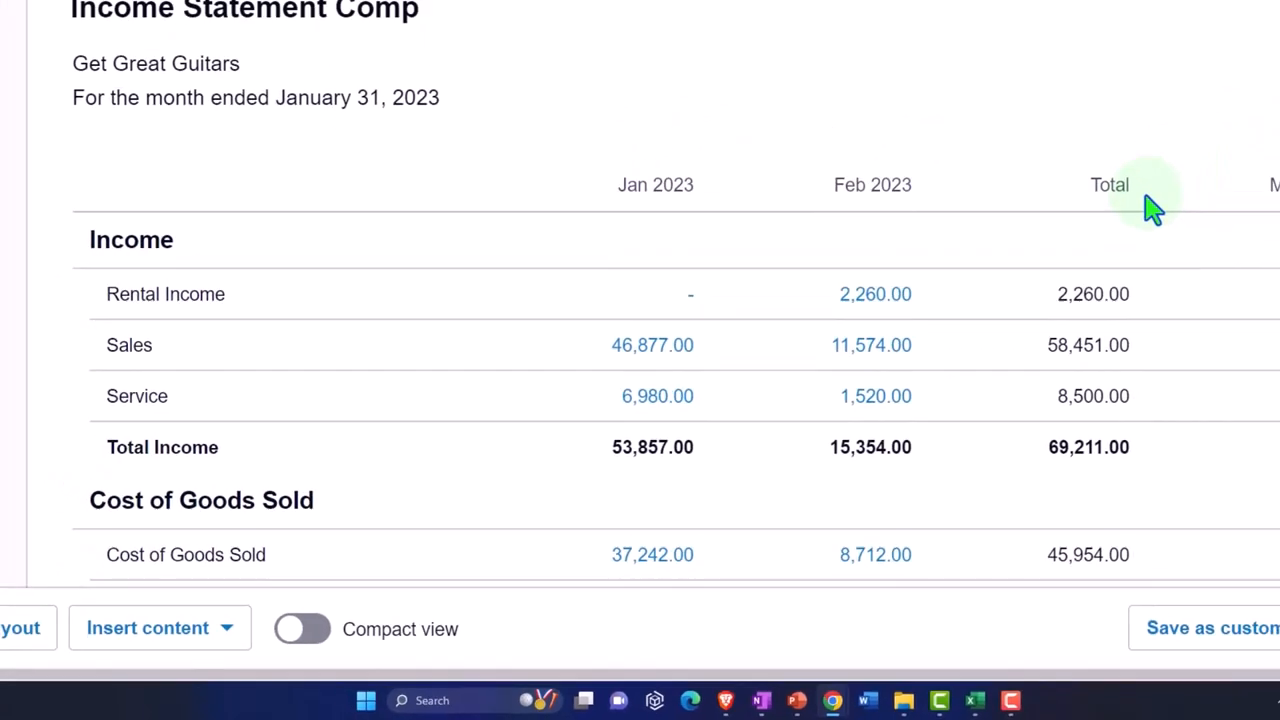
Return to the Get Great Guitars dashboard tab from the Income Statement Comp.
{"action": "left_click", "coordinate": [80, 11]}
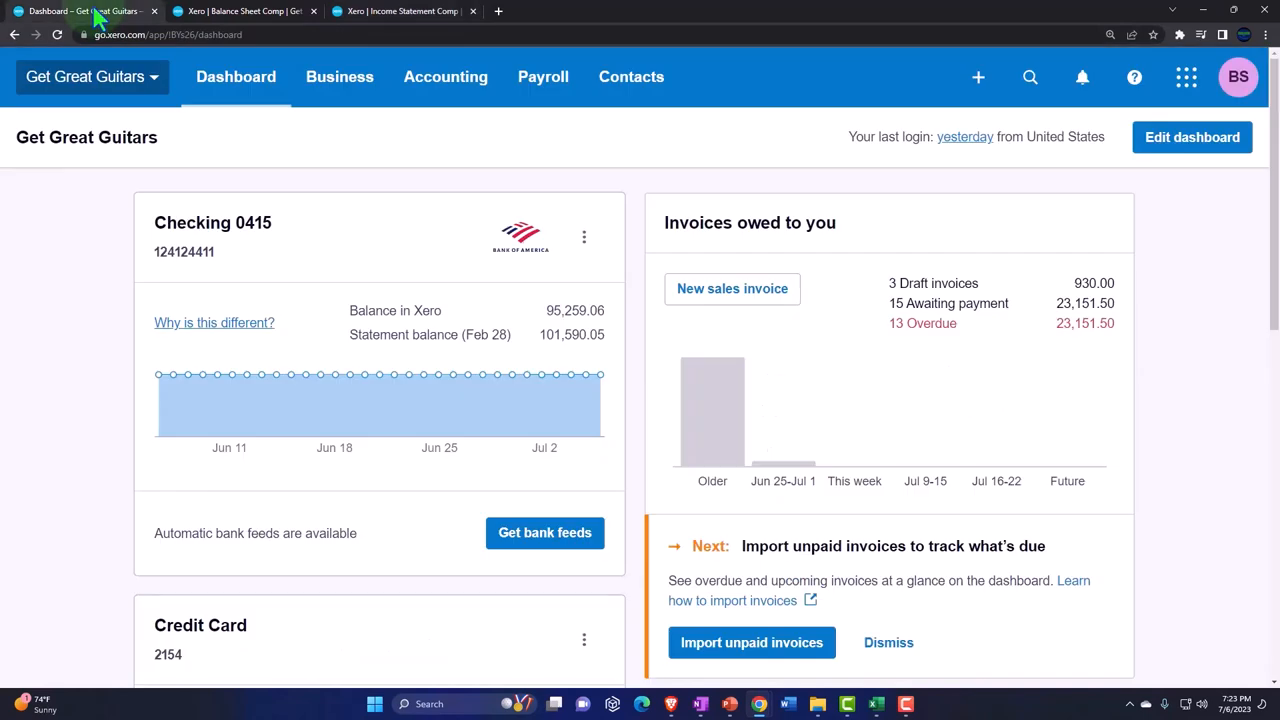
Open Budget Manager from the list of all reports.
{"action": "left_click", "coordinate": [445, 77]}
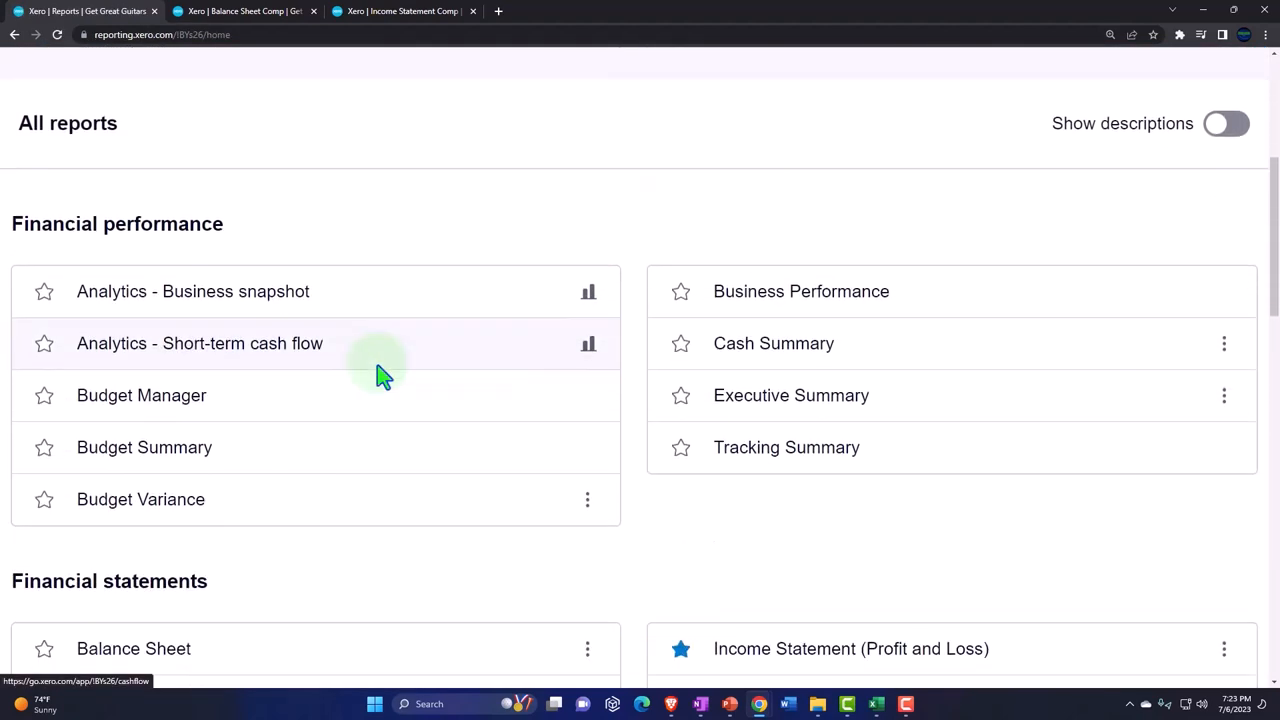
{"action": "left_click", "coordinate": [141, 395]}
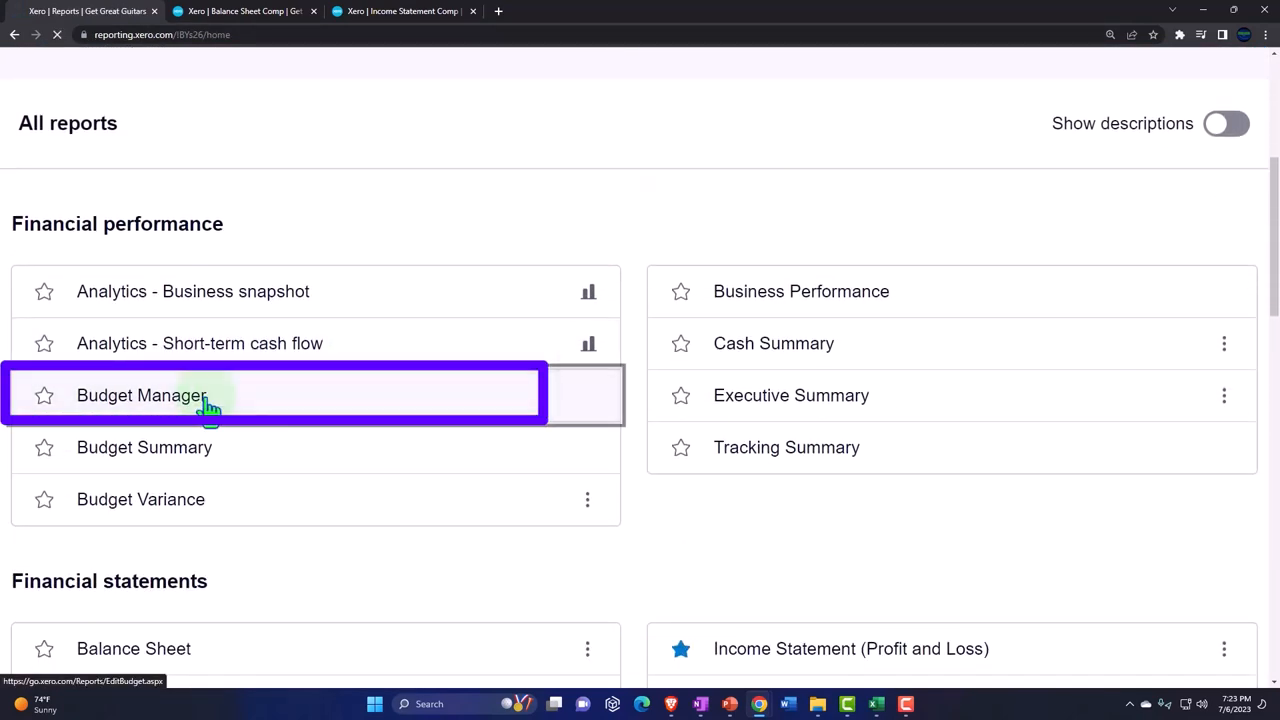
{"action": "left_click", "coordinate": [140, 395]}
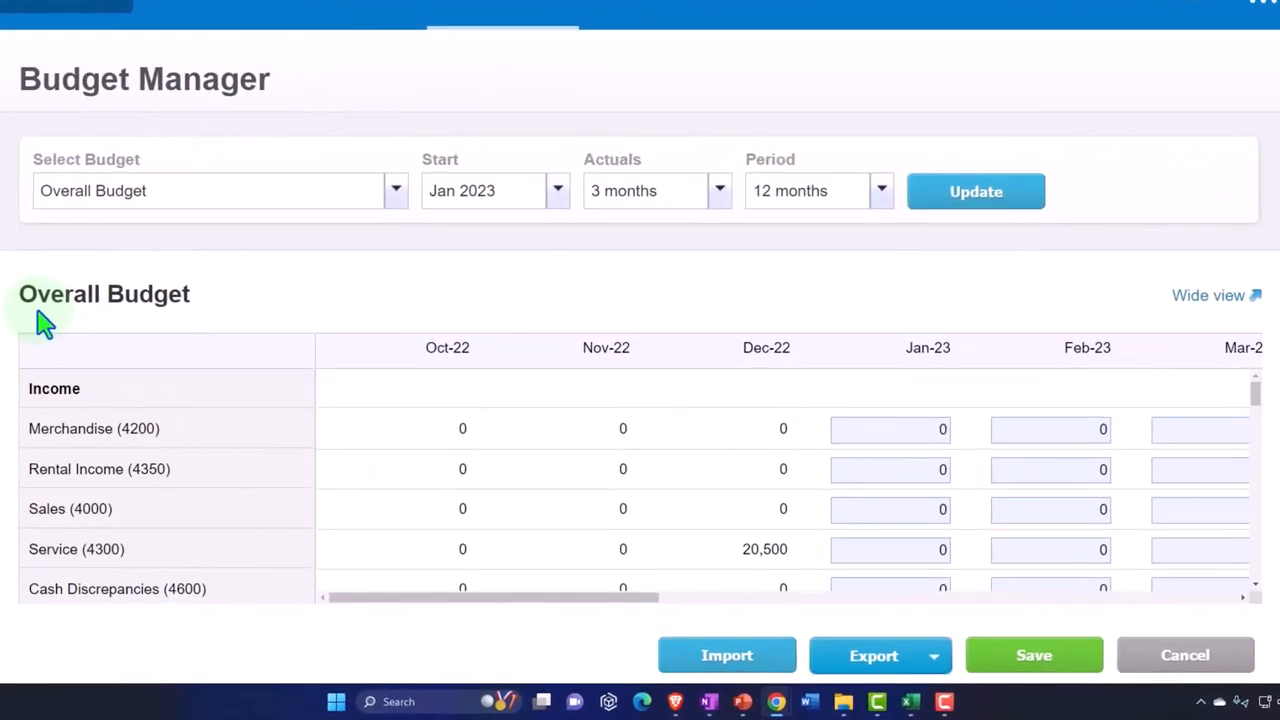
{"action": "mouse_move", "coordinate": [45, 305]}
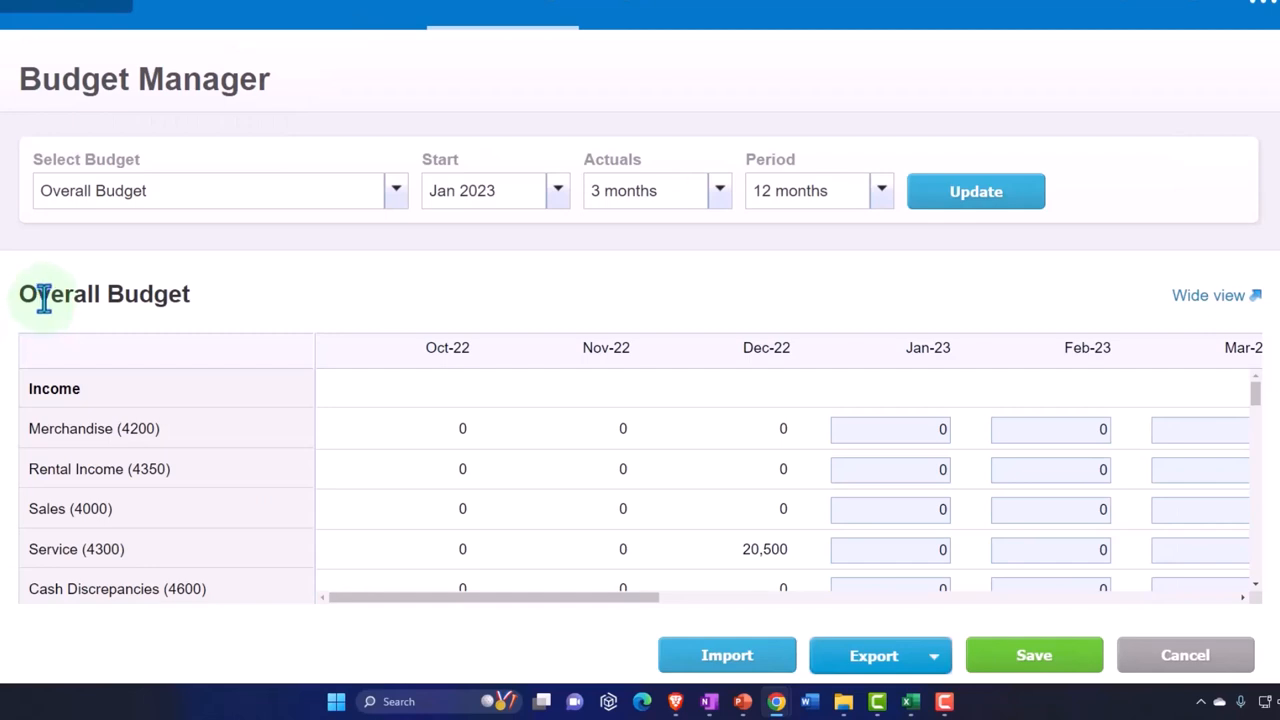
Review the budget list, start month and actuals options without adding a new budget.
{"action": "left_click", "coordinate": [395, 191]}
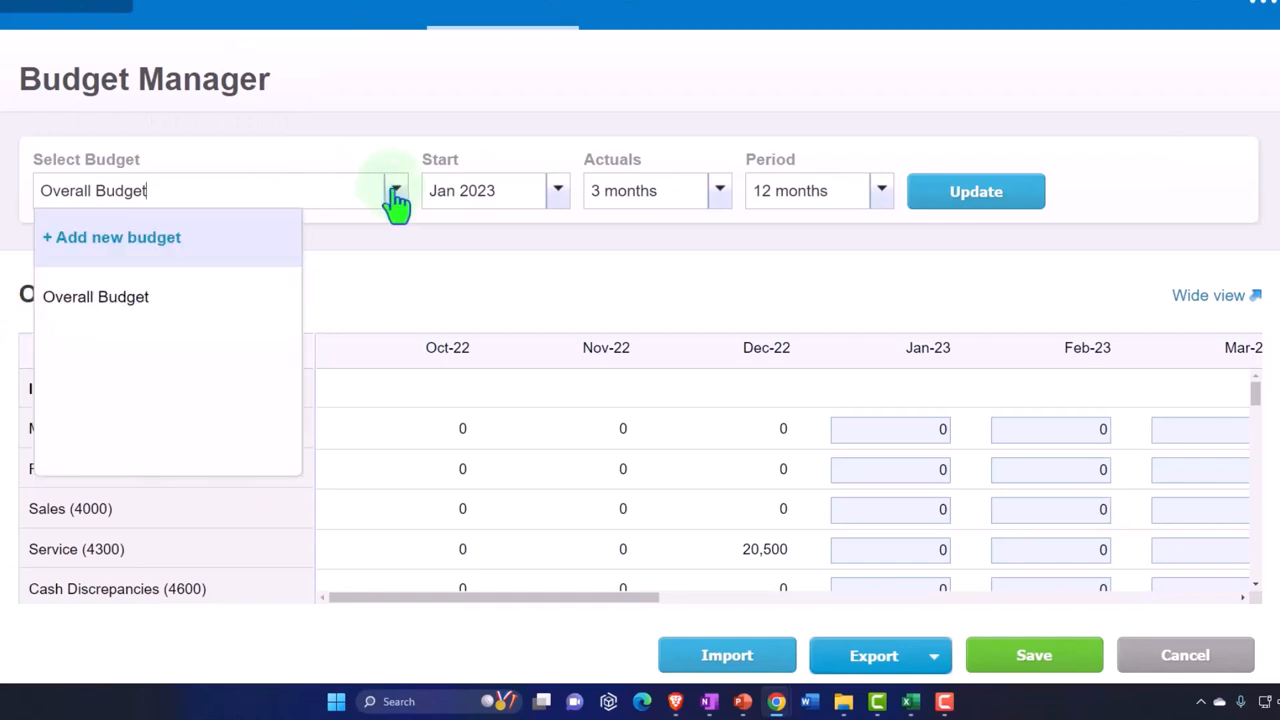
{"action": "mouse_move", "coordinate": [189, 260]}
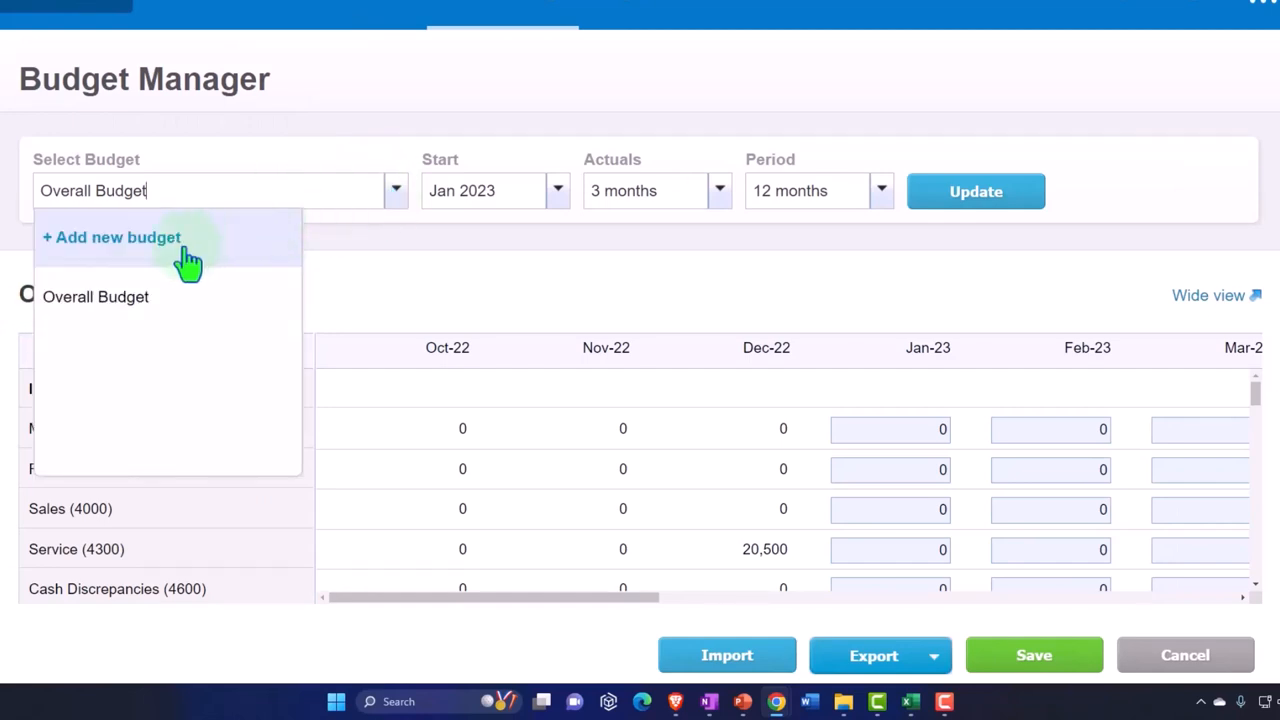
{"action": "left_click", "coordinate": [111, 237]}
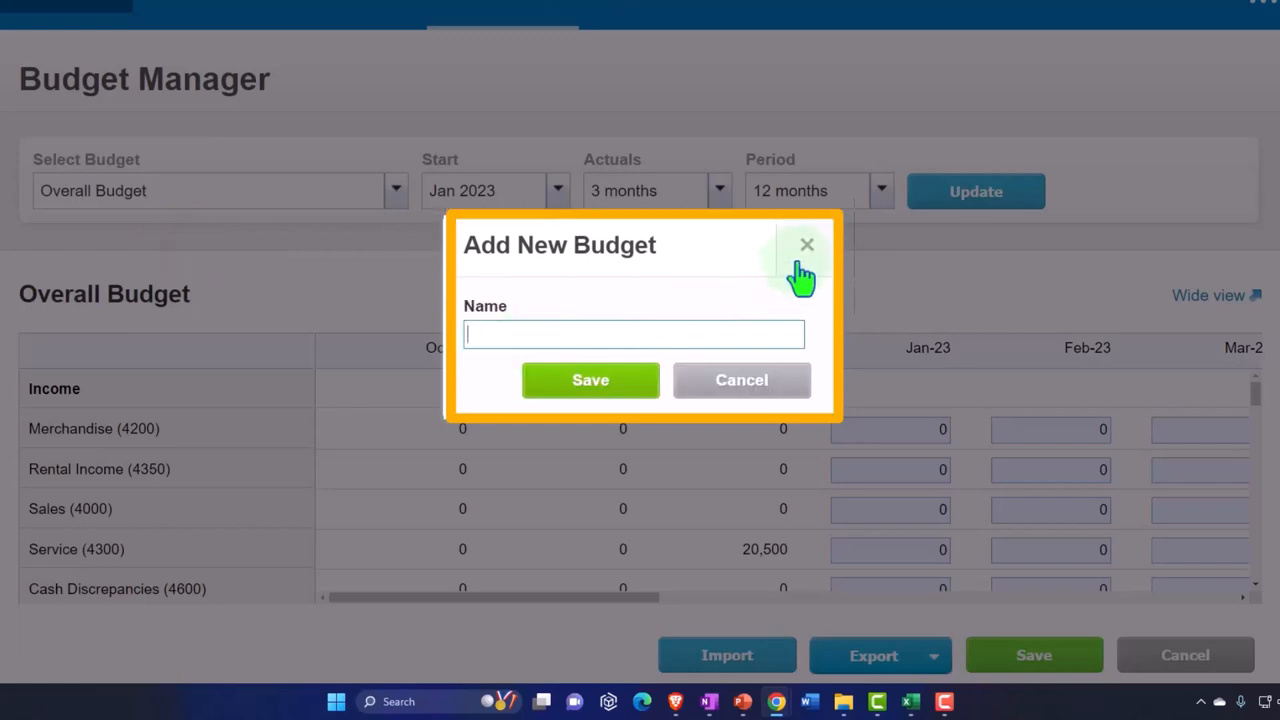
{"action": "left_click", "coordinate": [806, 244]}
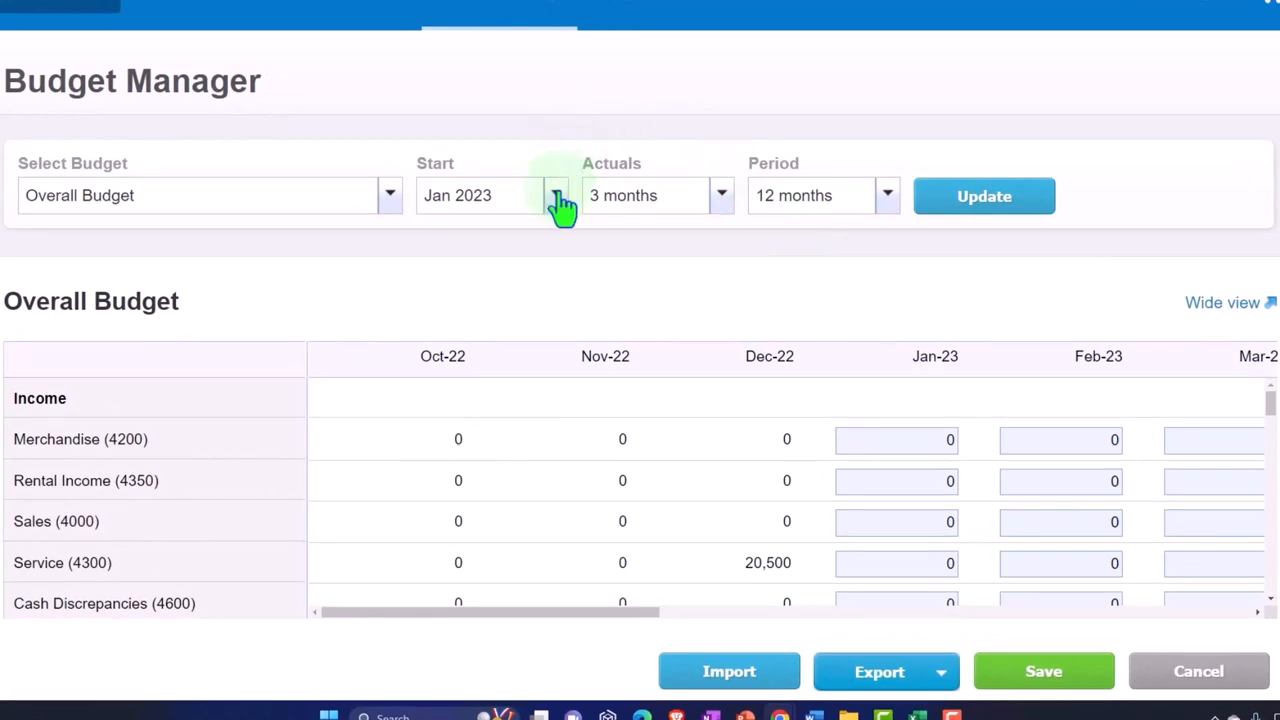
{"action": "left_click", "coordinate": [555, 195]}
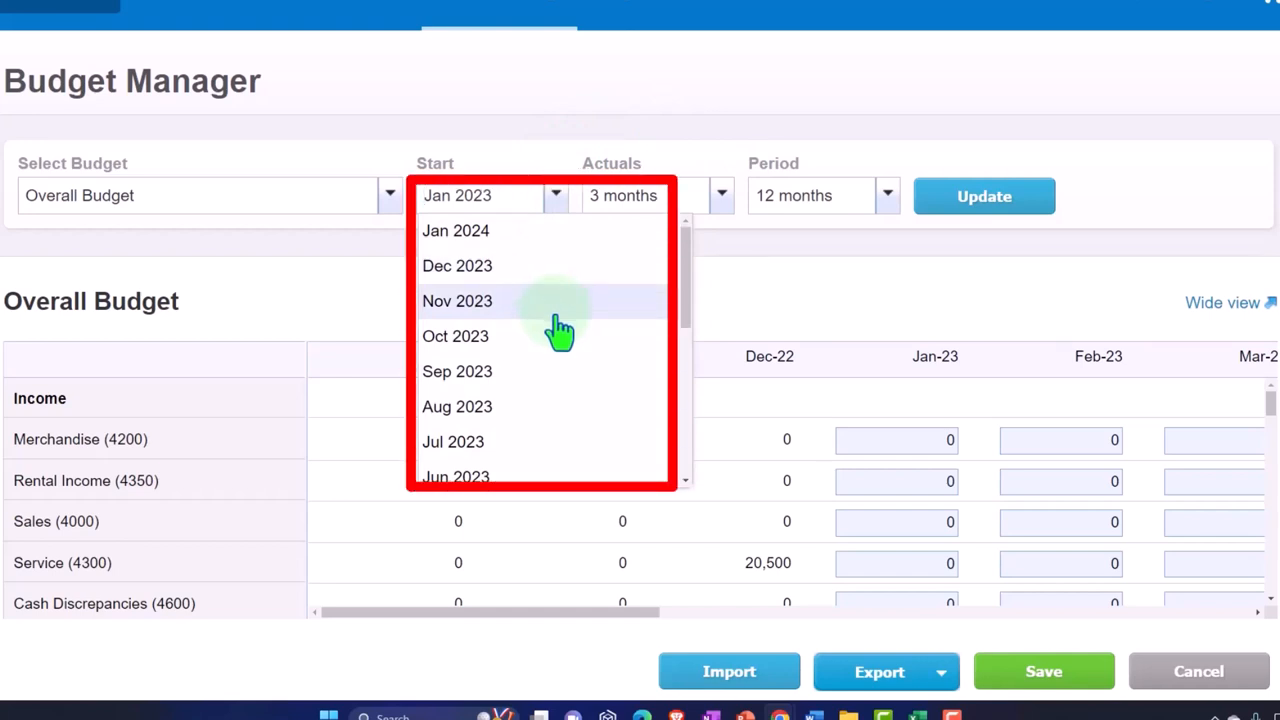
{"action": "mouse_move", "coordinate": [555, 305]}
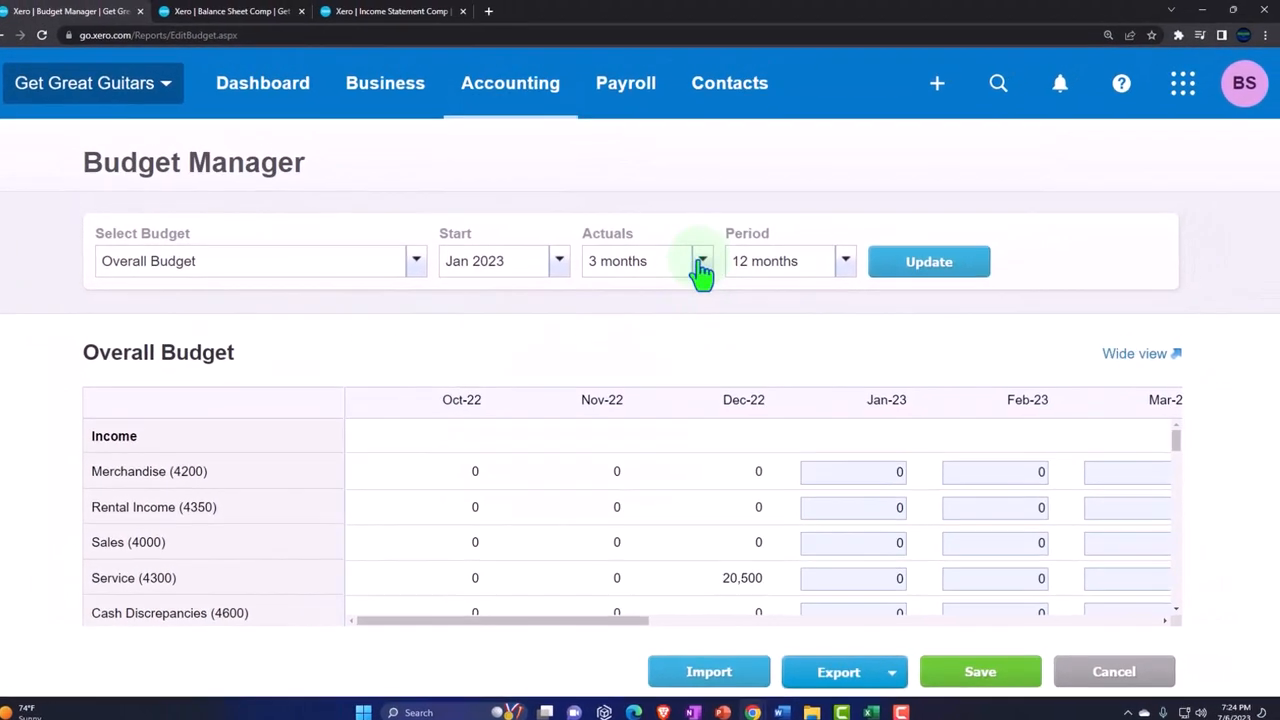
{"action": "left_click", "coordinate": [700, 261]}
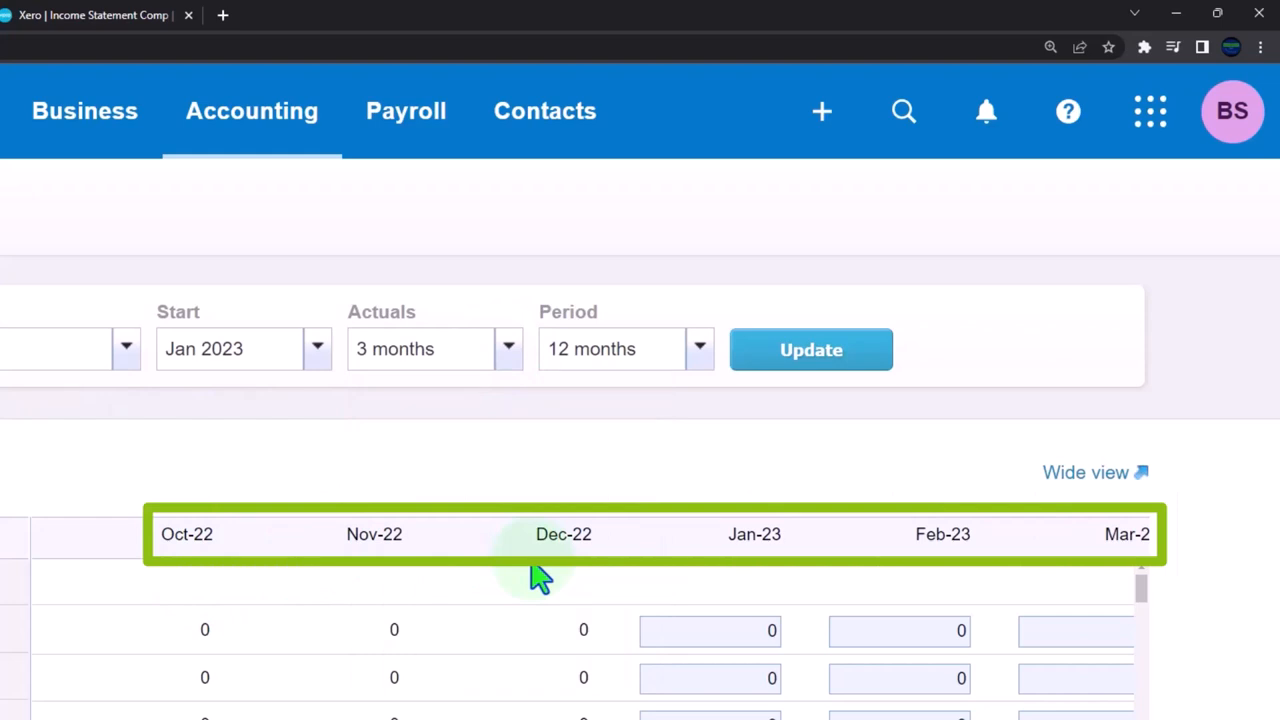
{"action": "mouse_move", "coordinate": [48, 615]}
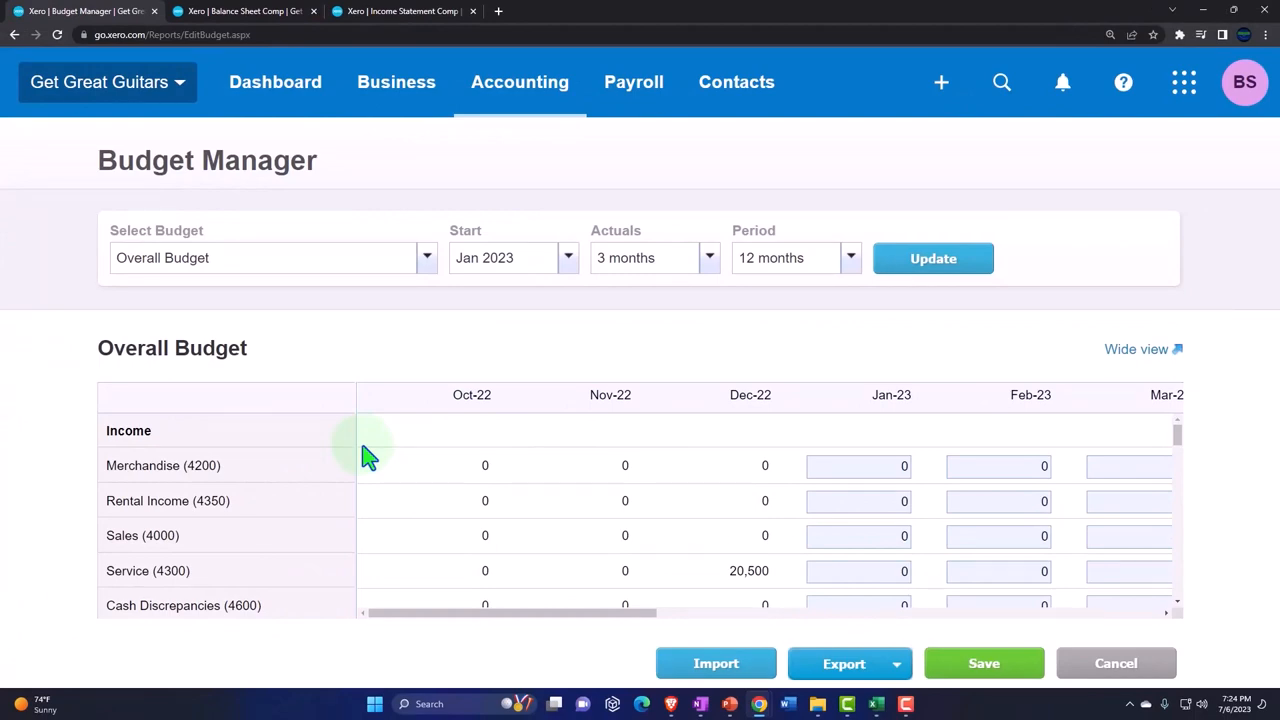
{"action": "mouse_move", "coordinate": [505, 300]}
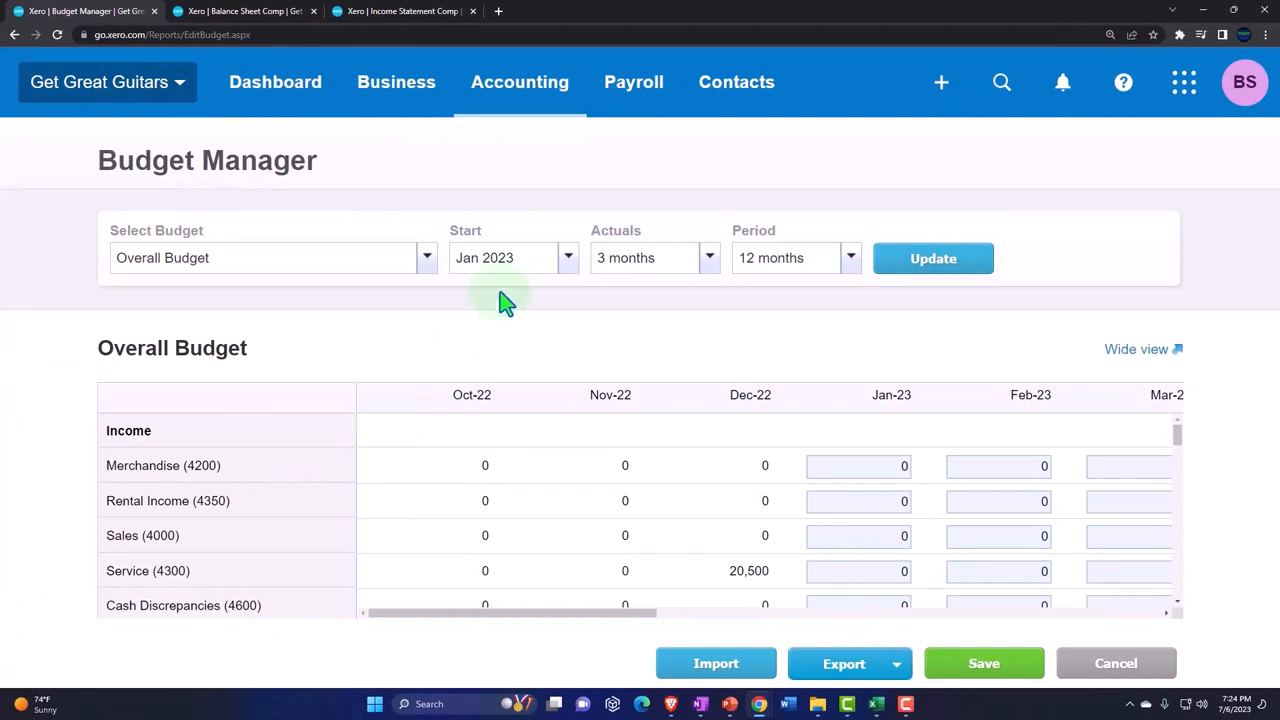
Set Actuals to None and keep the Period at 12 months.
{"action": "left_click", "coordinate": [710, 258]}
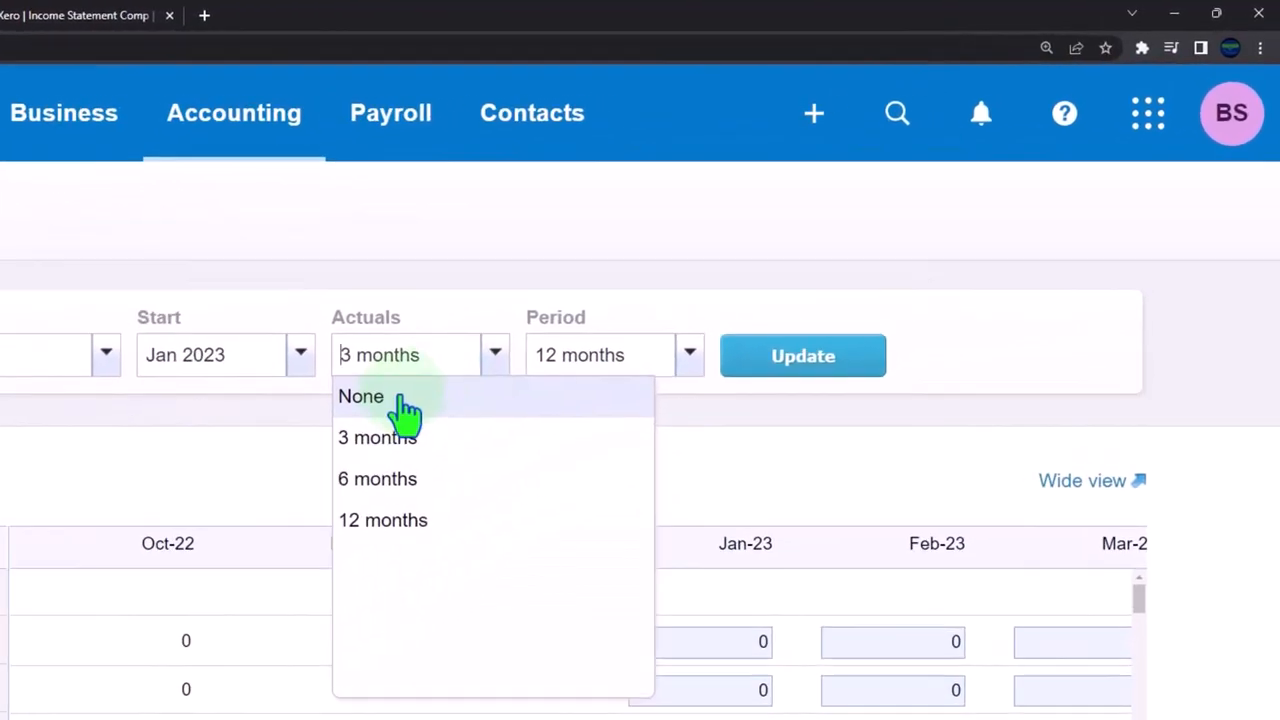
{"action": "left_click", "coordinate": [360, 396]}
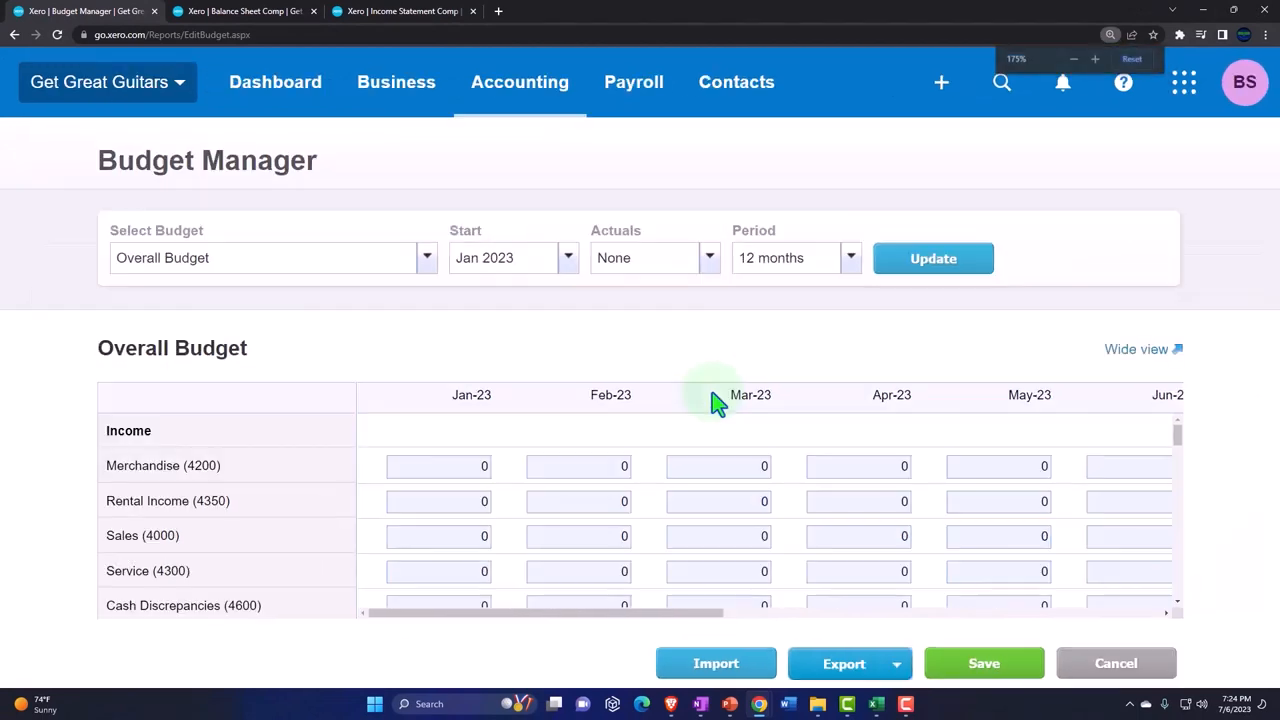
{"action": "left_click", "coordinate": [850, 258]}
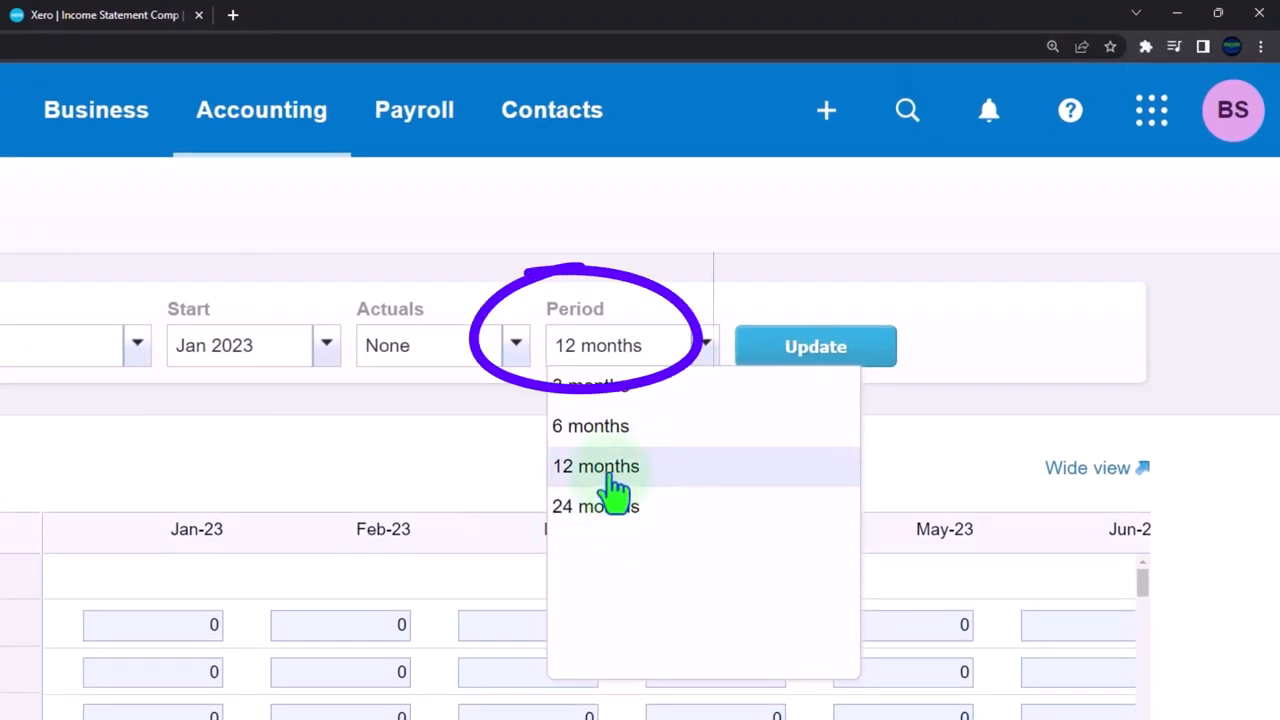
{"action": "left_click", "coordinate": [596, 466]}
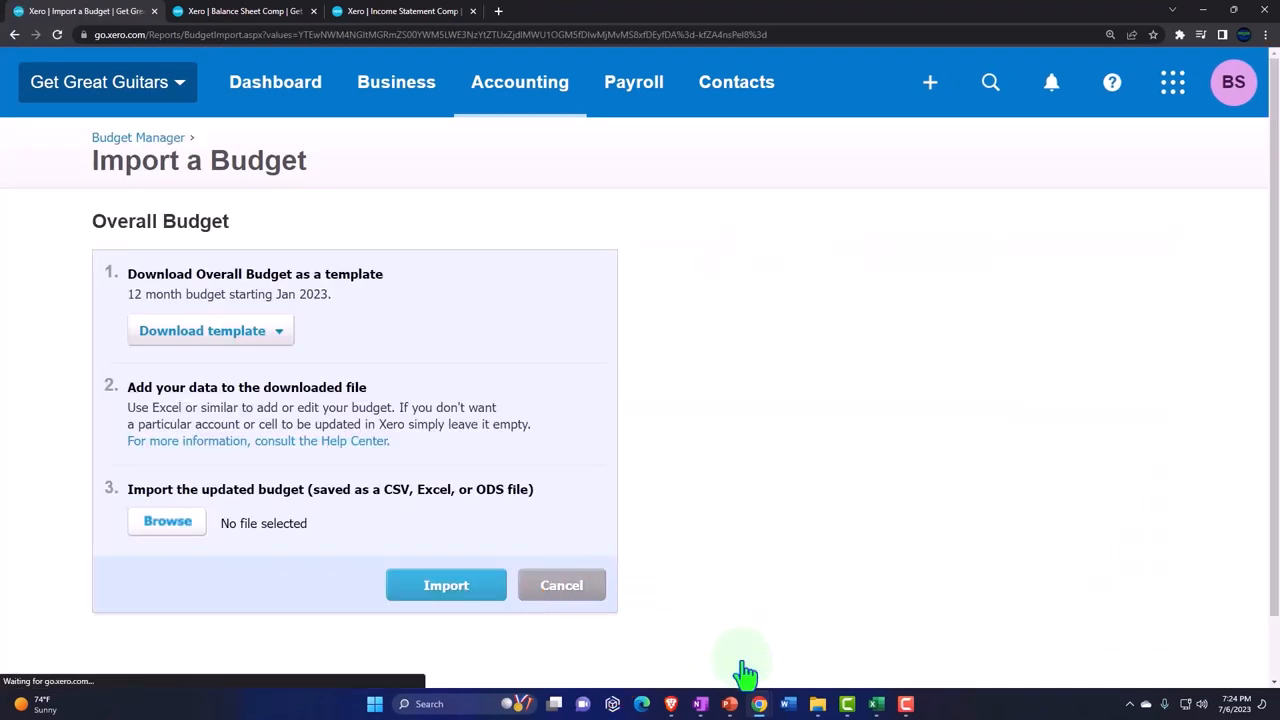
{"action": "mouse_move", "coordinate": [288, 345]}
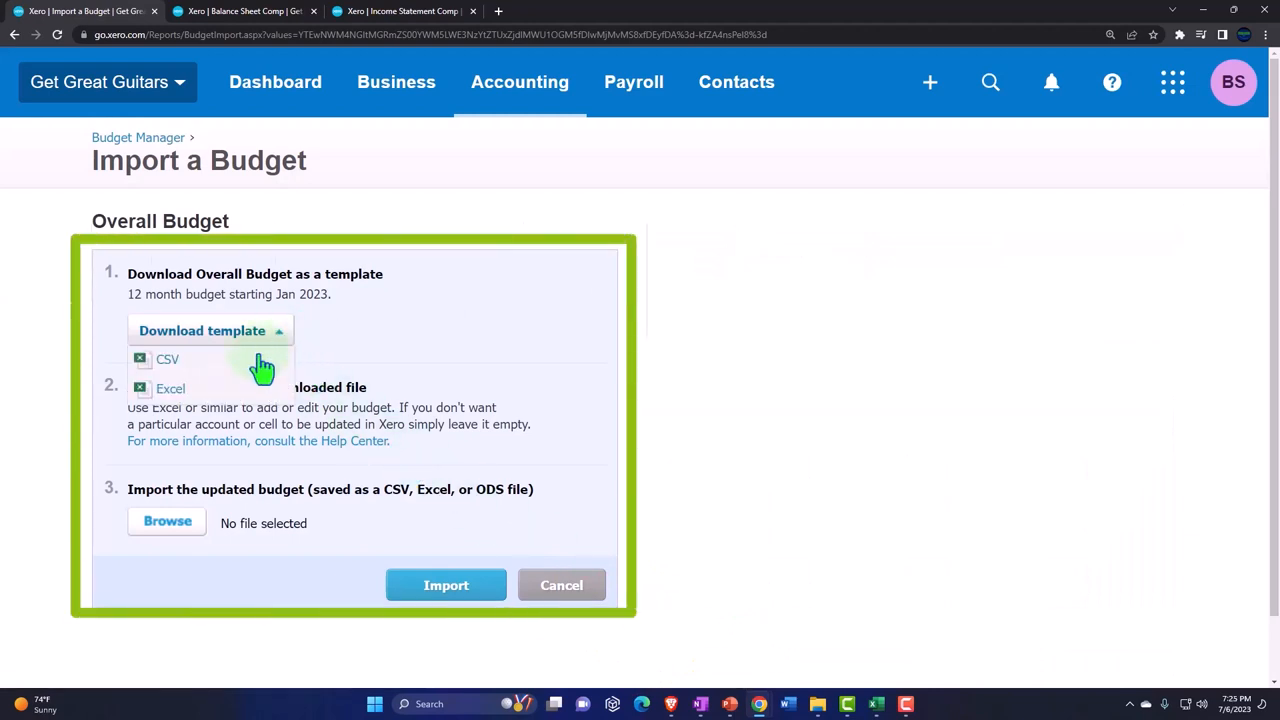
{"action": "mouse_move", "coordinate": [170, 388]}
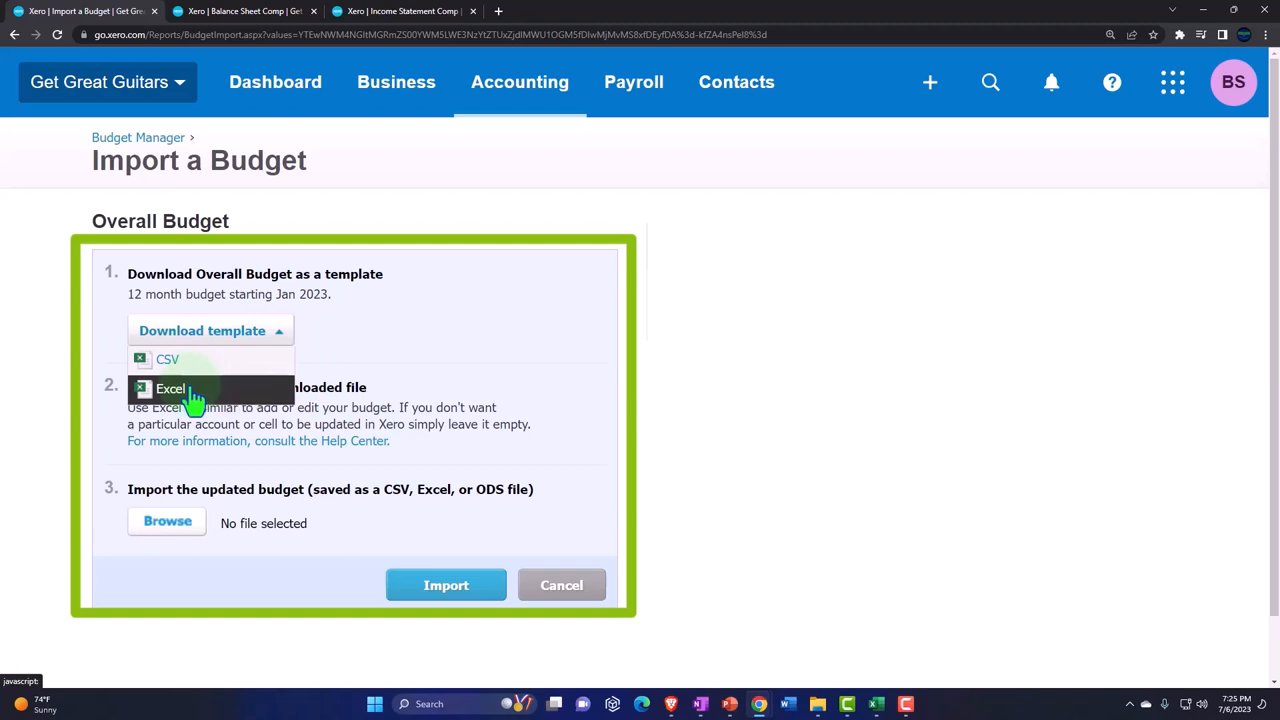
Download the Overall Budget import template as an Excel file.
{"action": "left_click", "coordinate": [170, 389]}
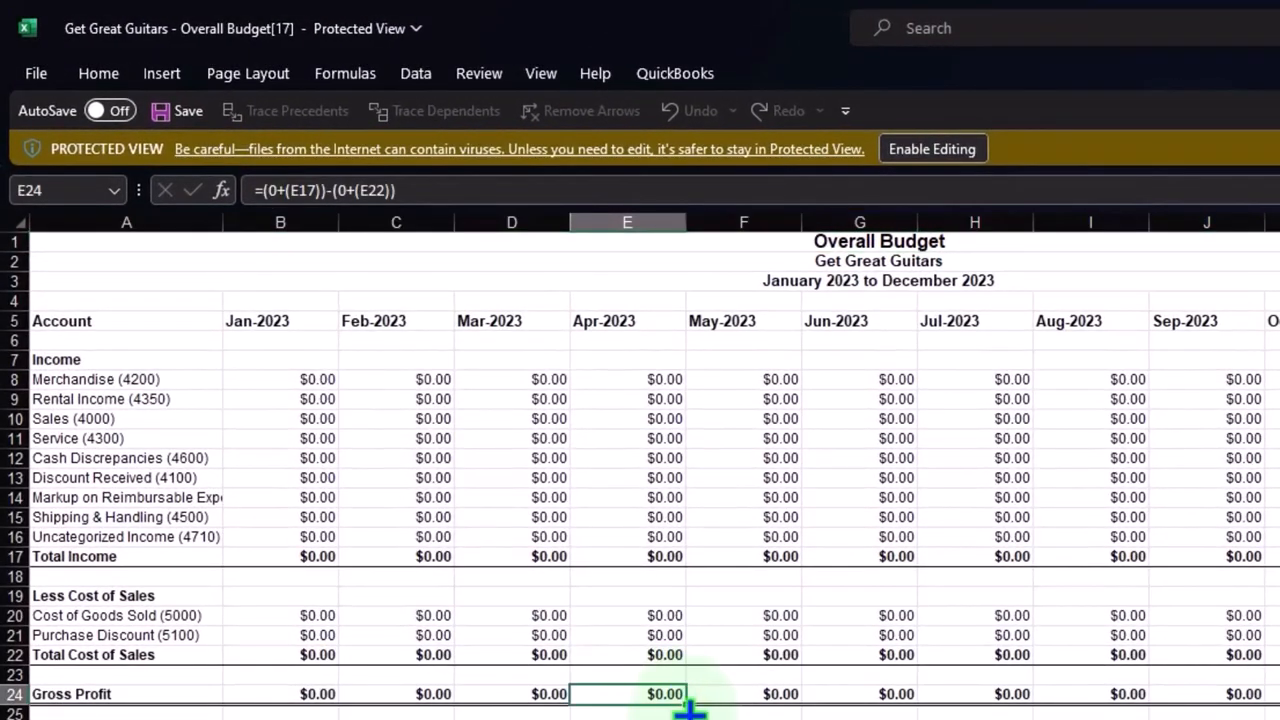
{"action": "mouse_move", "coordinate": [433, 433]}
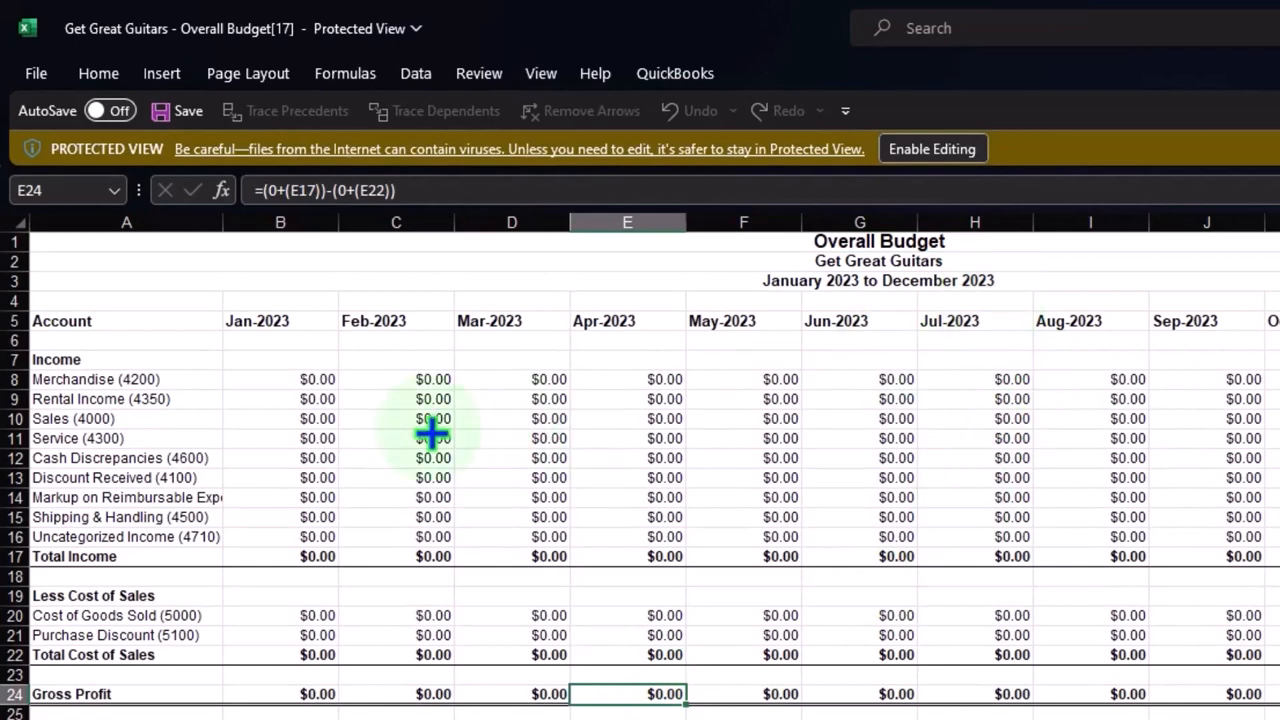
View the downloaded template, then switch to the projected Budget workbook.
{"action": "left_click_drag", "start_coordinate": [318, 379], "coordinate": [318, 537]}
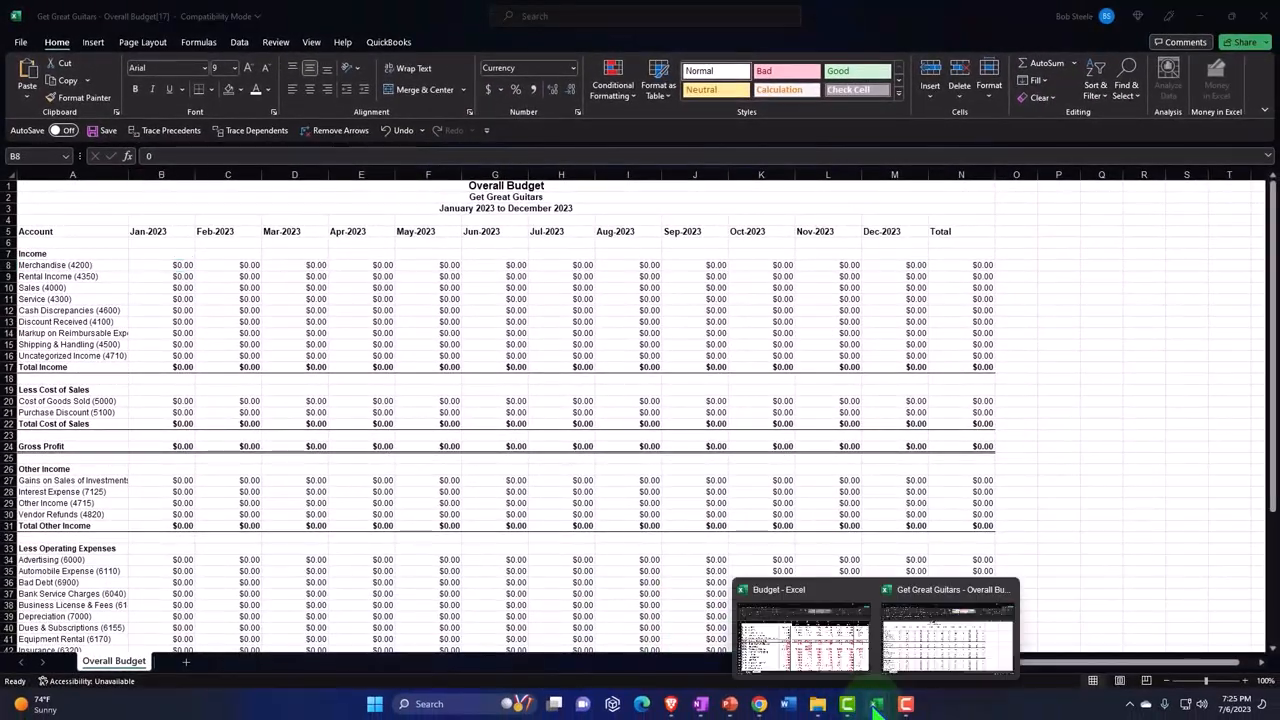
{"action": "left_click", "coordinate": [805, 635]}
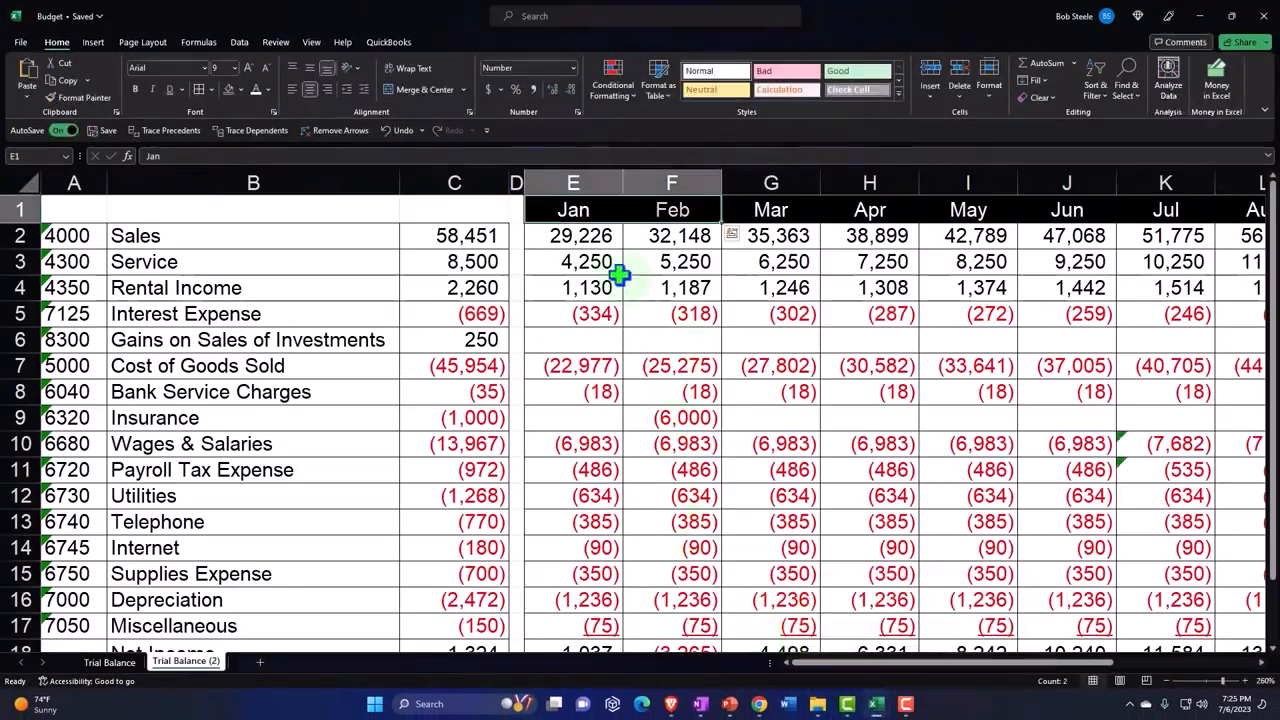
{"action": "left_click", "coordinate": [587, 261]}
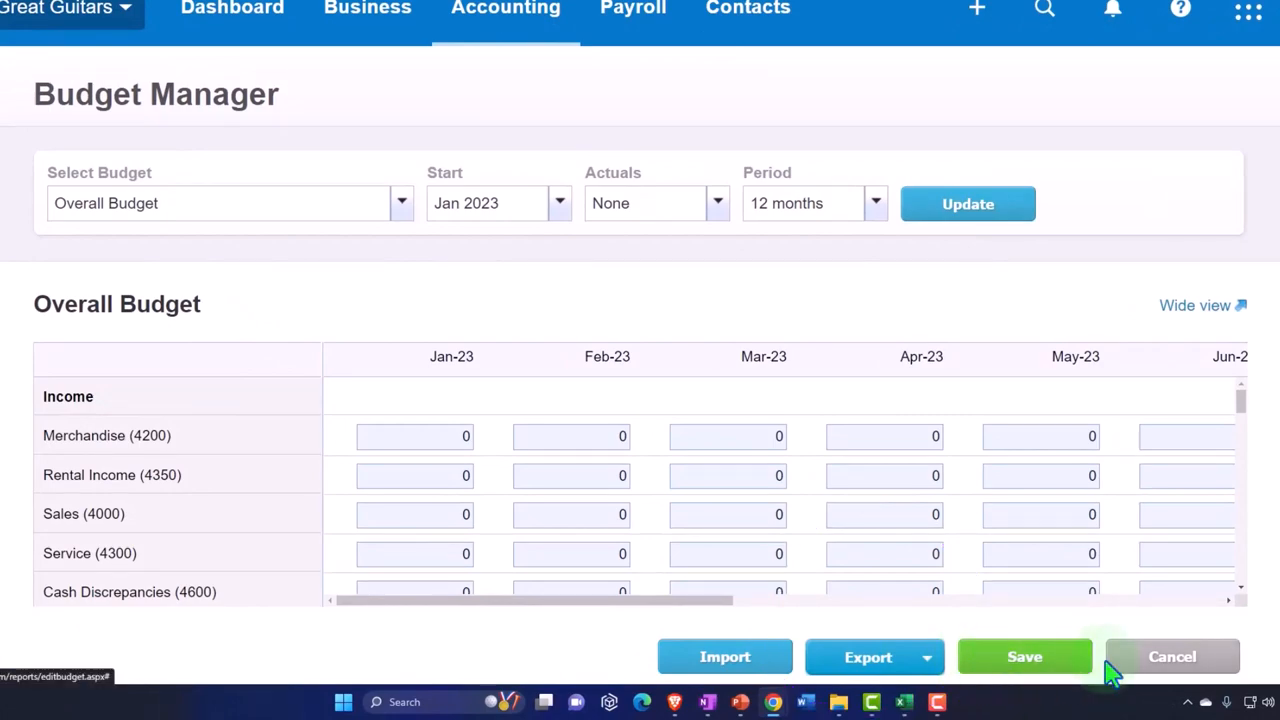
{"action": "mouse_move", "coordinate": [902, 405]}
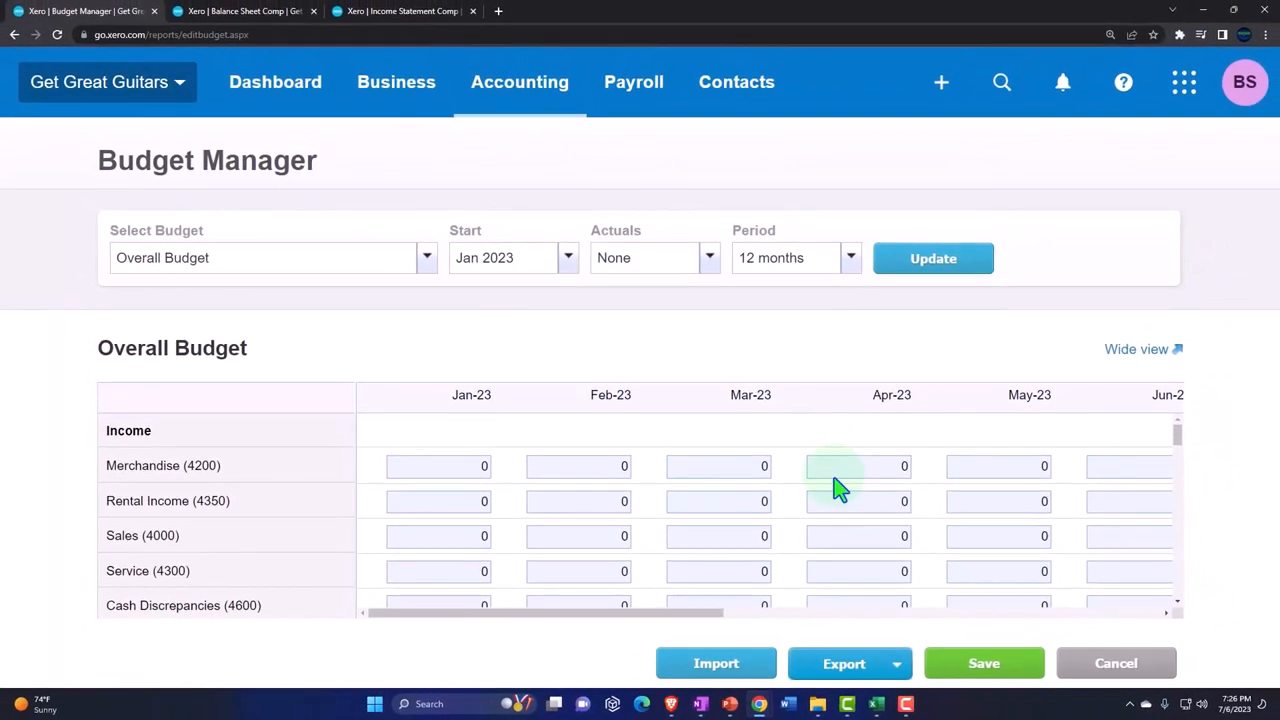
{"action": "mouse_move", "coordinate": [1140, 349]}
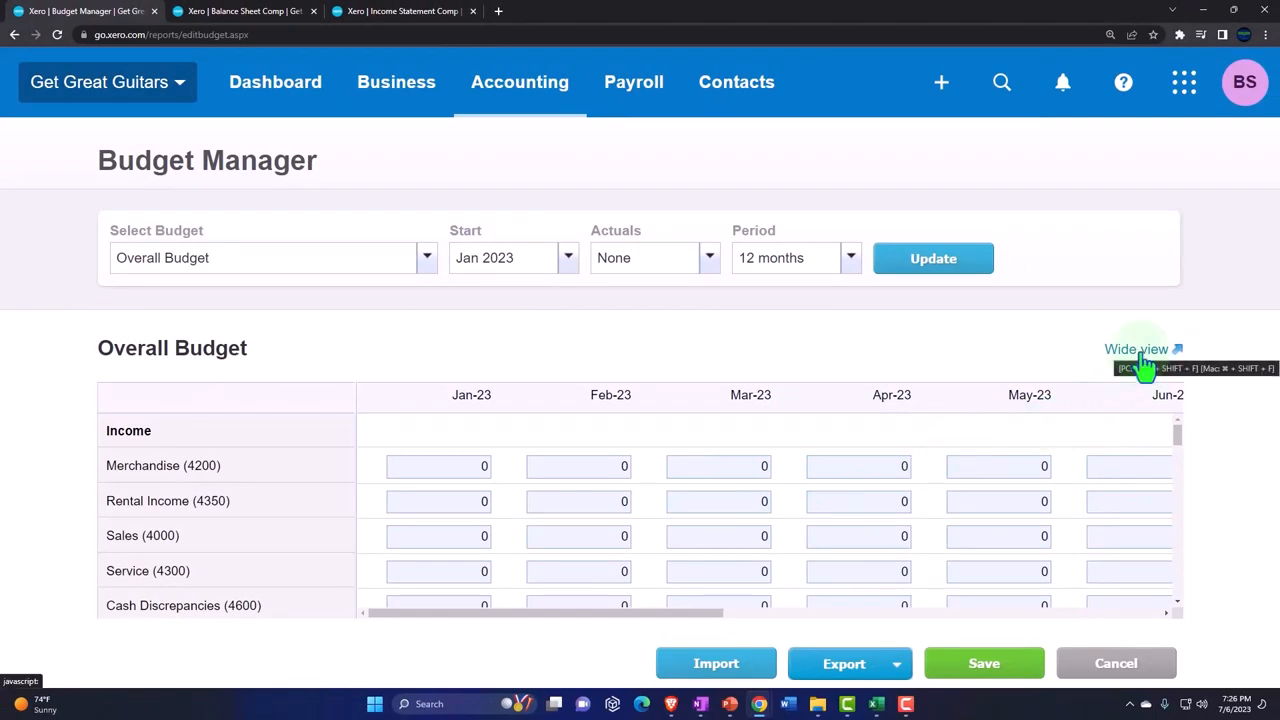
Switch the Overall Budget grid to Wide view.
{"action": "left_click", "coordinate": [1135, 348]}
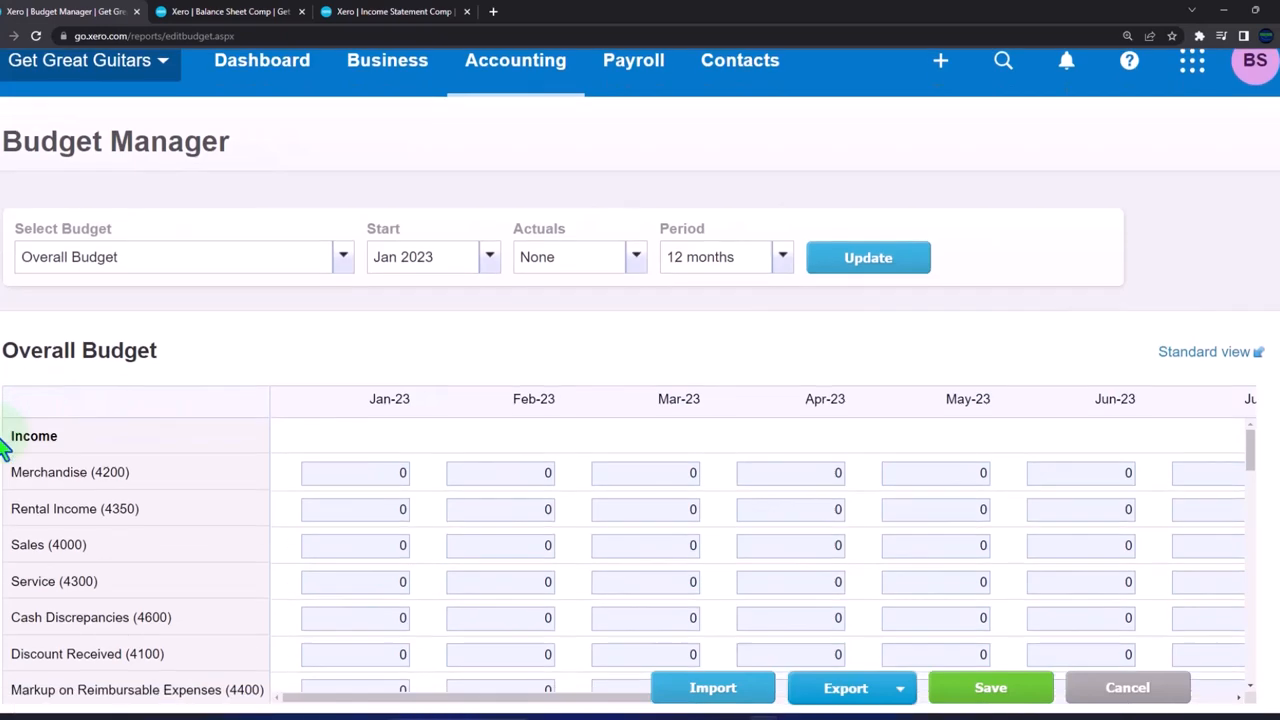
{"action": "scroll", "scroll_direction": "up", "scroll_amount": 3}
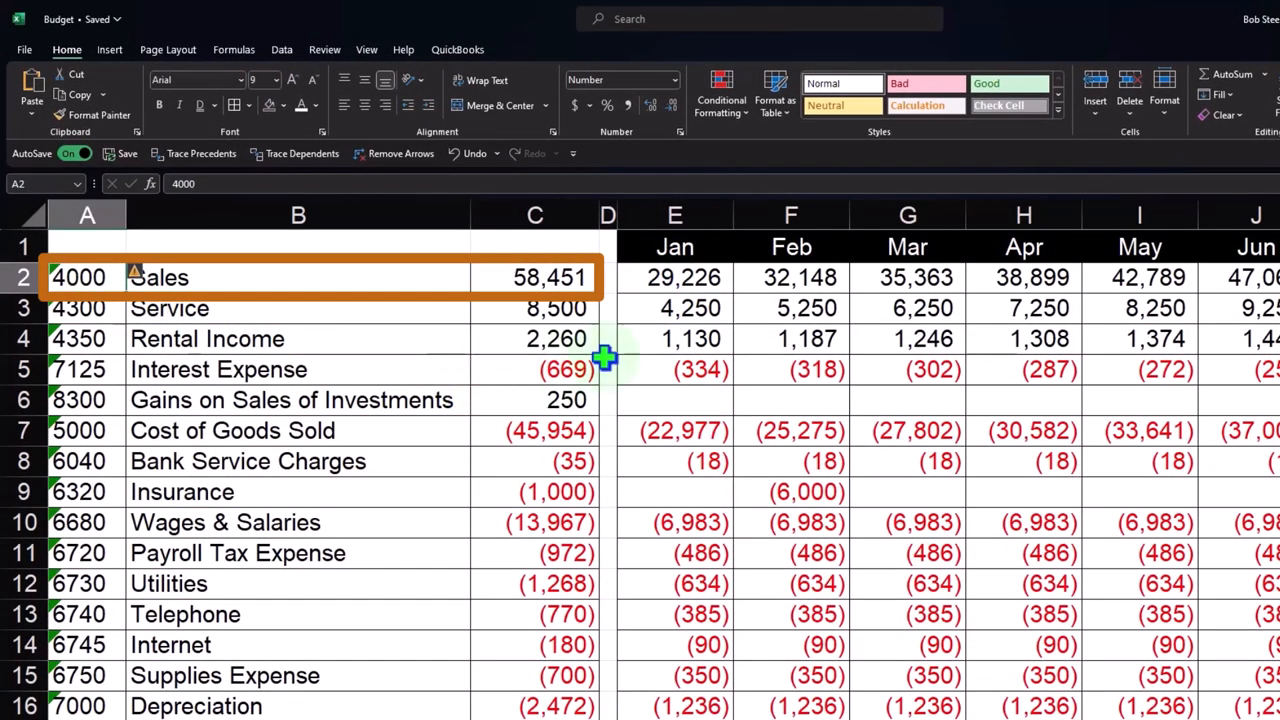
Take the Sales row projections from Trial Balance (2), starting with January's 29,226.
{"action": "left_click", "coordinate": [675, 277]}
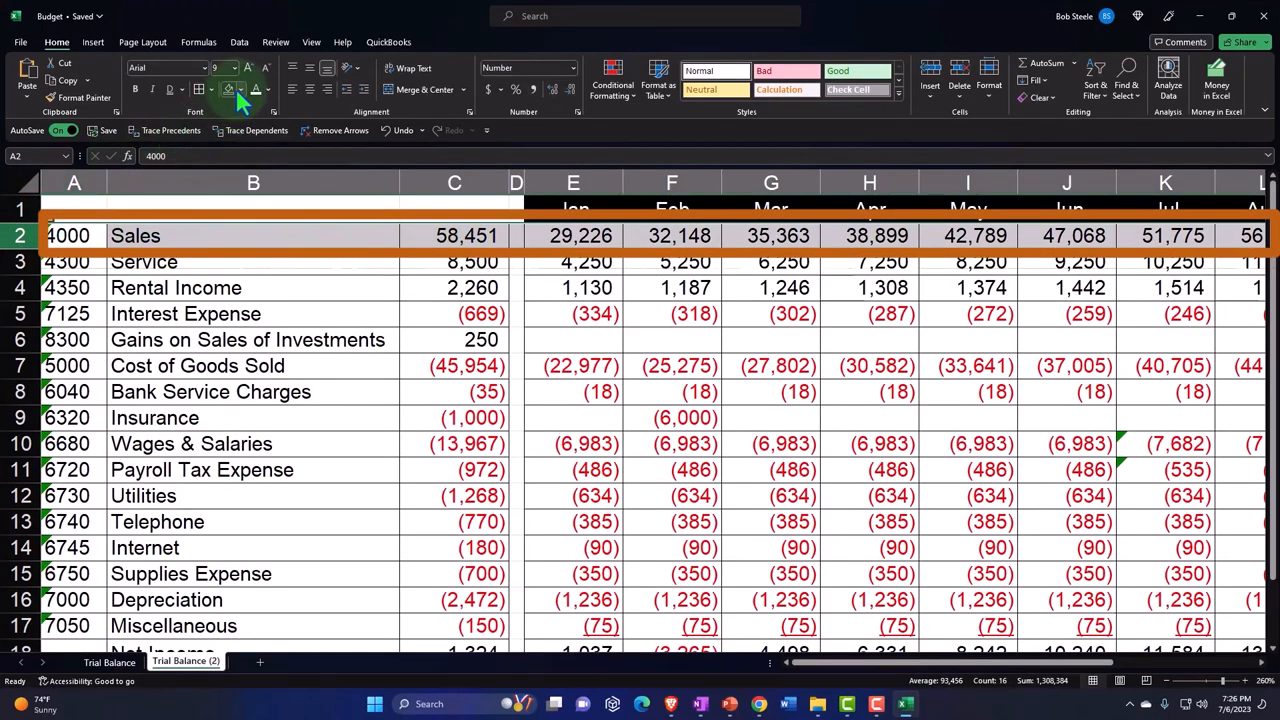
{"action": "left_click", "coordinate": [241, 89]}
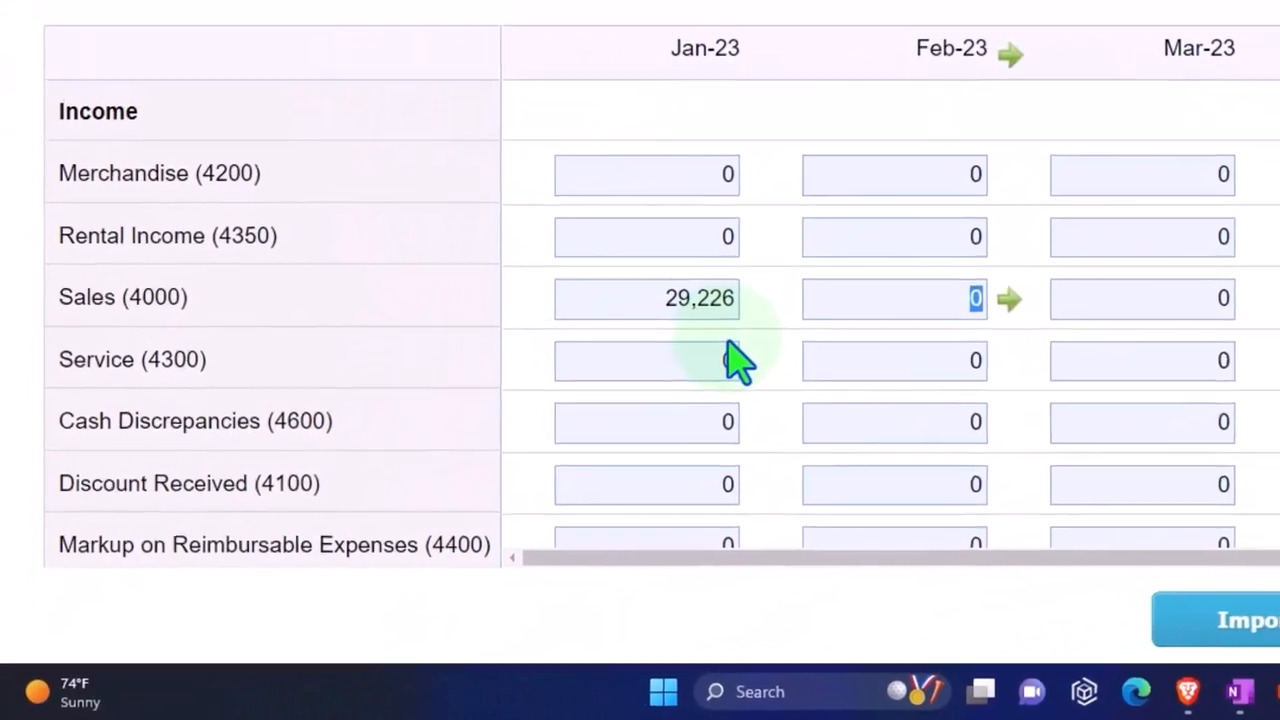
Extend the Sales (4000) budget from 29,226 with 10% monthly growth.
{"action": "left_click", "coordinate": [905, 703]}
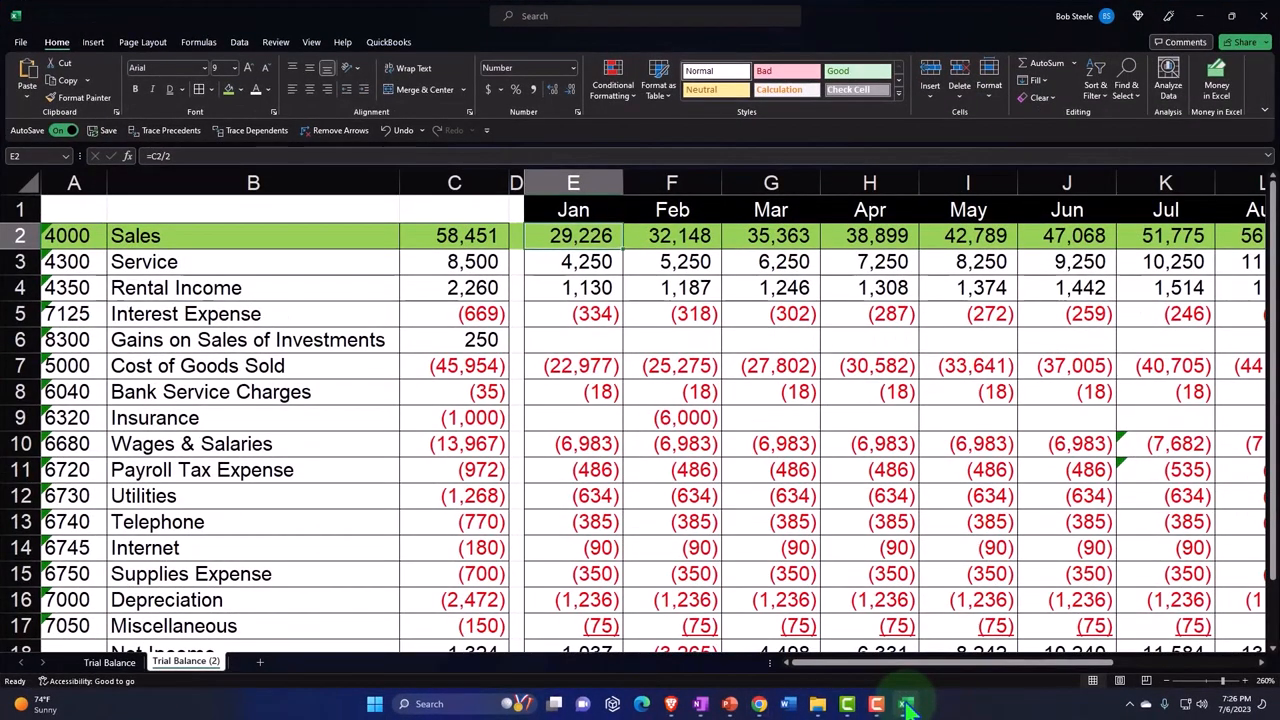
{"action": "left_click", "coordinate": [905, 703]}
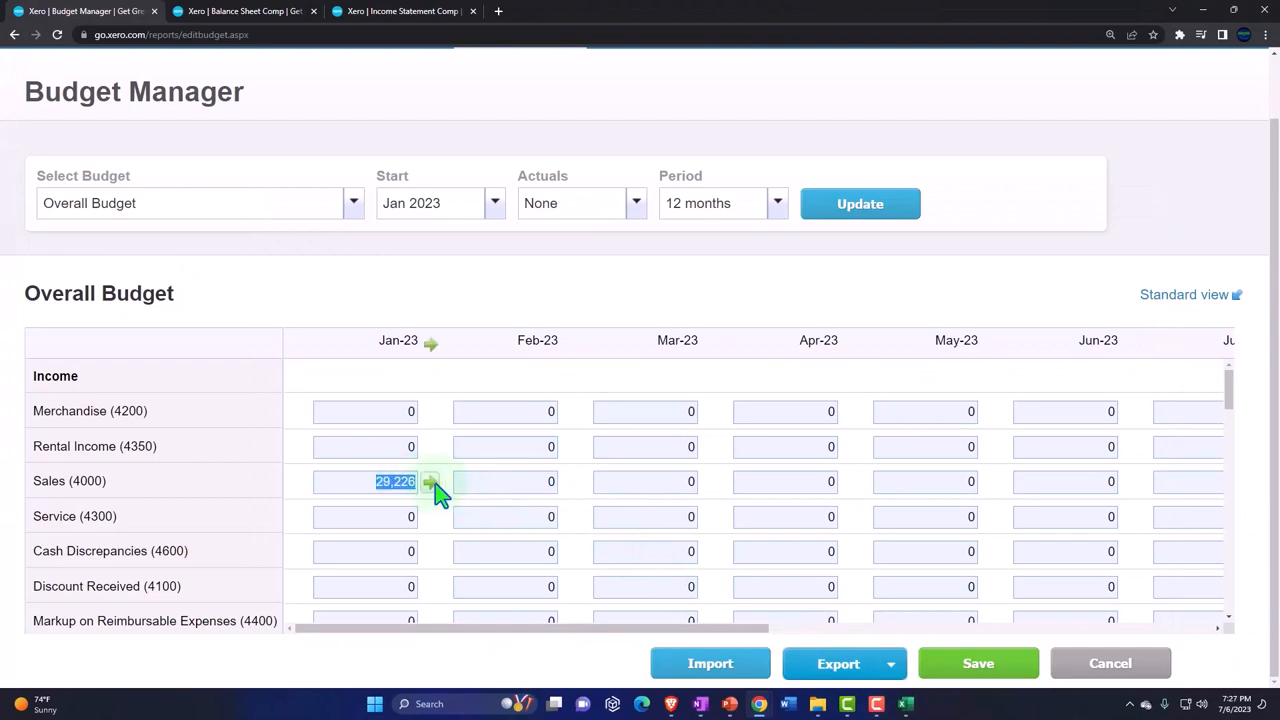
{"action": "left_click", "coordinate": [430, 481]}
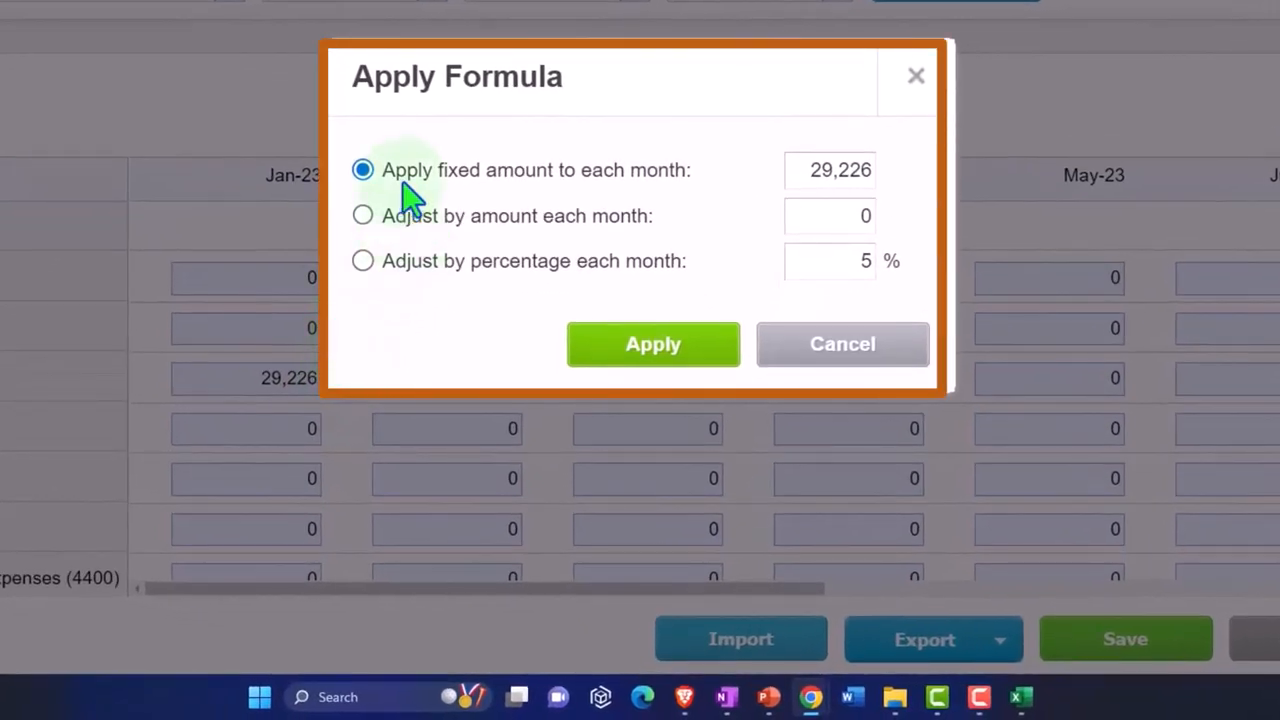
{"action": "mouse_move", "coordinate": [660, 205]}
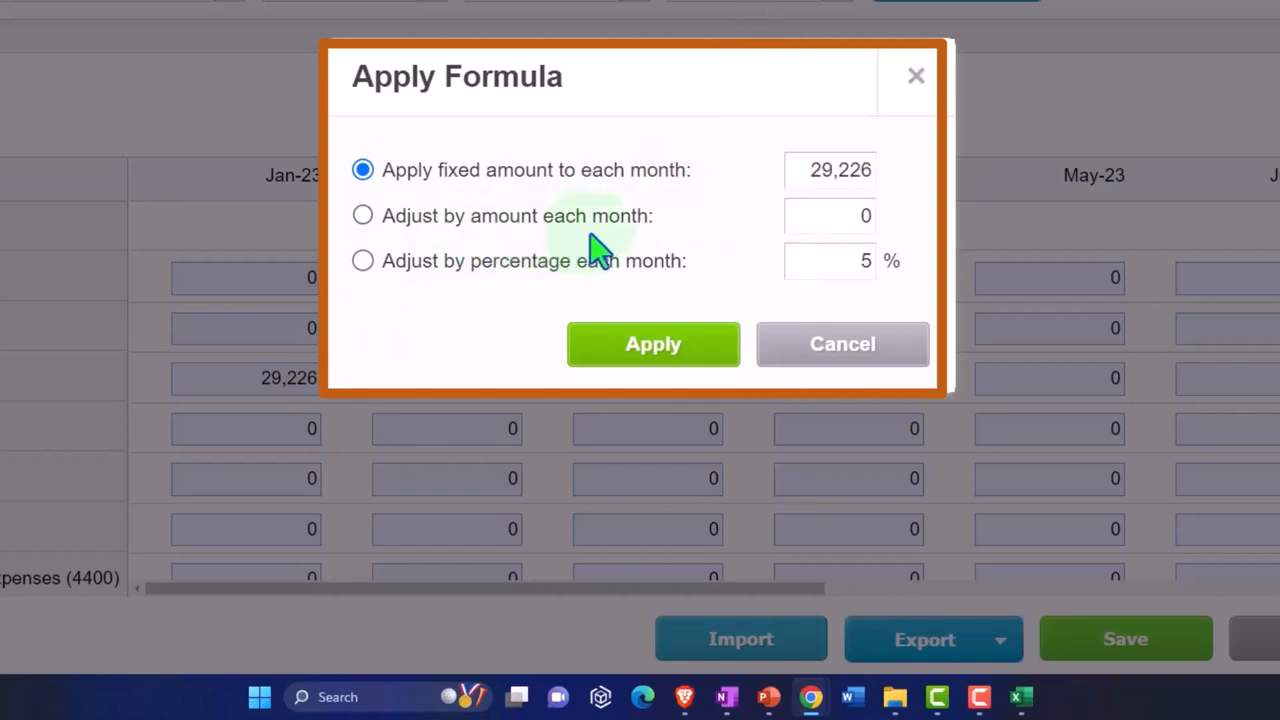
{"action": "mouse_move", "coordinate": [565, 295]}
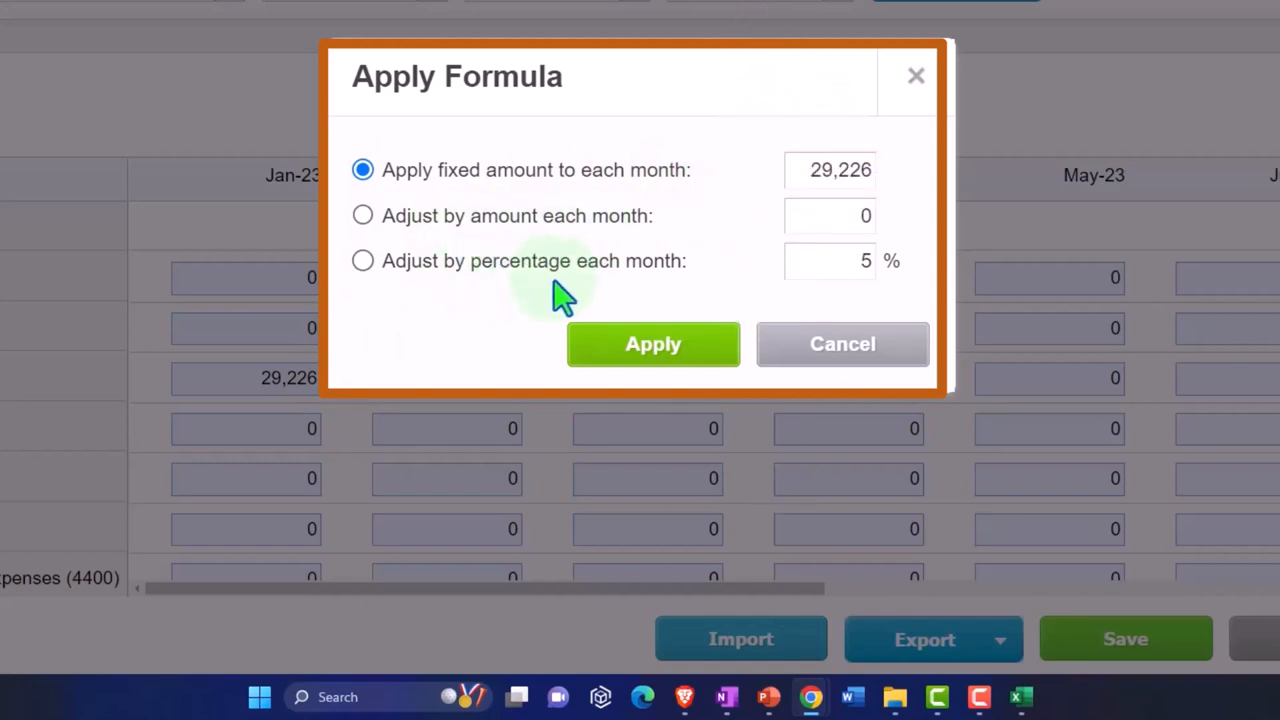
{"action": "mouse_move", "coordinate": [690, 305]}
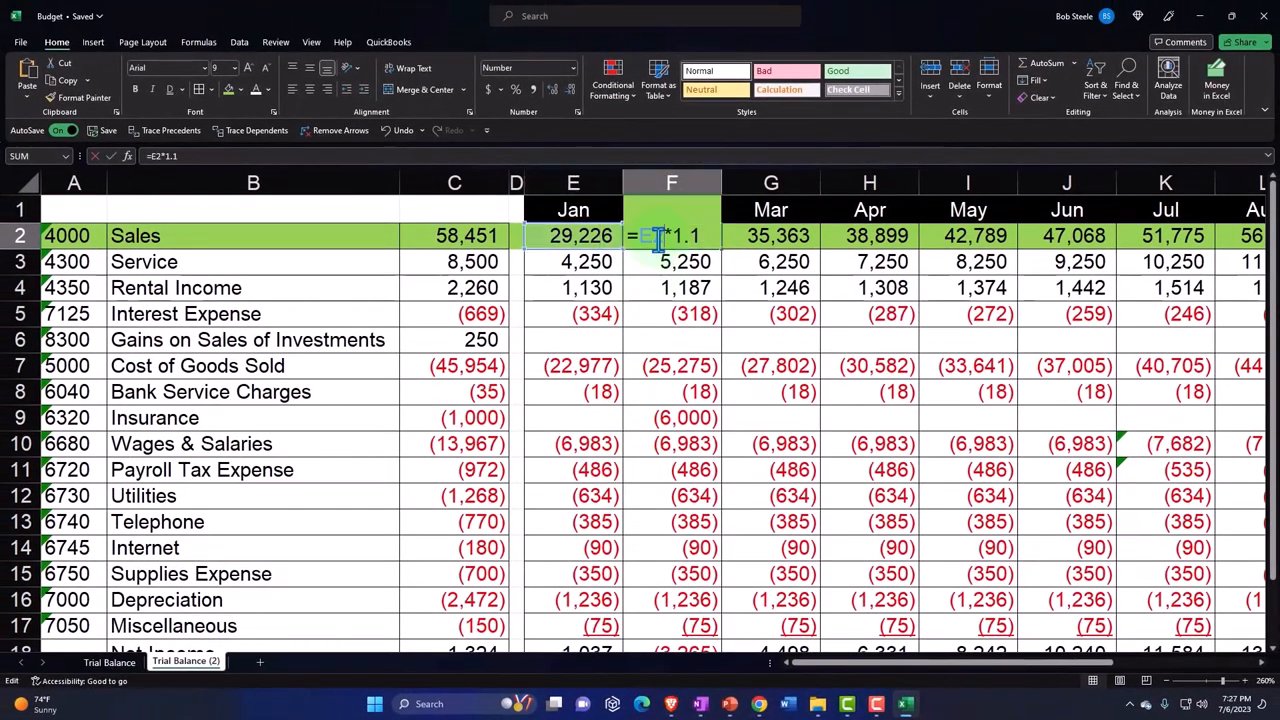
{"action": "key", "text": "Return"}
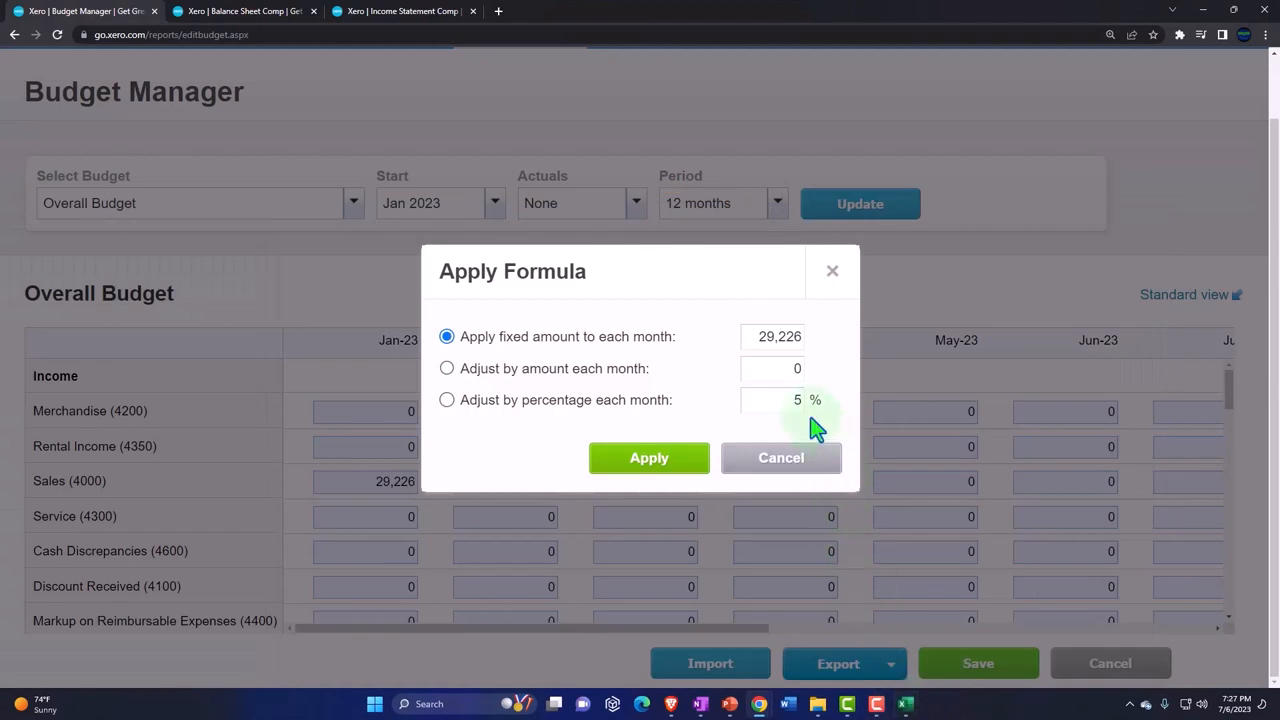
{"action": "mouse_move", "coordinate": [440, 410]}
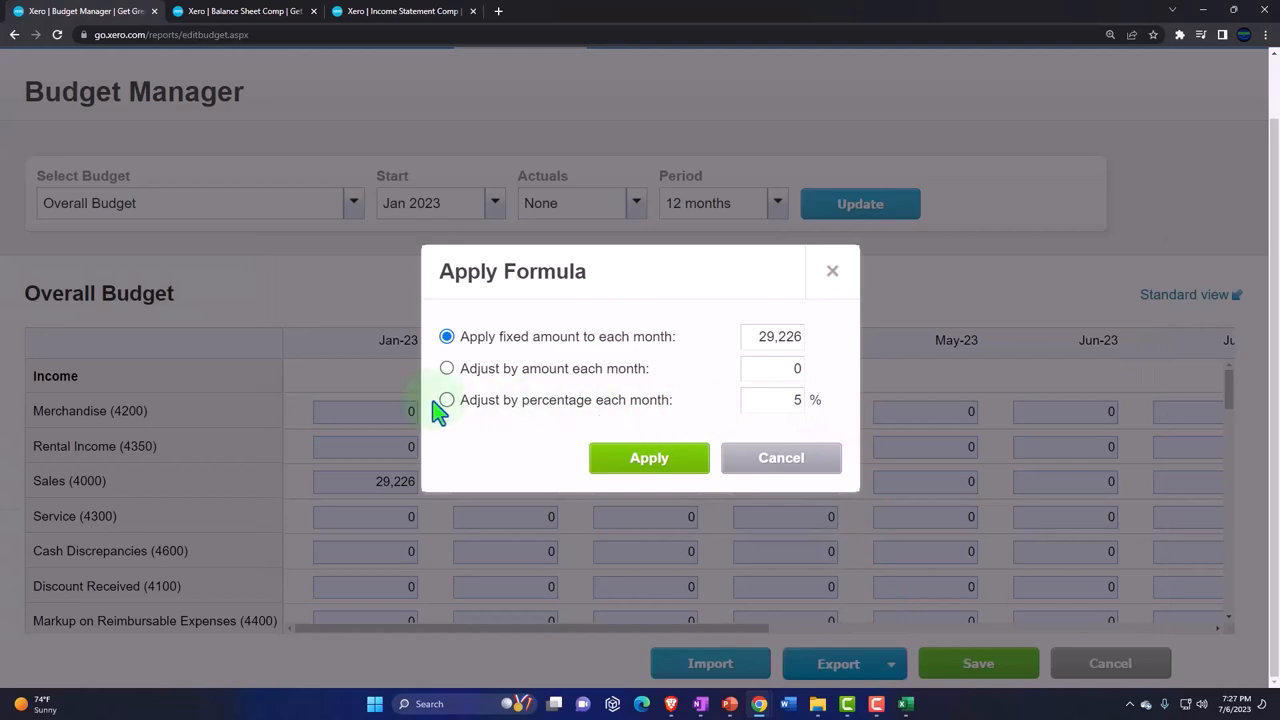
{"action": "left_click", "coordinate": [446, 399]}
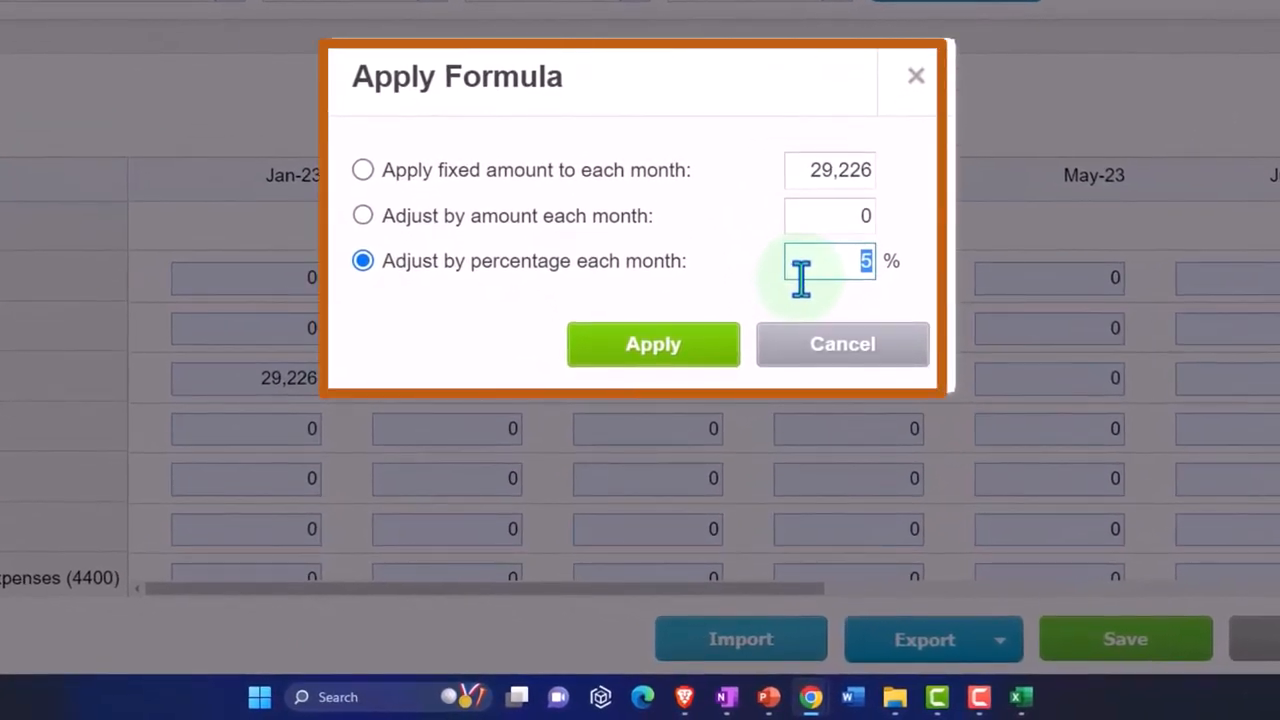
{"action": "type", "text": "10"}
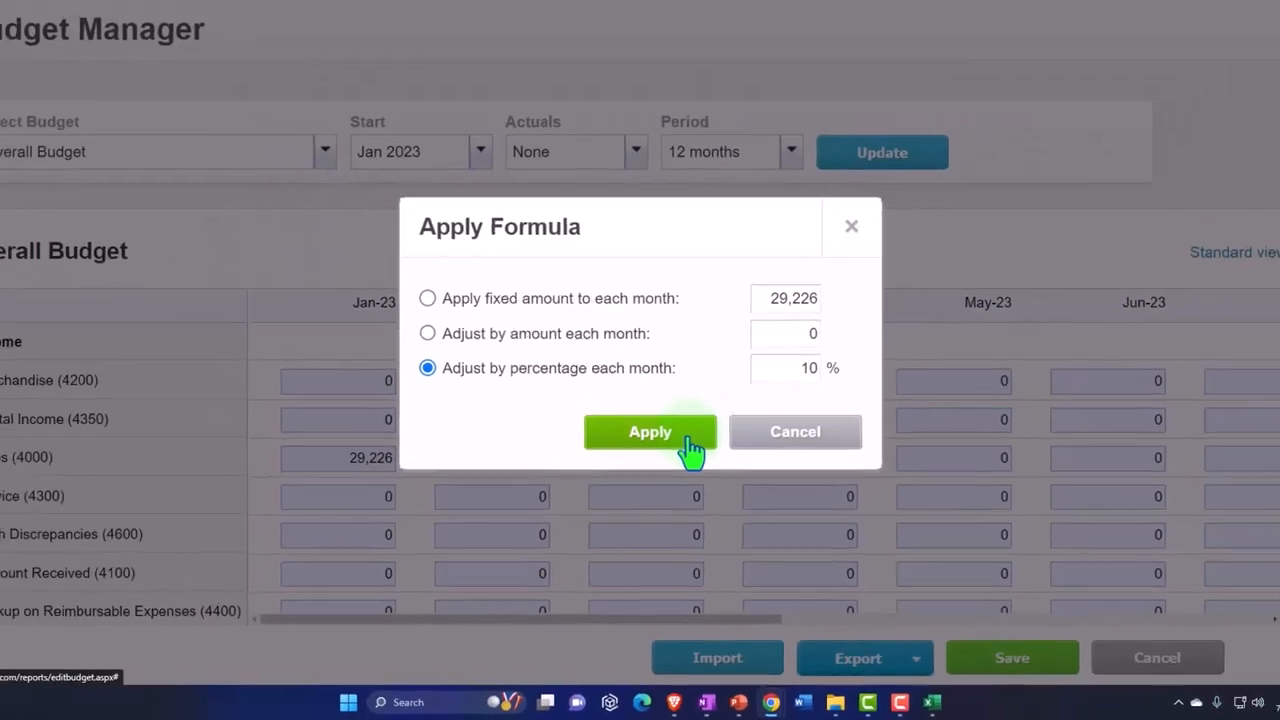
{"action": "left_click", "coordinate": [650, 431]}
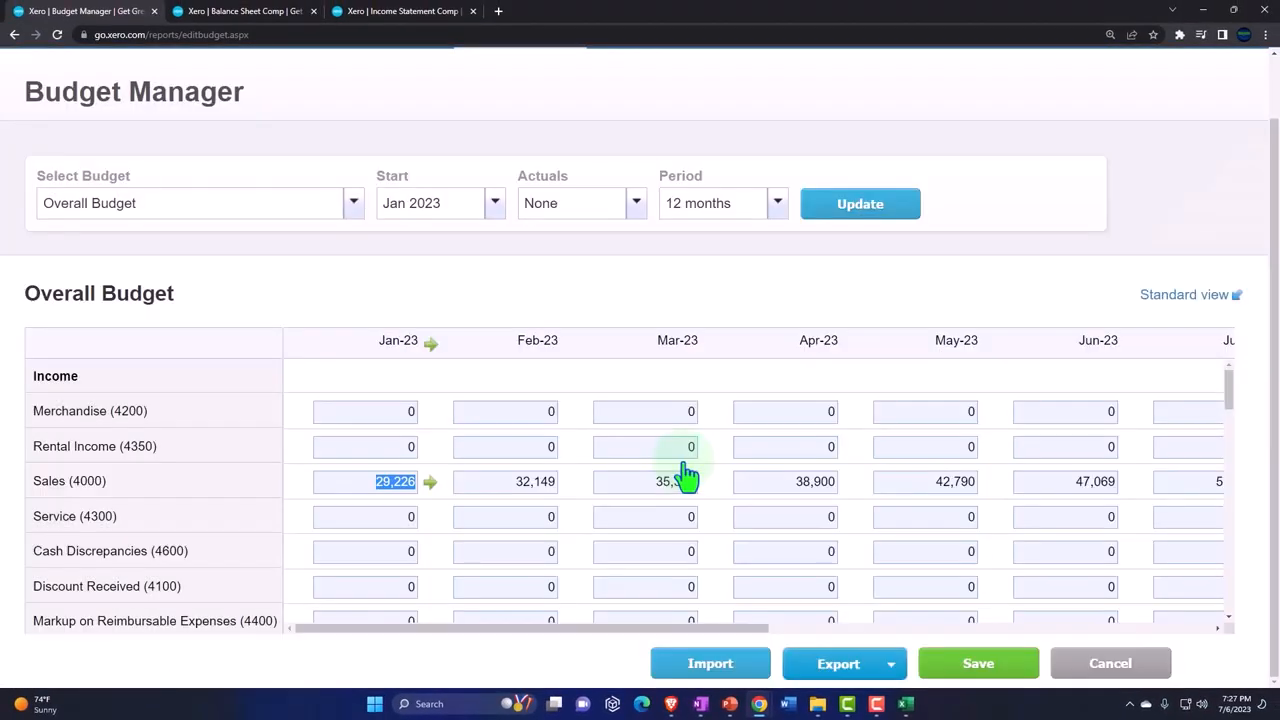
{"action": "left_click", "coordinate": [903, 703]}
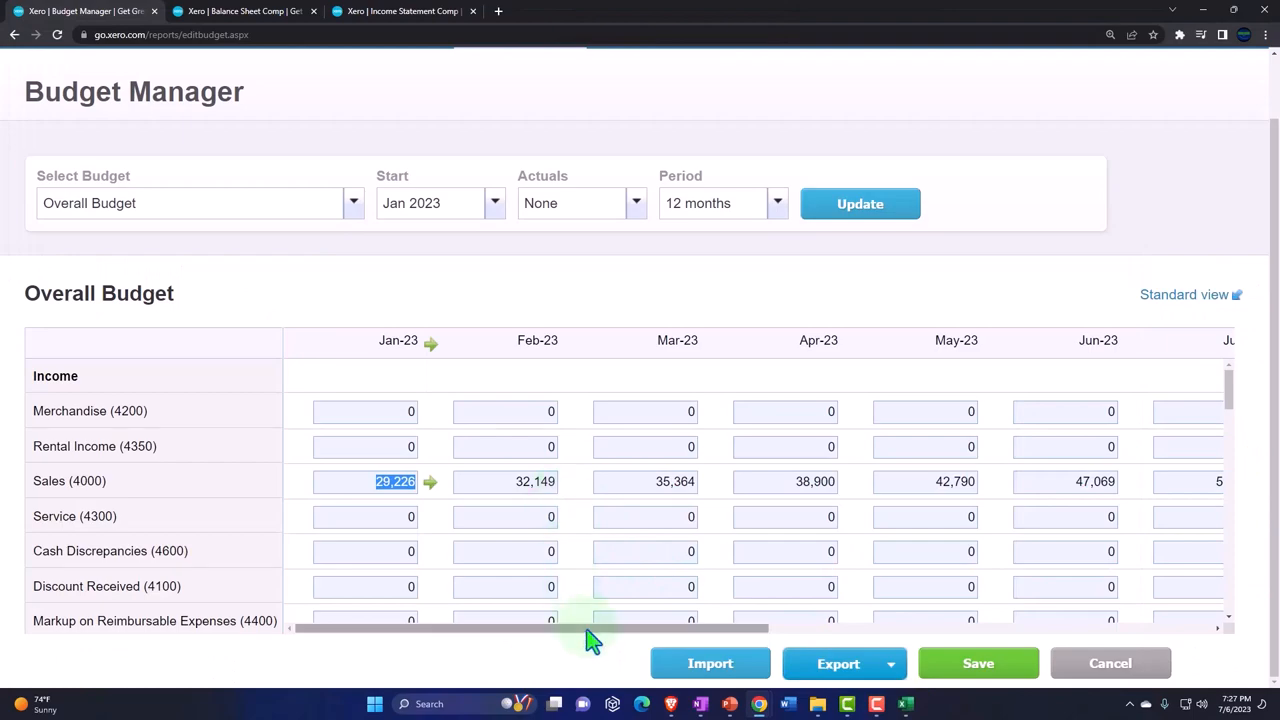
{"action": "scroll", "scroll_direction": "right", "scroll_amount": 3}
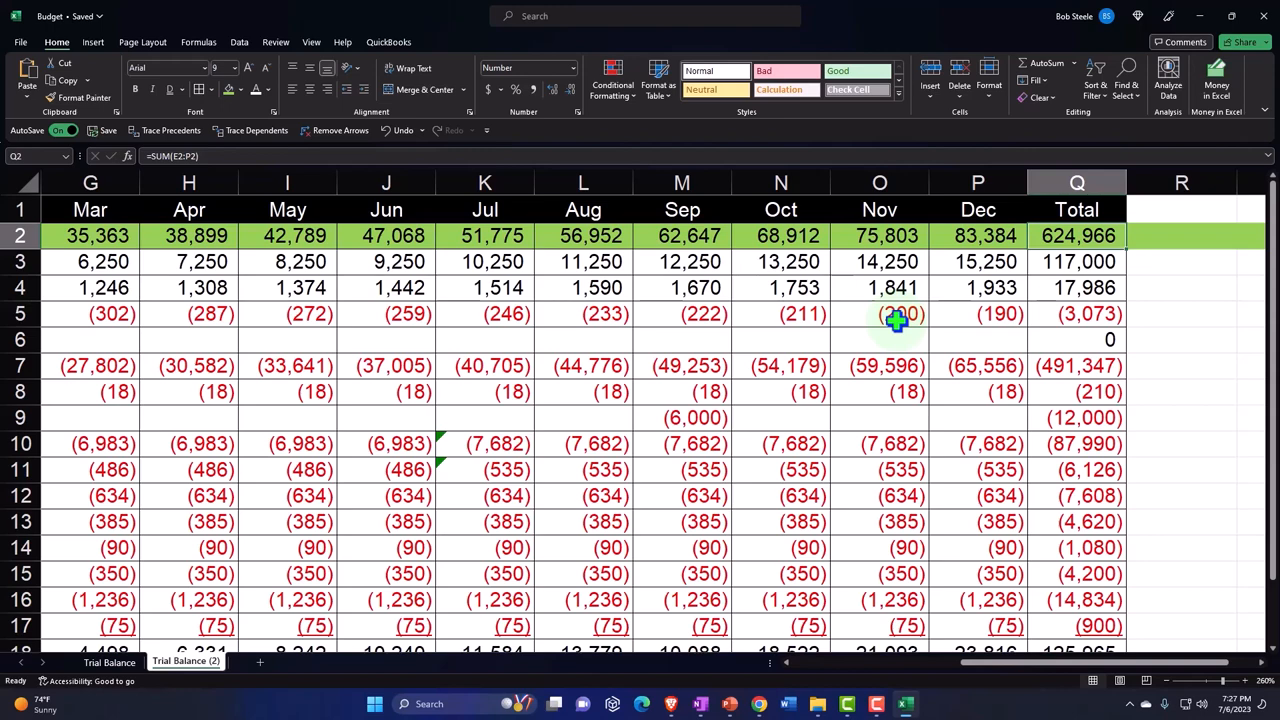
{"action": "left_click", "coordinate": [879, 287]}
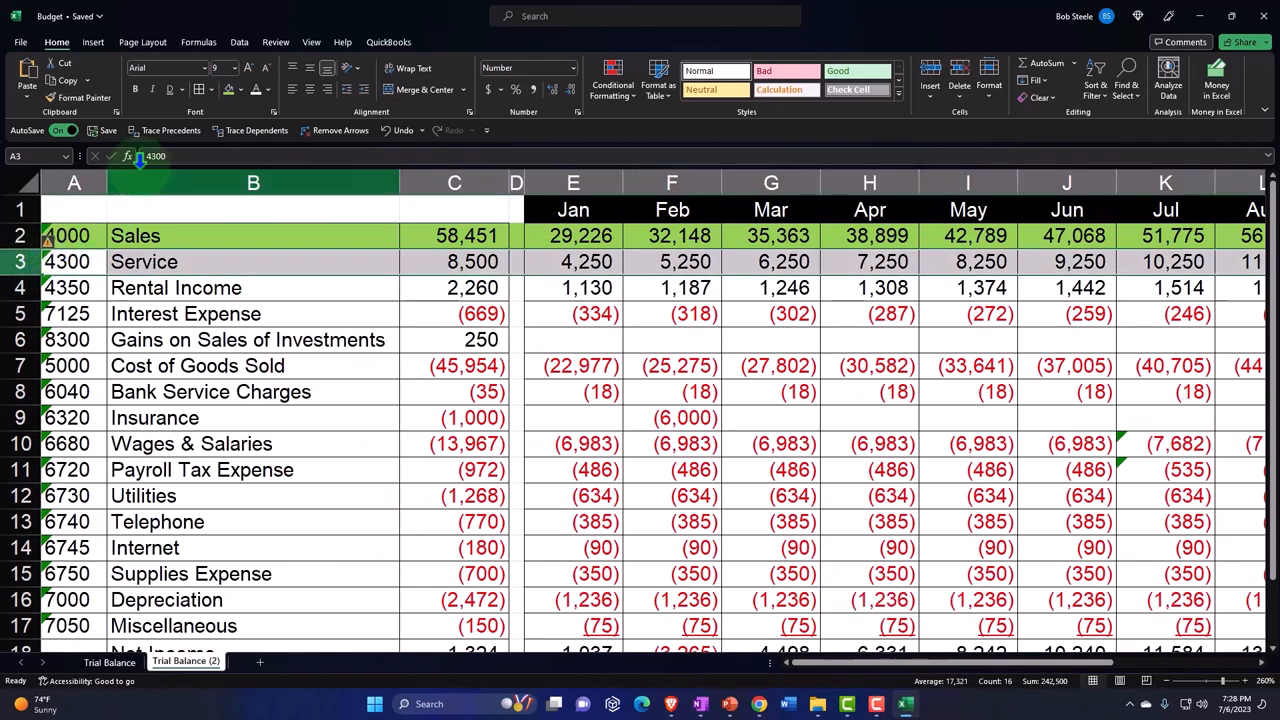
{"action": "left_click", "coordinate": [454, 261]}
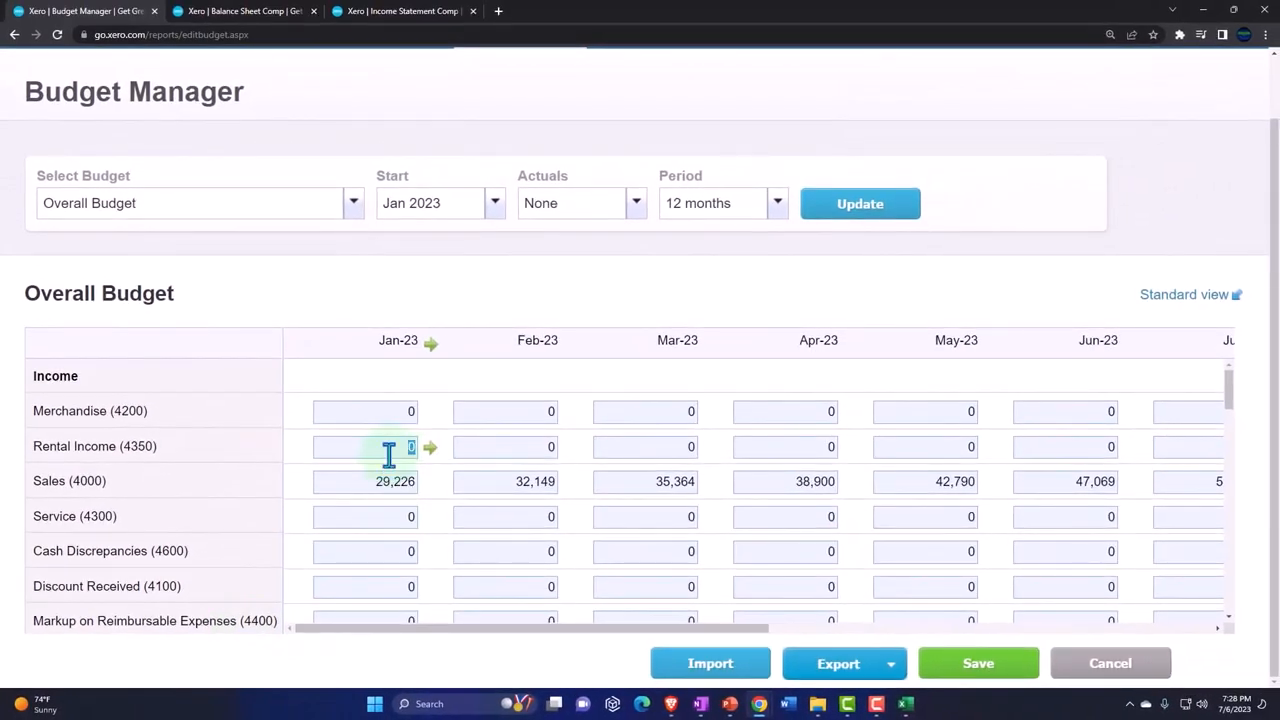
Budget Rental Income at 4,250 for January, increasing by 1,000 each month.
{"action": "type", "text": "250"}
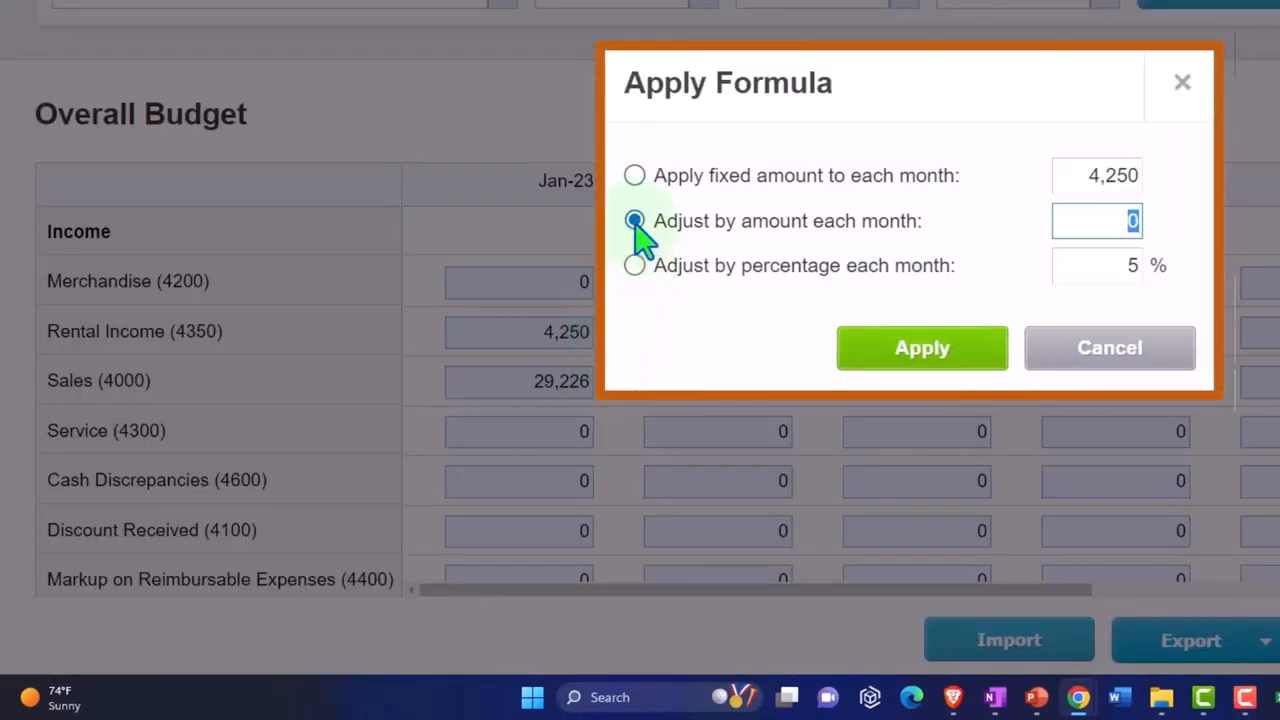
{"action": "type", "text": "1000"}
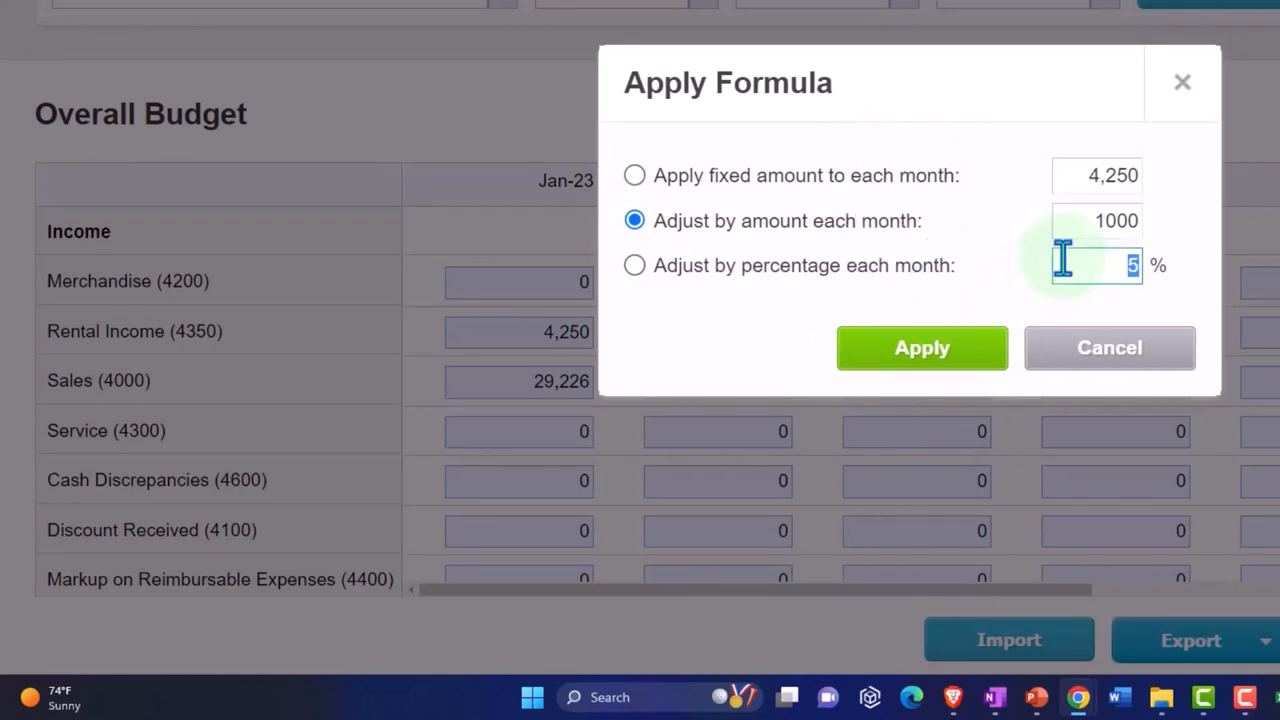
{"action": "left_click", "coordinate": [921, 347]}
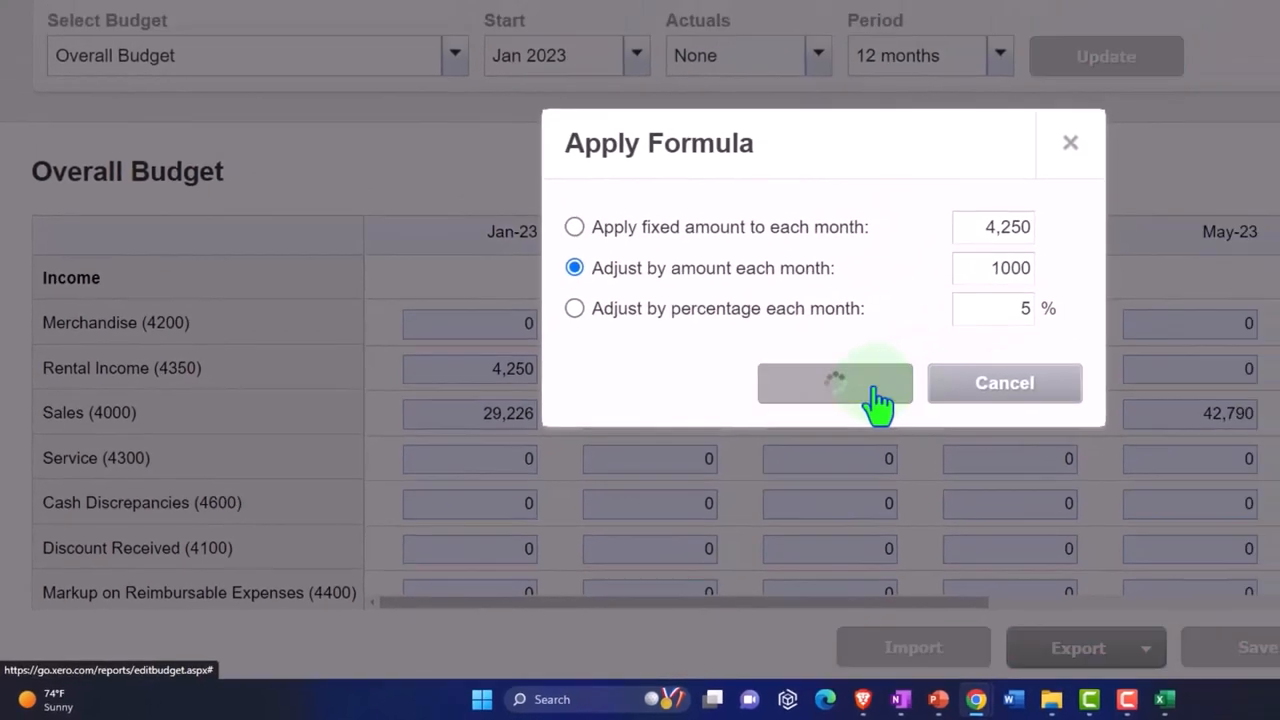
{"action": "left_click", "coordinate": [835, 383]}
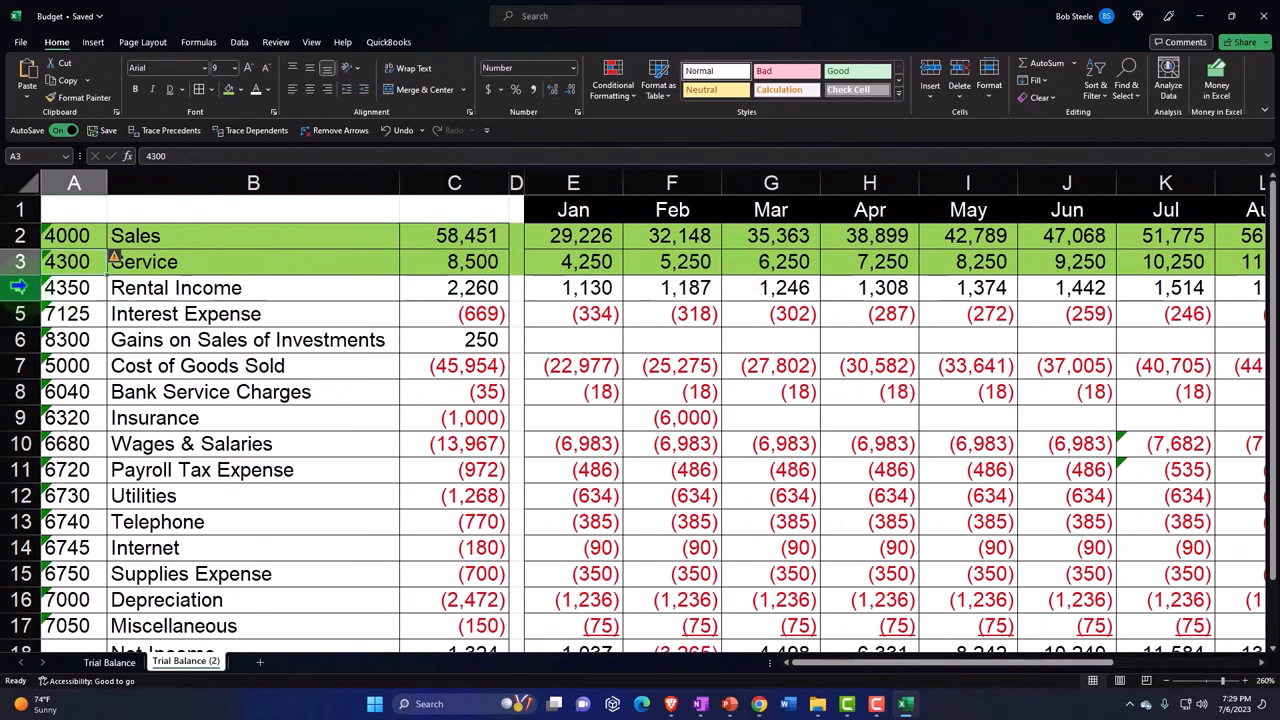
{"action": "left_click", "coordinate": [74, 288]}
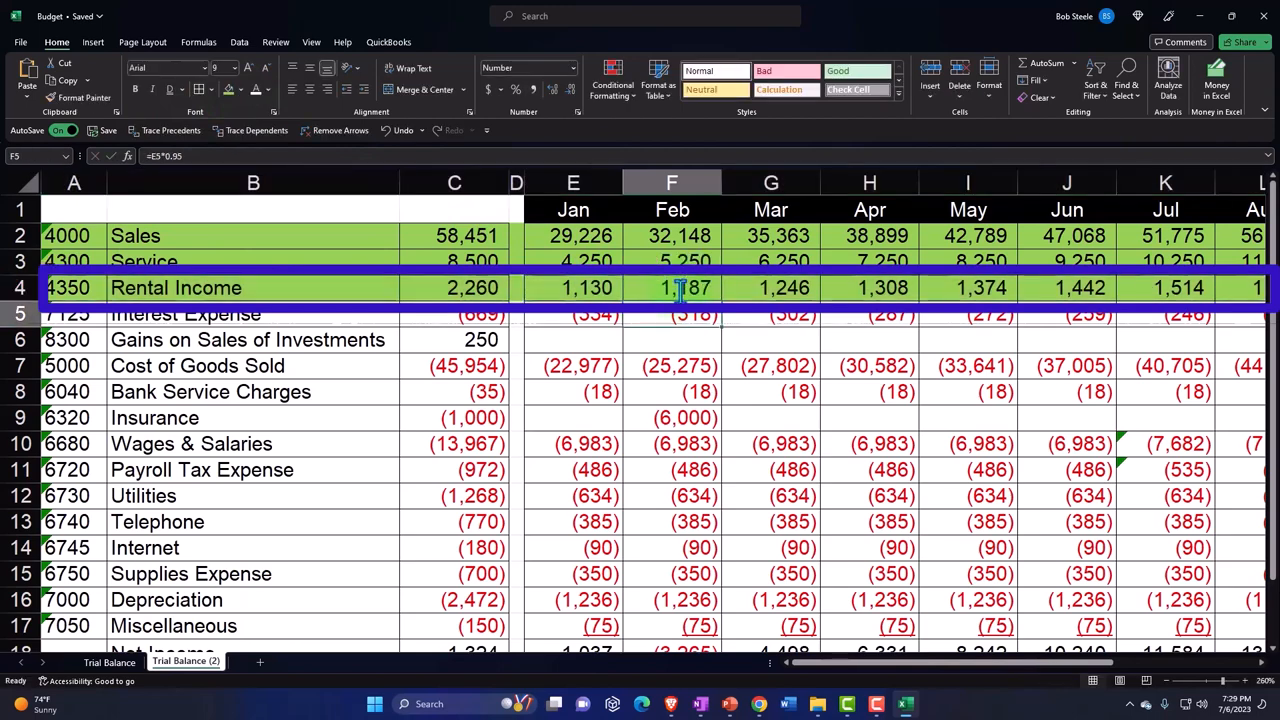
{"action": "left_click", "coordinate": [671, 288]}
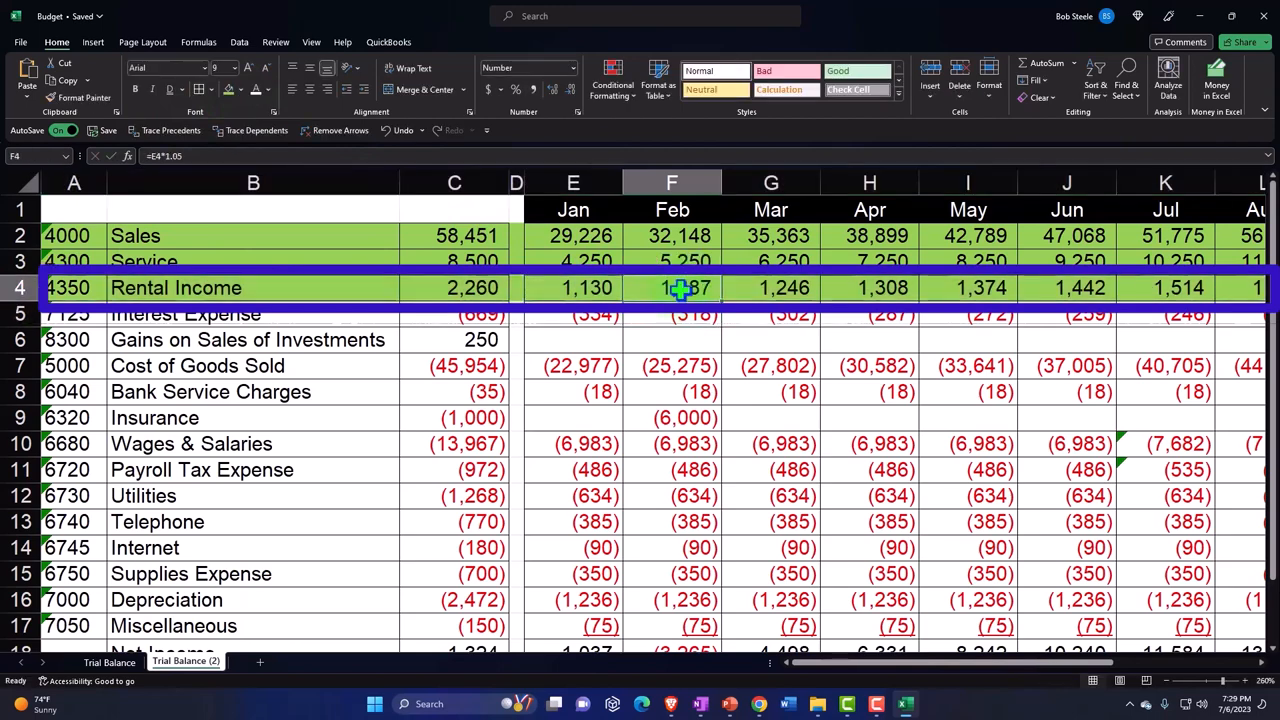
{"action": "mouse_move", "coordinate": [910, 710]}
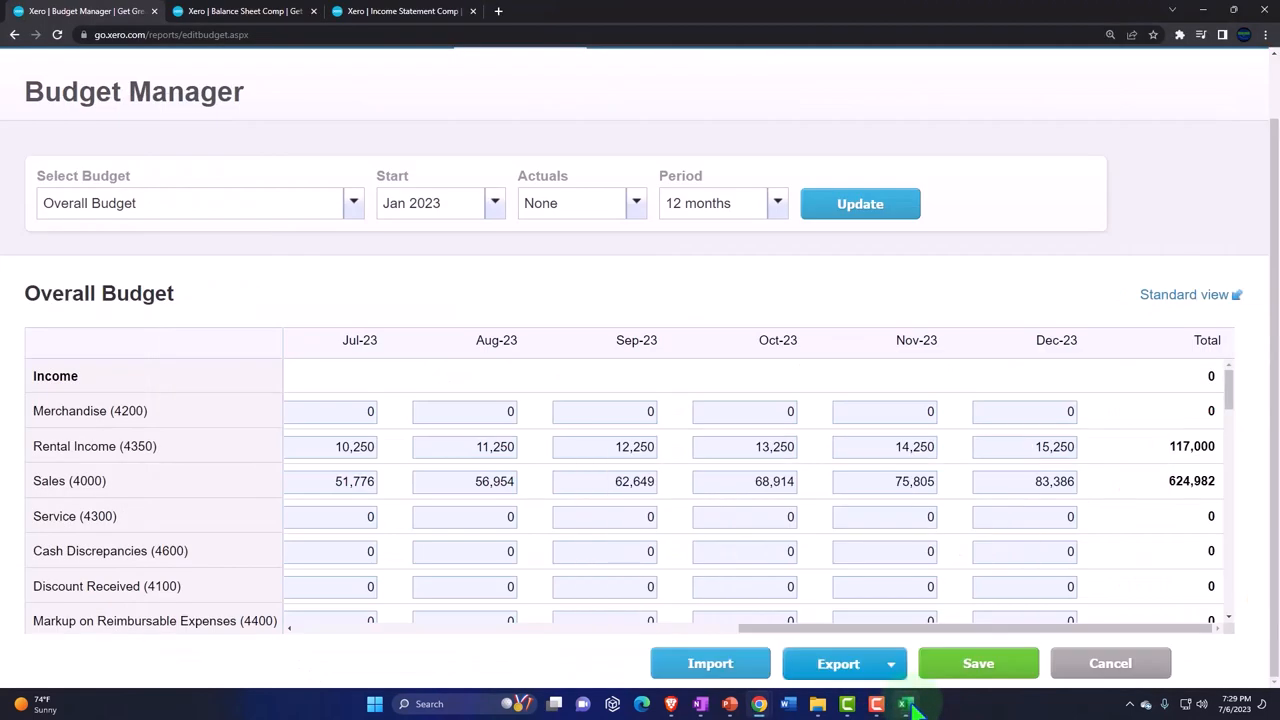
{"action": "mouse_move", "coordinate": [160, 510]}
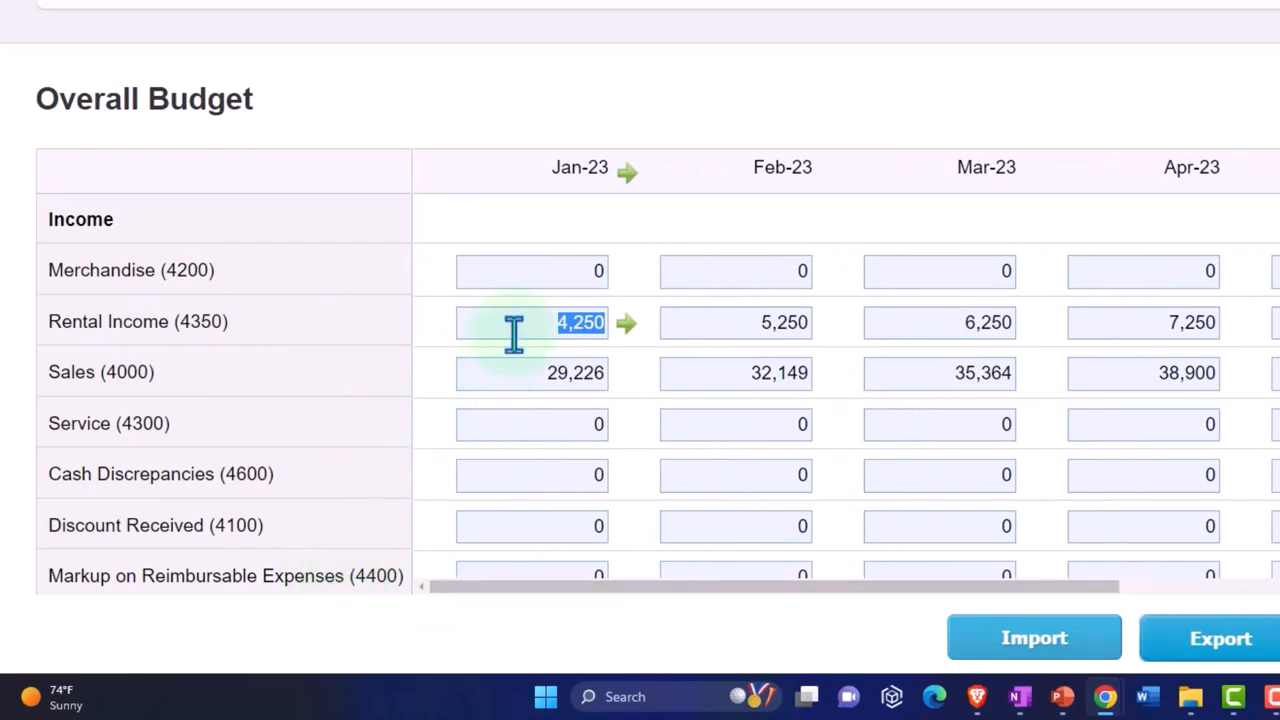
Enter 4,250 as the January Service (4300) budget amount.
{"action": "scroll", "scroll_direction": "up", "scroll_amount": 3}
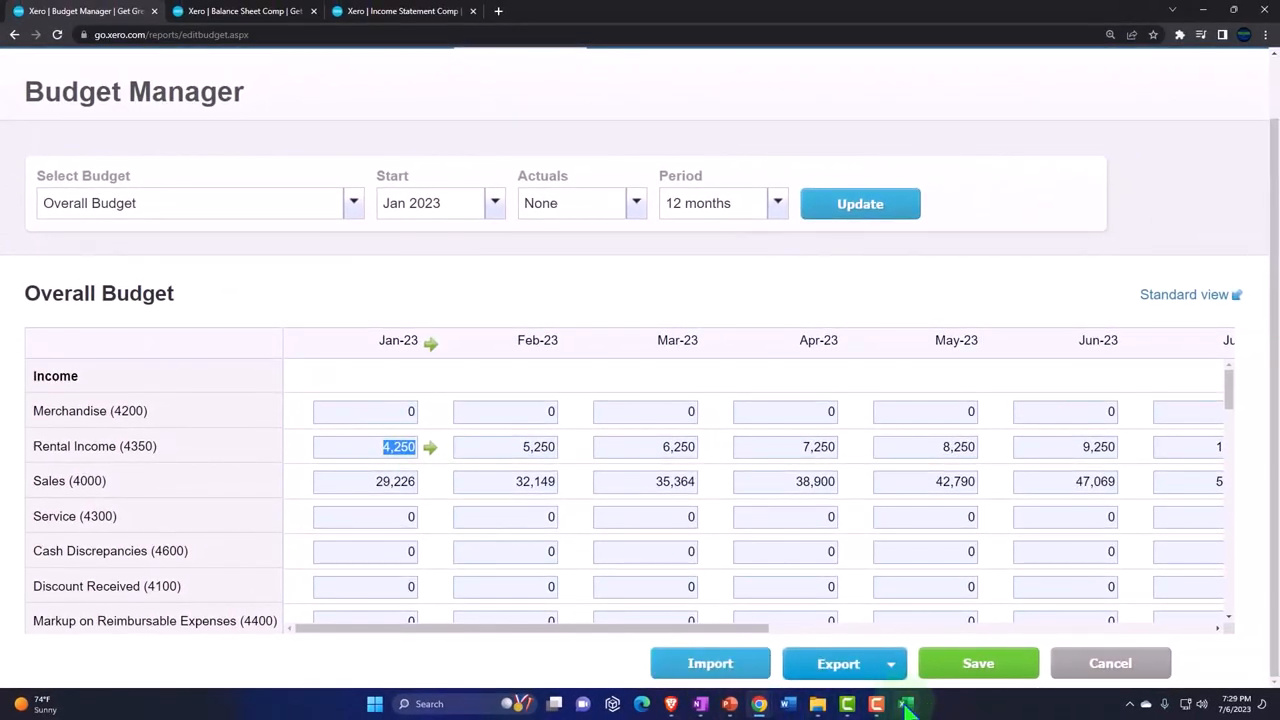
{"action": "left_click", "coordinate": [905, 703]}
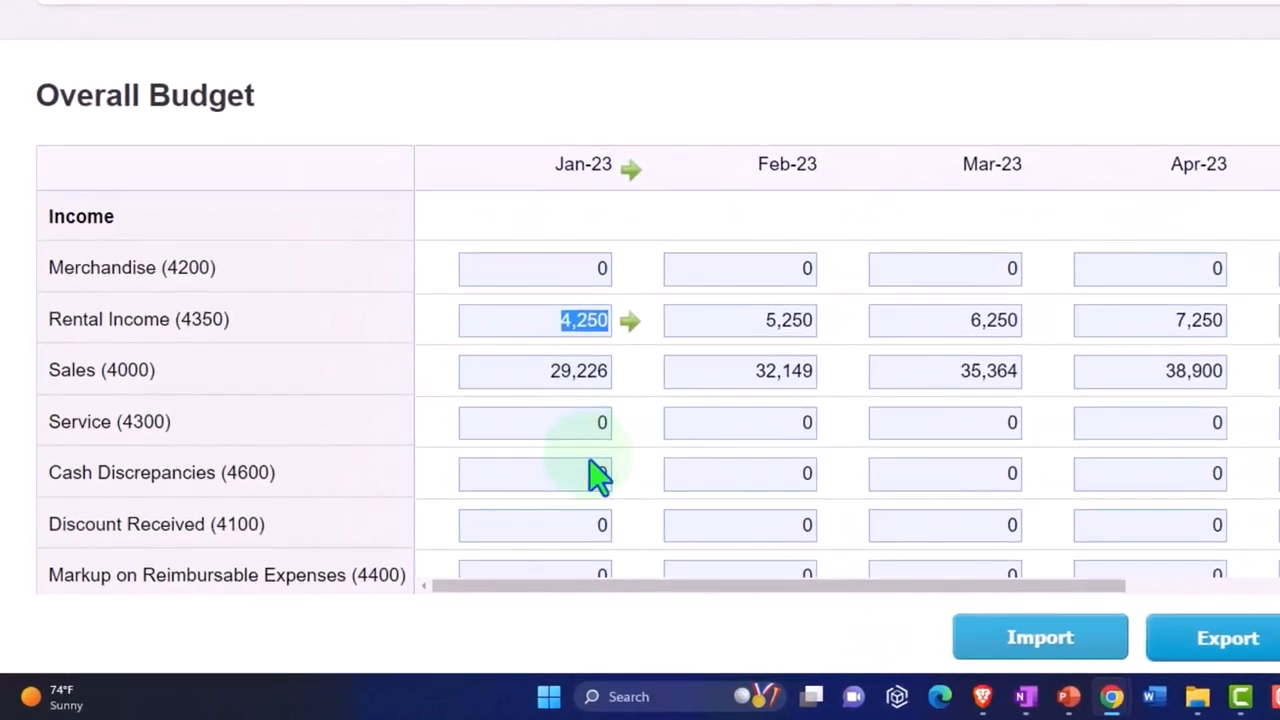
{"action": "left_click", "coordinate": [535, 422]}
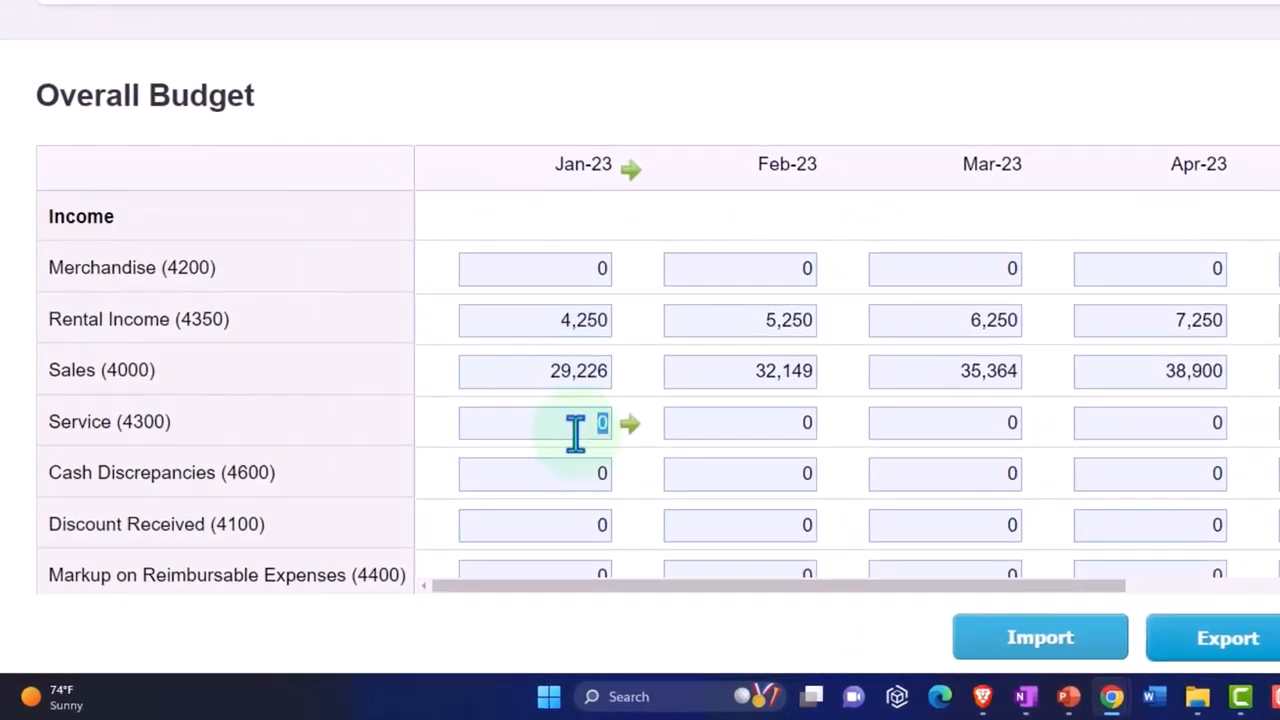
{"action": "type", "text": "42"}
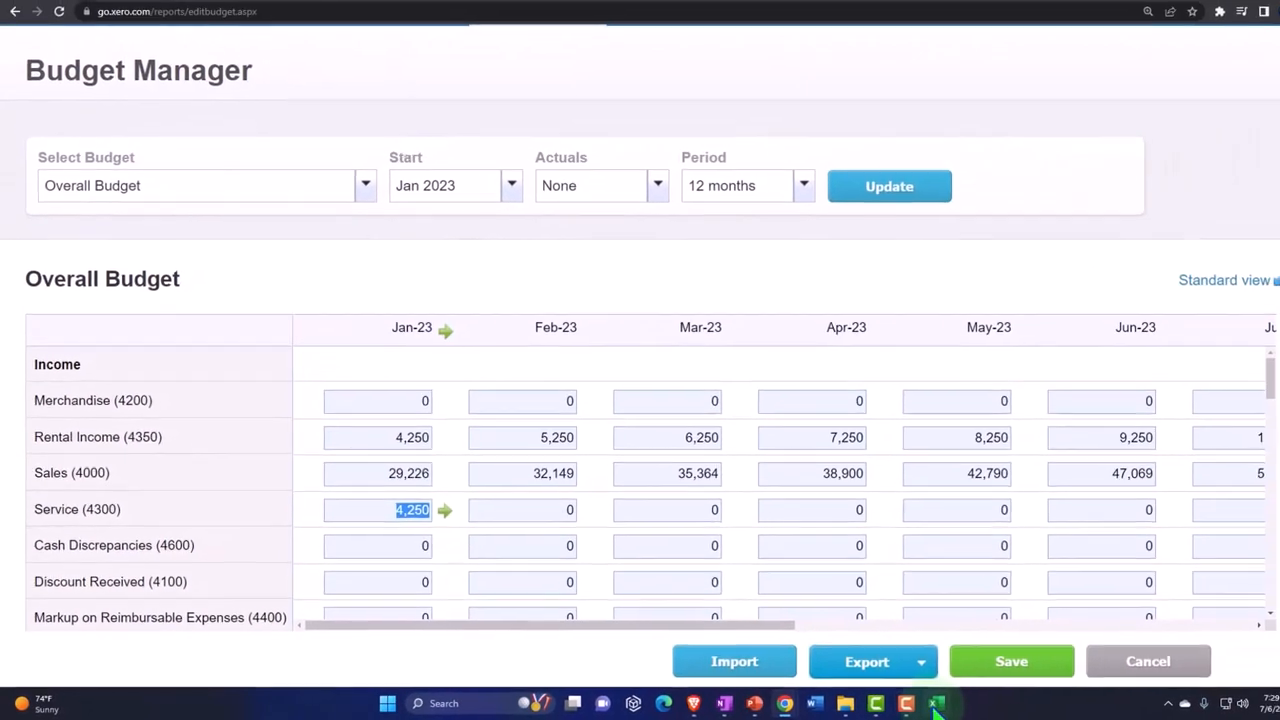
Fill the Service row across the months, adding 1,000 each month.
{"action": "left_click", "coordinate": [905, 703]}
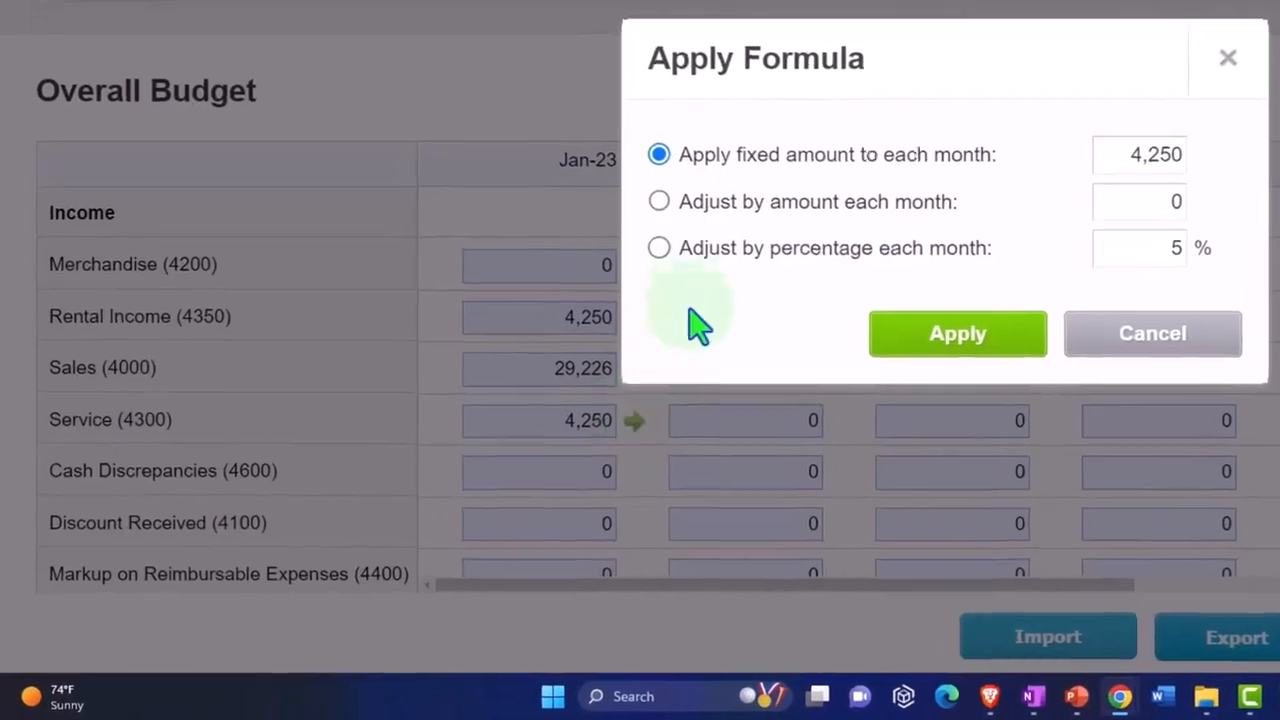
{"action": "left_click", "coordinate": [659, 200]}
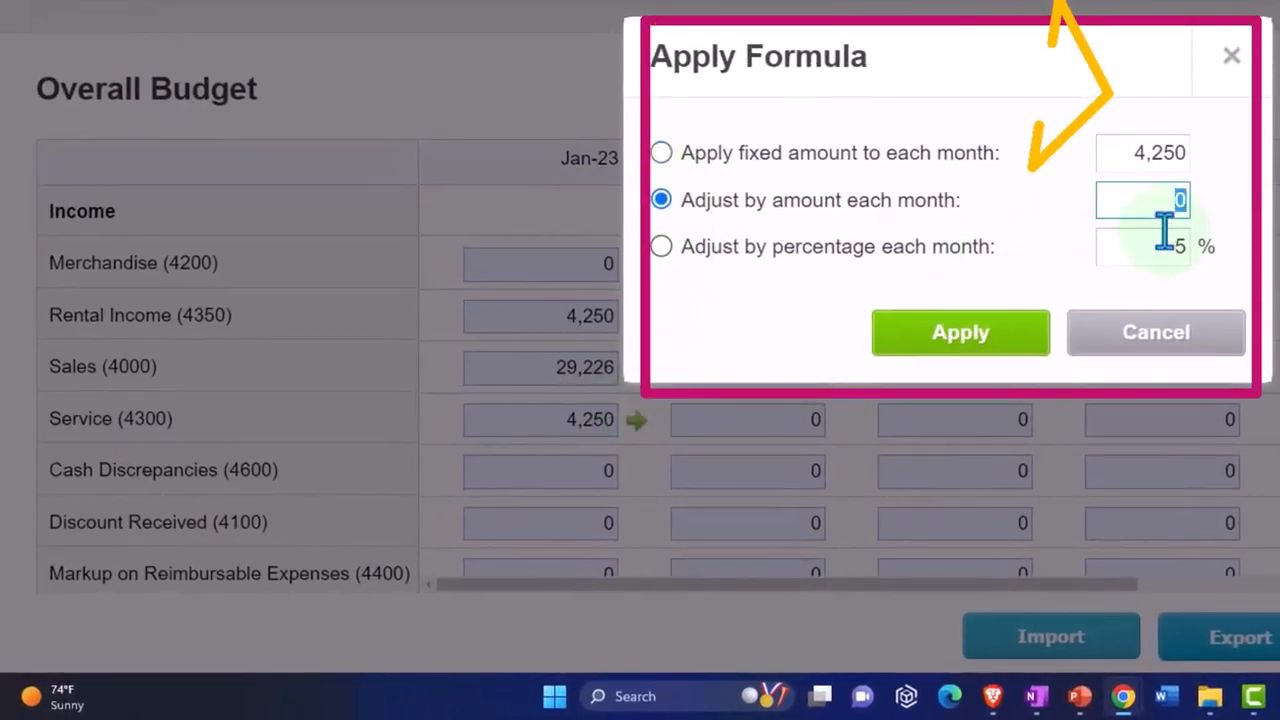
{"action": "type", "text": "1000"}
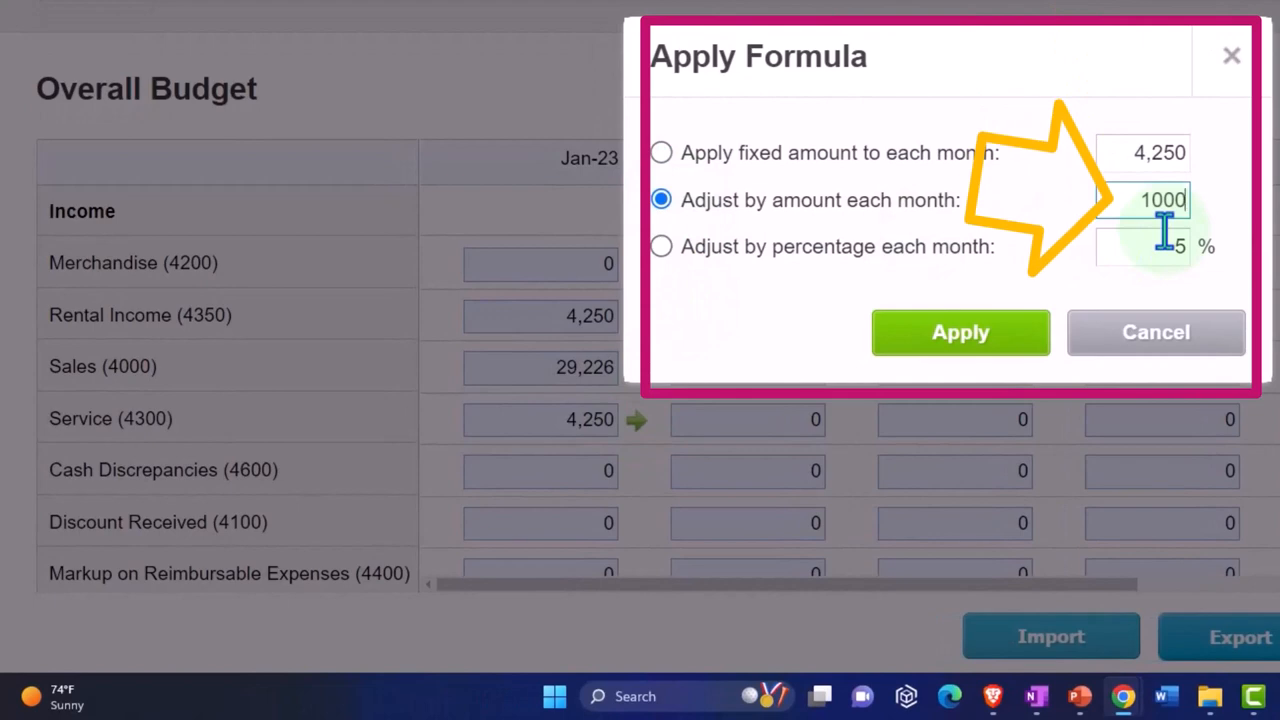
{"action": "left_click", "coordinate": [959, 332]}
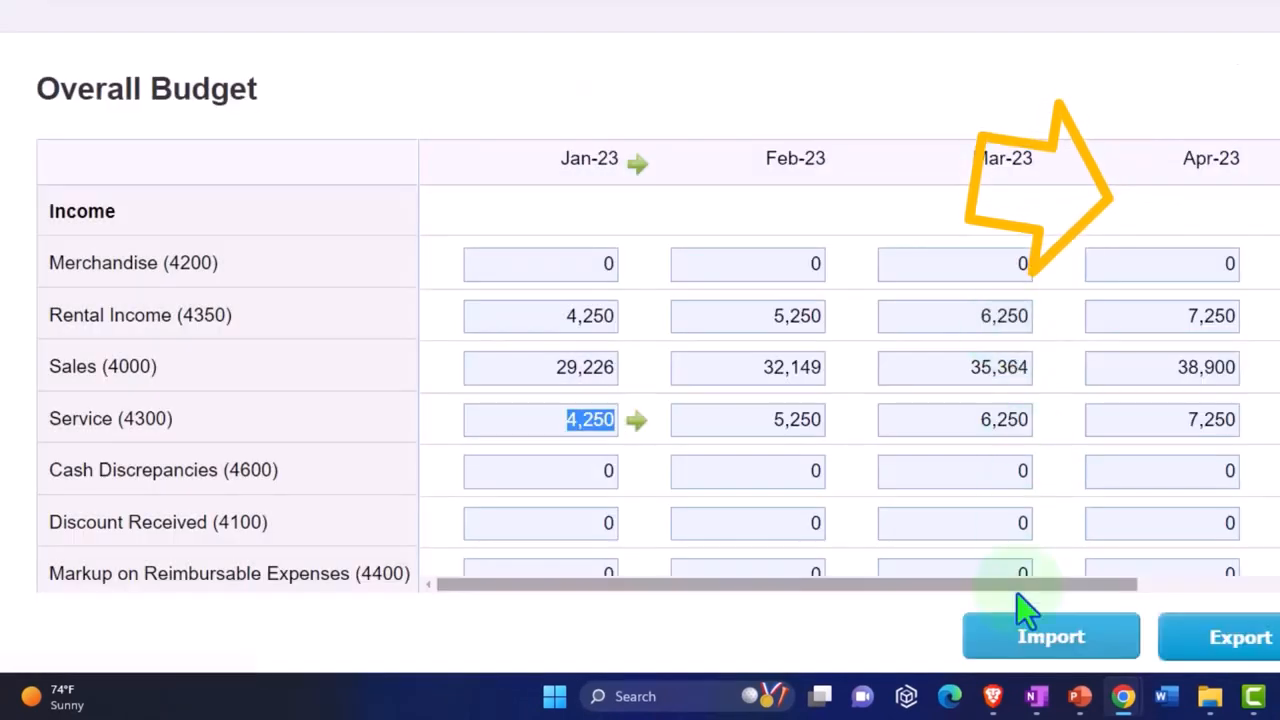
{"action": "scroll", "scroll_direction": "right", "scroll_amount": 3}
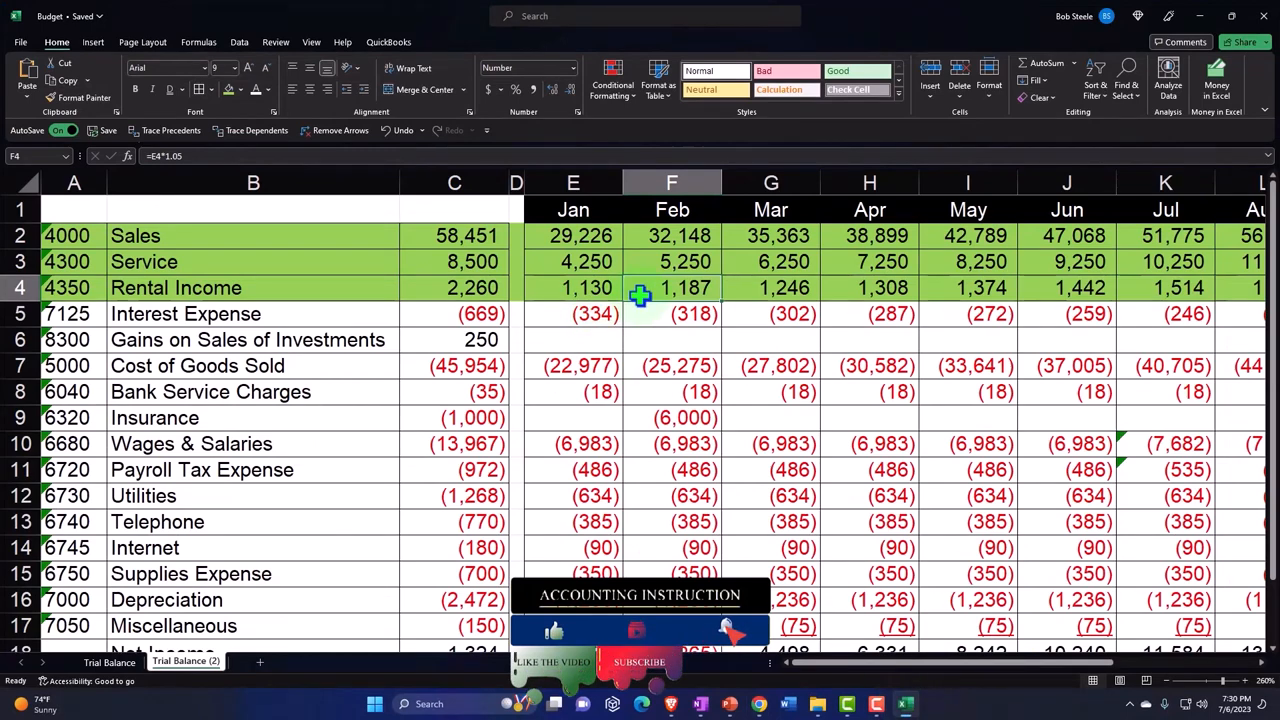
Fill Rental Income (4350) from 1,130 with 5% monthly growth, reaching 1,934 in December.
{"action": "left_click", "coordinate": [672, 313]}
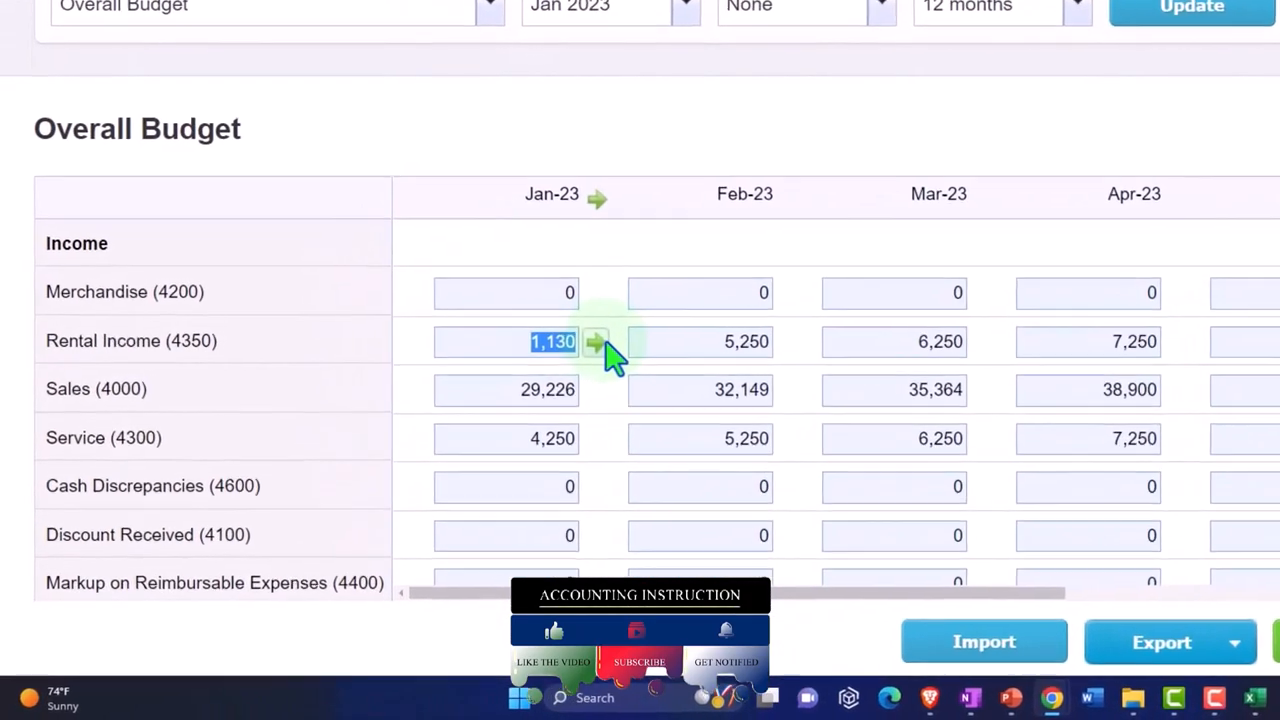
{"action": "left_click", "coordinate": [595, 342]}
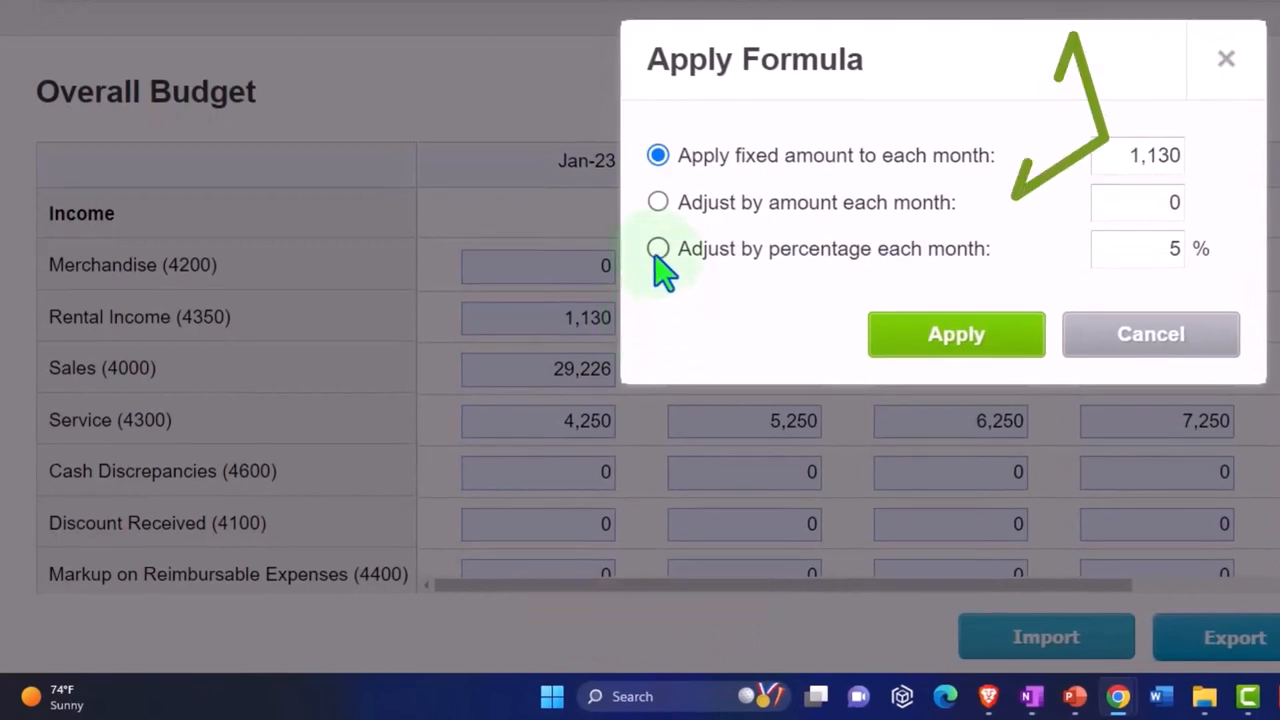
{"action": "left_click", "coordinate": [658, 248]}
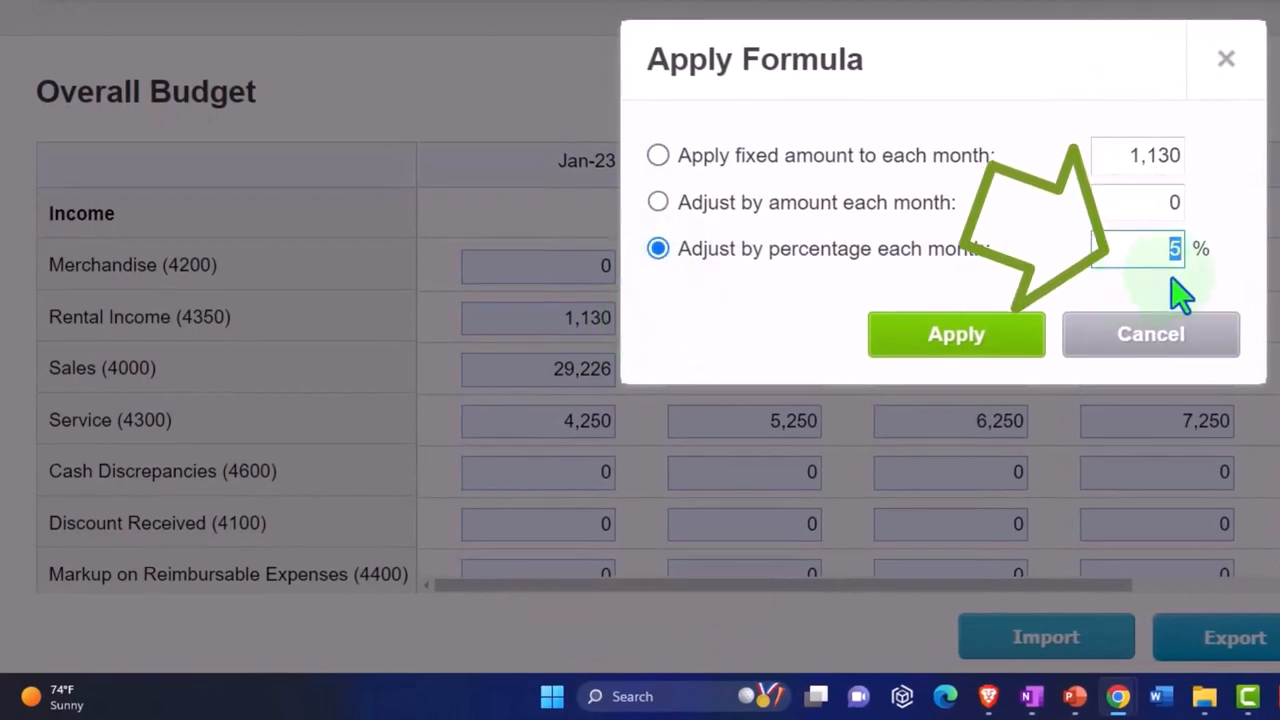
{"action": "left_click", "coordinate": [955, 333]}
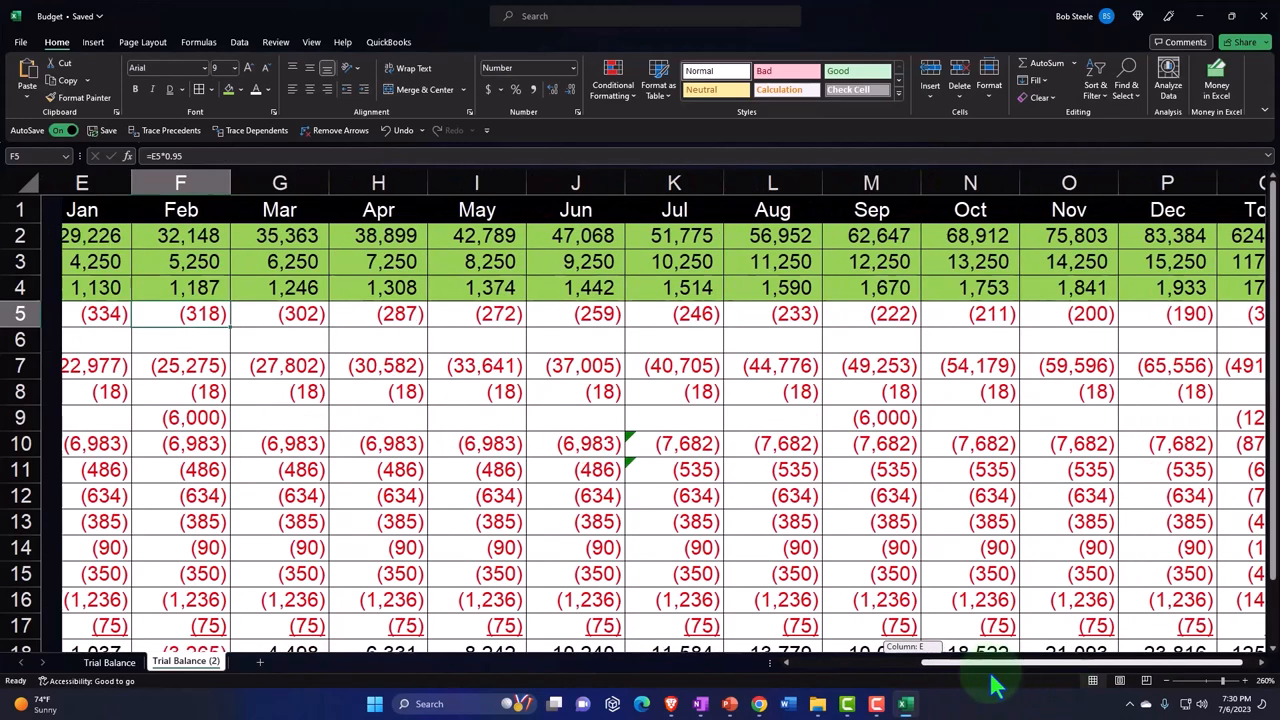
{"action": "scroll", "scroll_direction": "left", "scroll_amount": 3}
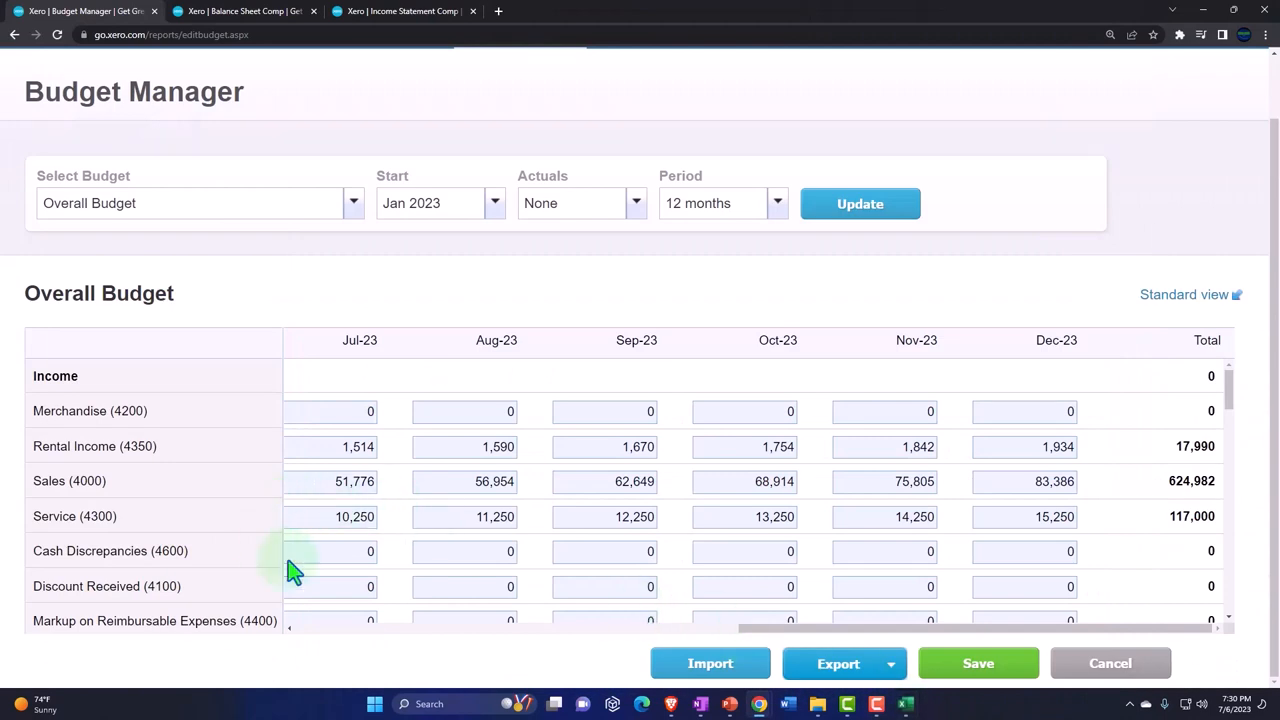
{"action": "scroll", "scroll_direction": "left", "scroll_amount": 3}
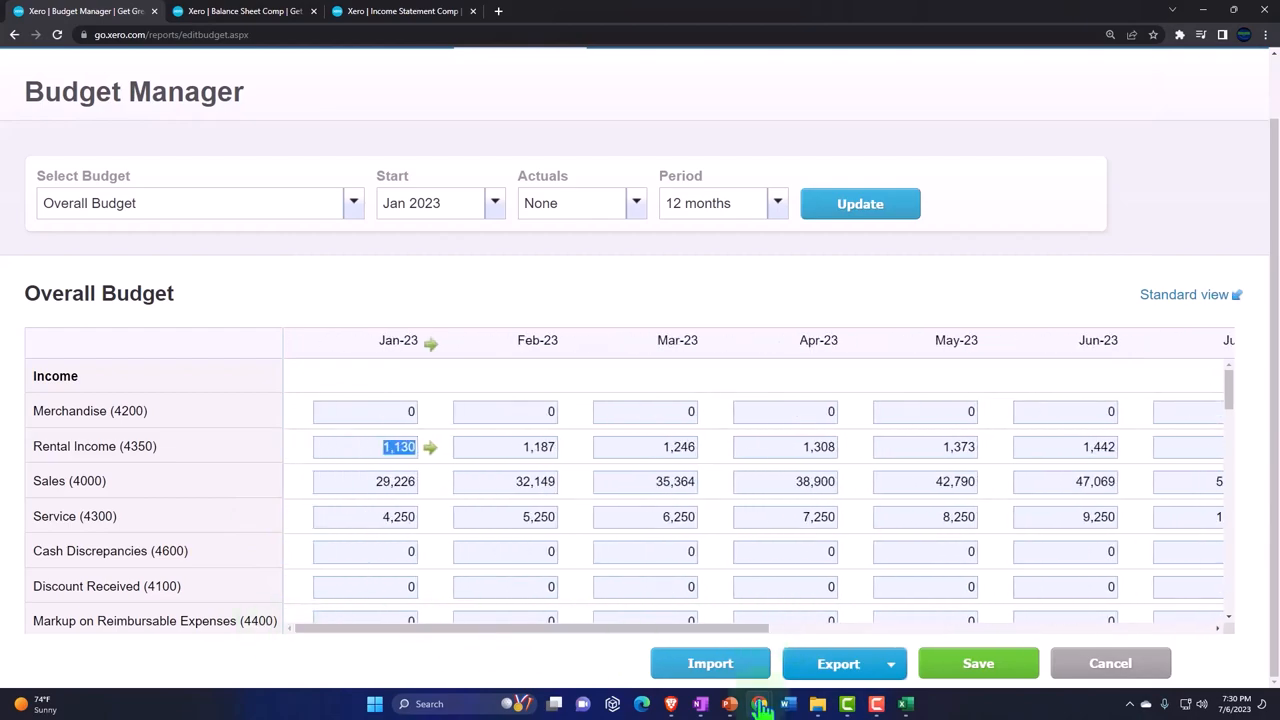
Check Excel's Interest Expense projections, then scroll Xero down to Interest Expense (7125).
{"action": "left_click", "coordinate": [905, 703]}
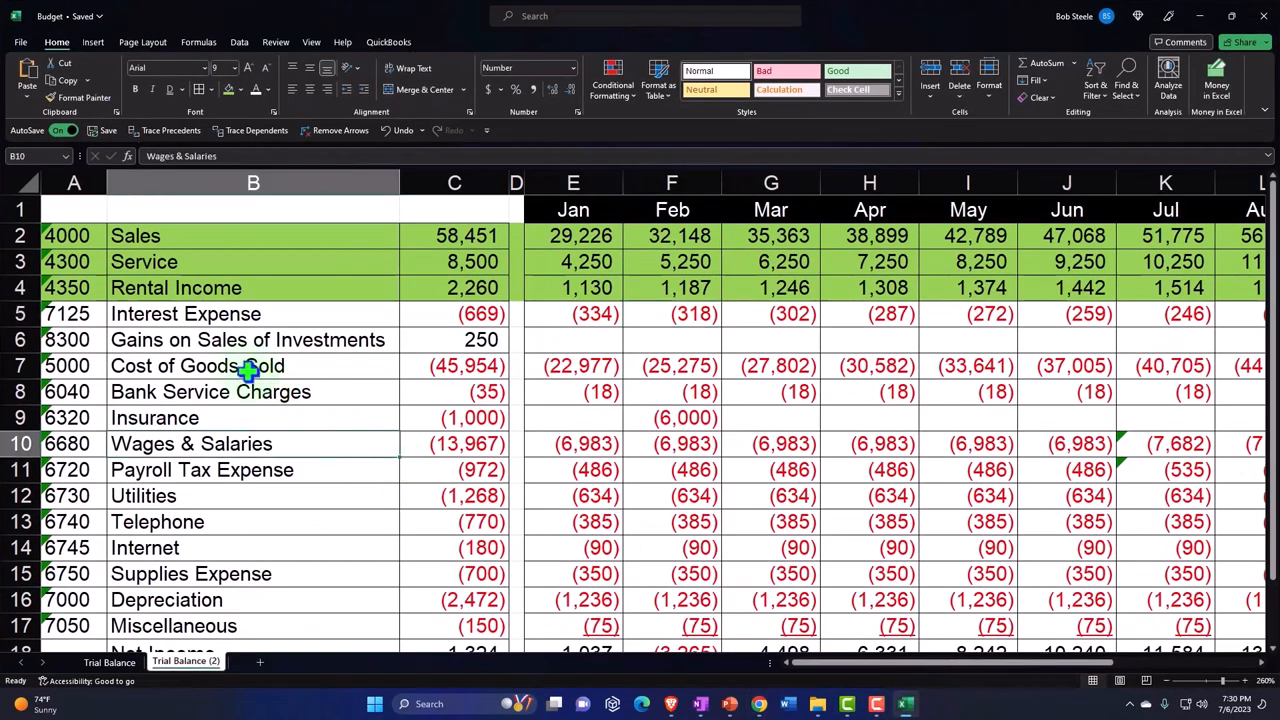
{"action": "left_click", "coordinate": [74, 313]}
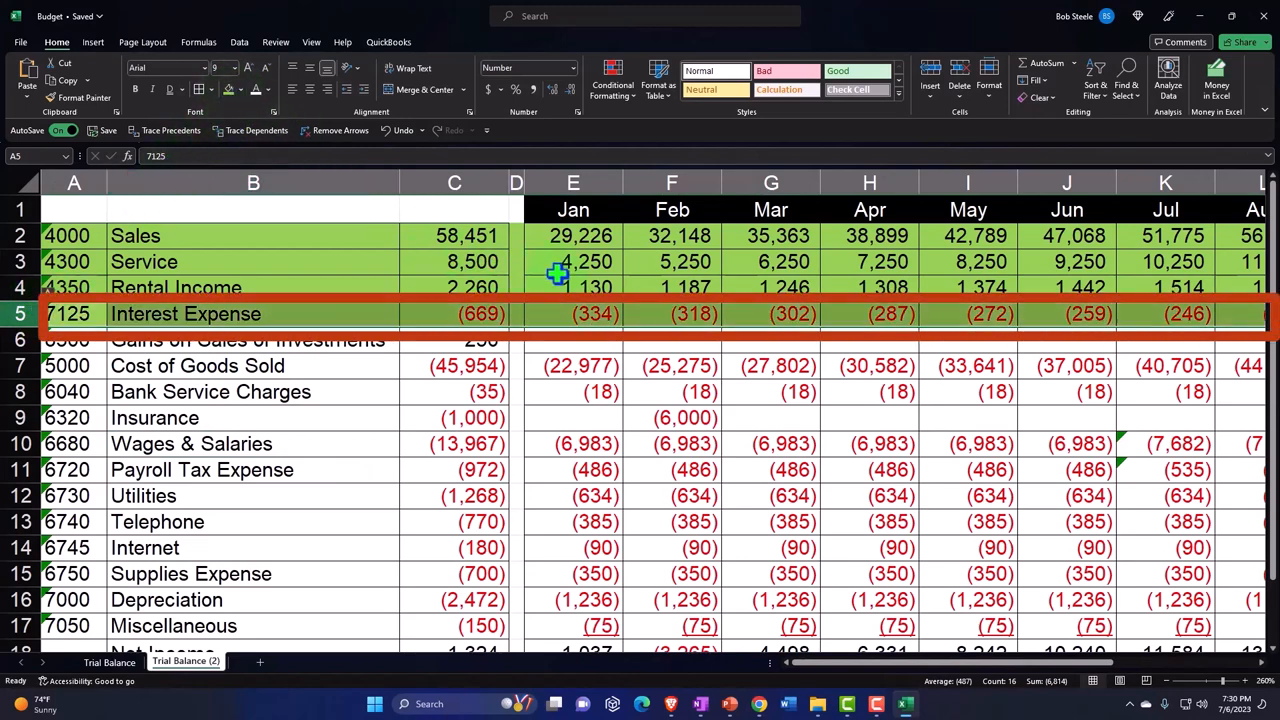
{"action": "left_click", "coordinate": [573, 313]}
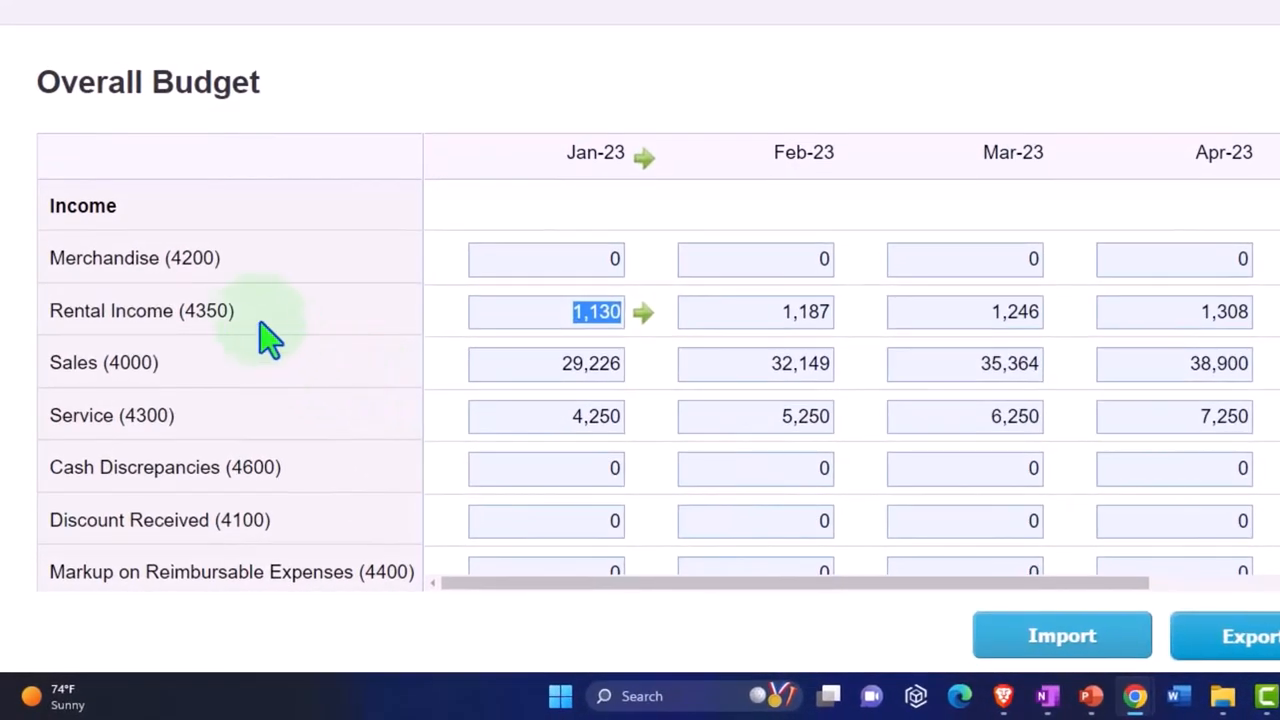
{"action": "scroll", "scroll_direction": "down", "scroll_amount": 3}
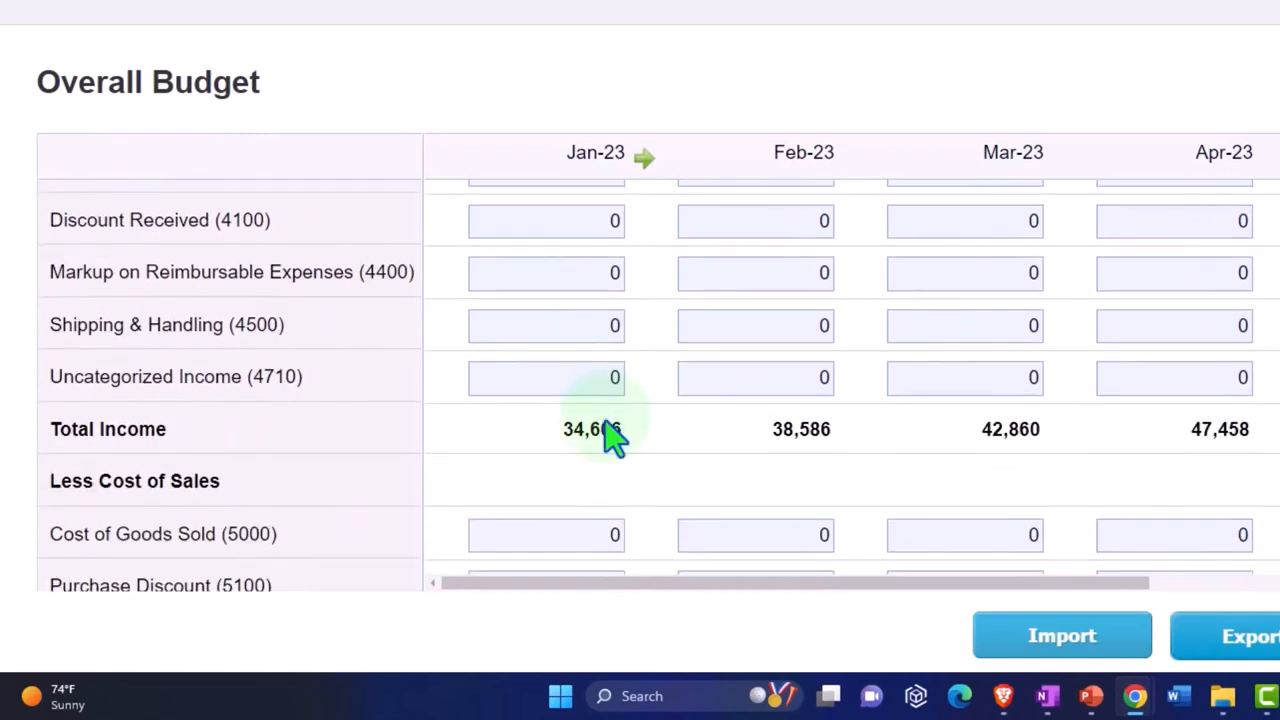
{"action": "scroll", "scroll_direction": "down", "scroll_amount": 3}
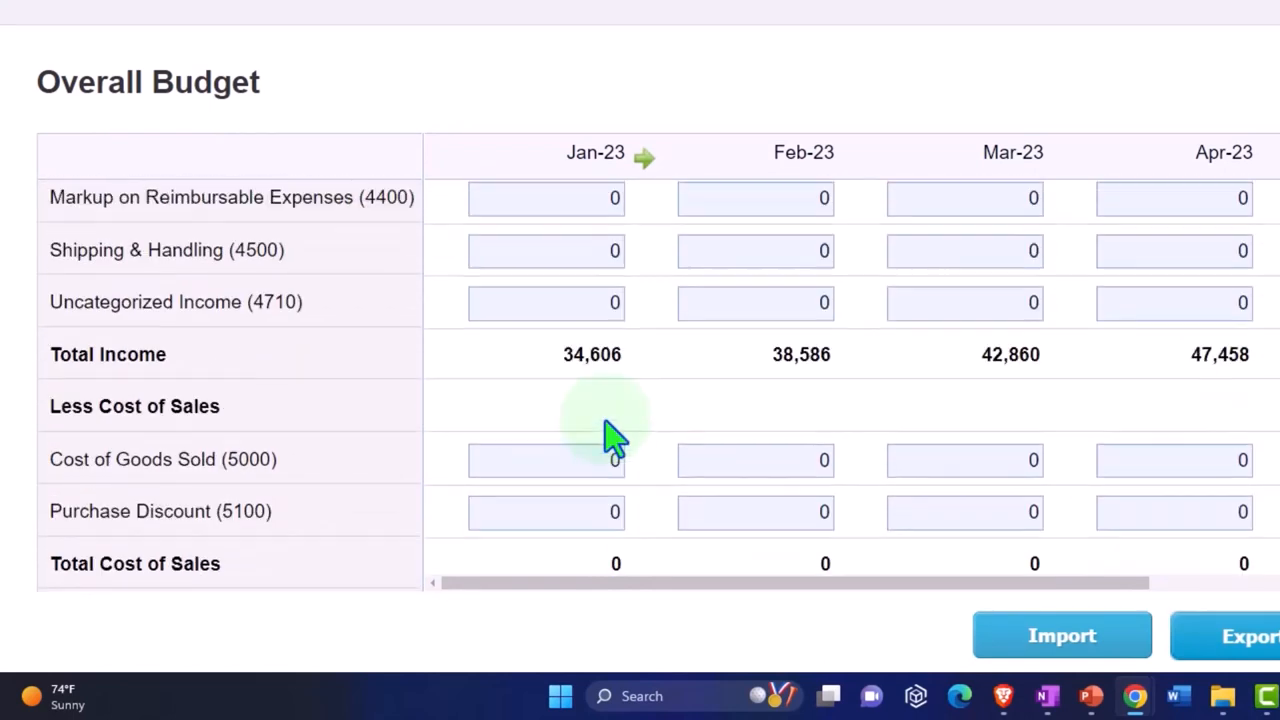
{"action": "scroll", "scroll_direction": "down", "scroll_amount": 3}
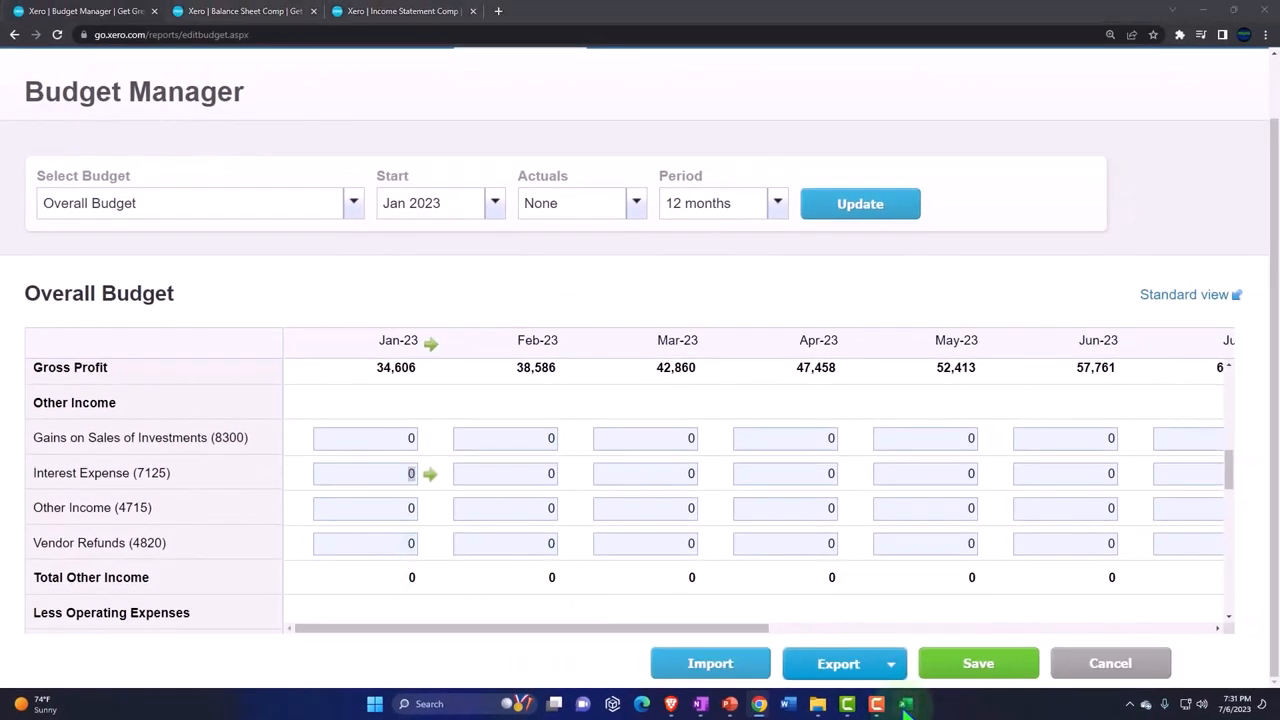
Enter 334 for January Interest Expense and fill it falling 5% monthly, totaling 3,067.
{"action": "left_click", "coordinate": [905, 703]}
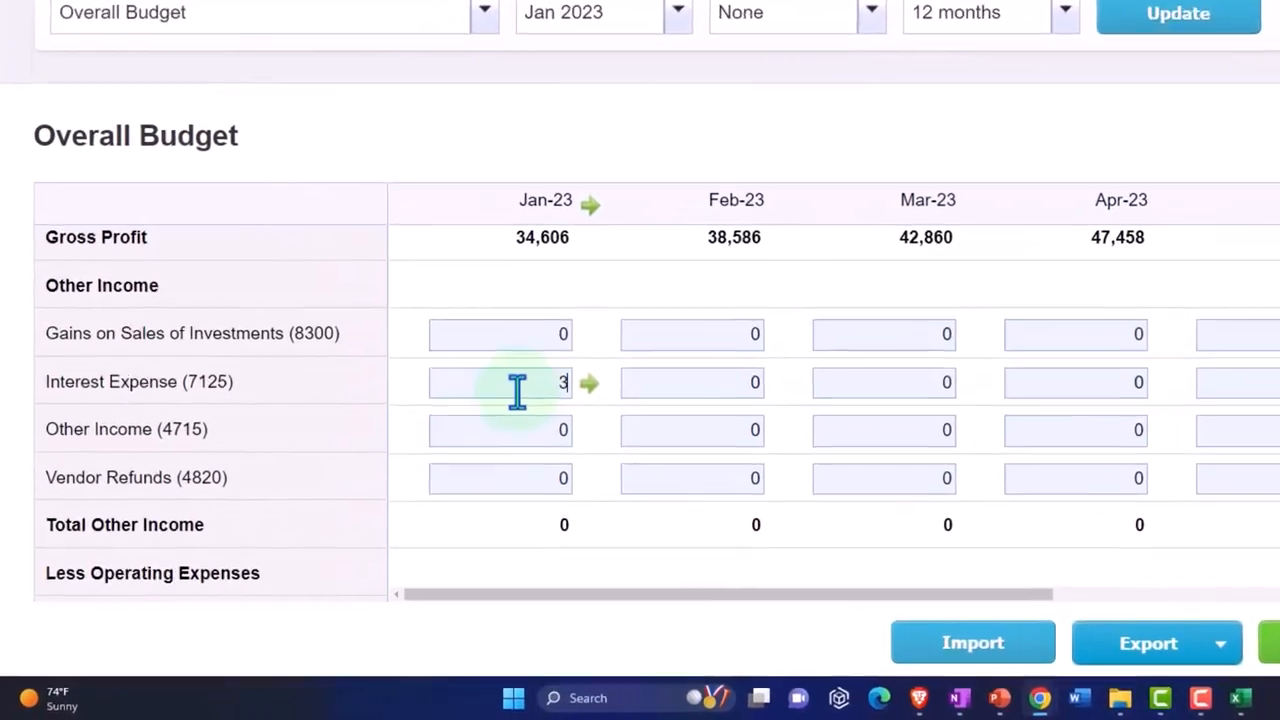
{"action": "type", "text": "34"}
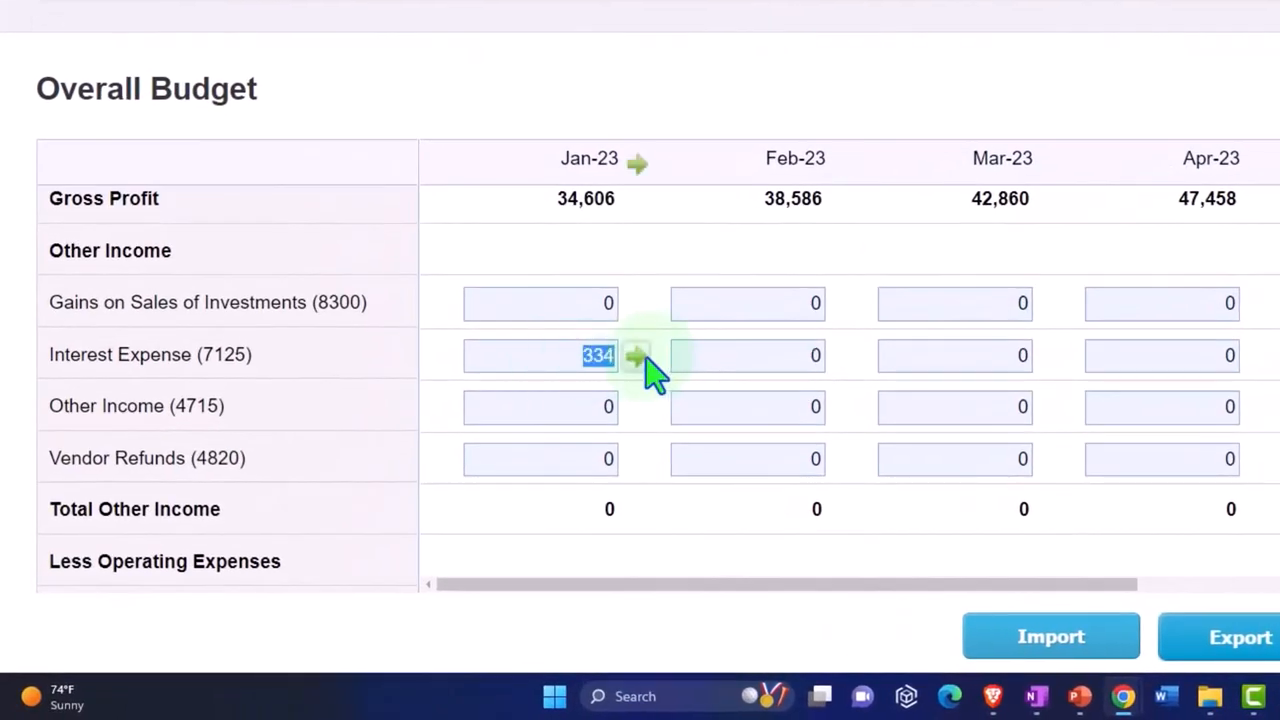
{"action": "left_click", "coordinate": [637, 357]}
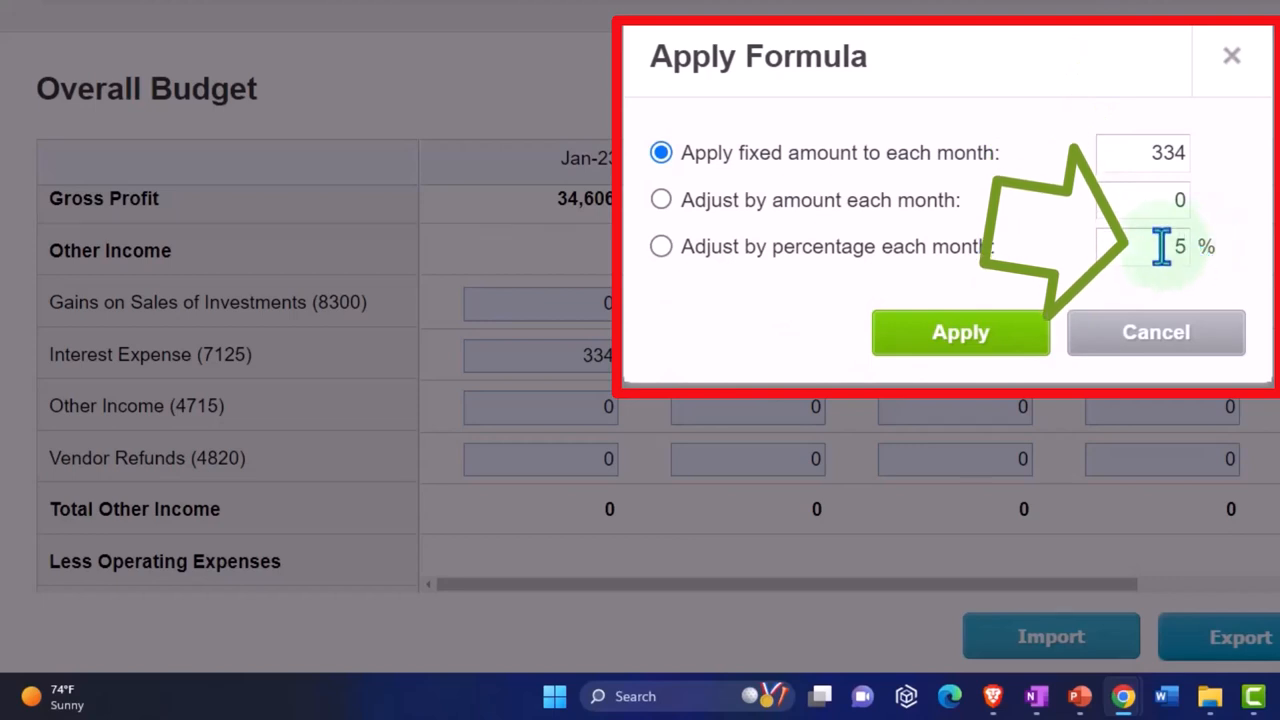
{"action": "left_click", "coordinate": [661, 246]}
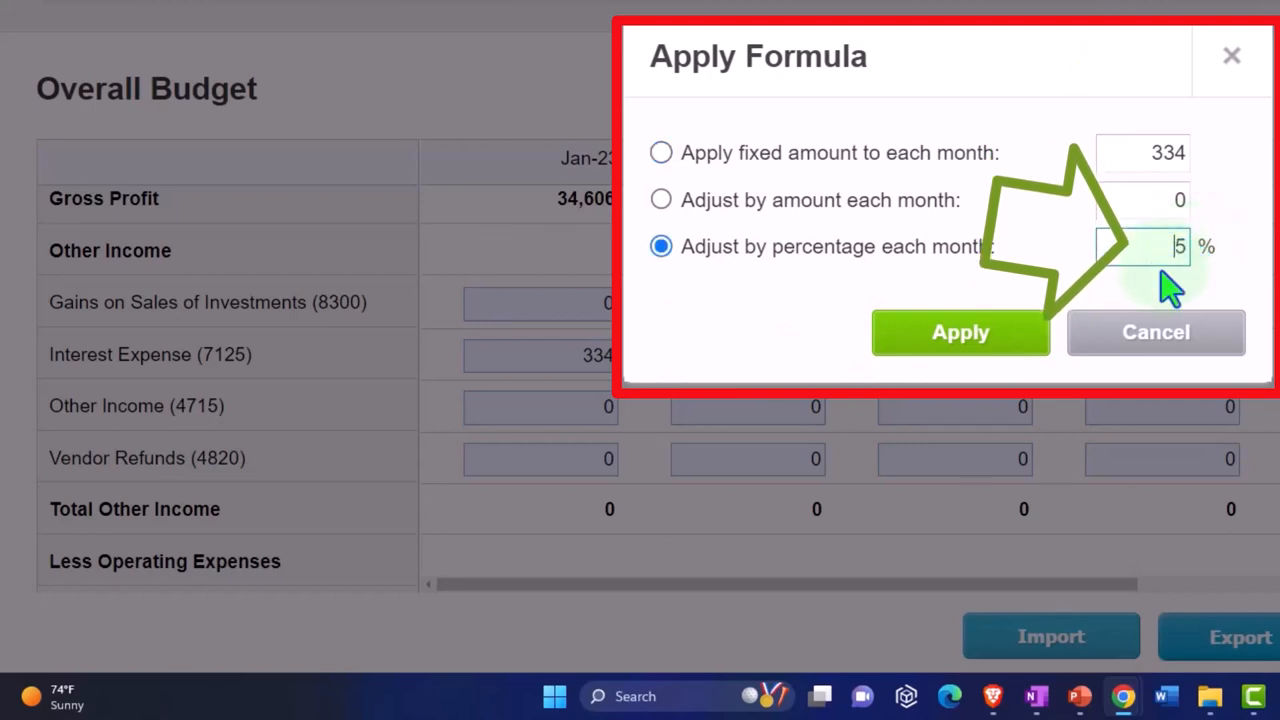
{"action": "type", "text": "-"}
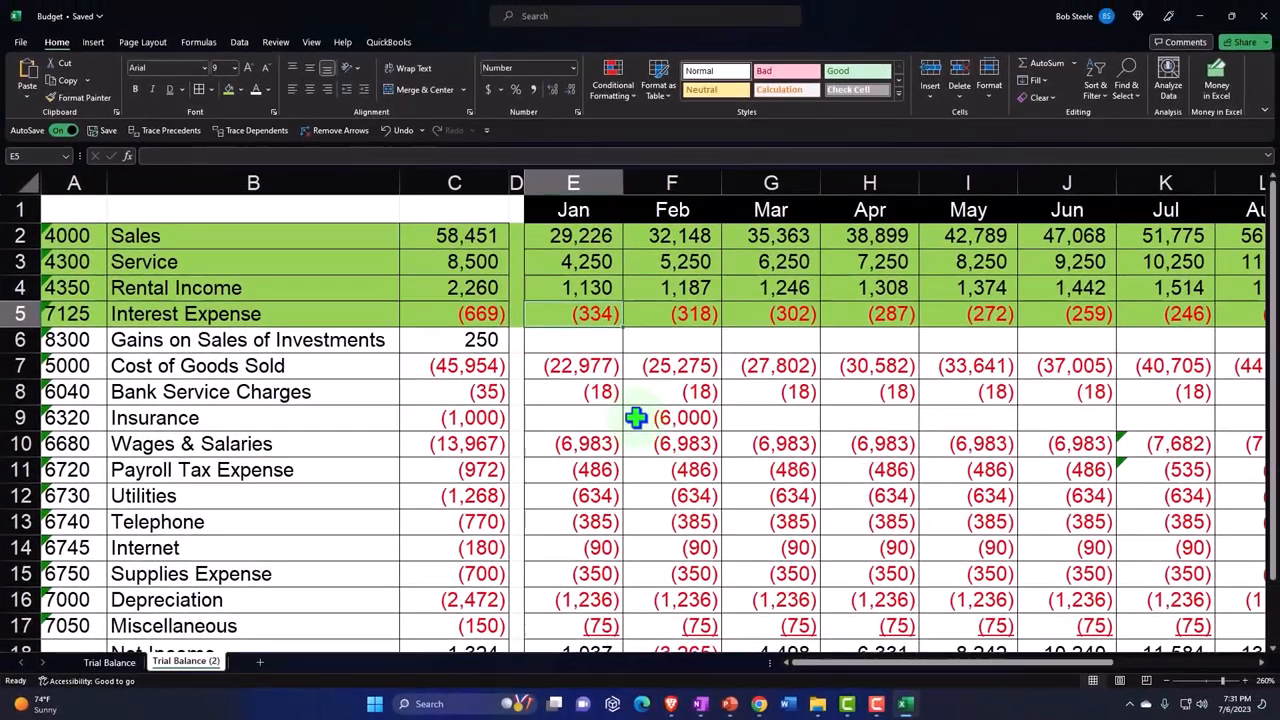
{"action": "left_click", "coordinate": [671, 417]}
{"action": "type", "text": "=E5*0.95"}
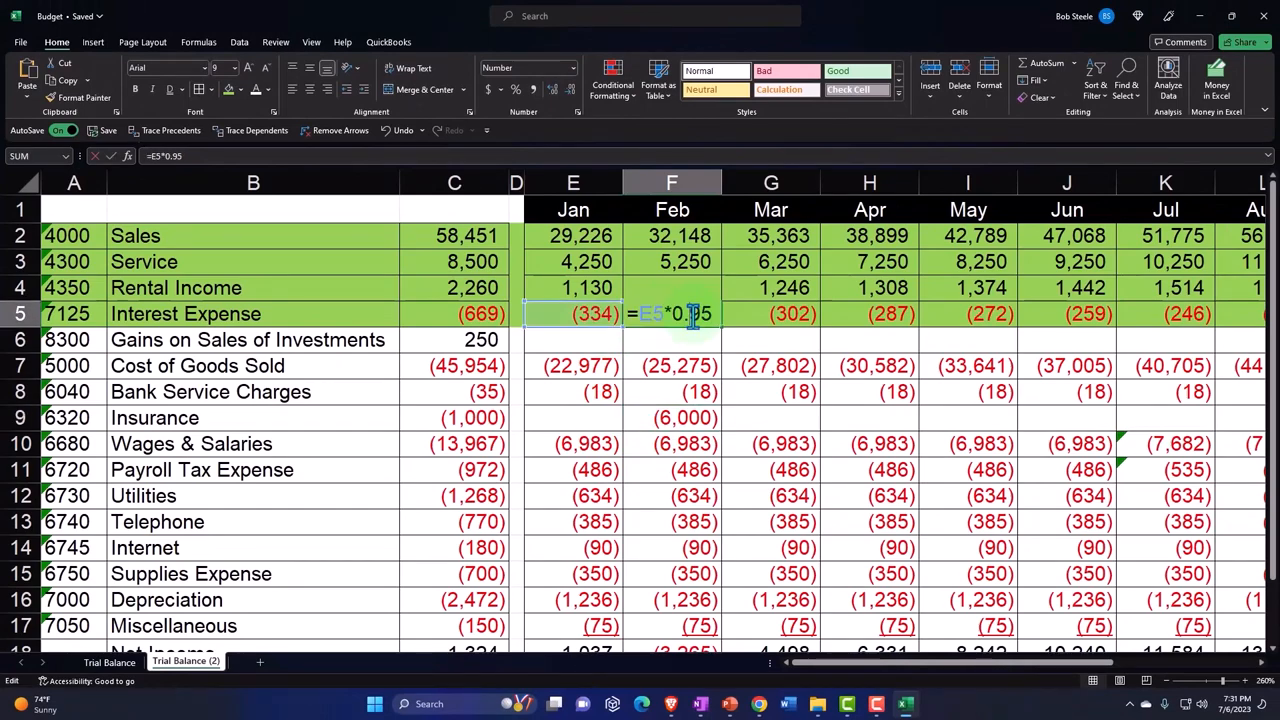
{"action": "key", "text": "Return"}
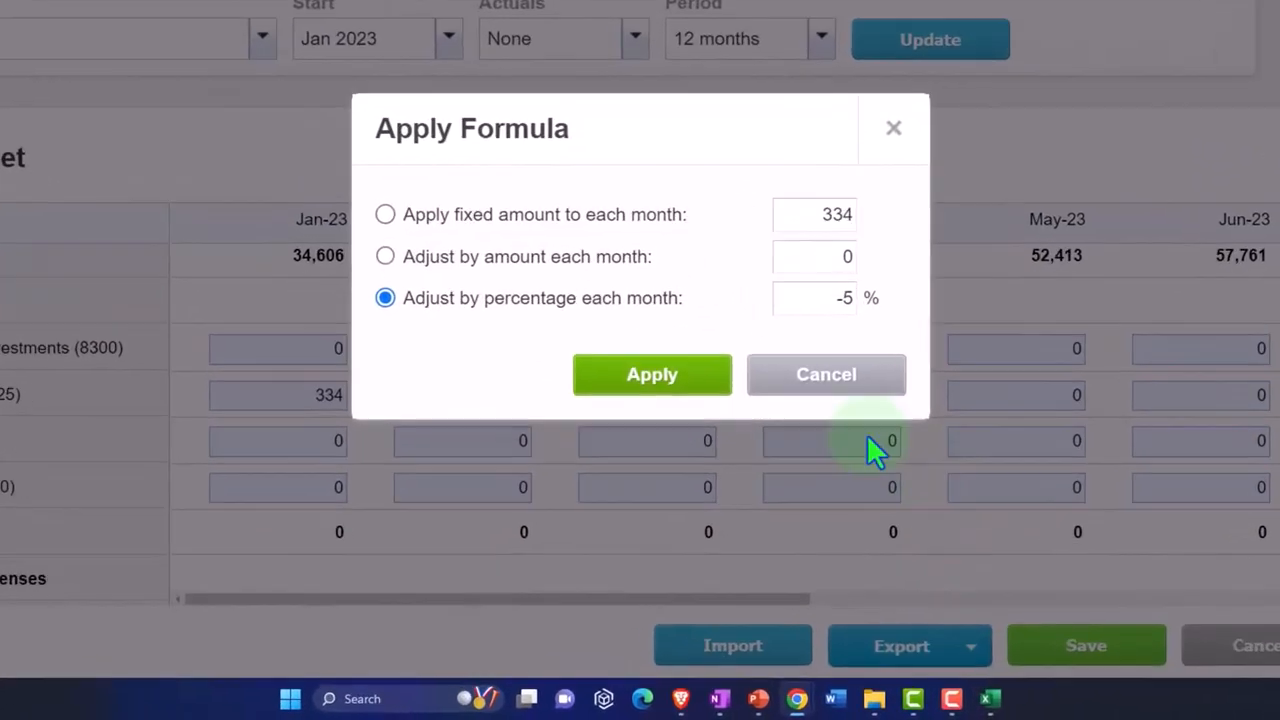
{"action": "left_click", "coordinate": [652, 374]}
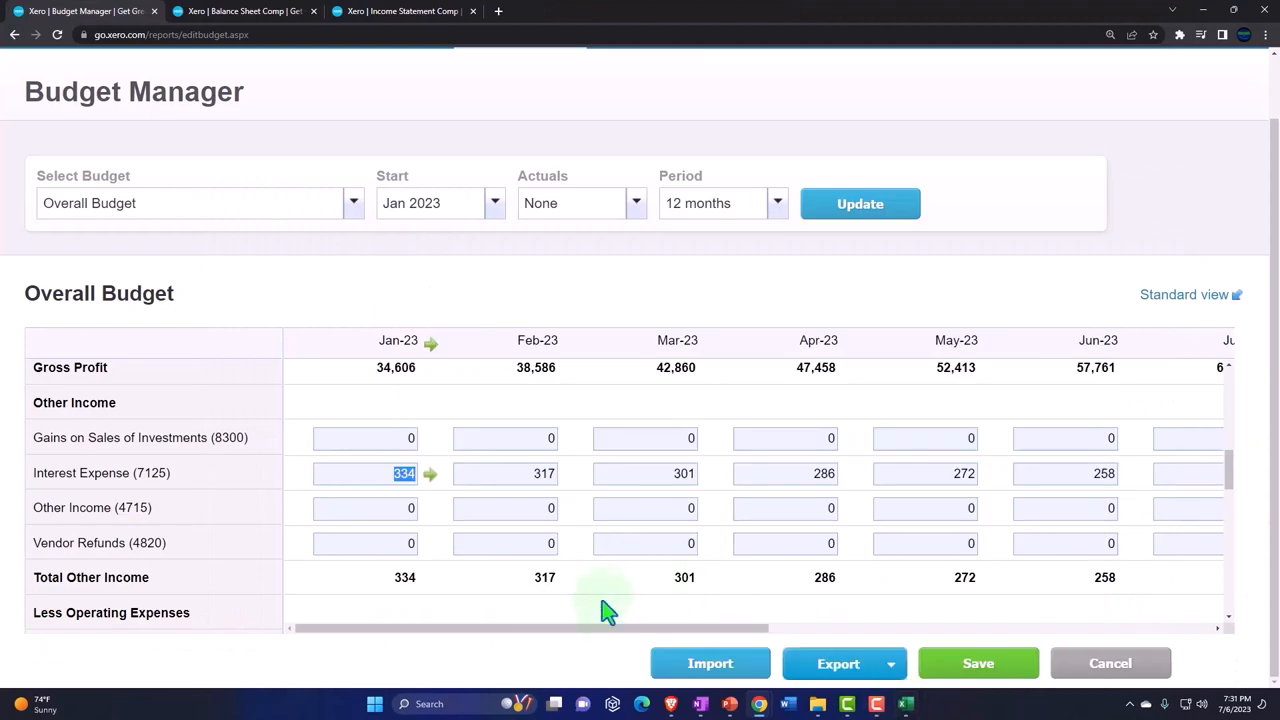
{"action": "scroll", "scroll_direction": "right", "scroll_amount": 3}
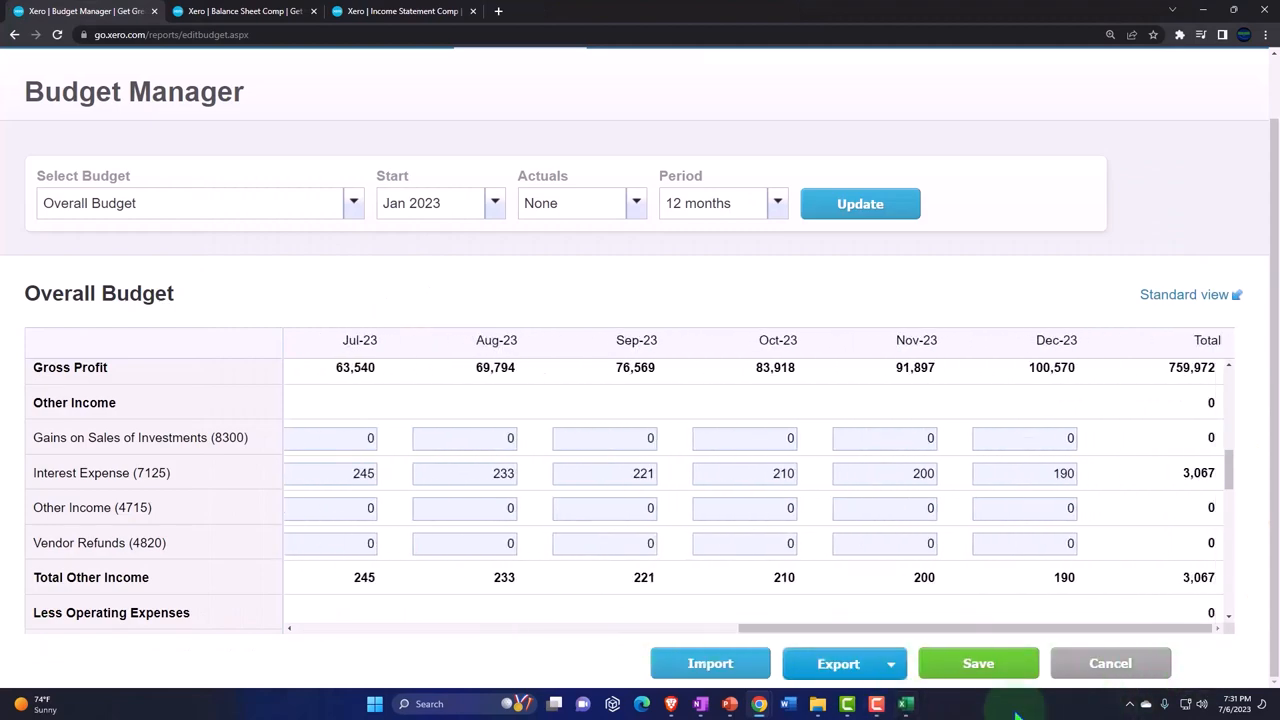
{"action": "left_click", "coordinate": [905, 703]}
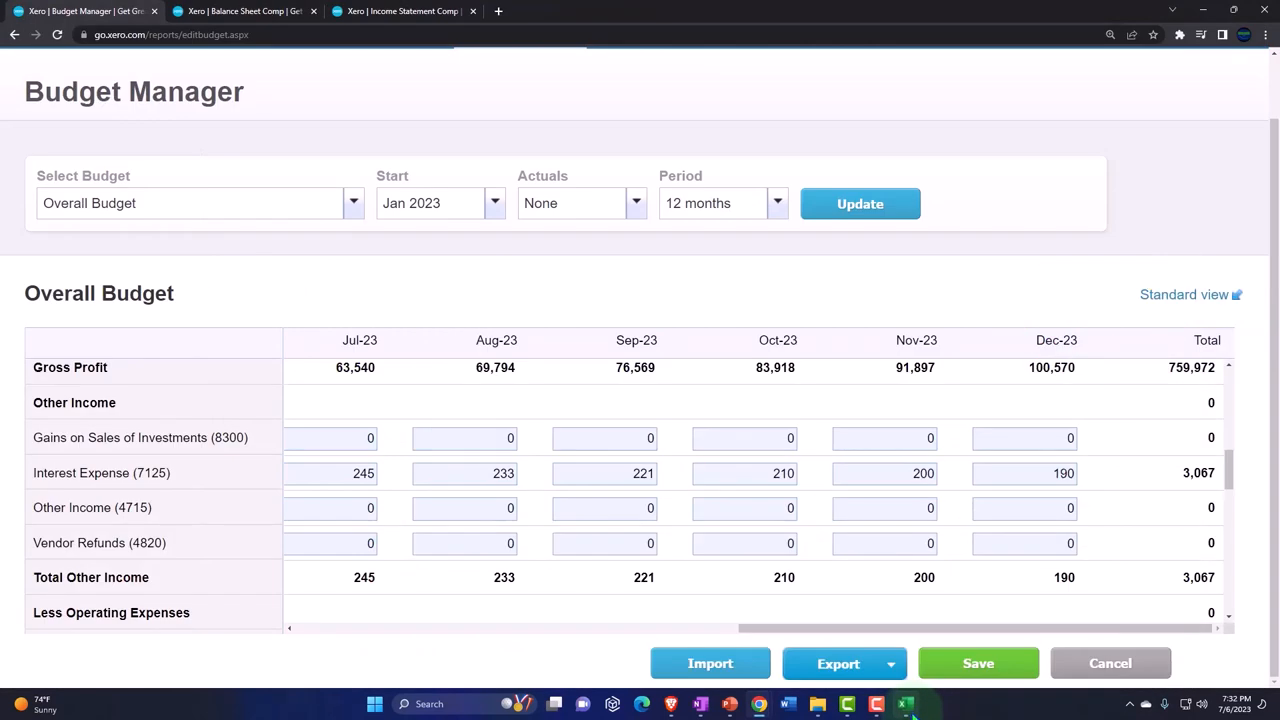
Compare Excel's Interest Expense total (3,073) and January formula against Xero's 3,067.
{"action": "left_click", "coordinate": [905, 703]}
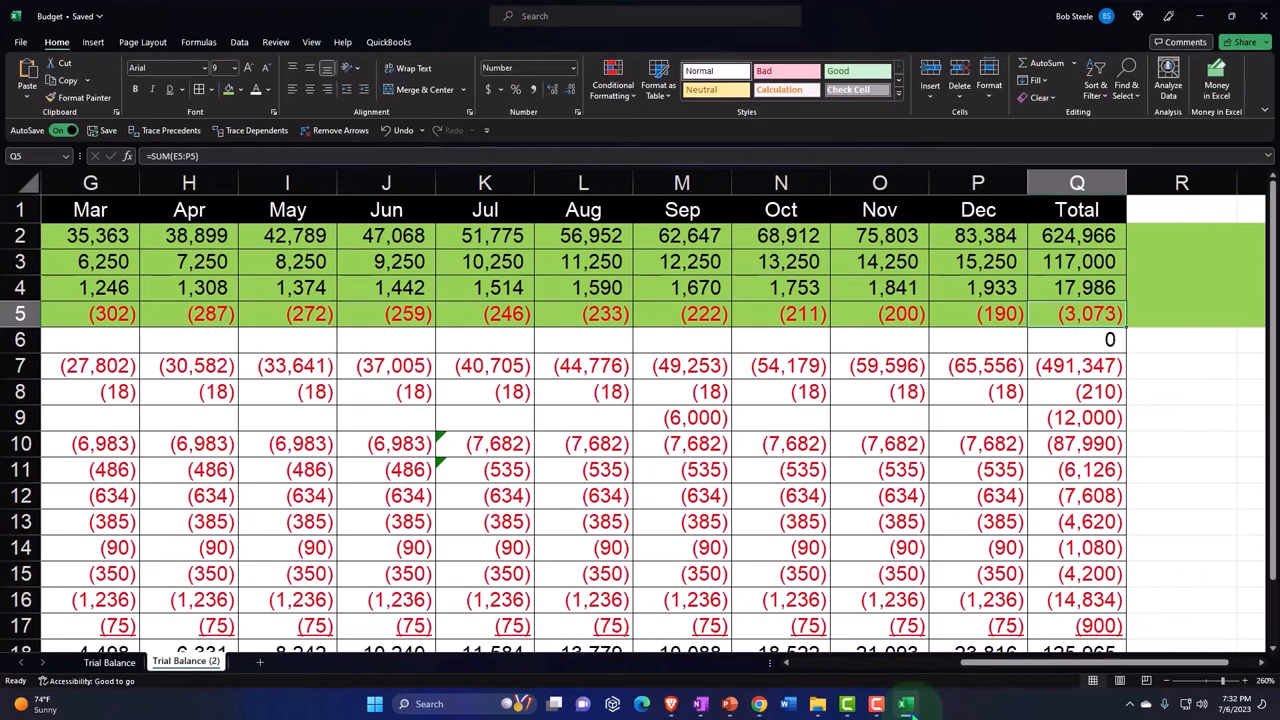
{"action": "left_click", "coordinate": [583, 313]}
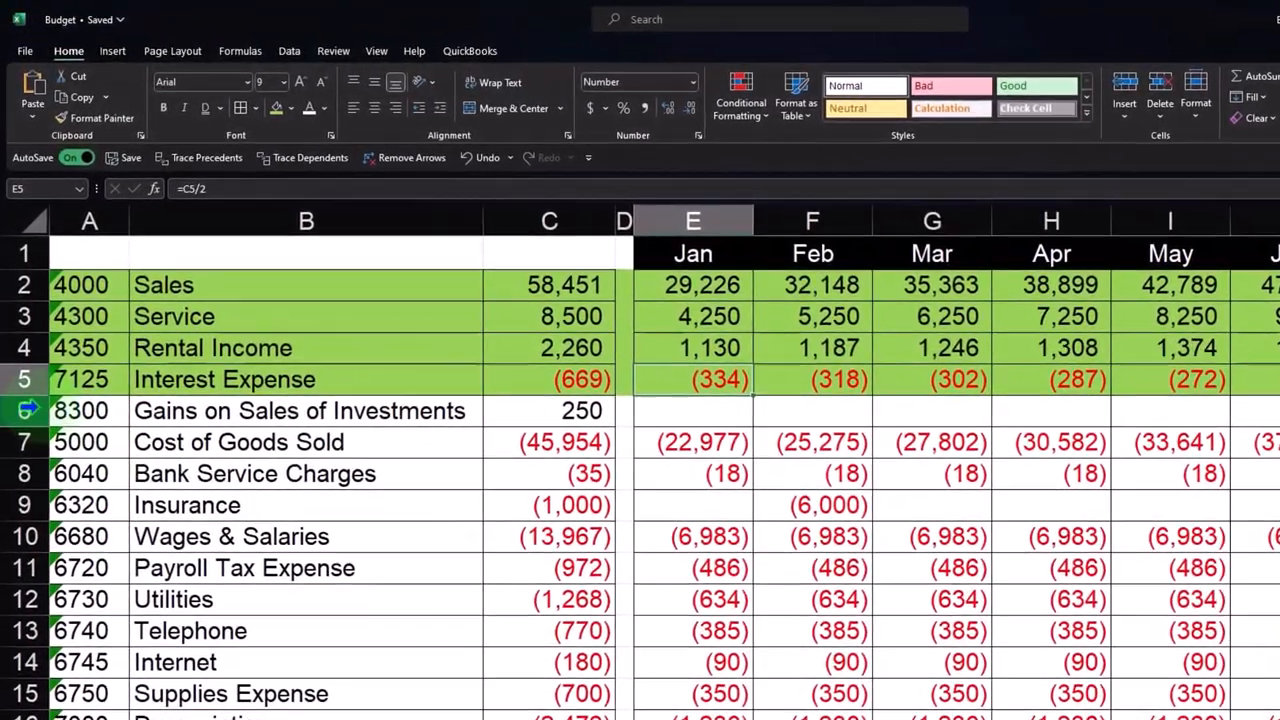
{"action": "left_click", "coordinate": [89, 411]}
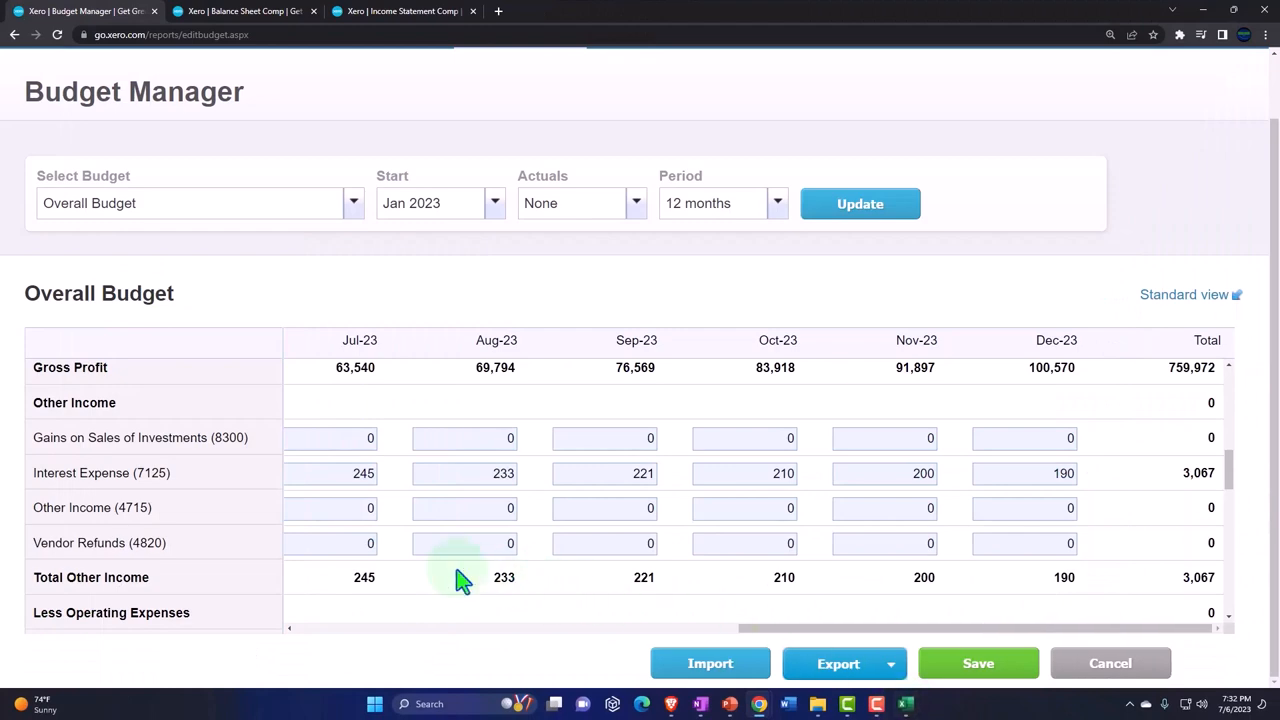
{"action": "mouse_move", "coordinate": [10, 540]}
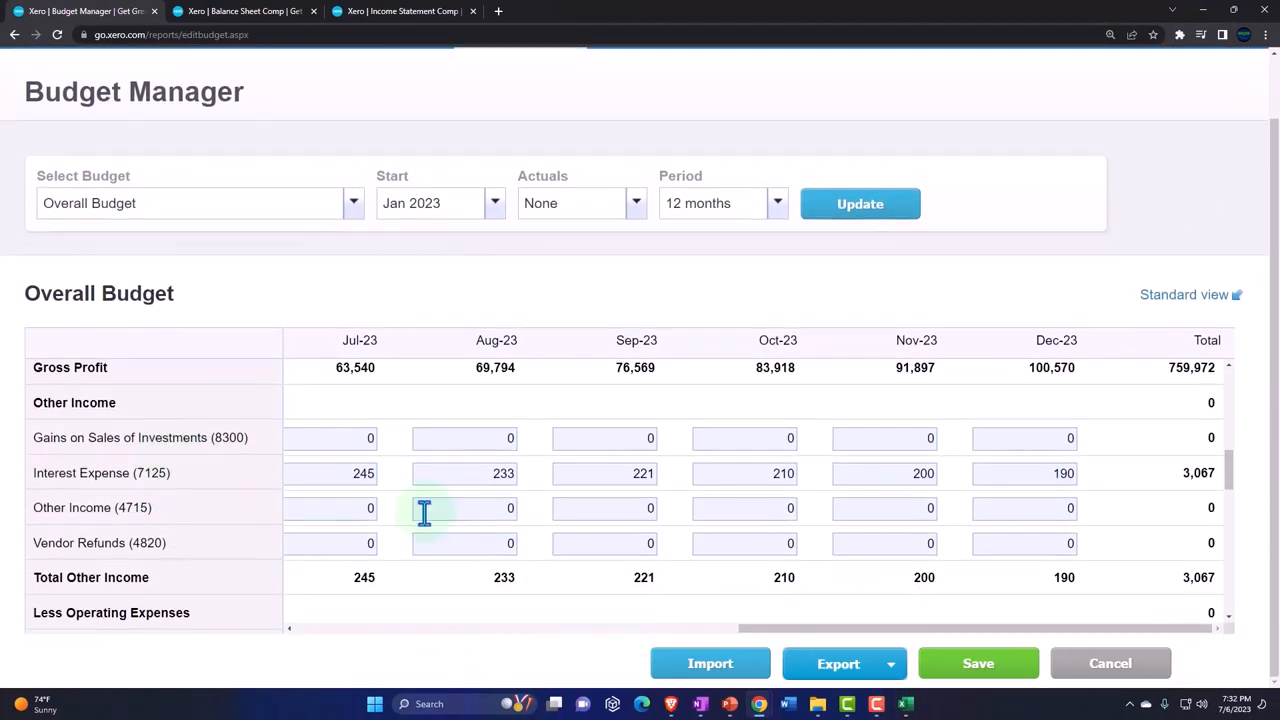
Extend Cost of Goods Sold from 22,977 with 10% monthly growth, totaling 491,361.
{"action": "scroll", "scroll_direction": "up", "scroll_amount": 3}
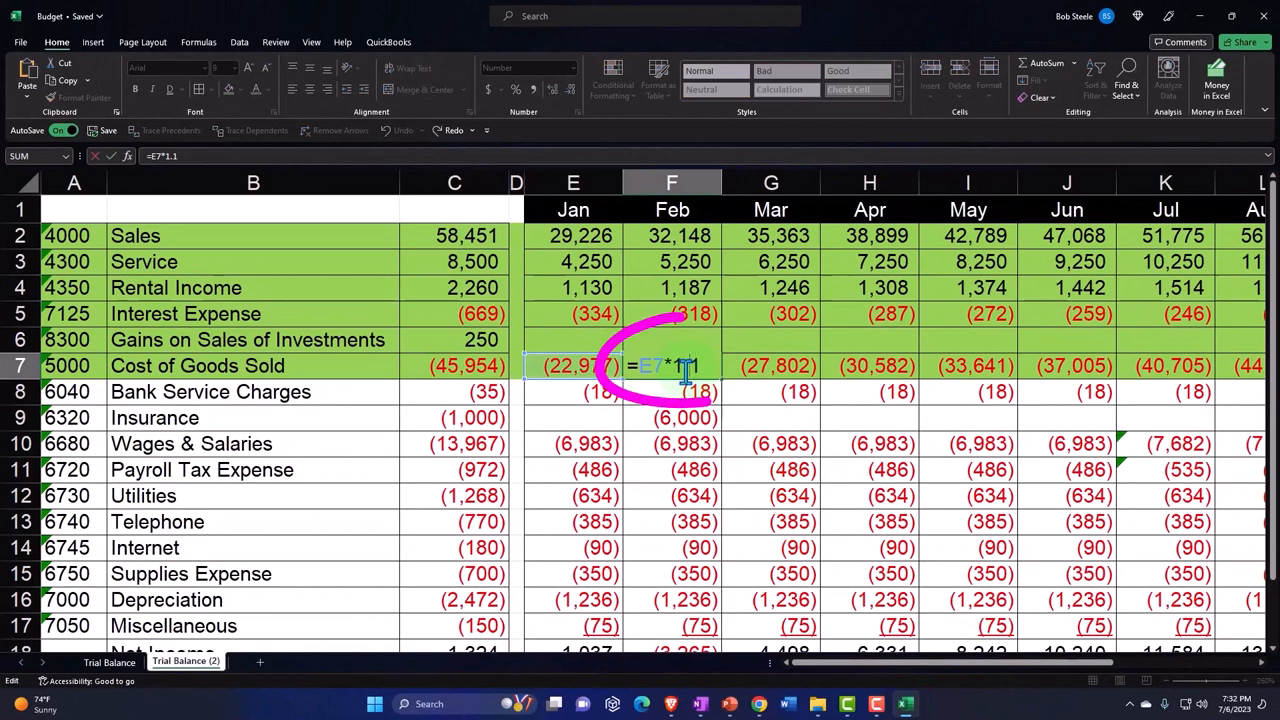
{"action": "key", "text": "Return"}
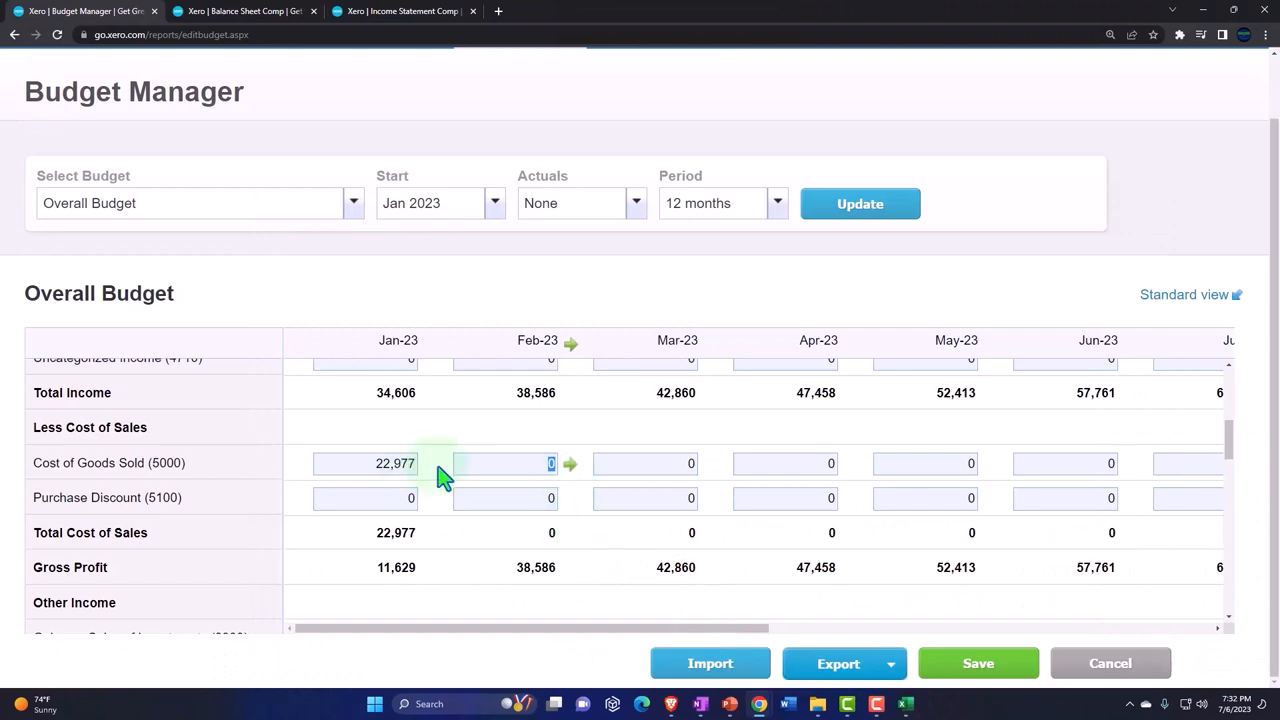
{"action": "left_click", "coordinate": [569, 463]}
{"action": "type", "text": "10"}
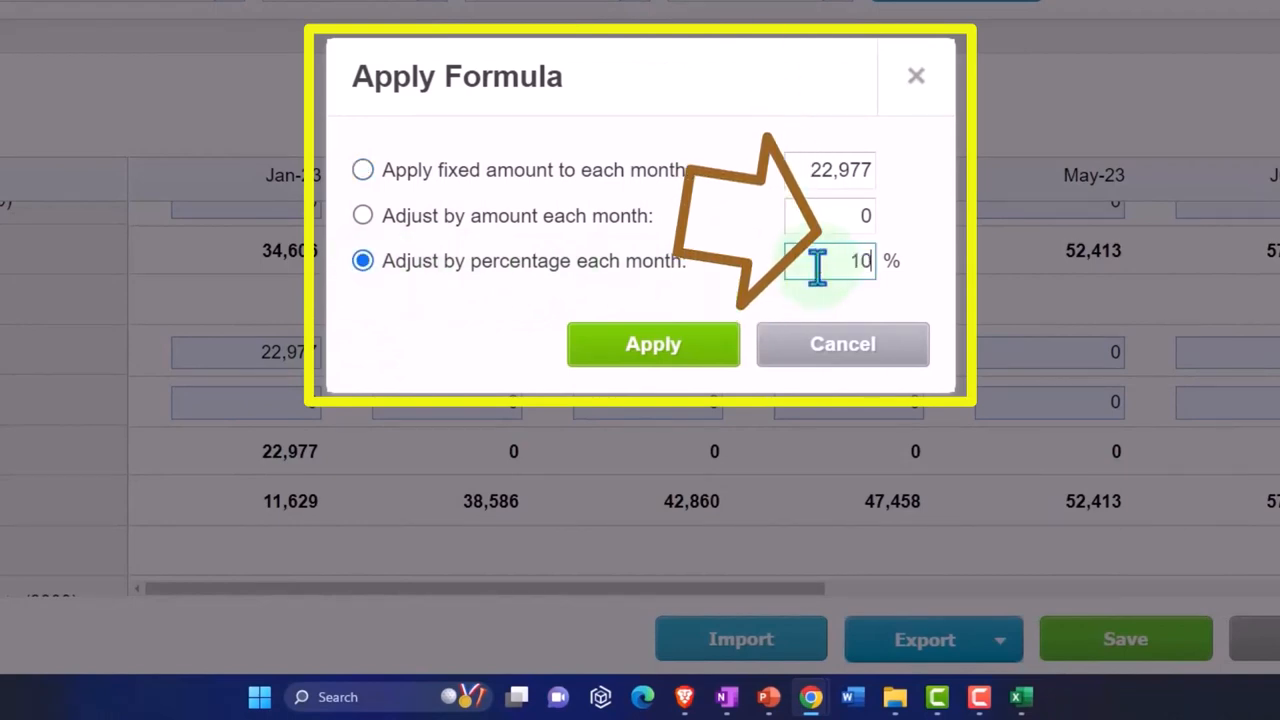
{"action": "left_click", "coordinate": [653, 344]}
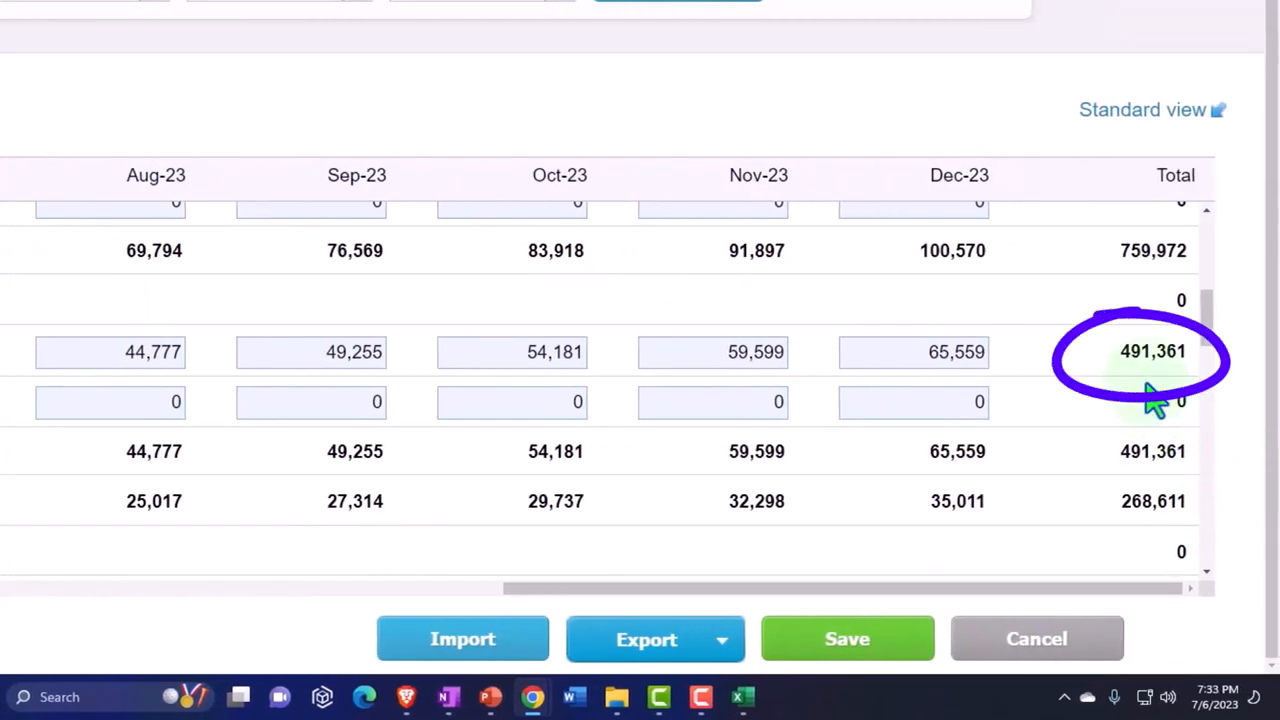
Compare the total and monthly growth formula with Excel's Cost of Goods Sold (491,347).
{"action": "left_click", "coordinate": [826, 698]}
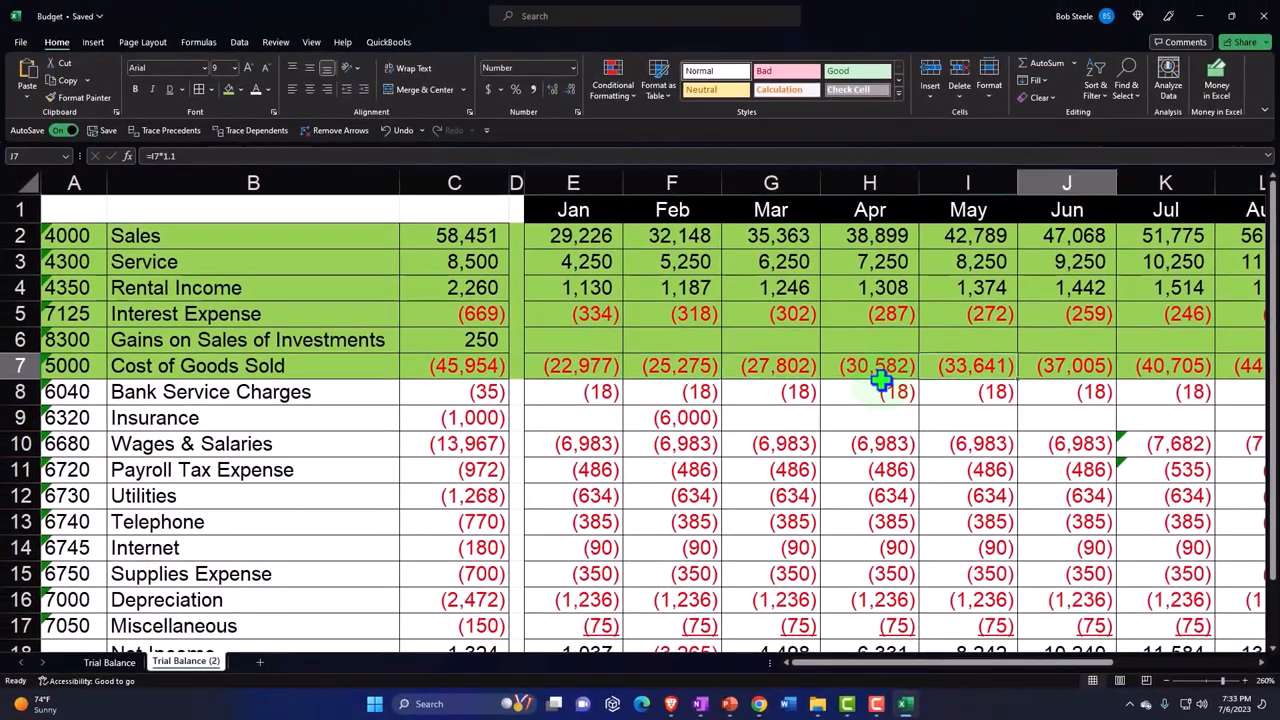
{"action": "scroll", "scroll_direction": "right", "scroll_amount": 3}
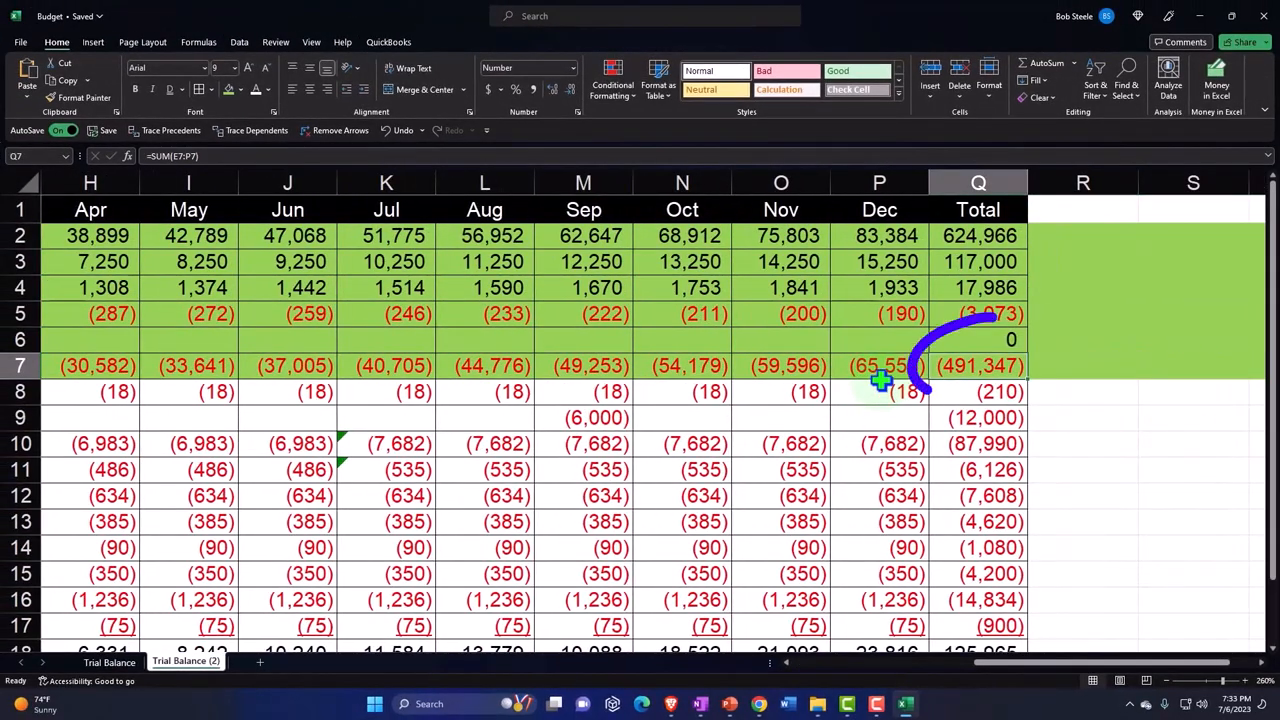
{"action": "left_click", "coordinate": [682, 365]}
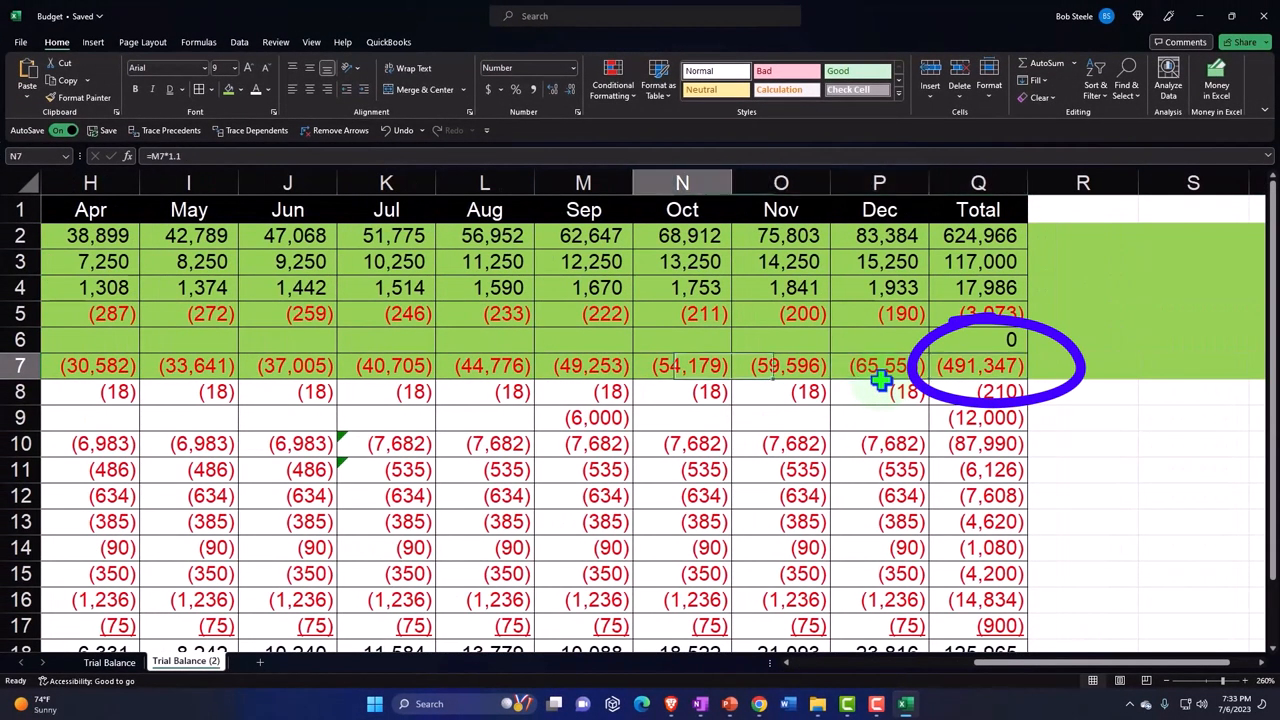
{"action": "scroll", "scroll_direction": "left", "scroll_amount": 3}
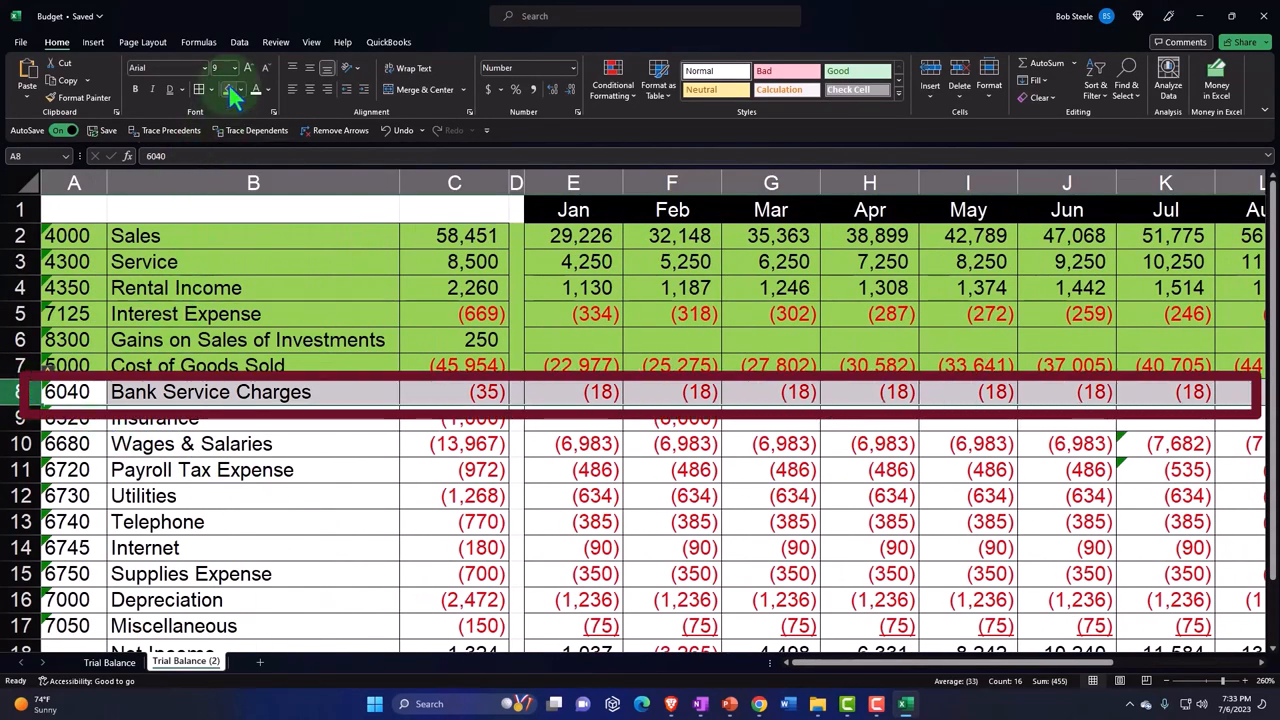
Recheck the filled budget rows and scroll down to Bank Service Charges (6040).
{"action": "left_click", "coordinate": [573, 391]}
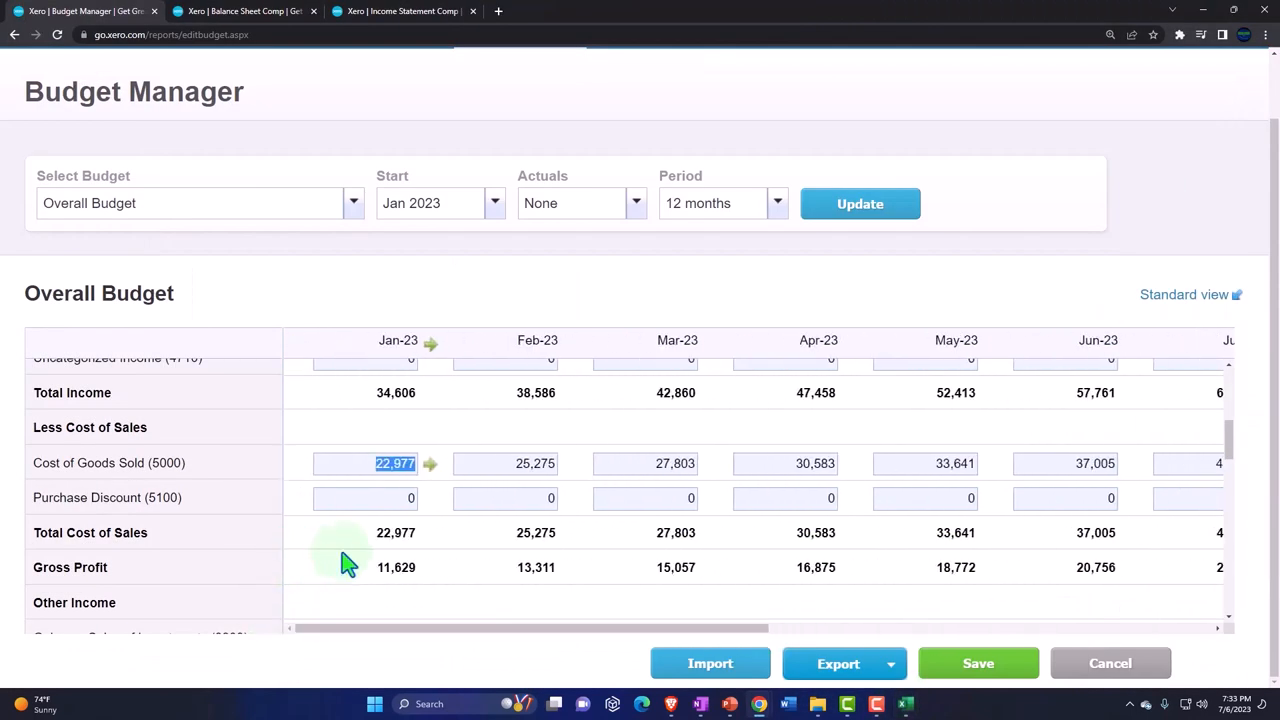
{"action": "scroll", "scroll_direction": "down", "scroll_amount": 3}
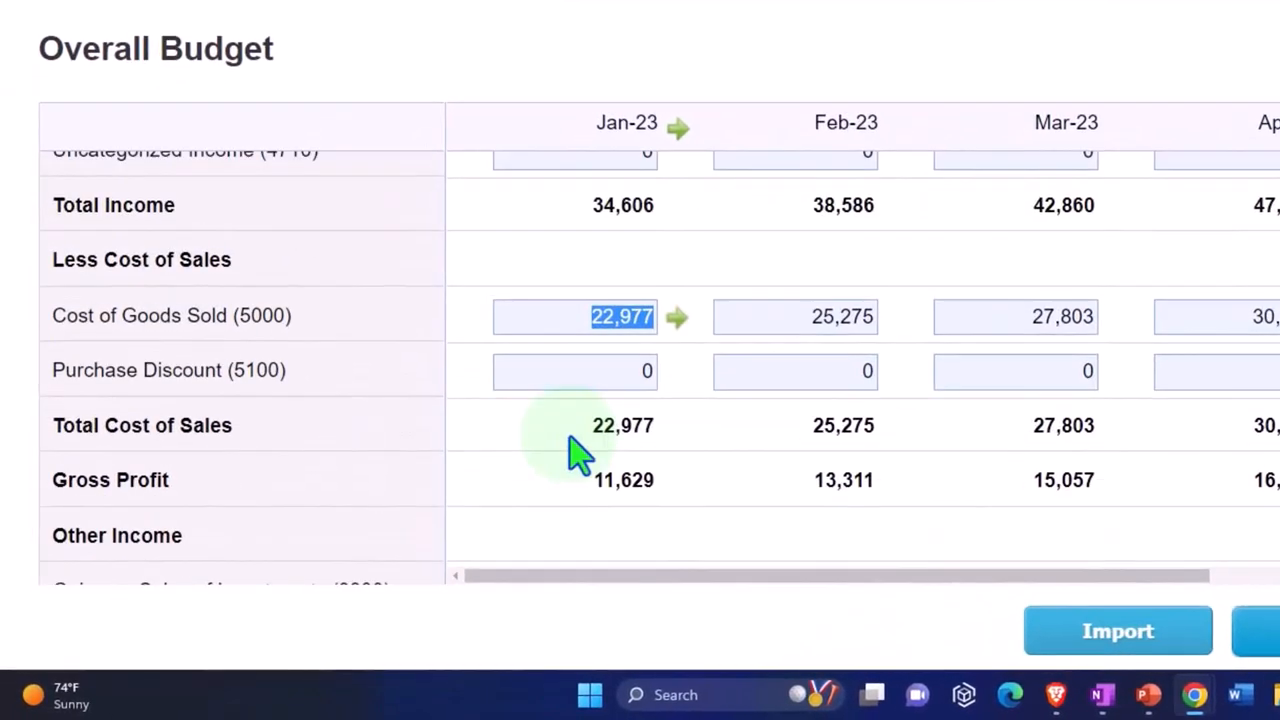
{"action": "scroll", "scroll_direction": "up", "scroll_amount": 3}
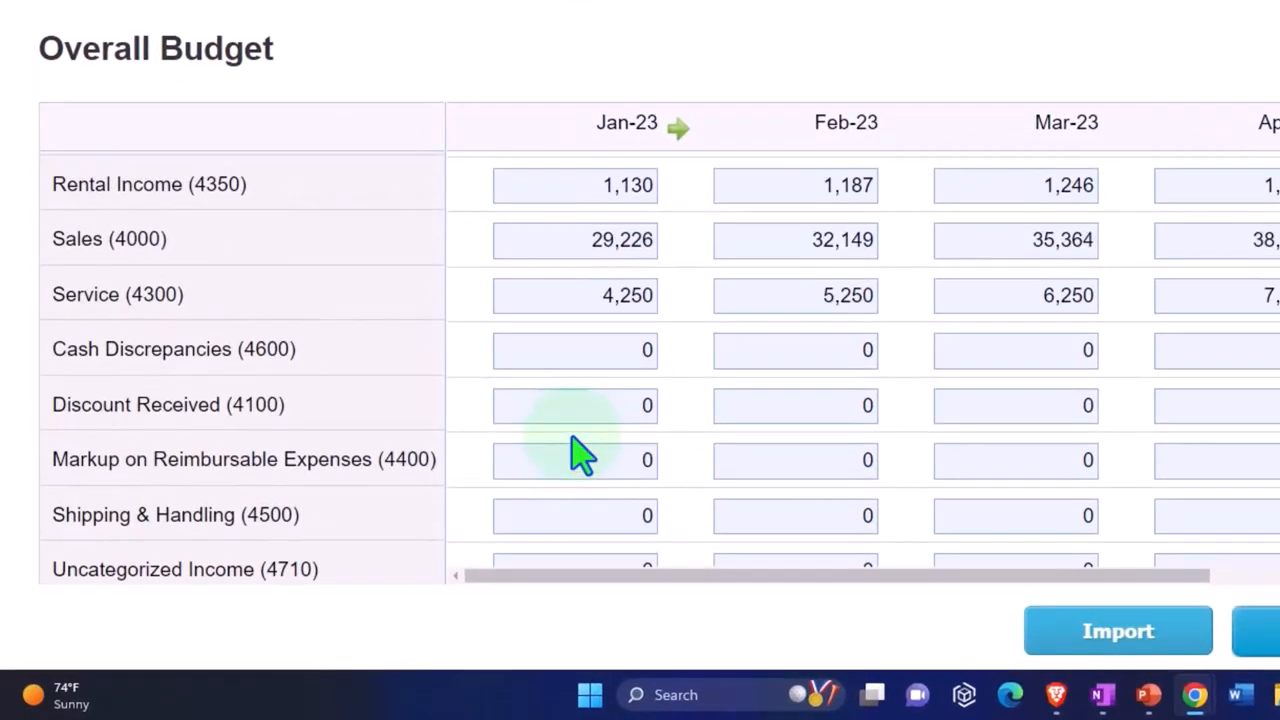
{"action": "scroll", "scroll_direction": "up", "scroll_amount": 3}
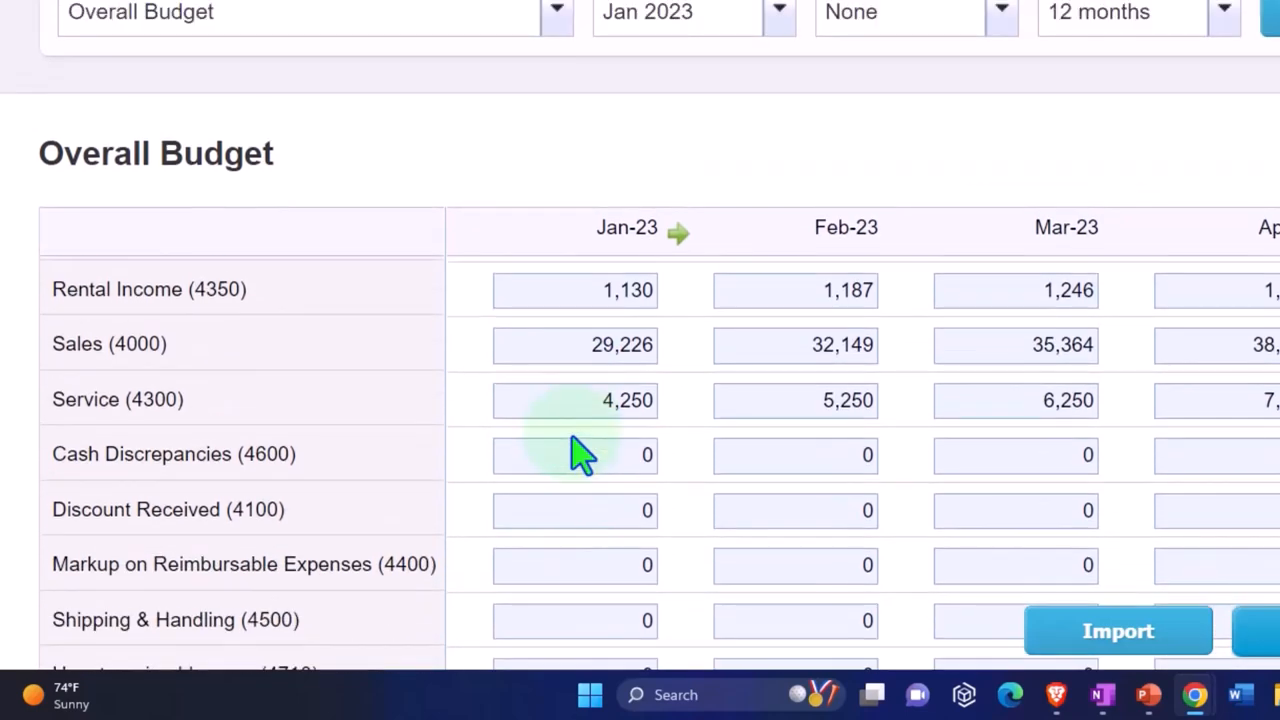
{"action": "scroll", "scroll_direction": "down", "scroll_amount": 3}
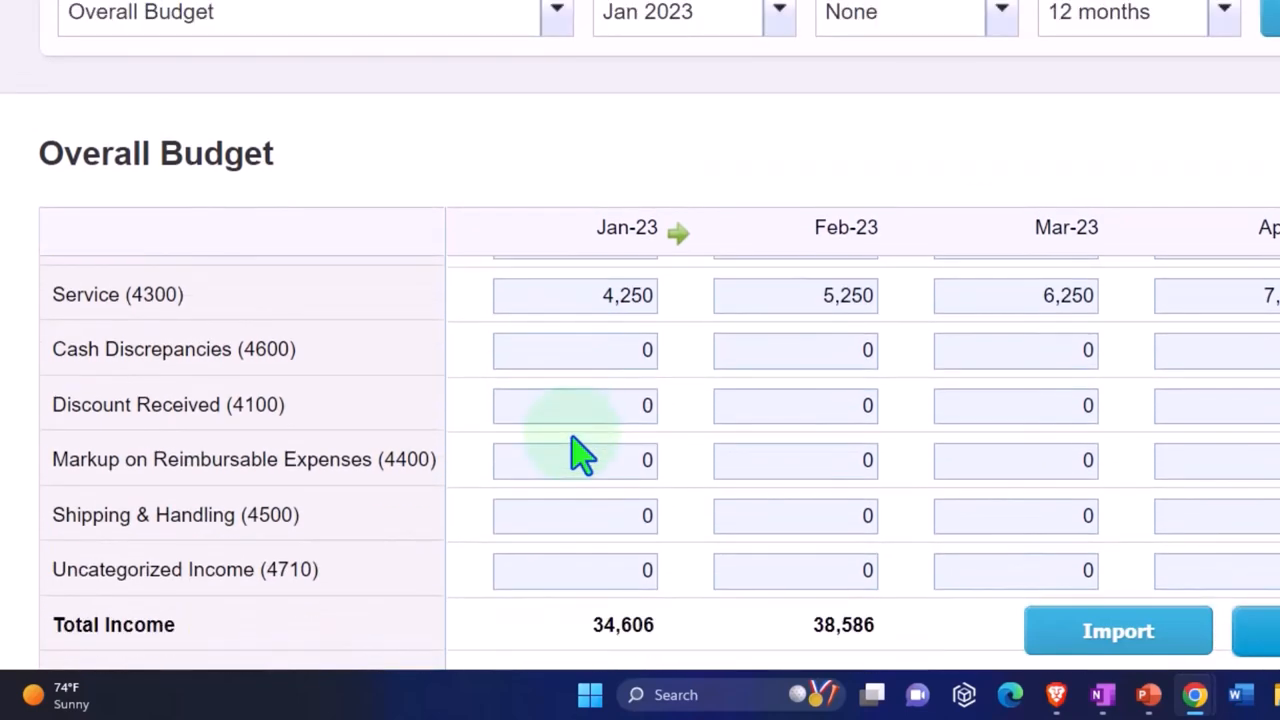
{"action": "scroll", "scroll_direction": "up", "scroll_amount": 3}
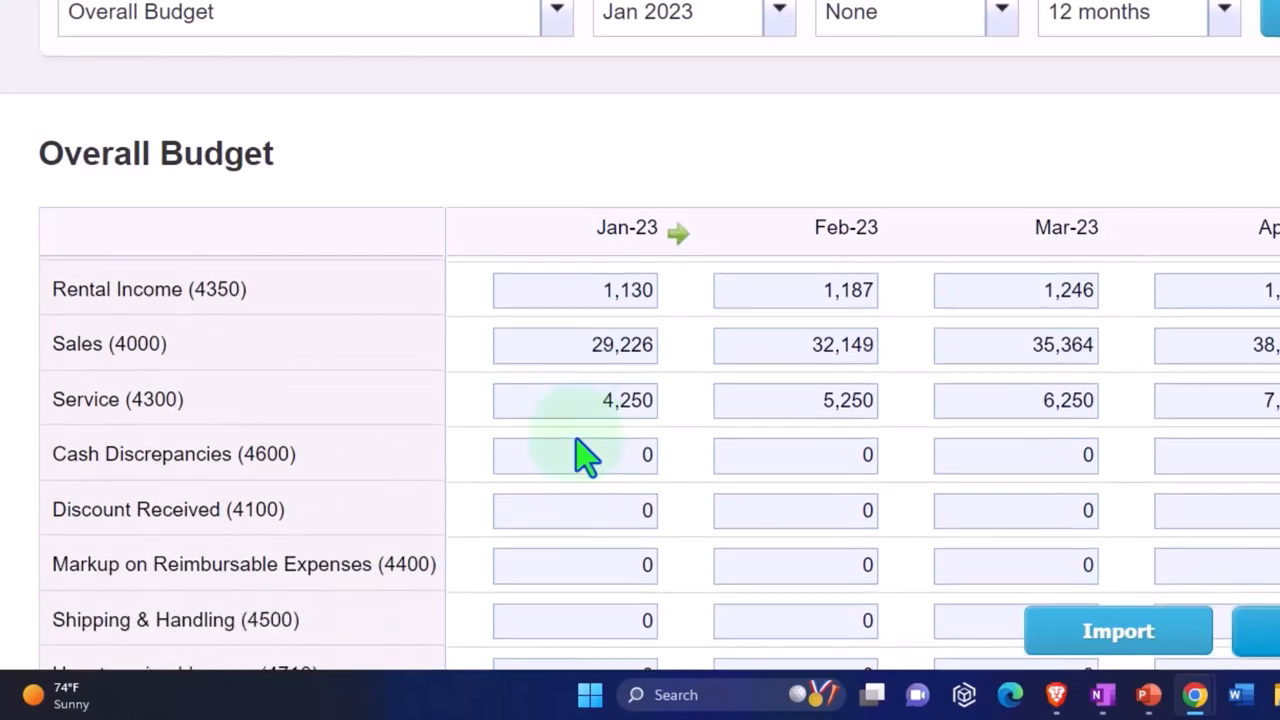
{"action": "scroll", "scroll_direction": "down", "scroll_amount": 3}
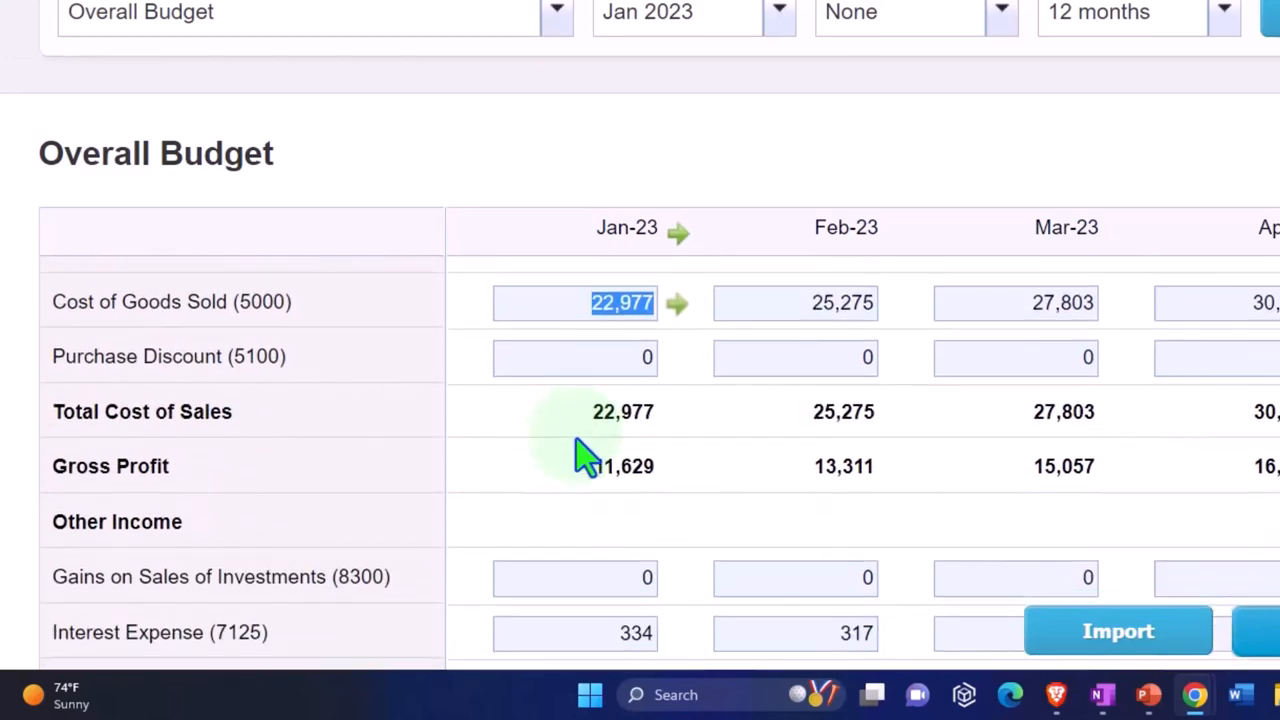
{"action": "scroll", "scroll_direction": "down", "scroll_amount": 3}
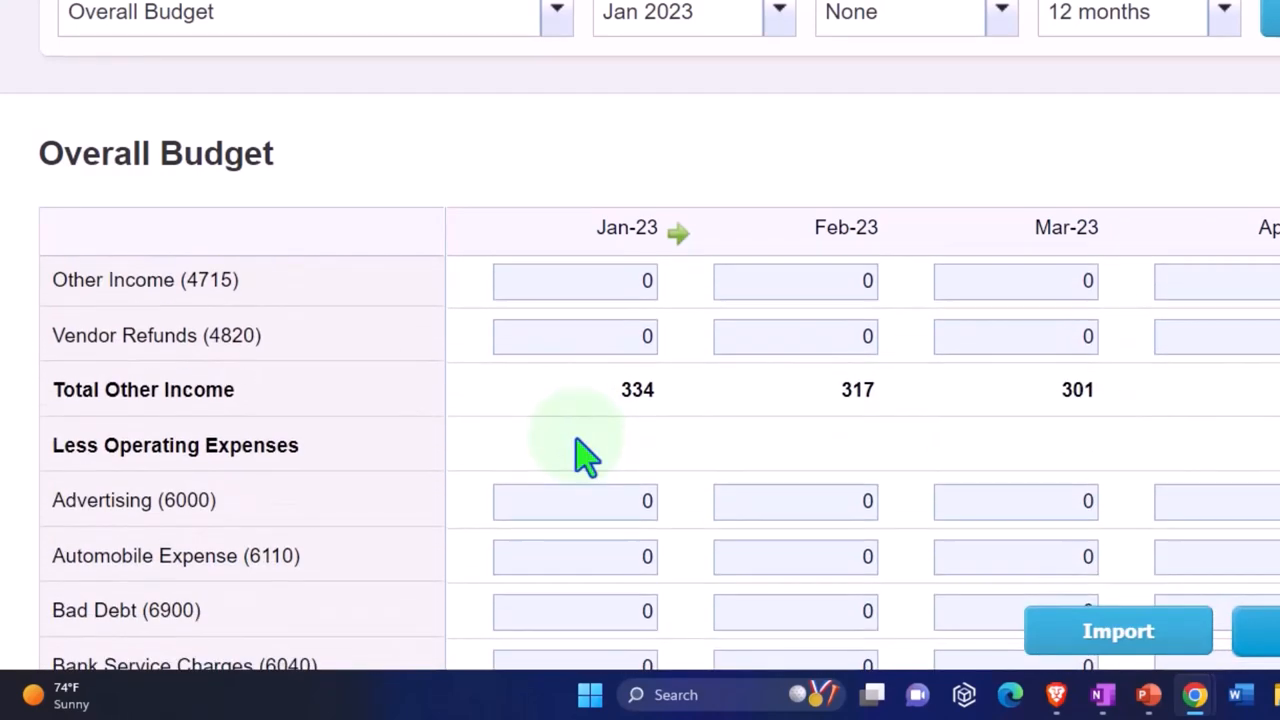
{"action": "scroll", "scroll_direction": "down", "scroll_amount": 3}
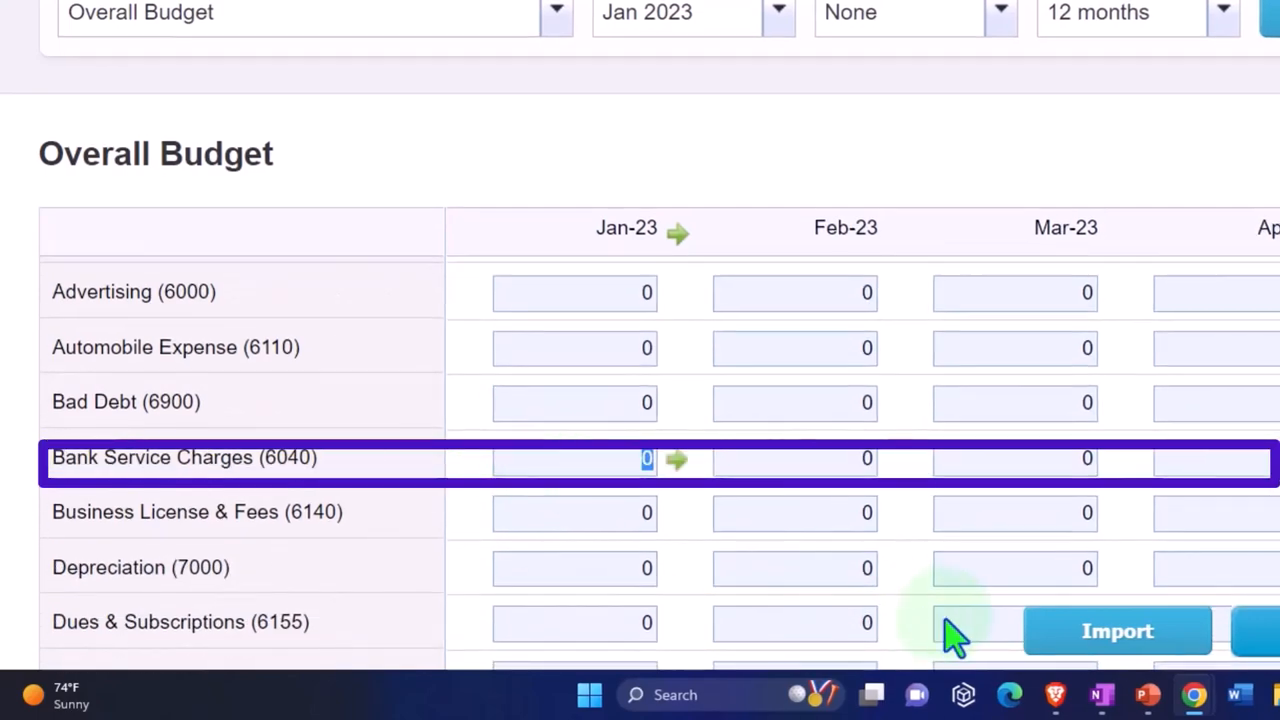
Fill Bank Service Charges (6040) with a fixed 18 in every month.
{"action": "left_click", "coordinate": [912, 703]}
{"action": "type", "text": "1"}
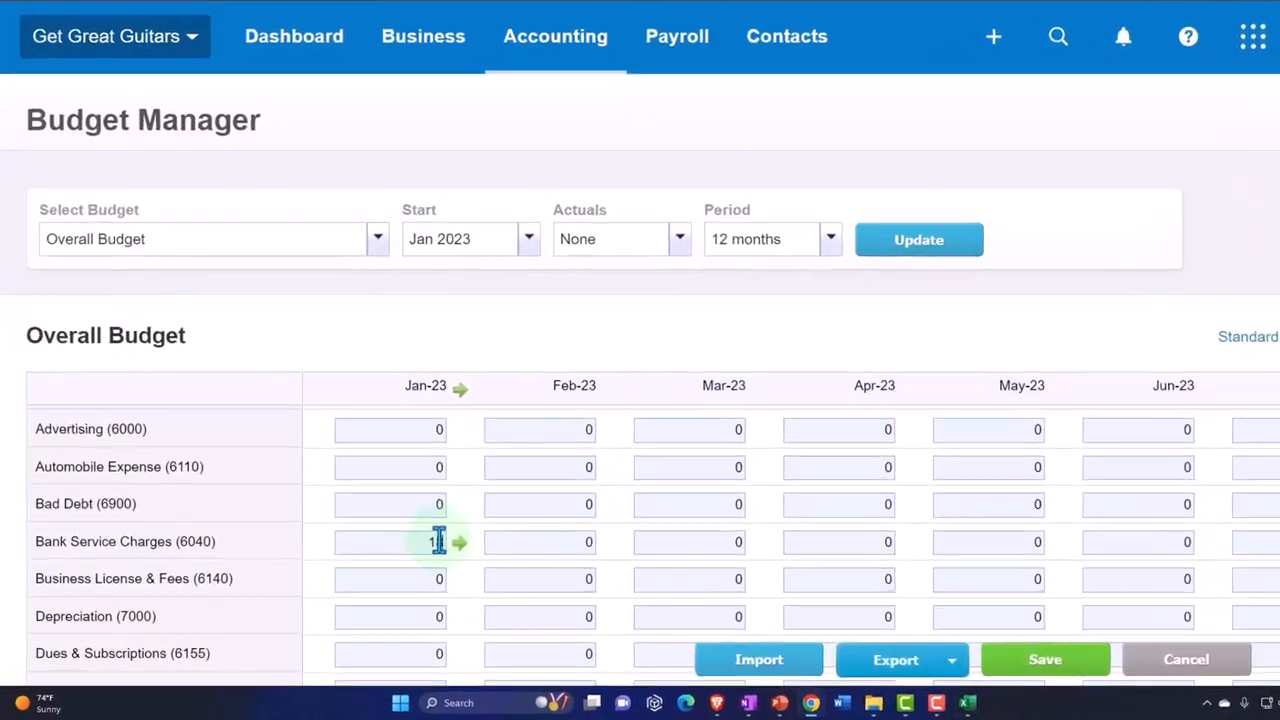
{"action": "left_click", "coordinate": [458, 541]}
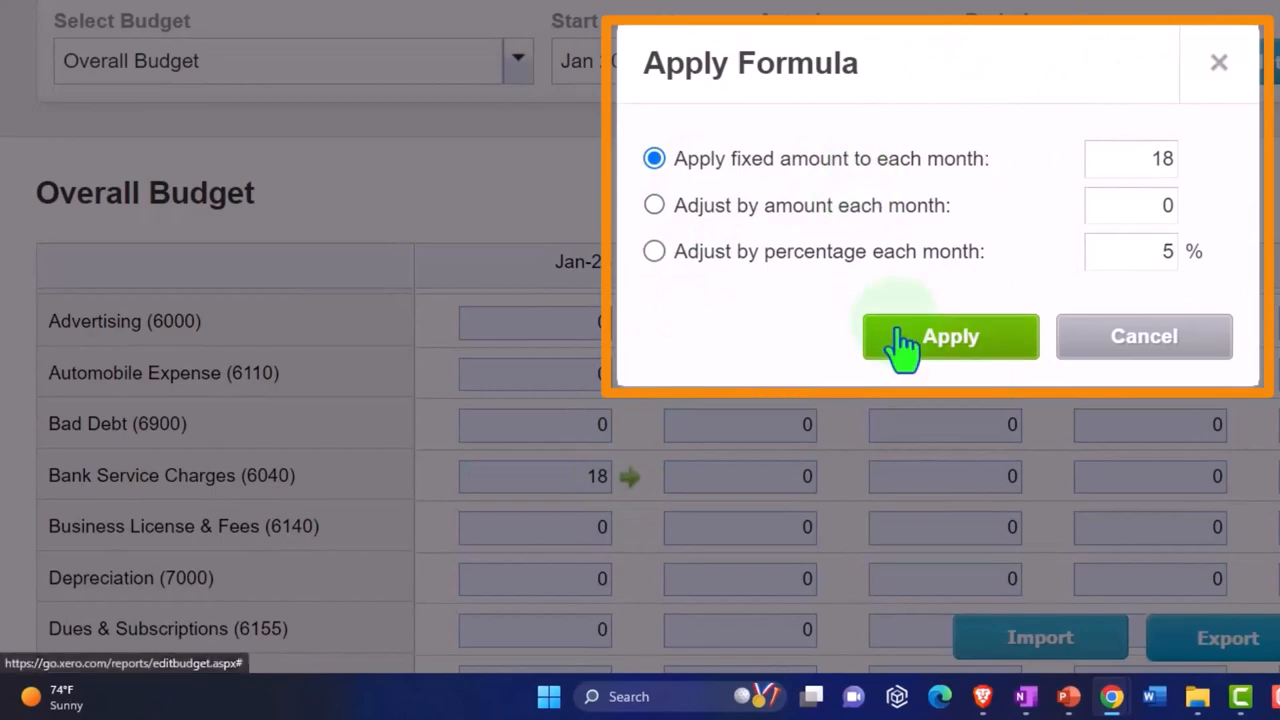
{"action": "left_click", "coordinate": [950, 336]}
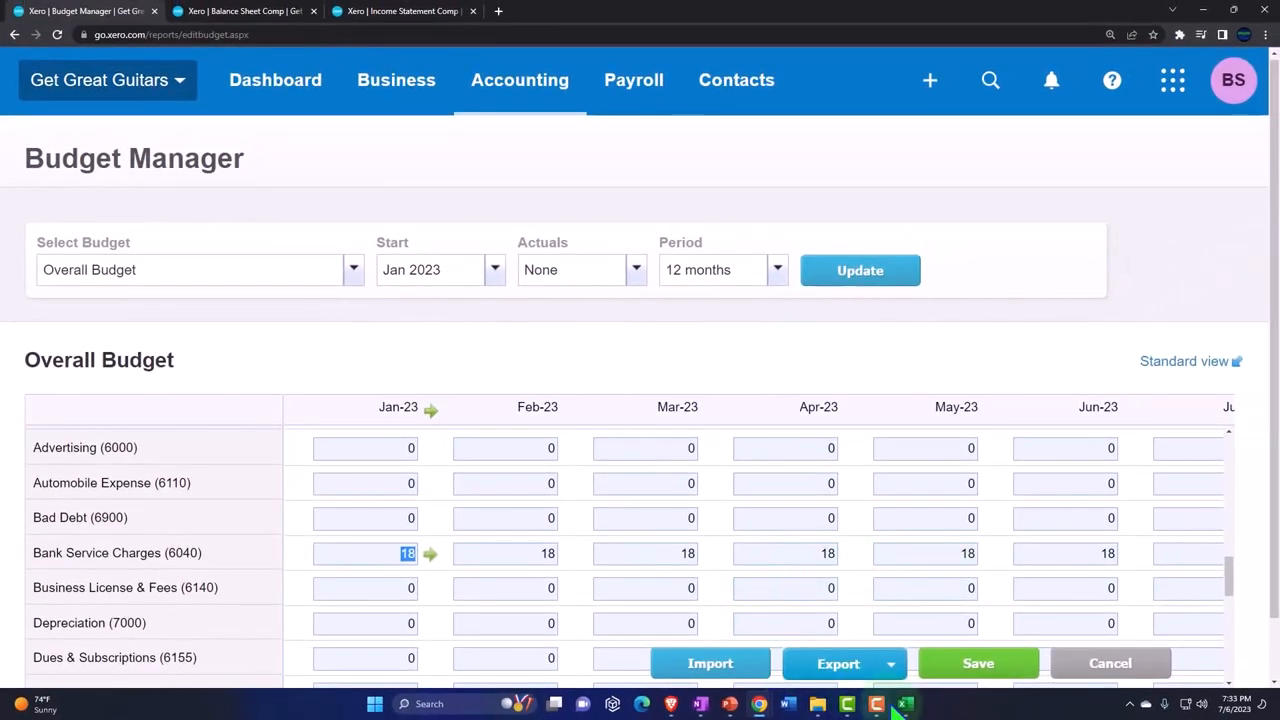
{"action": "left_click", "coordinate": [903, 703]}
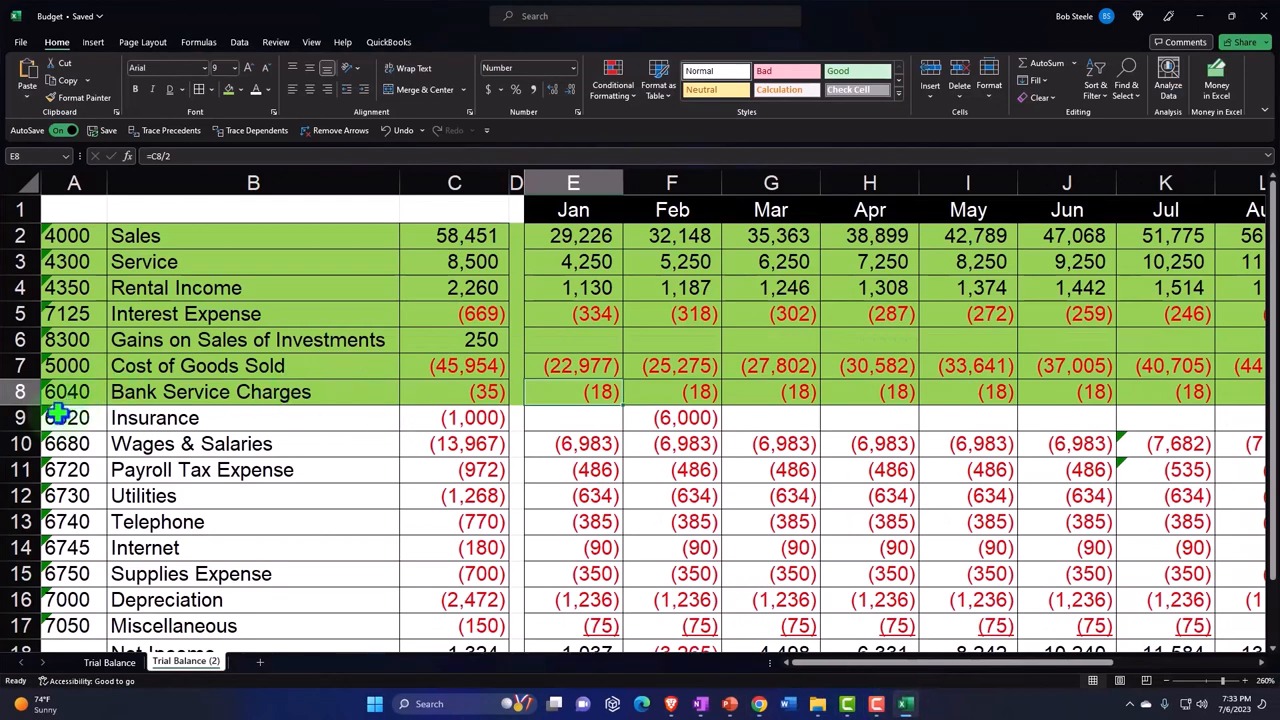
Look up Insurance in Excel and enter 6,000 for Feb-23 Insurance (6320).
{"action": "left_click", "coordinate": [74, 417]}
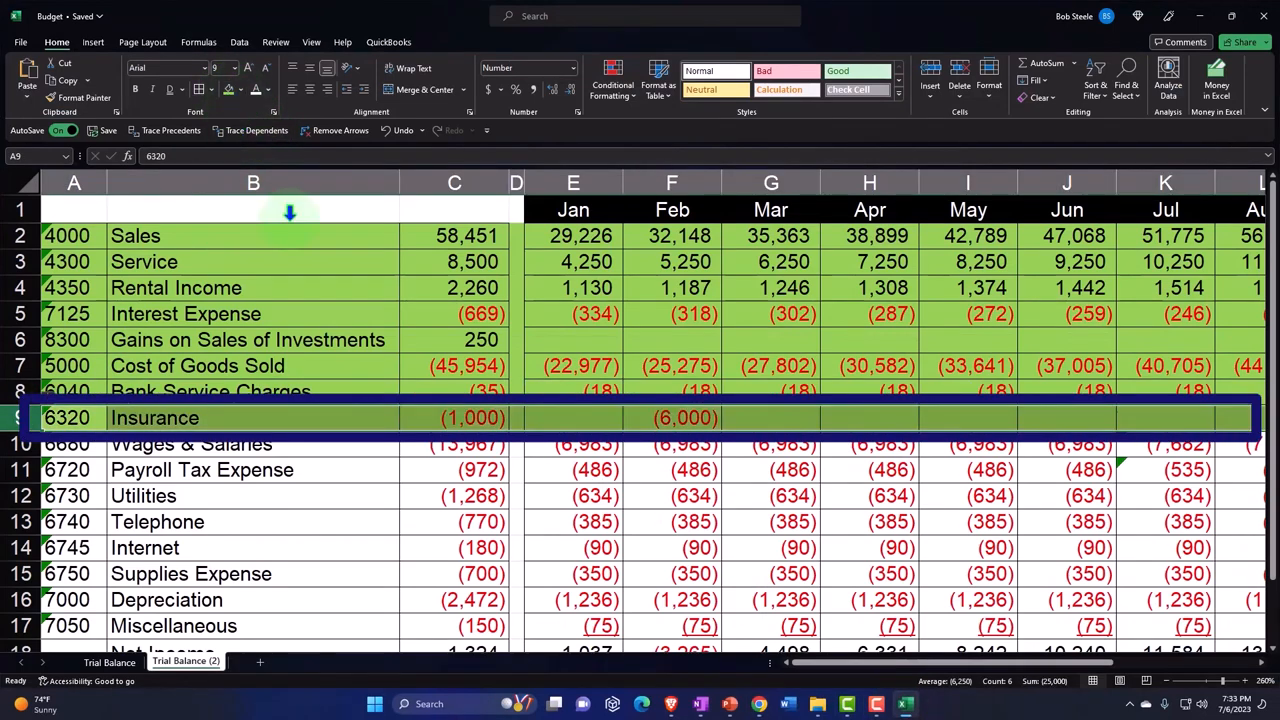
{"action": "left_click", "coordinate": [671, 417]}
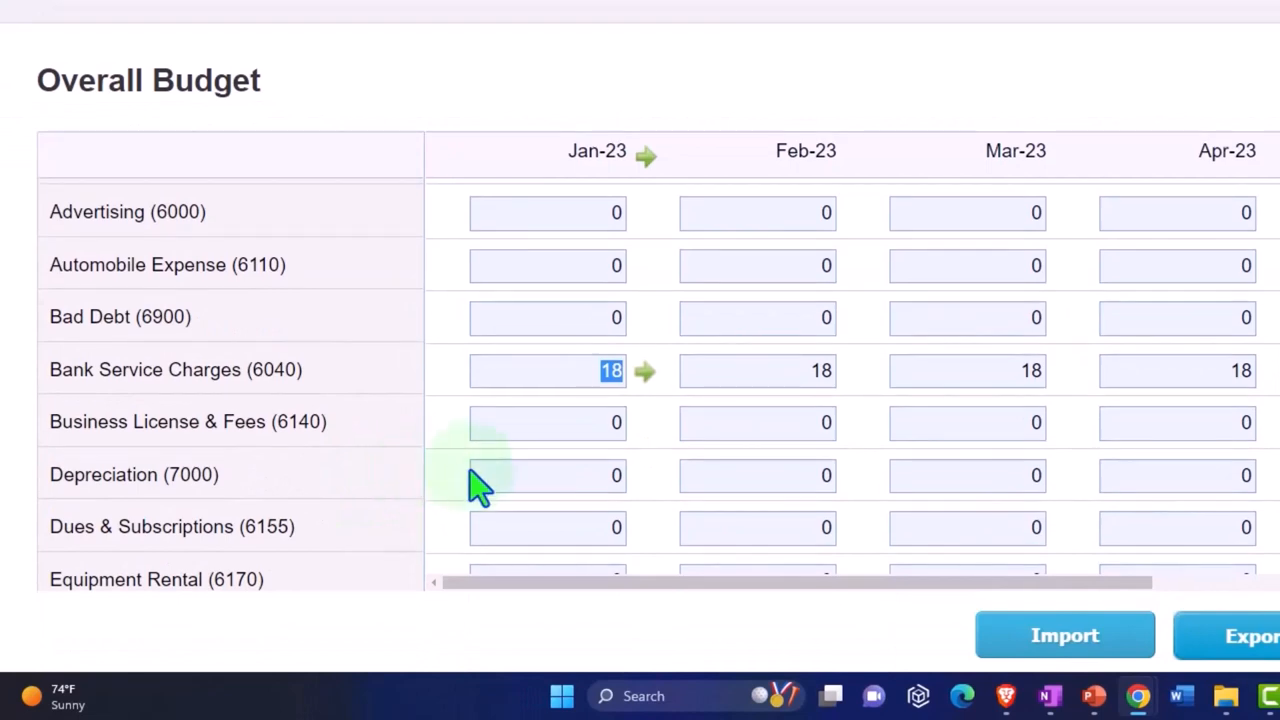
{"action": "scroll", "scroll_direction": "down", "scroll_amount": 3}
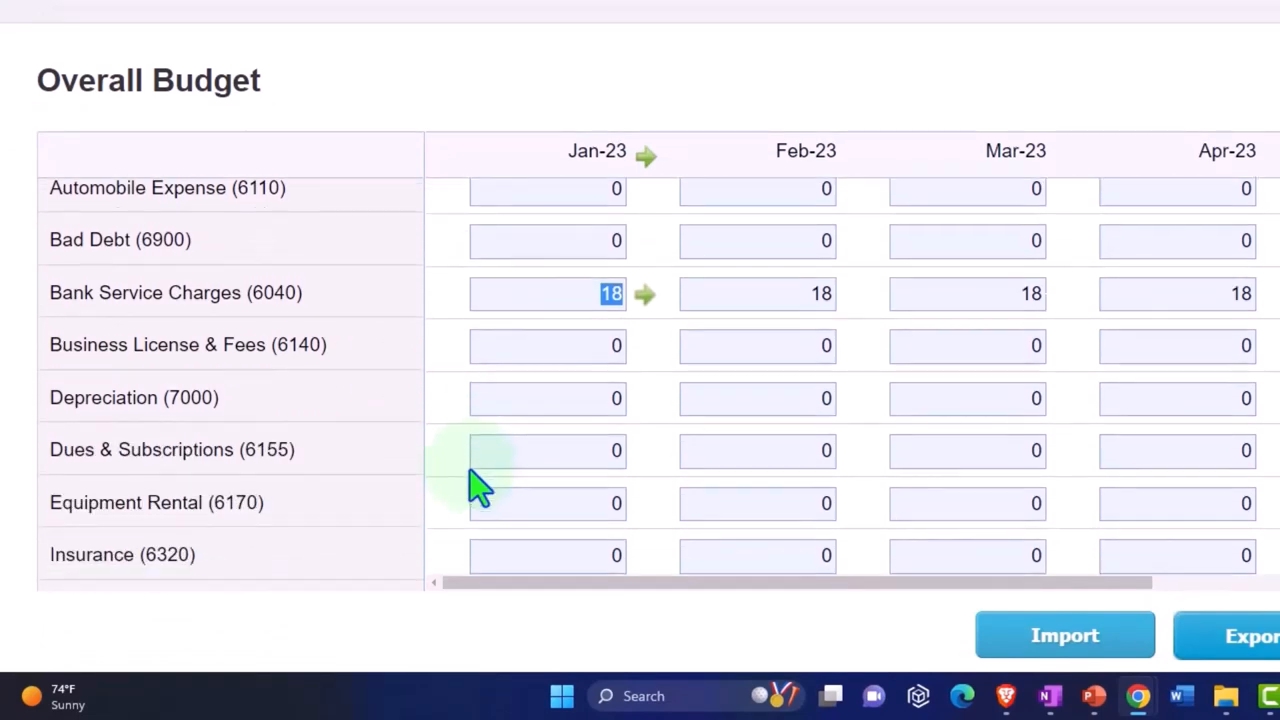
{"action": "scroll", "scroll_direction": "down", "scroll_amount": 3}
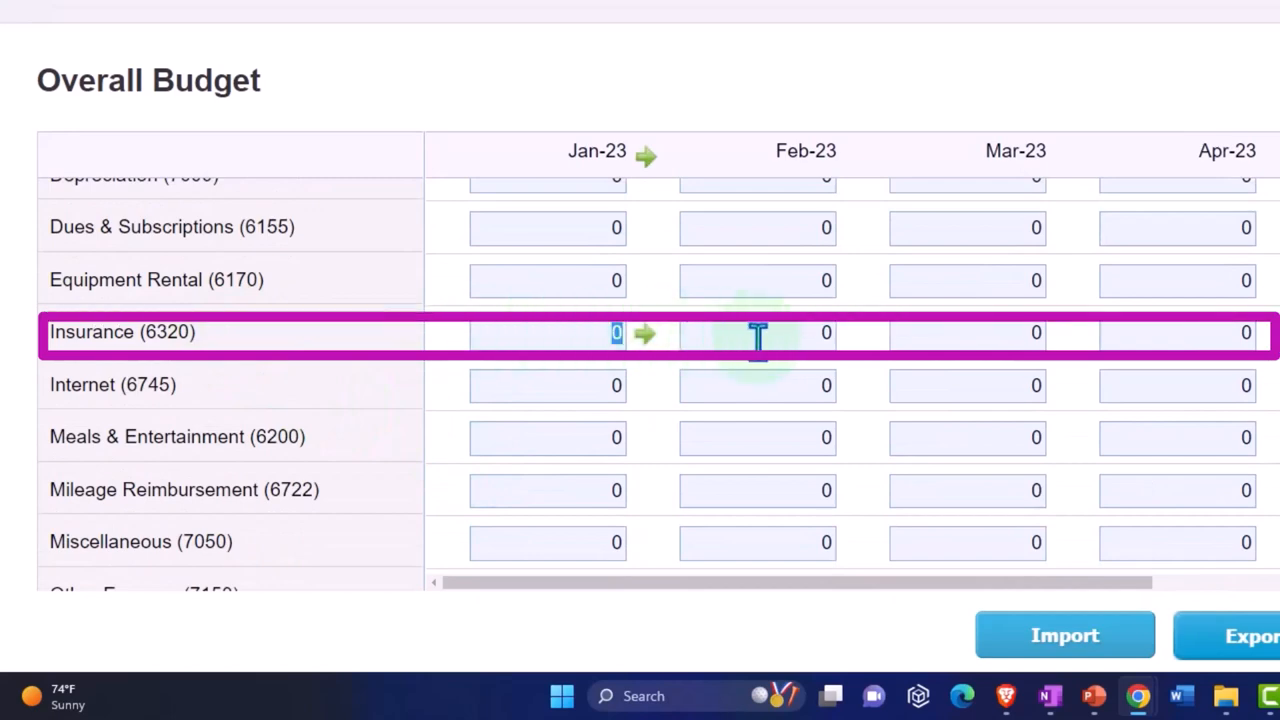
{"action": "type", "text": "6000"}
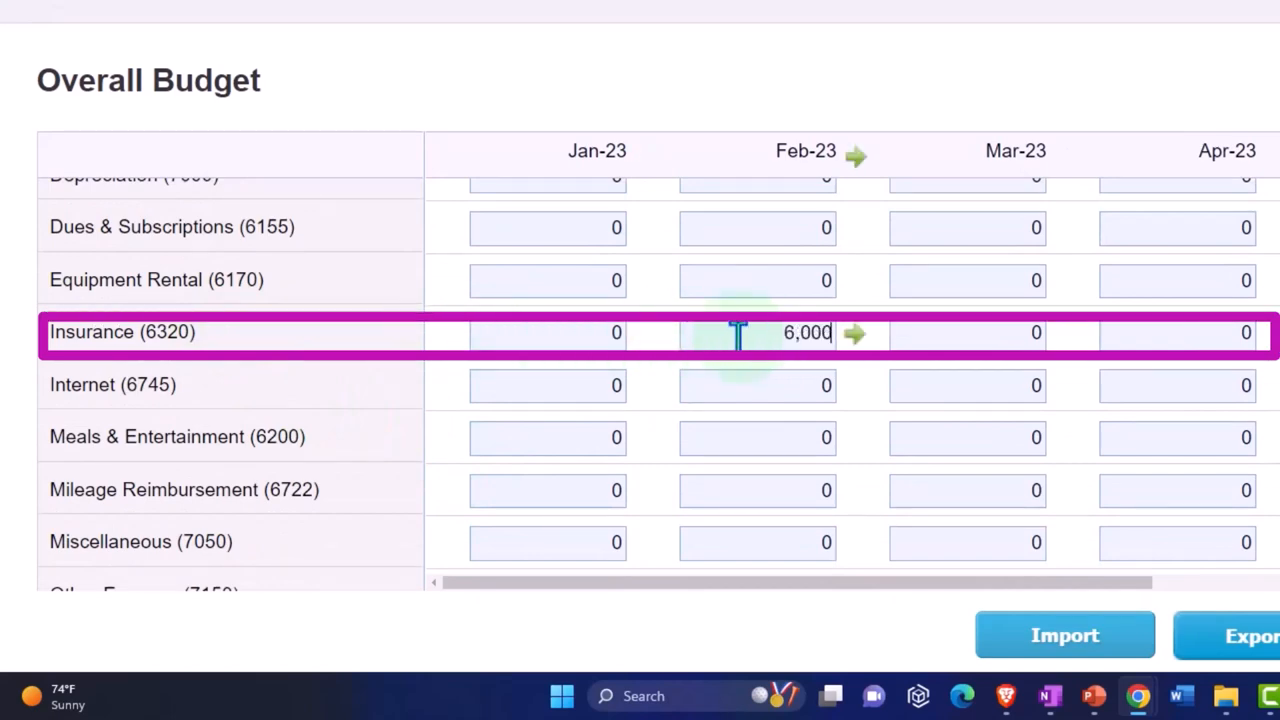
{"action": "scroll", "scroll_direction": "right", "scroll_amount": 3}
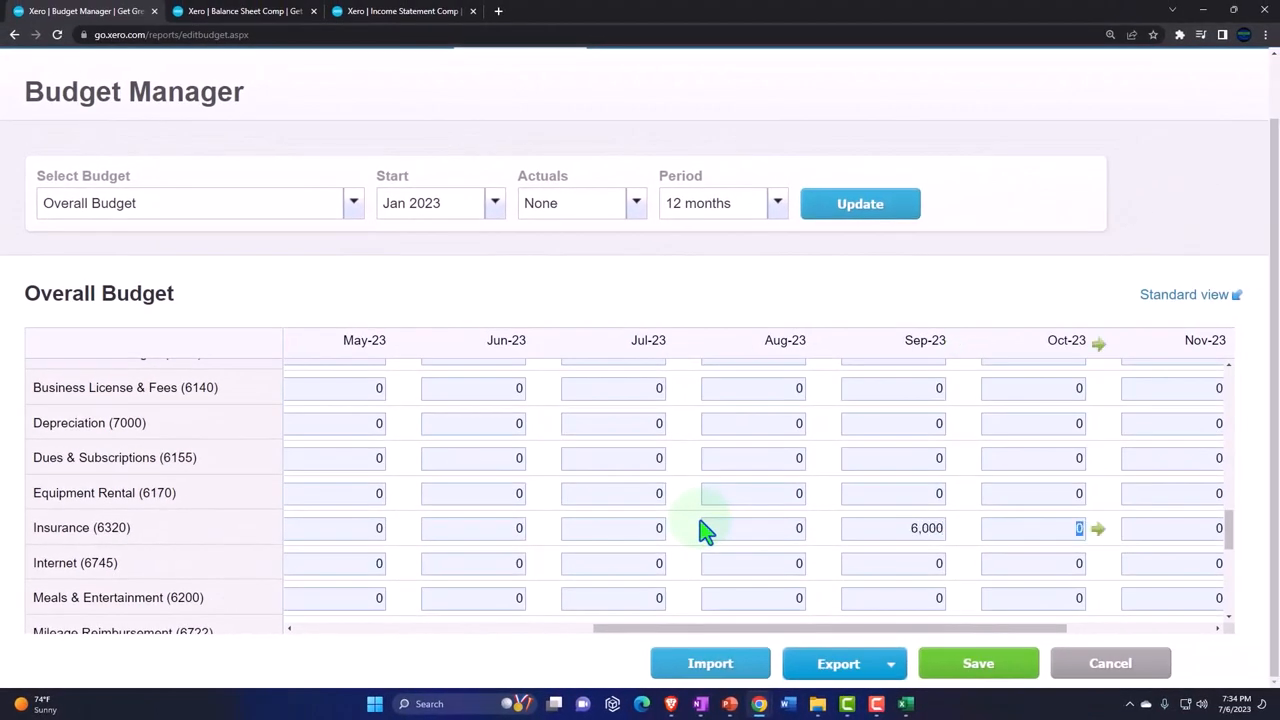
Check the September (6,000) Insurance projection in Excel.
{"action": "left_click", "coordinate": [905, 703]}
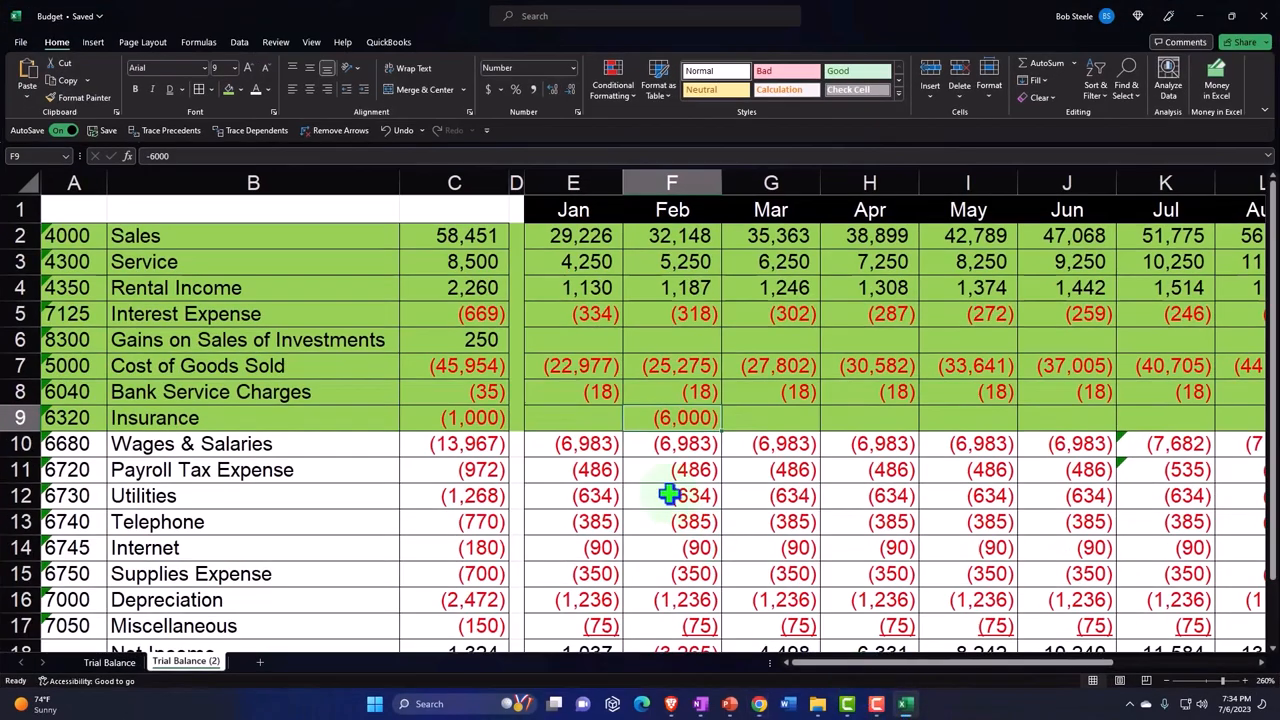
{"action": "scroll", "scroll_direction": "right", "scroll_amount": 3}
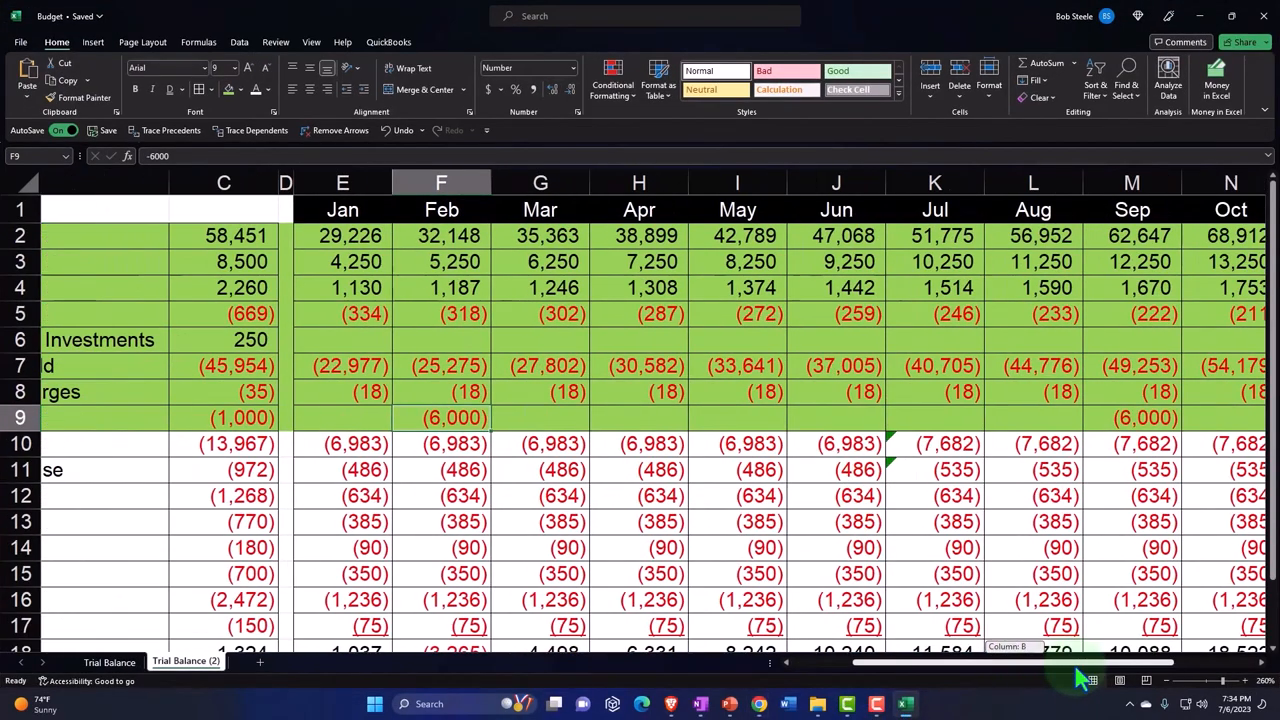
{"action": "scroll", "scroll_direction": "left", "scroll_amount": 3}
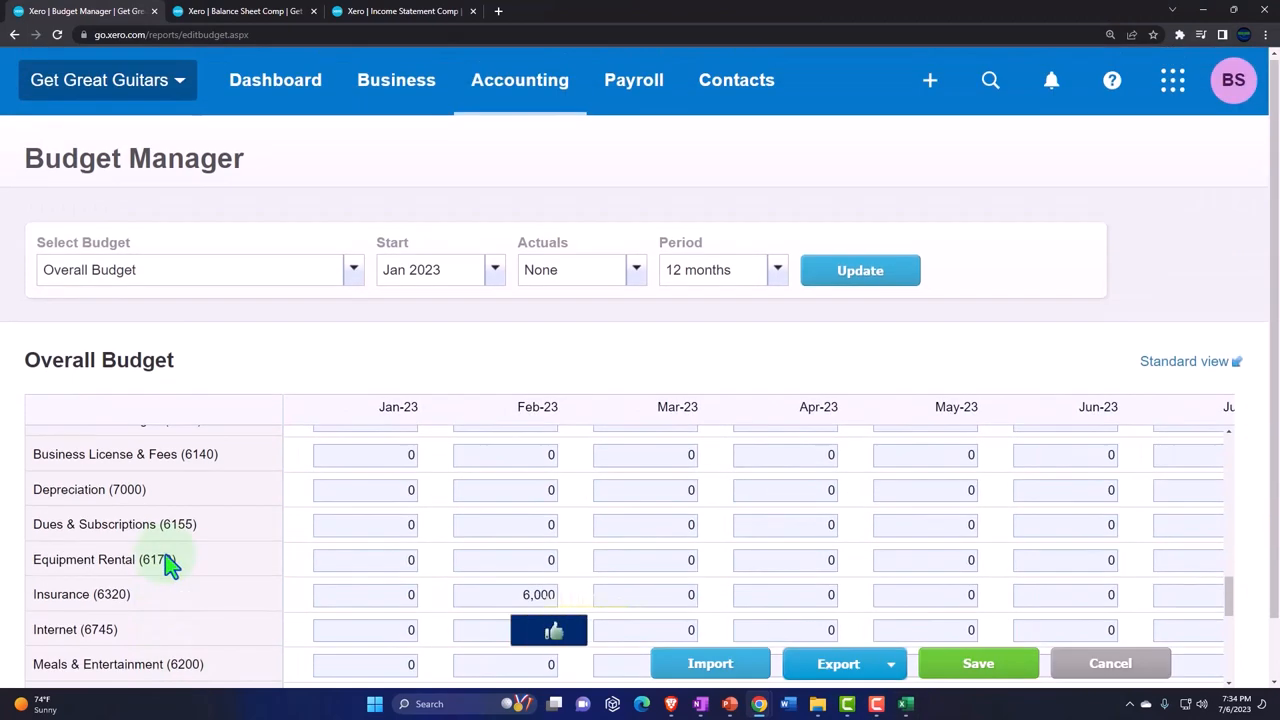
Enter 6,983 as the Jan-23 Wages & Salaries (6680) budget amount.
{"action": "scroll", "scroll_direction": "down", "scroll_amount": 3}
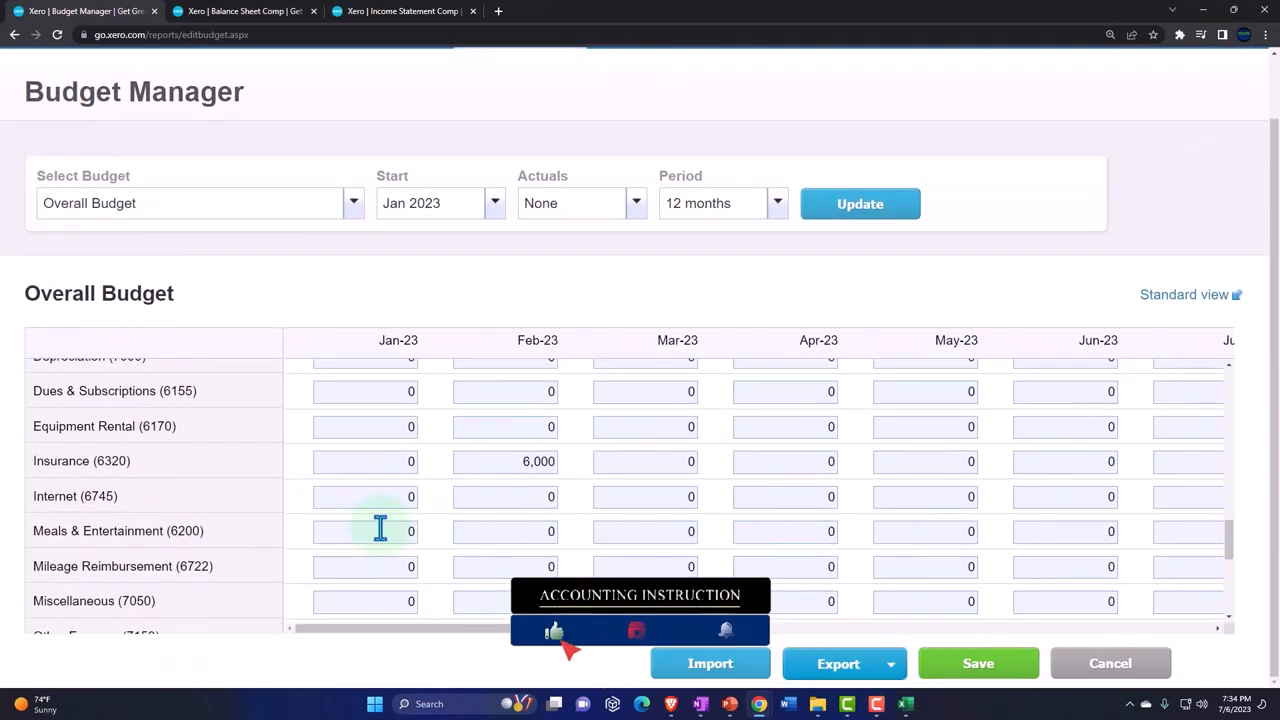
{"action": "scroll", "scroll_direction": "down", "scroll_amount": 3}
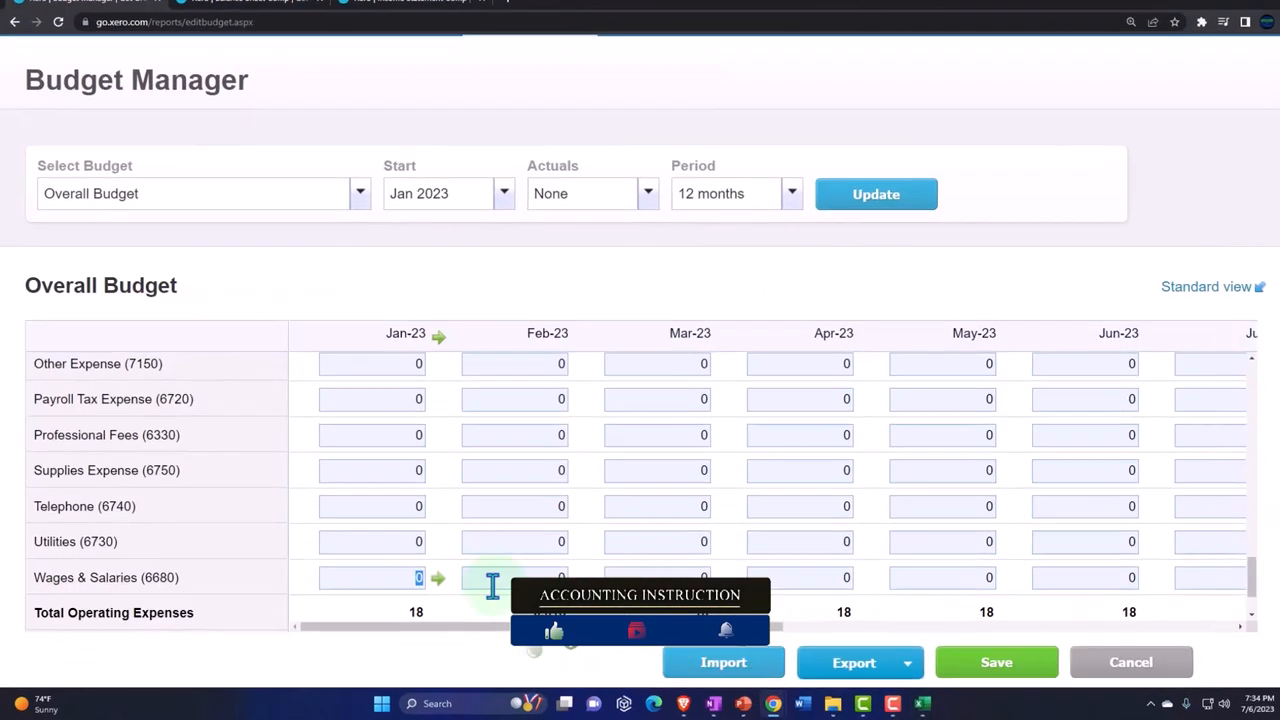
{"action": "type", "text": "698"}
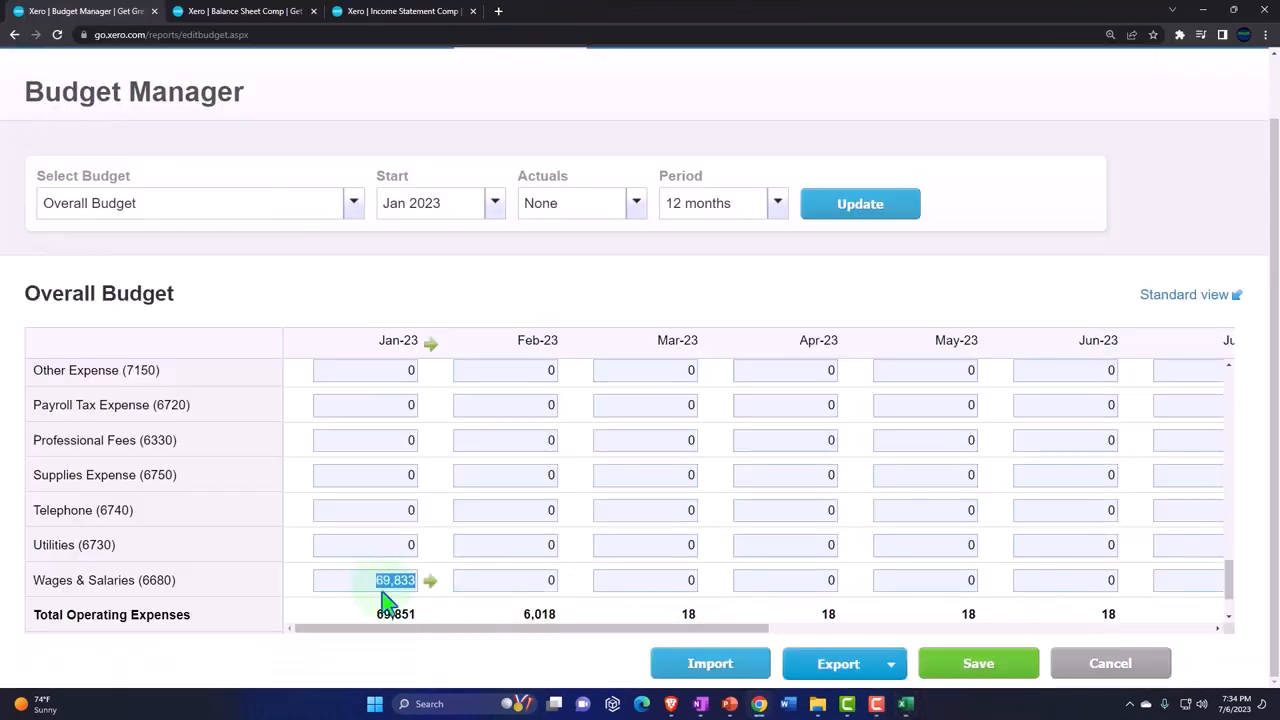
{"action": "type", "text": "6,983"}
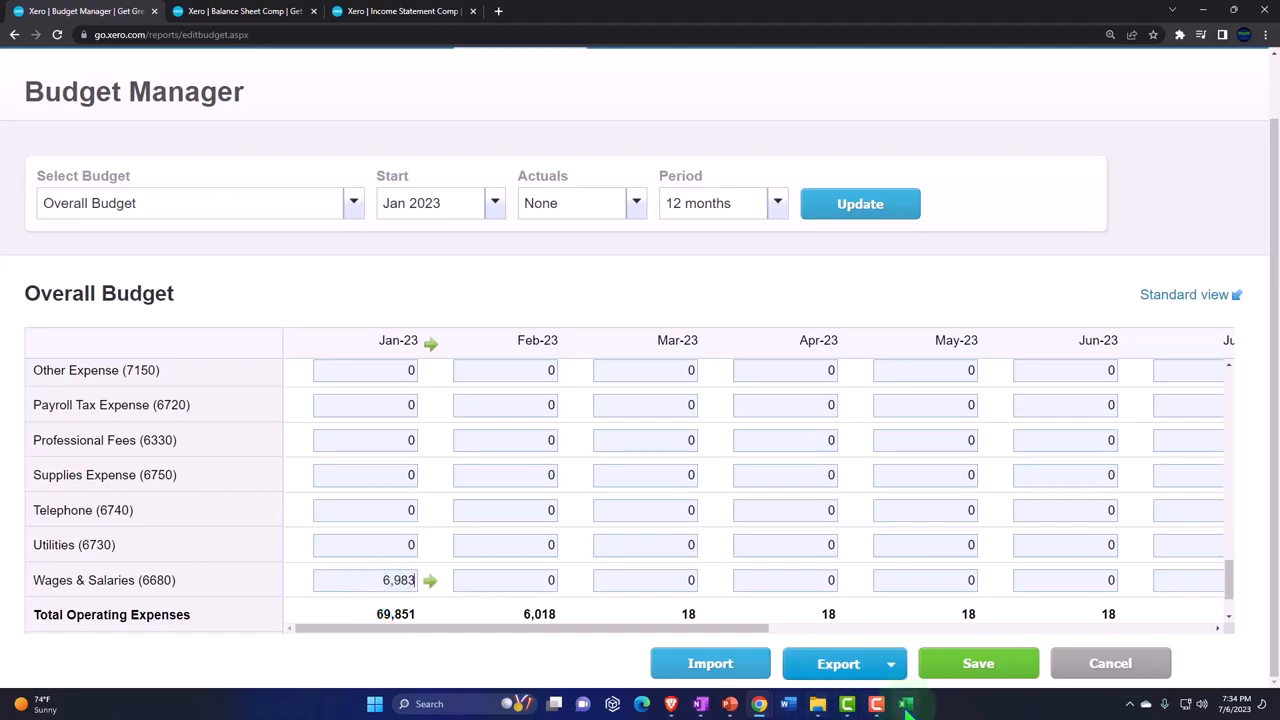
{"action": "left_click", "coordinate": [876, 703]}
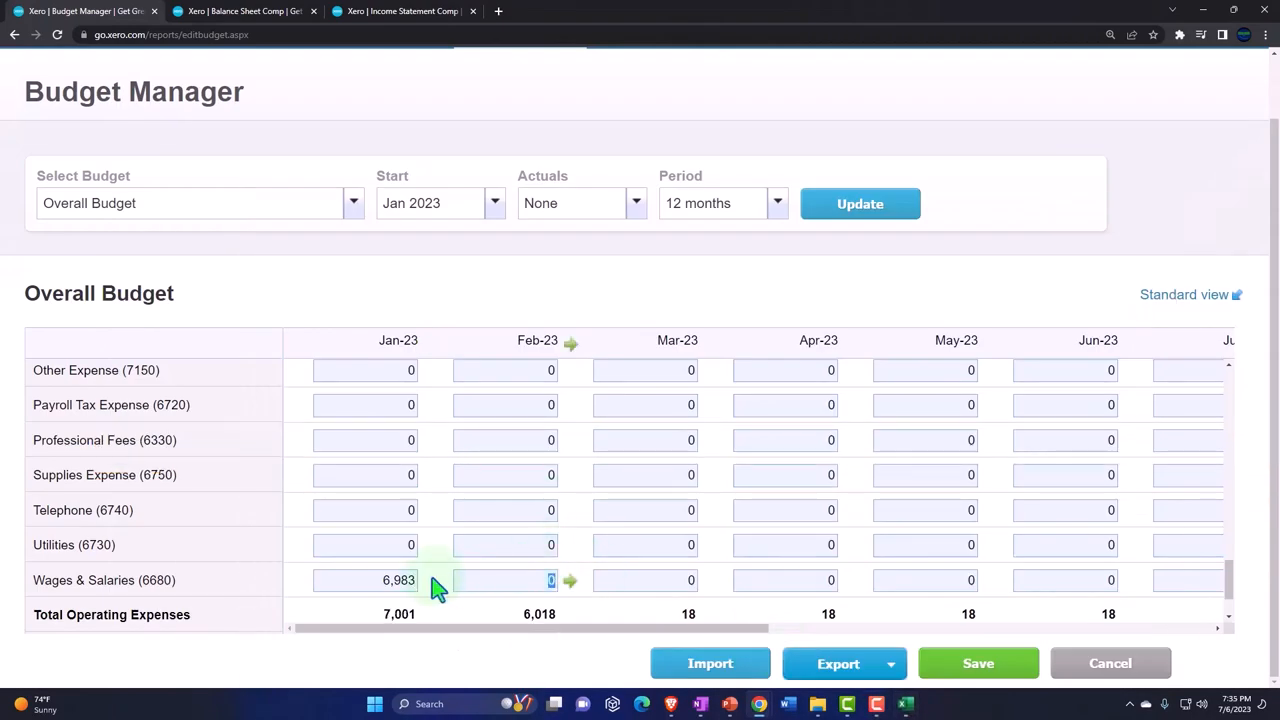
{"action": "left_click", "coordinate": [905, 703]}
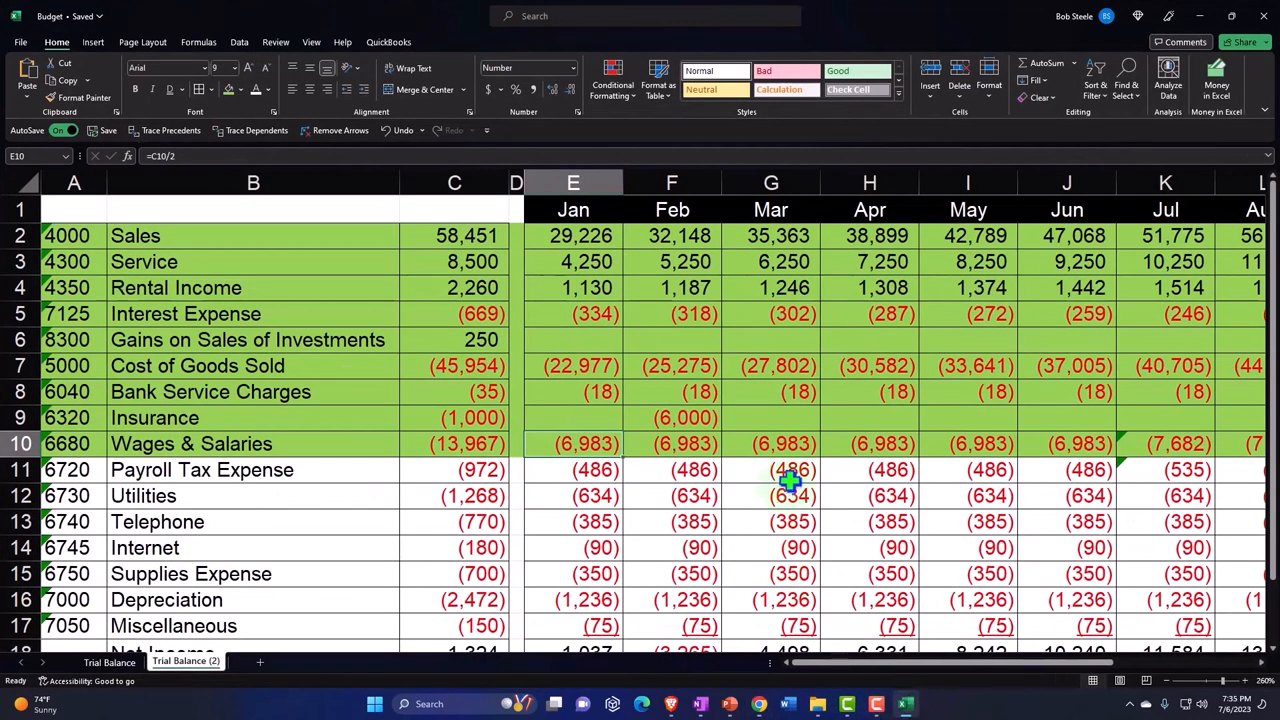
Confirm in Excel that wages stay 6,983 through June and rise to 7,682 from July.
{"action": "left_click", "coordinate": [1165, 443]}
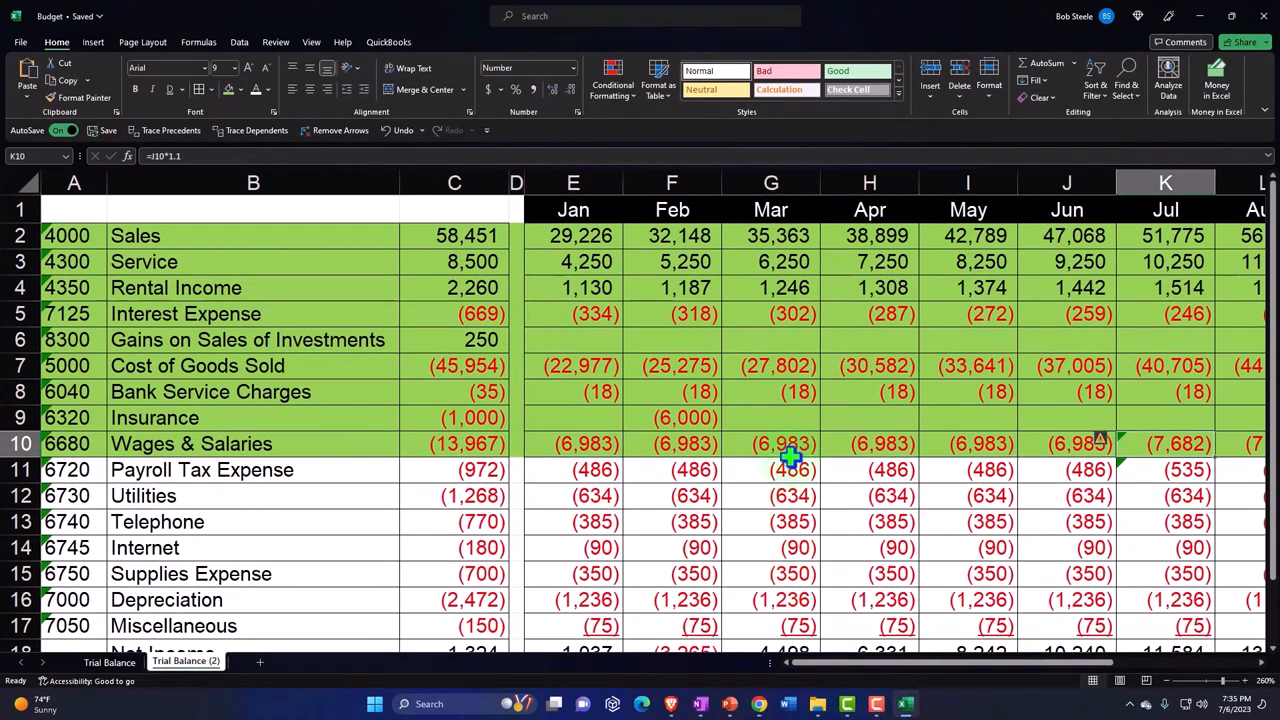
{"action": "scroll", "scroll_direction": "right", "scroll_amount": 3}
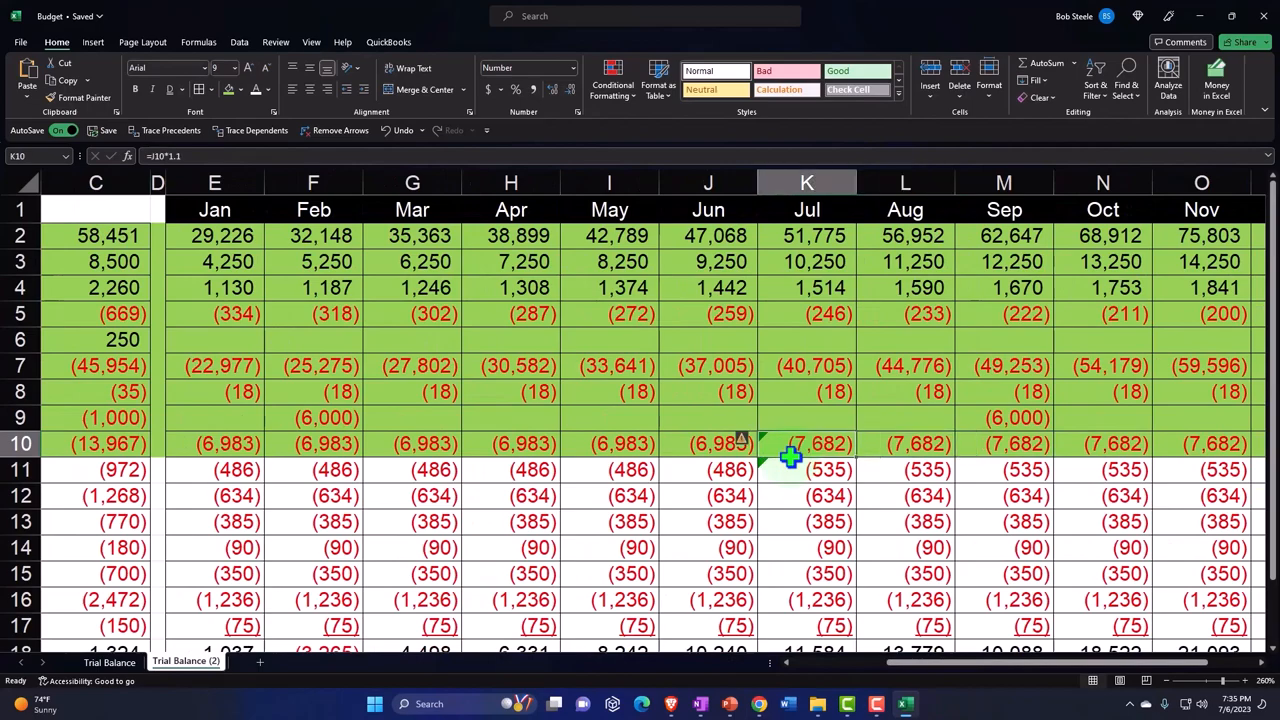
{"action": "mouse_move", "coordinate": [817, 290]}
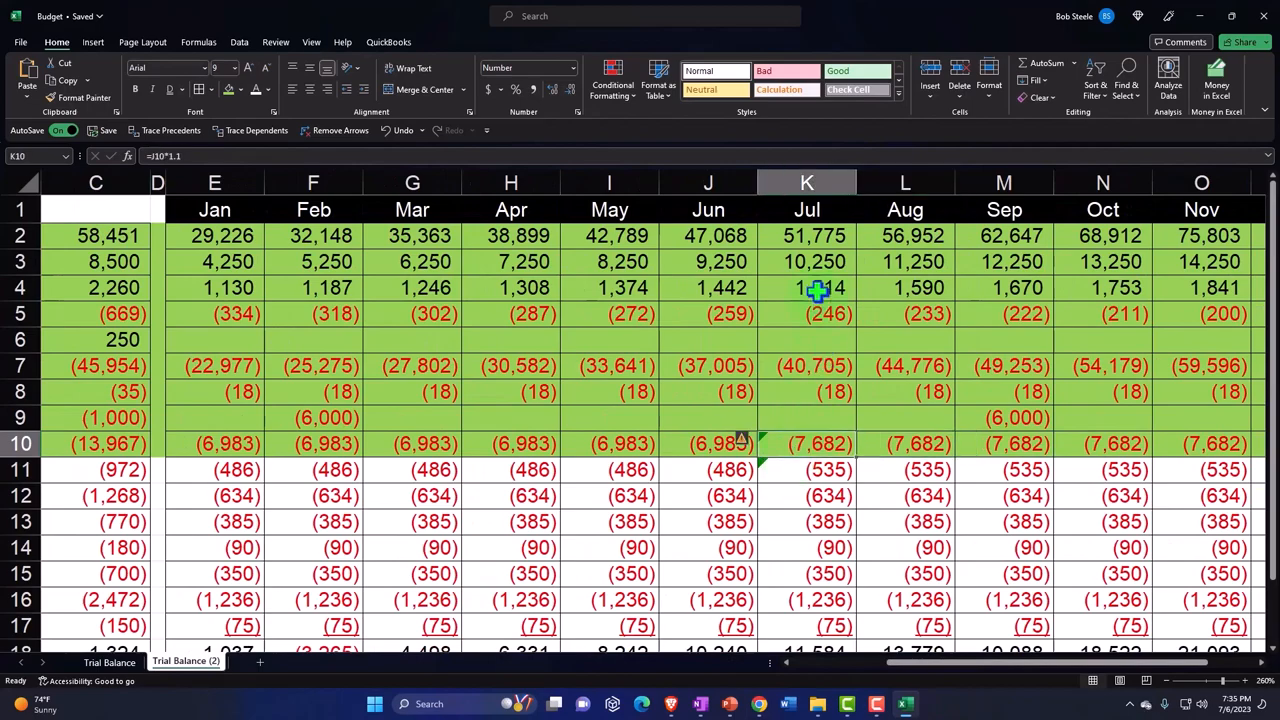
{"action": "left_click", "coordinate": [922, 703]}
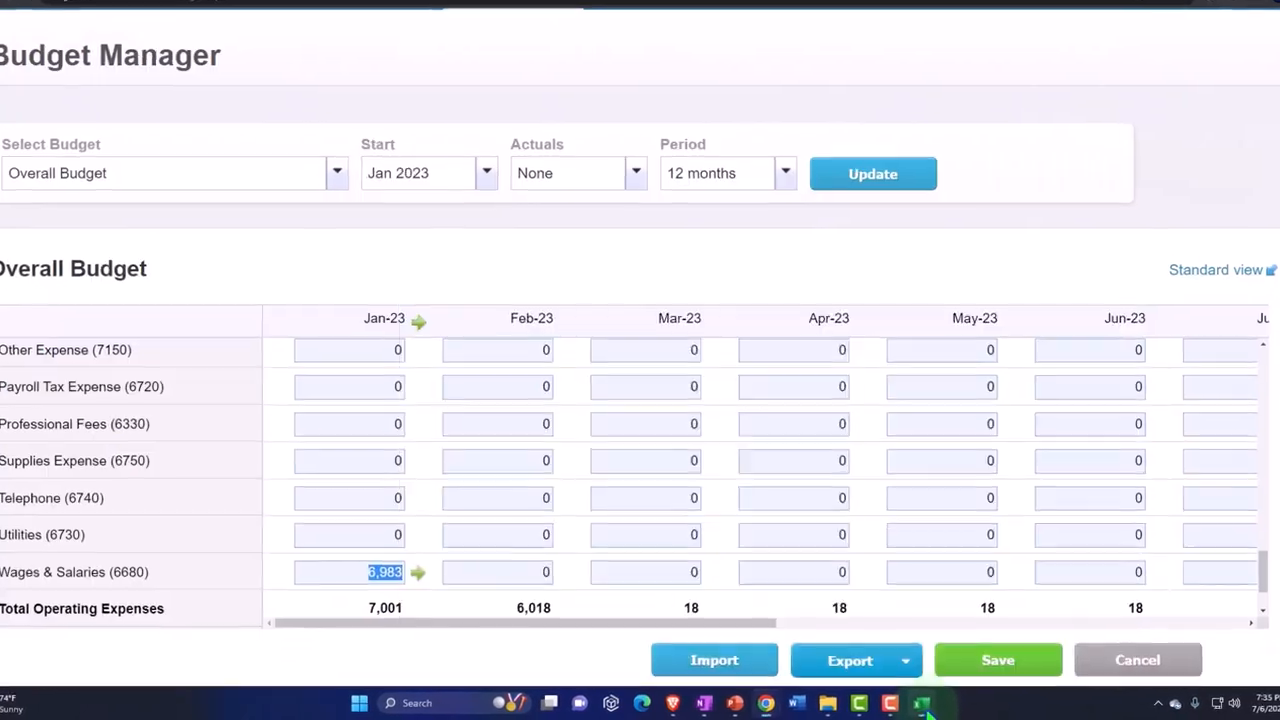
Spread 6,983 wages forward from Jan-23, then carry 7,682 from Jul-23 through Dec-23.
{"action": "left_click", "coordinate": [418, 572]}
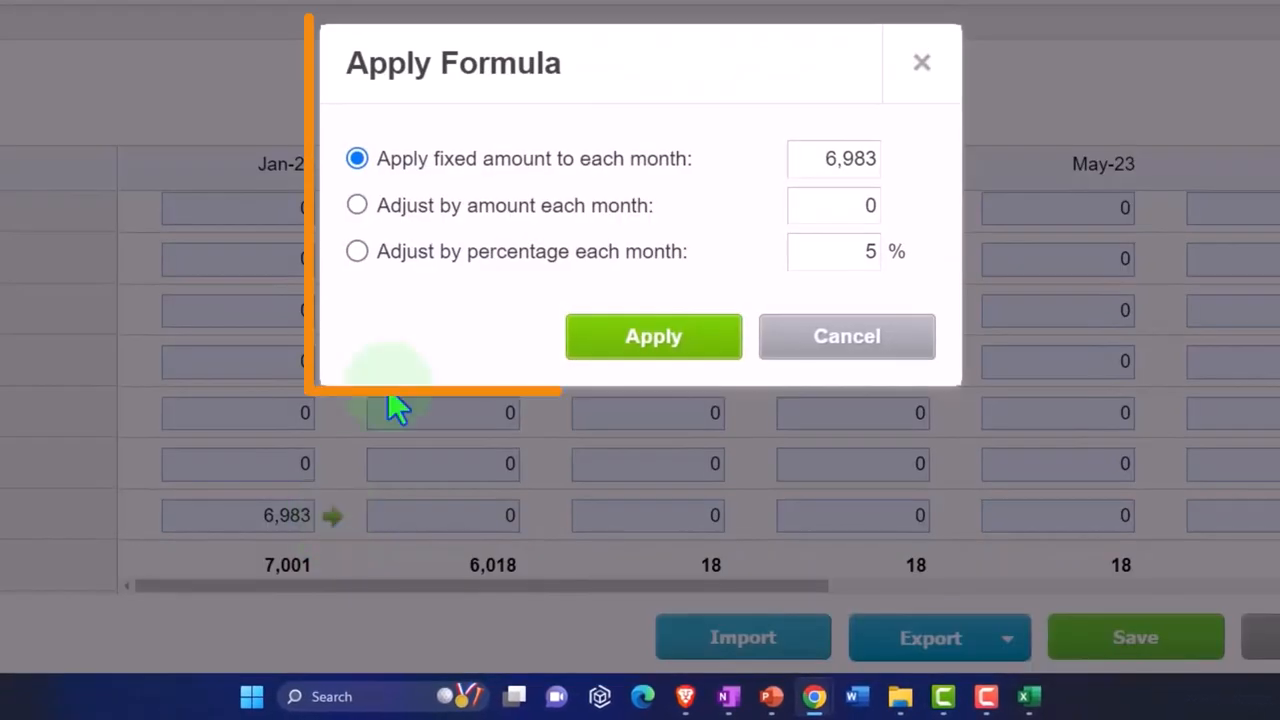
{"action": "left_click", "coordinate": [357, 205]}
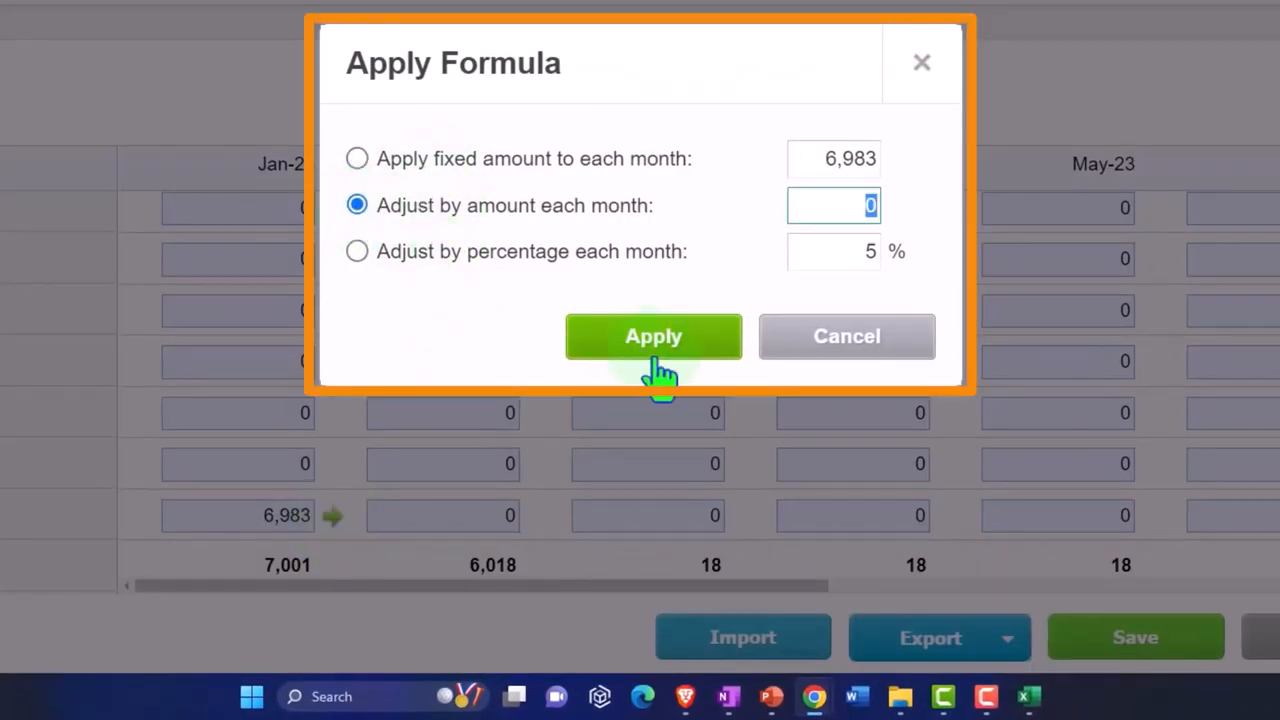
{"action": "left_click", "coordinate": [653, 336]}
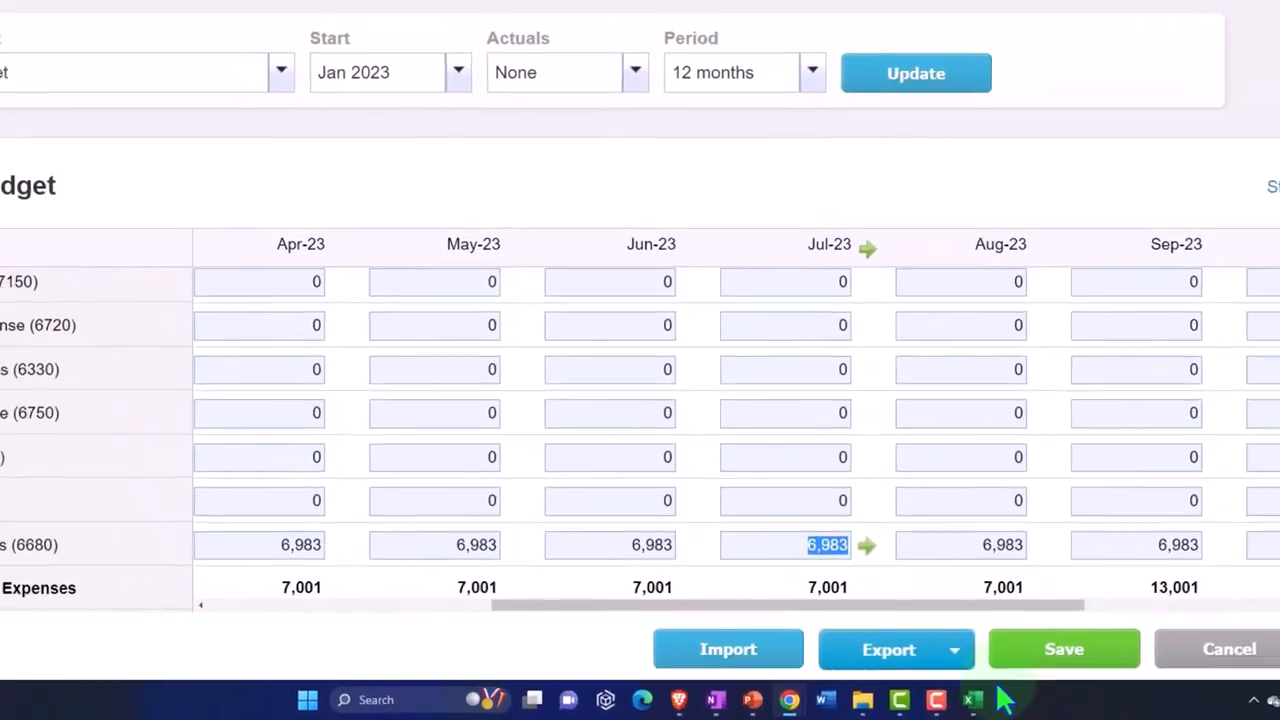
{"action": "left_click", "coordinate": [969, 698]}
{"action": "type", "text": "7,682"}
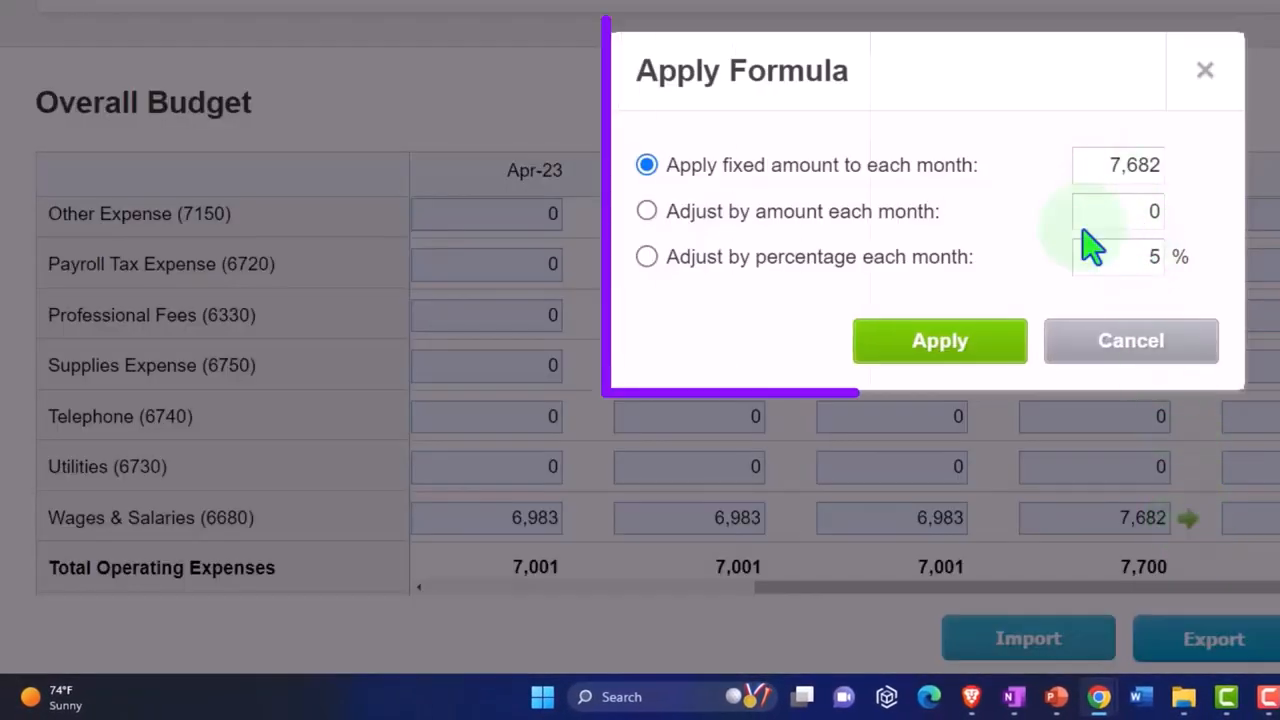
{"action": "left_click", "coordinate": [938, 340]}
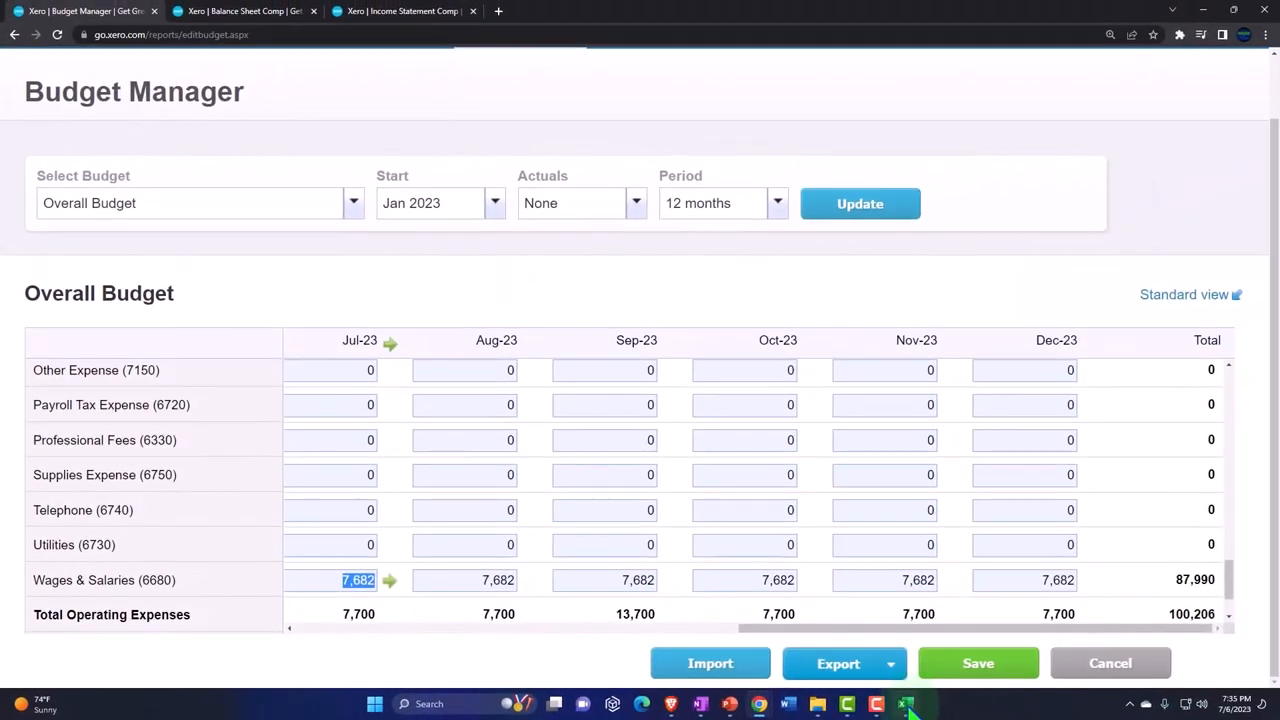
{"action": "left_click", "coordinate": [905, 703]}
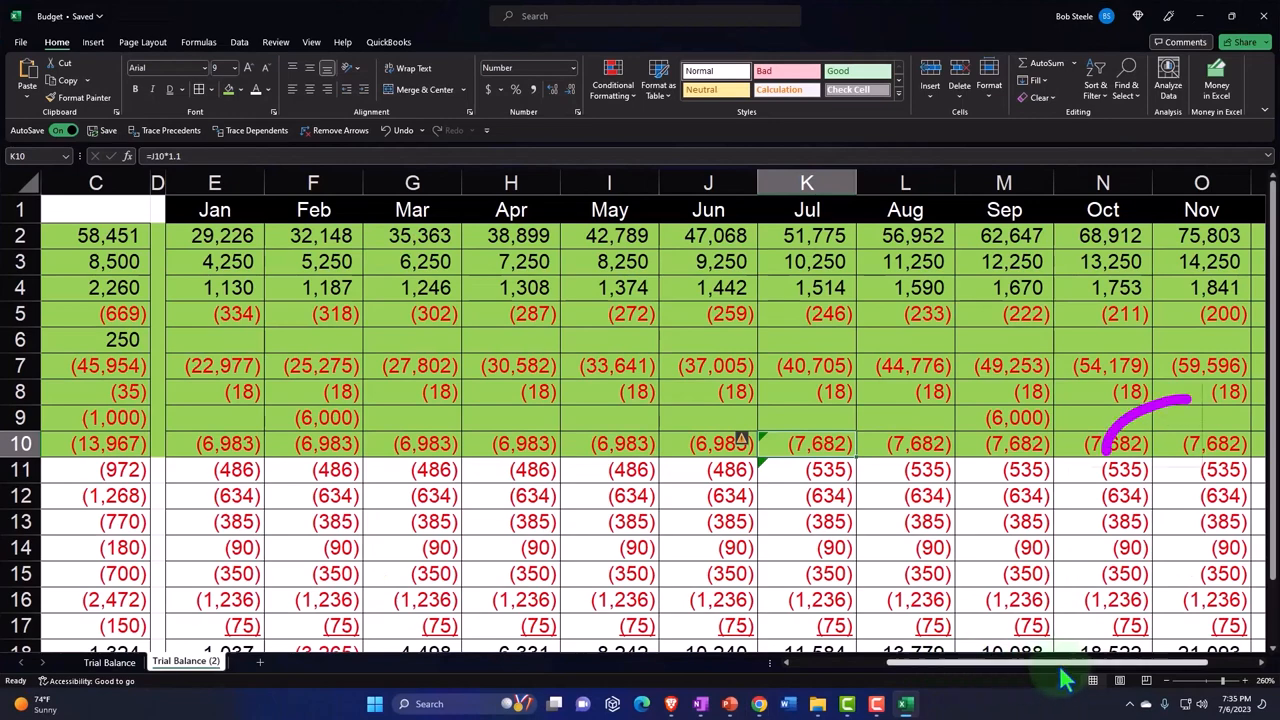
Check Excel's Payroll Tax row (486, then 535) and select Xero's Jan-23 Payroll Tax cell.
{"action": "scroll", "scroll_direction": "left", "scroll_amount": 3}
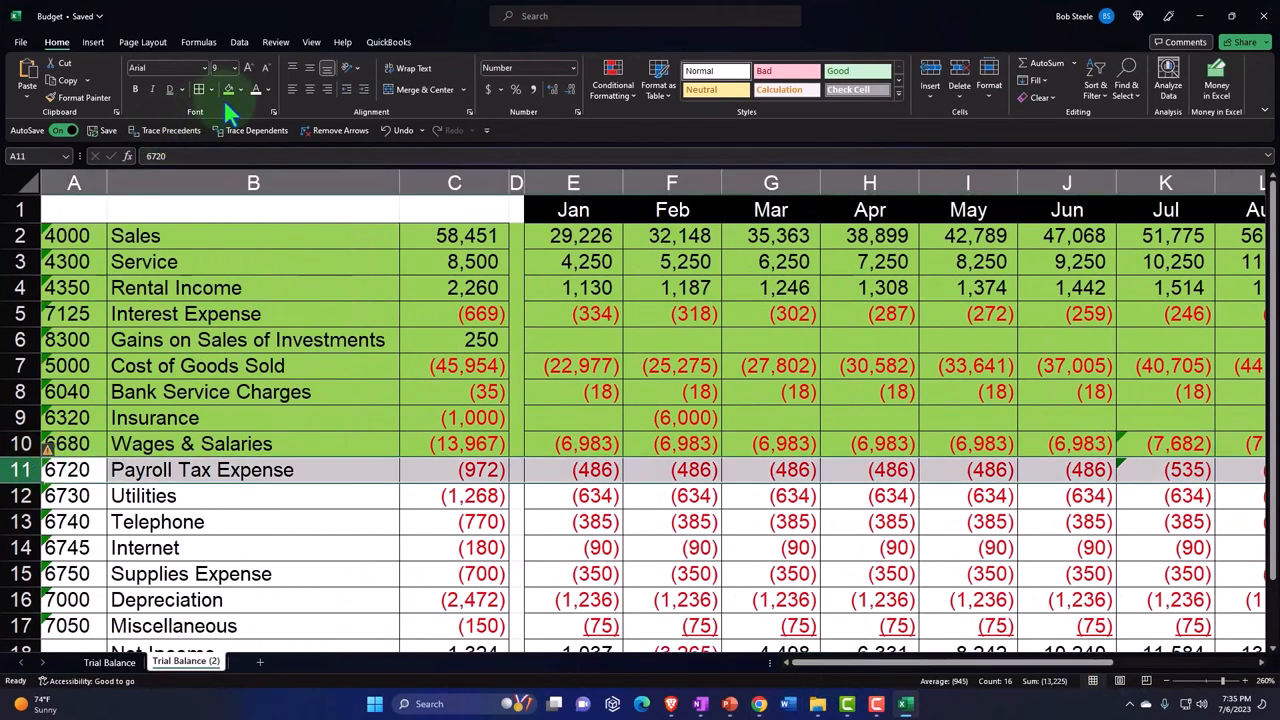
{"action": "left_click", "coordinate": [573, 469]}
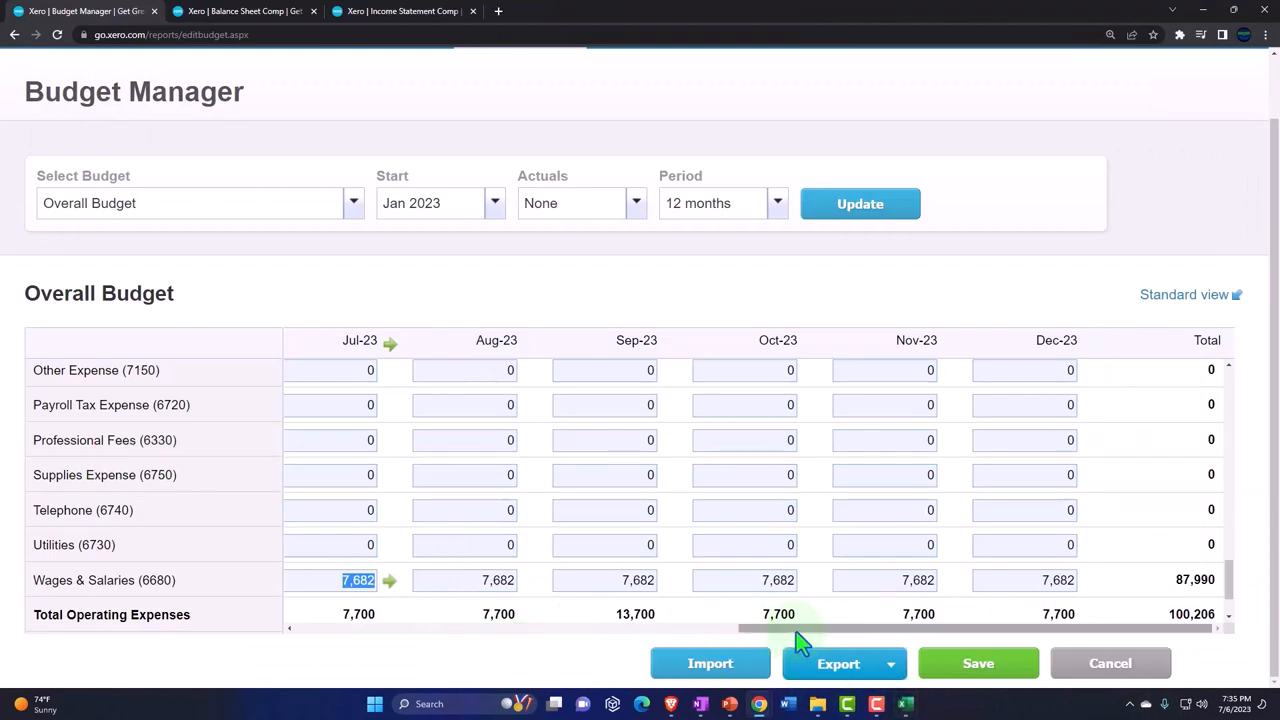
{"action": "scroll", "scroll_direction": "left", "scroll_amount": 3}
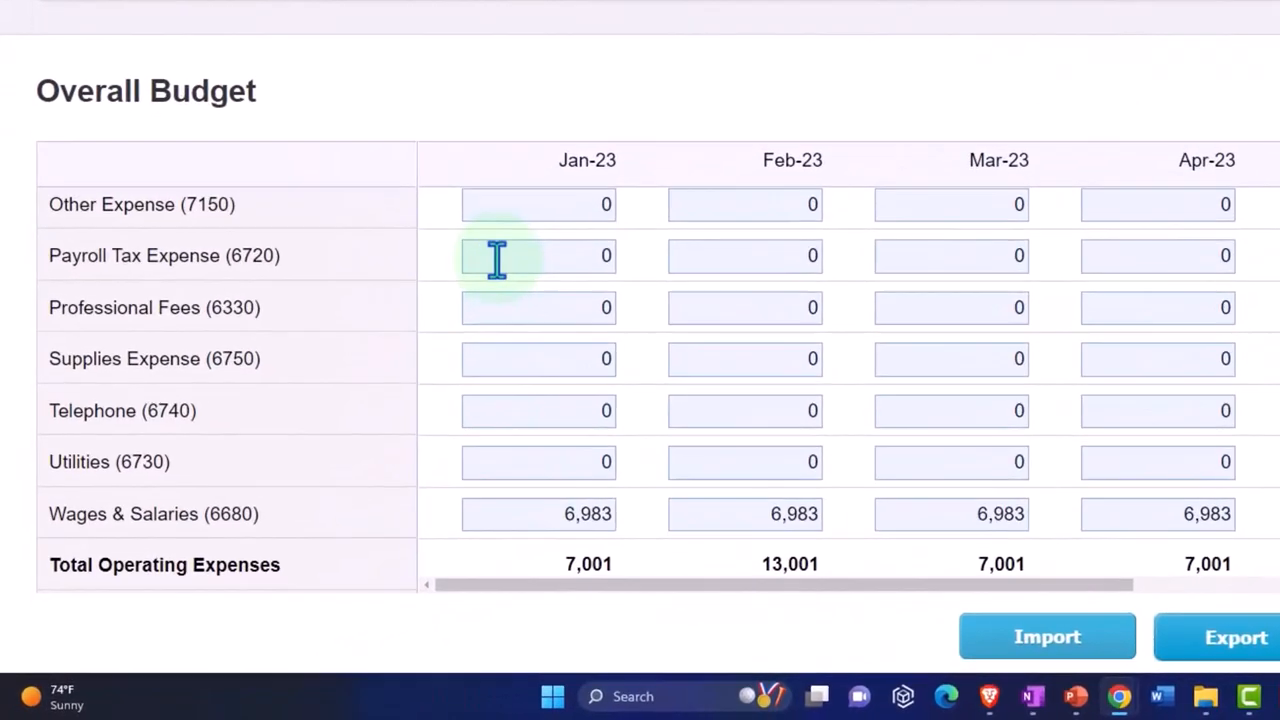
{"action": "left_click", "coordinate": [538, 255]}
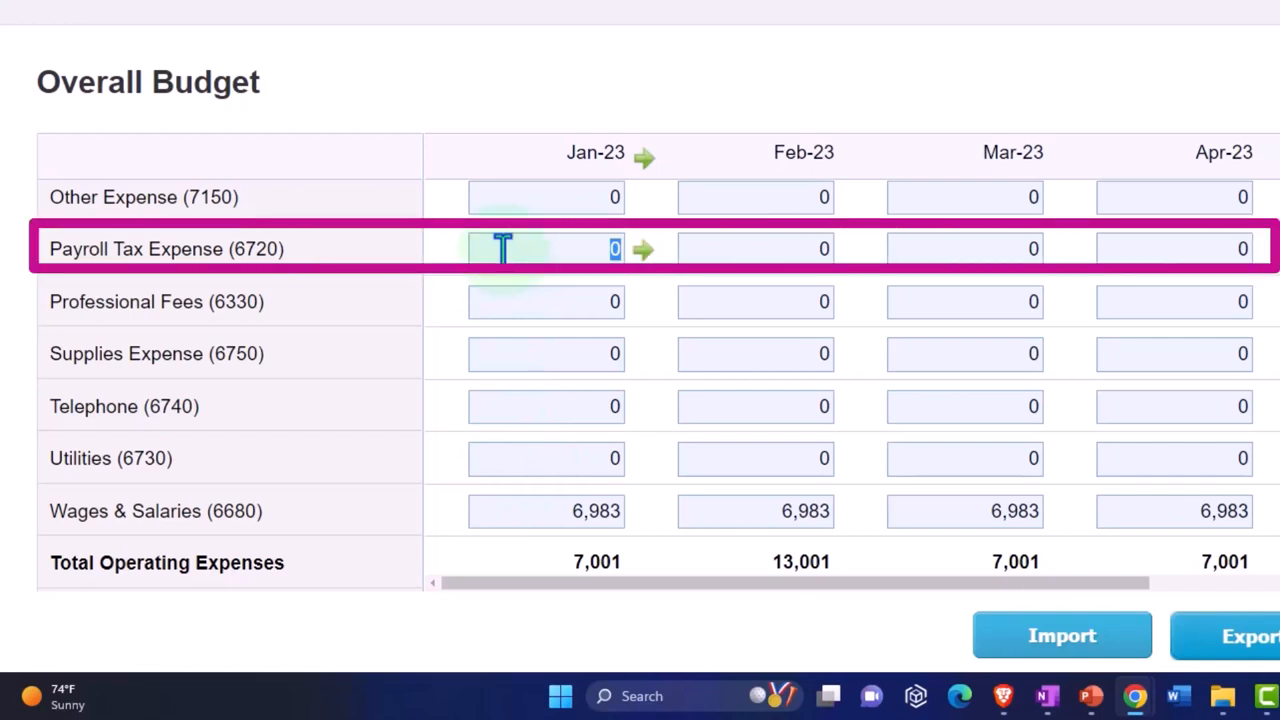
Check the July payroll tax formula in the Excel projected budget.
{"action": "left_click", "coordinate": [935, 703]}
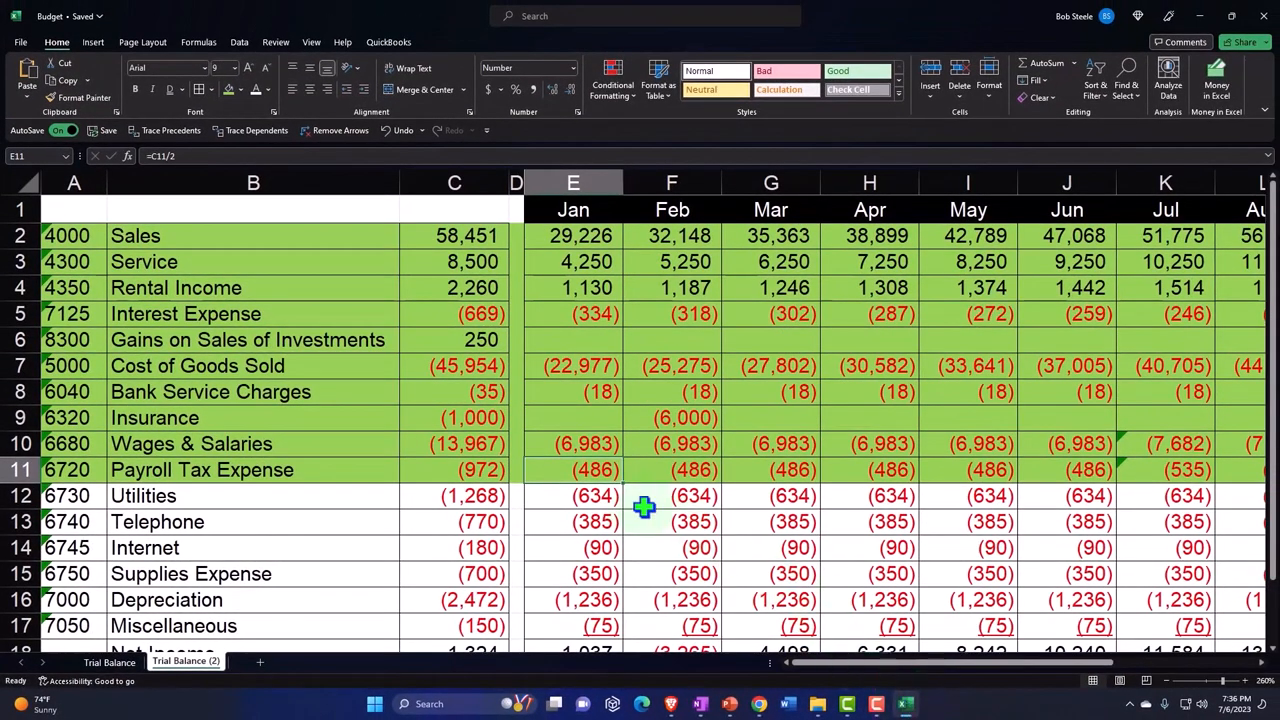
{"action": "mouse_move", "coordinate": [905, 703]}
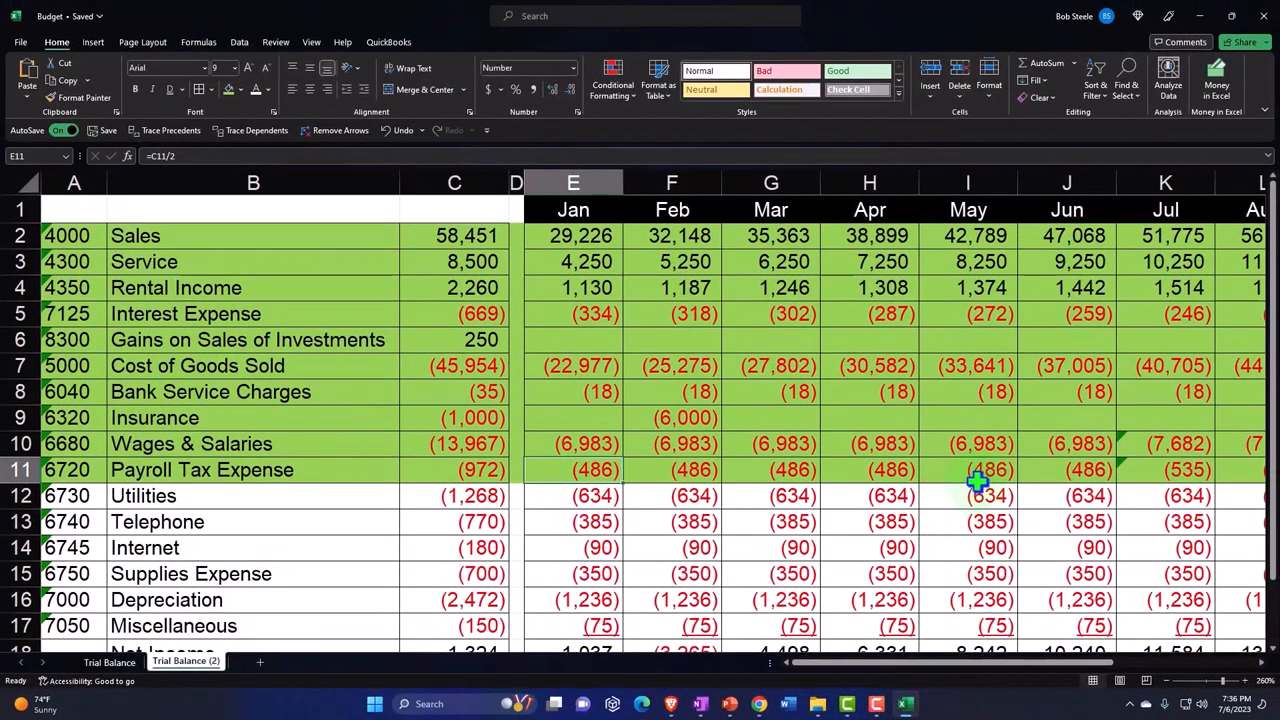
{"action": "left_click", "coordinate": [1165, 470]}
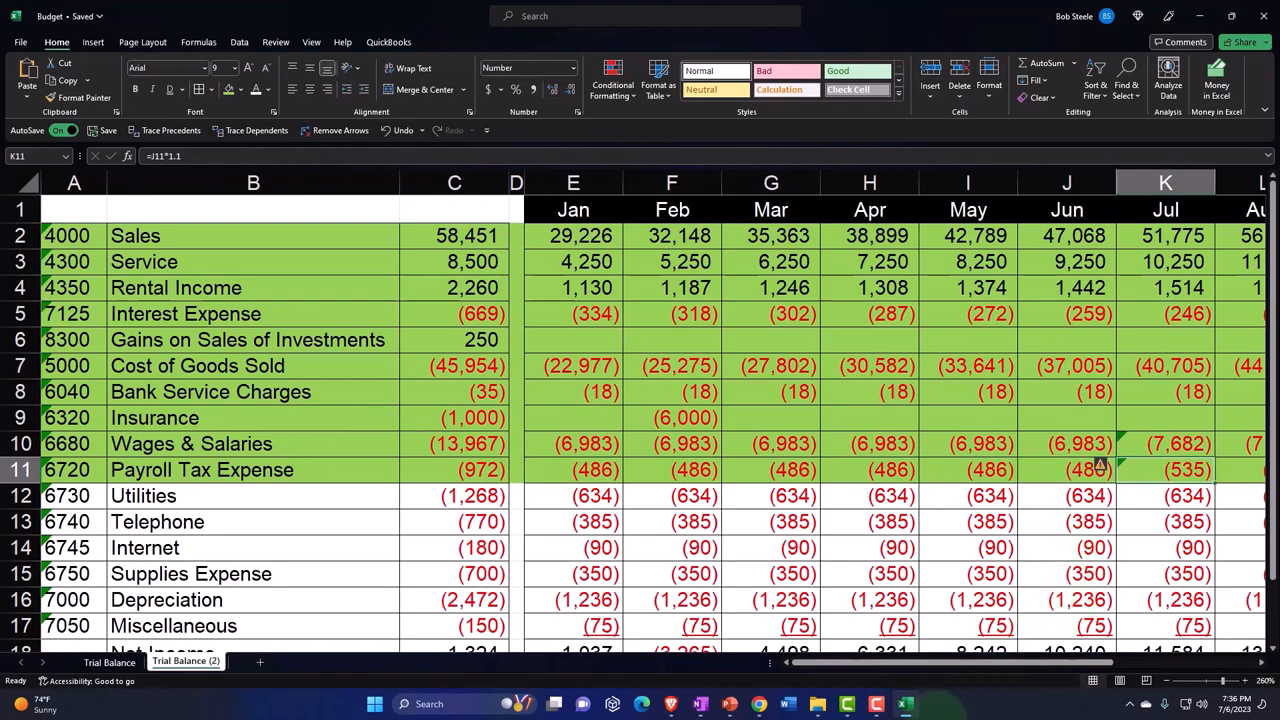
{"action": "left_click", "coordinate": [400, 11]}
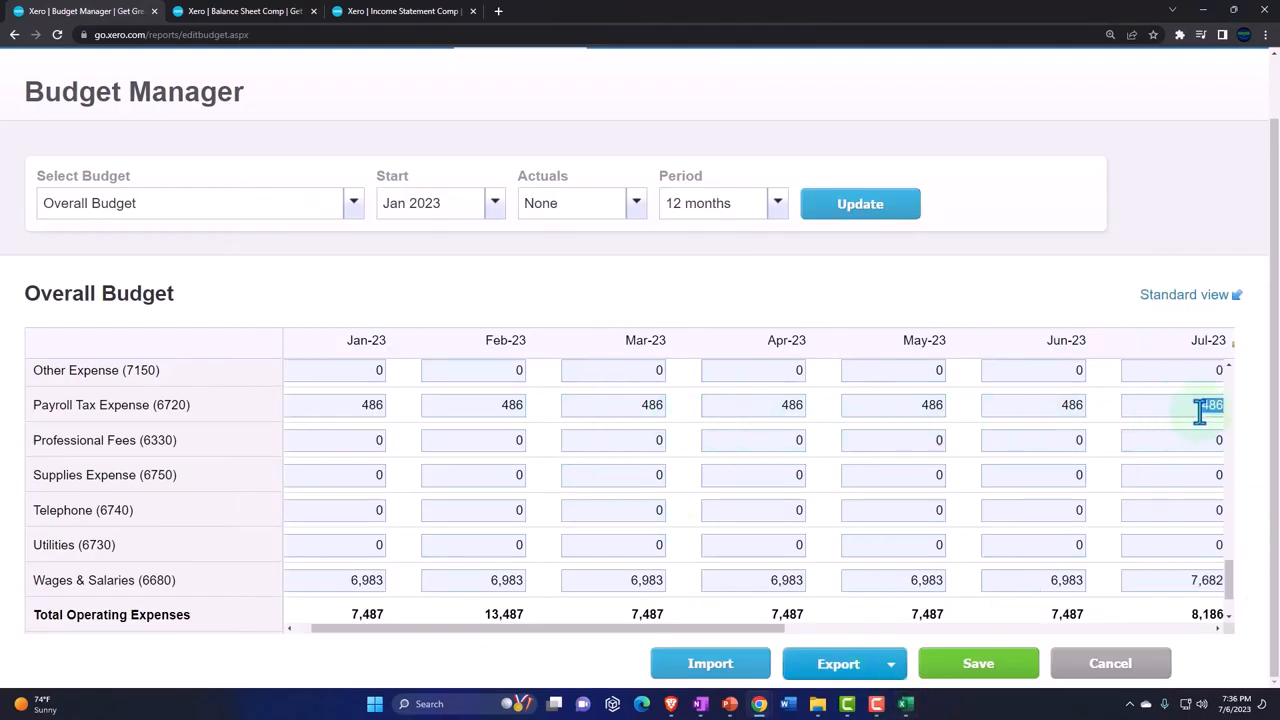
Carry 535 Payroll Tax from Jul-23 through December and recheck the monthly projection.
{"action": "left_click", "coordinate": [903, 703]}
{"action": "type", "text": "535"}
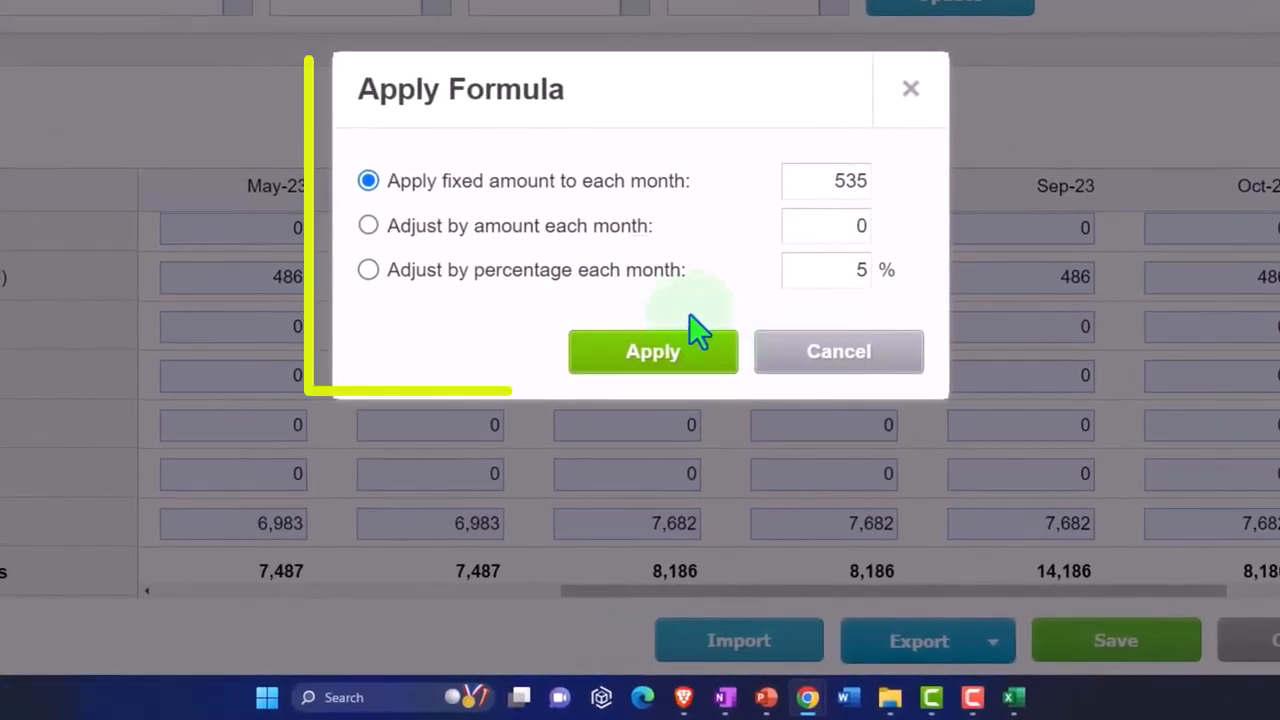
{"action": "left_click", "coordinate": [652, 351]}
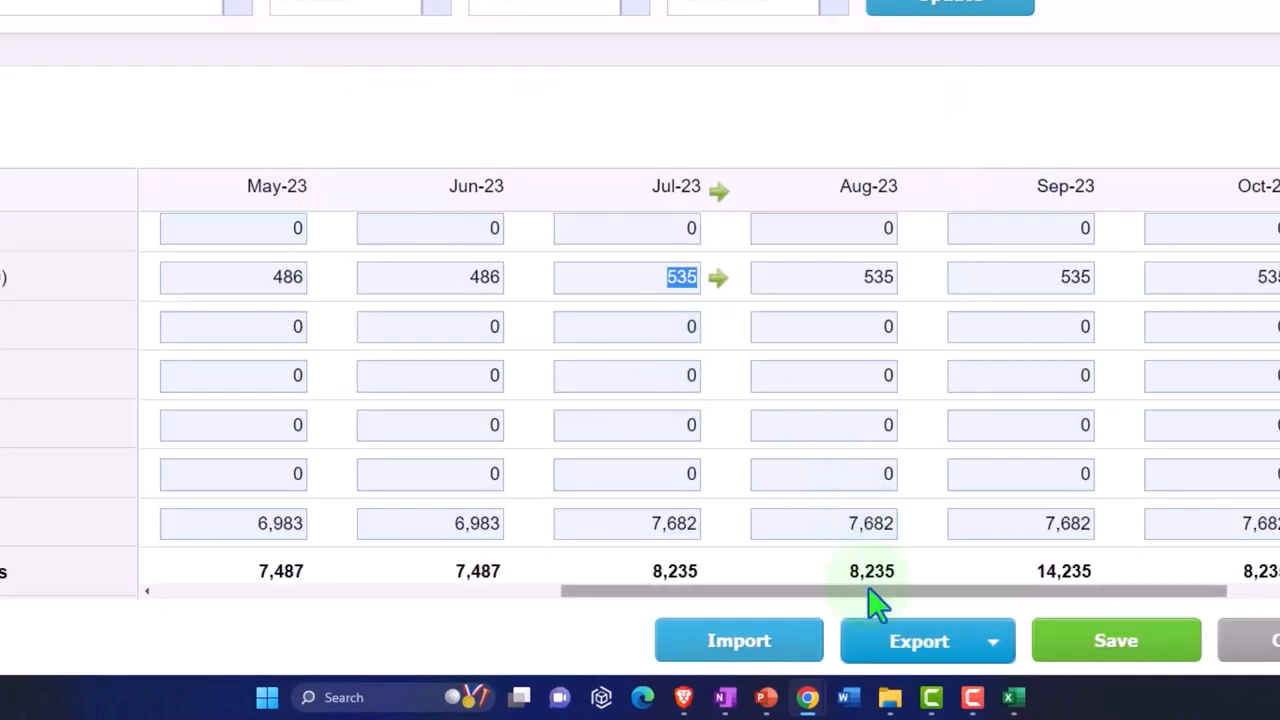
{"action": "scroll", "scroll_direction": "right", "scroll_amount": 3}
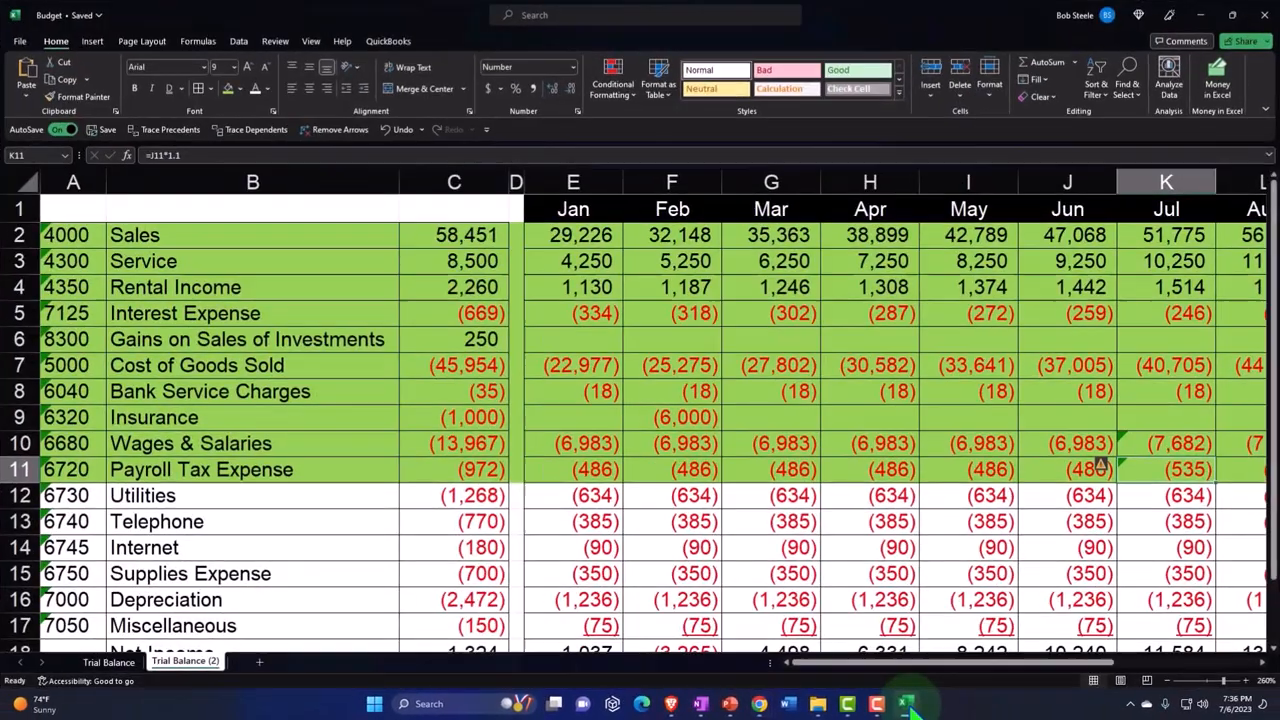
{"action": "left_click", "coordinate": [869, 469]}
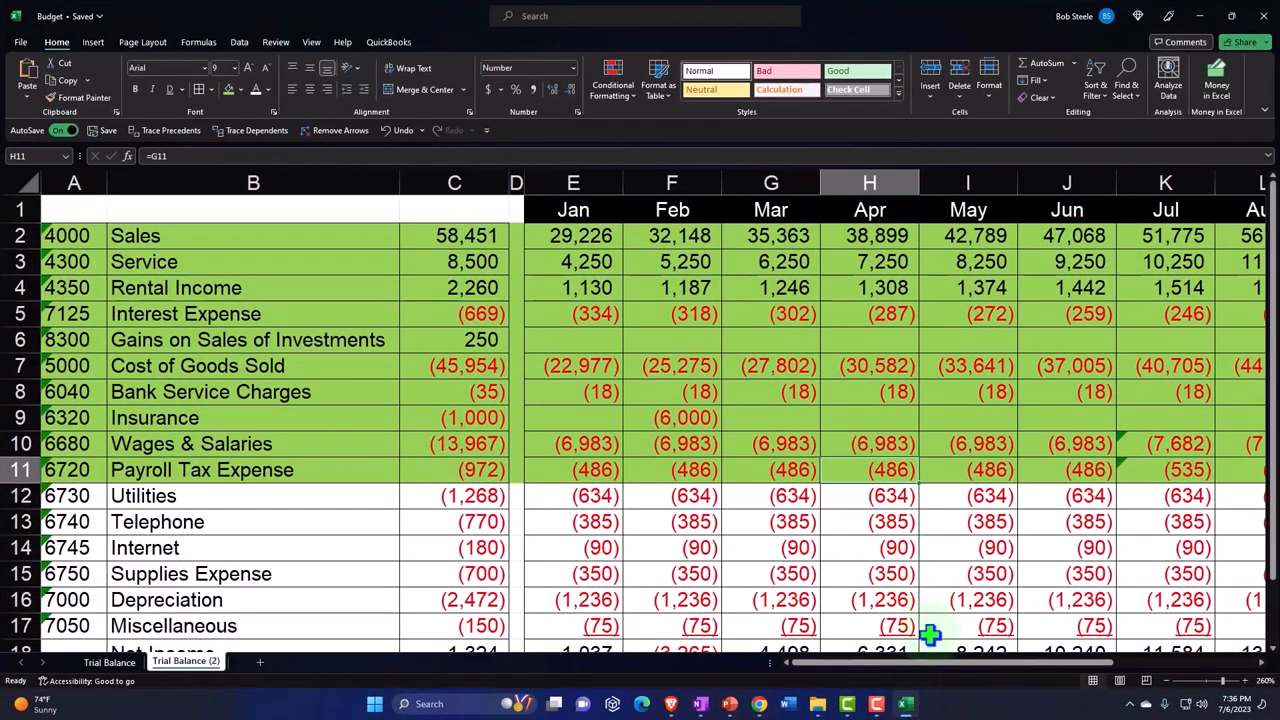
{"action": "scroll", "scroll_direction": "right", "scroll_amount": 3}
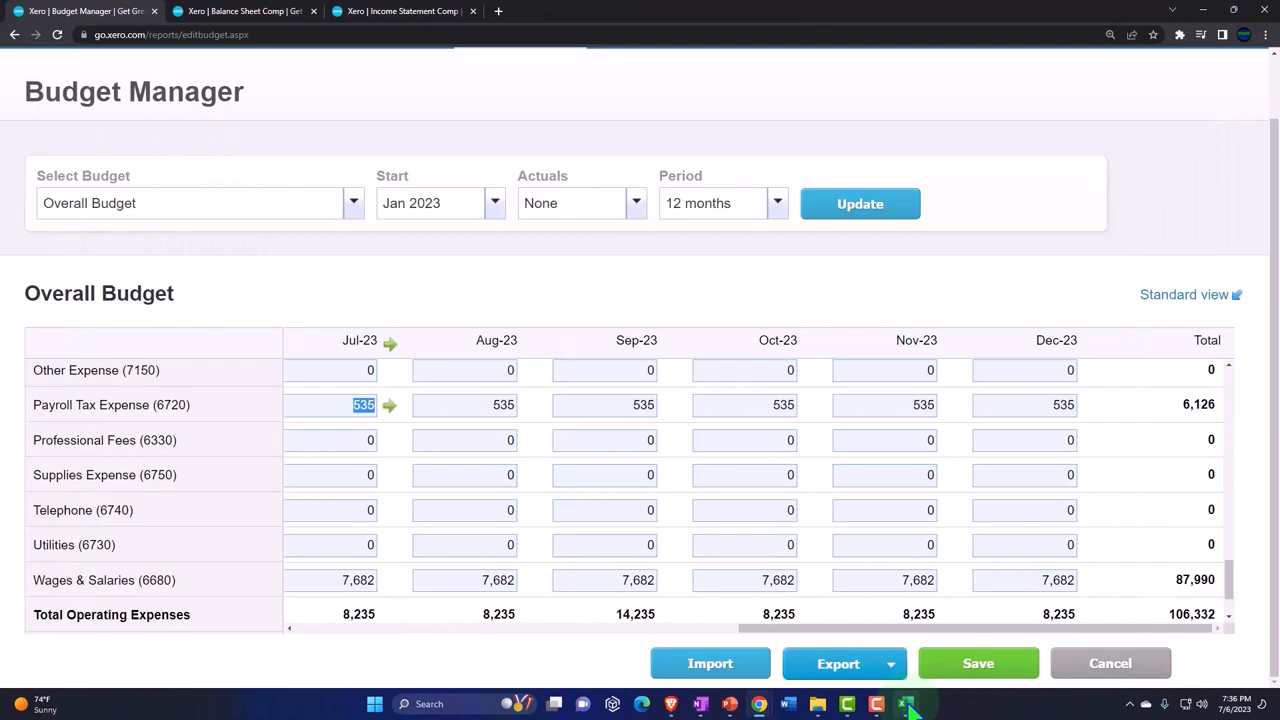
{"action": "left_click", "coordinate": [905, 703]}
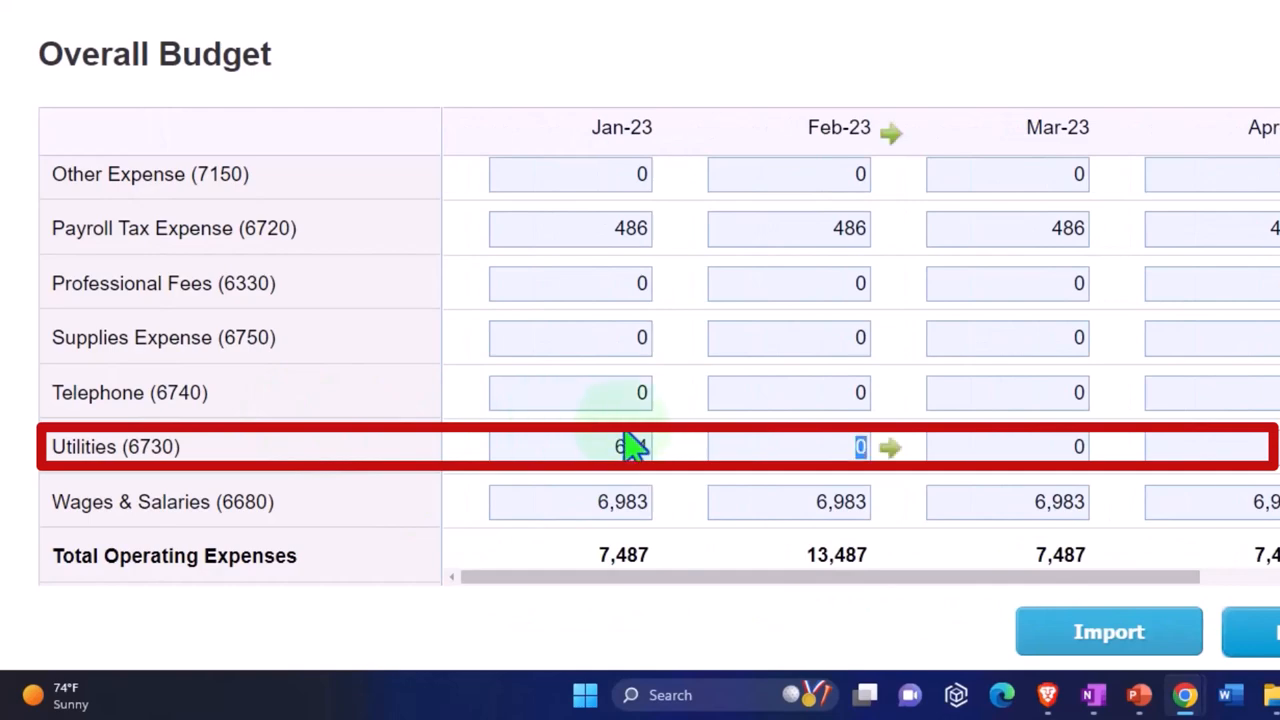
Carry Utilities forward at 634 monthly and enter 385 in Telephone's Jan-23 cell.
{"action": "left_click", "coordinate": [888, 447]}
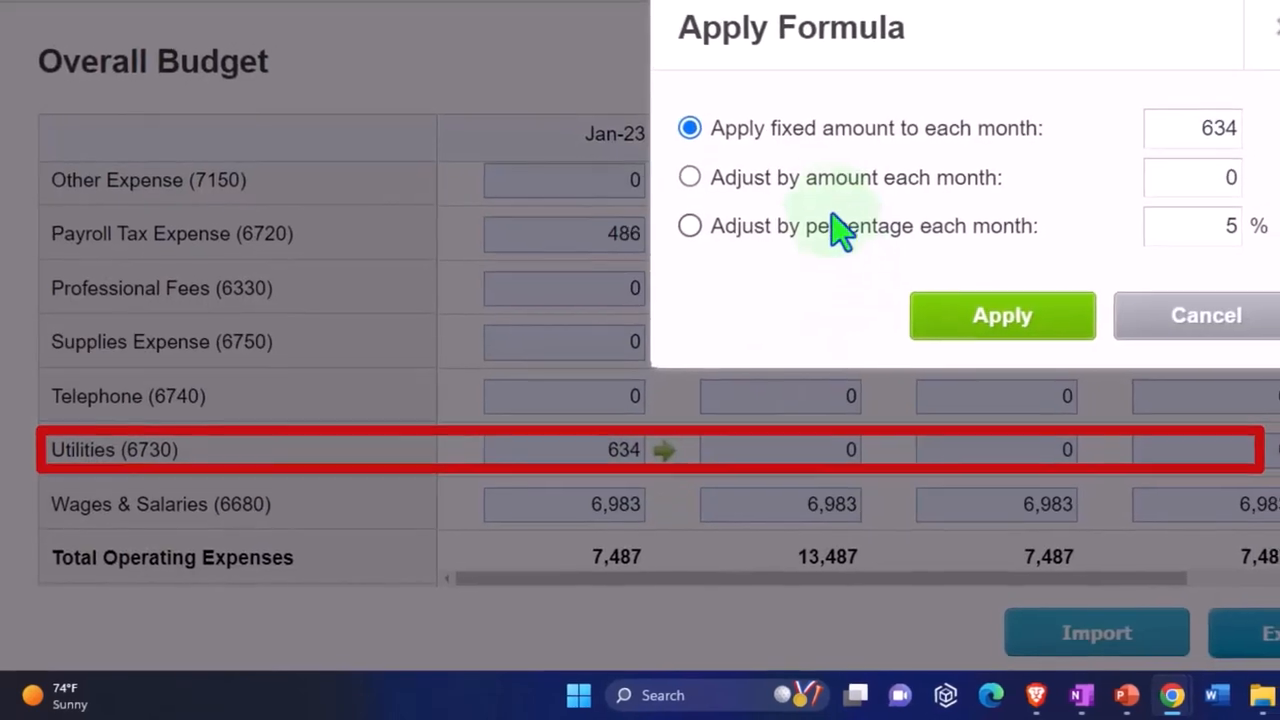
{"action": "left_click", "coordinate": [1001, 315]}
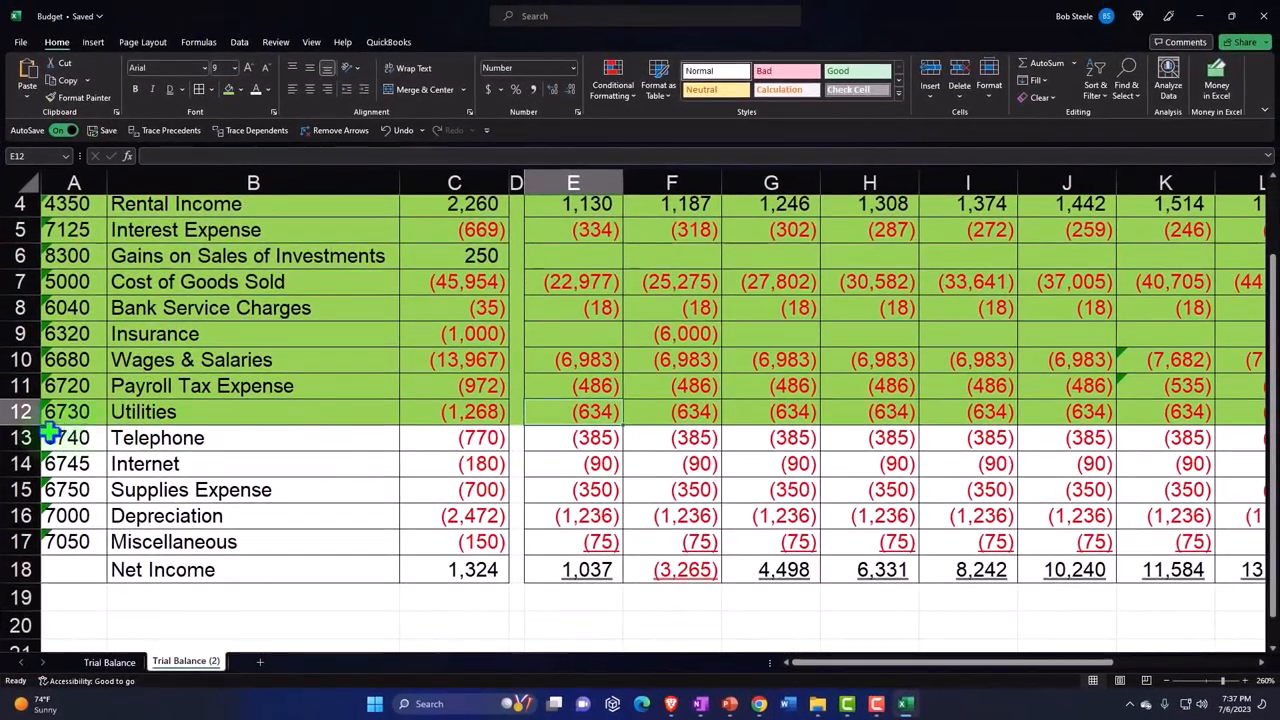
{"action": "left_click", "coordinate": [73, 437]}
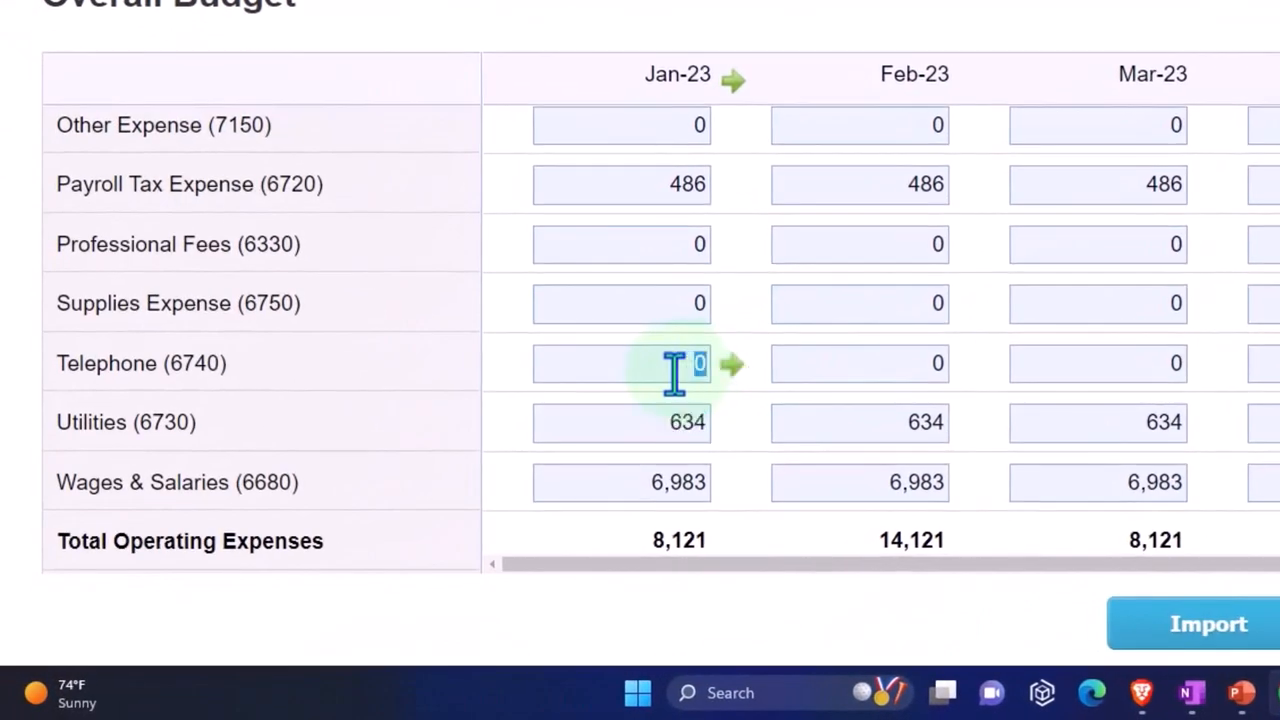
{"action": "type", "text": "85"}
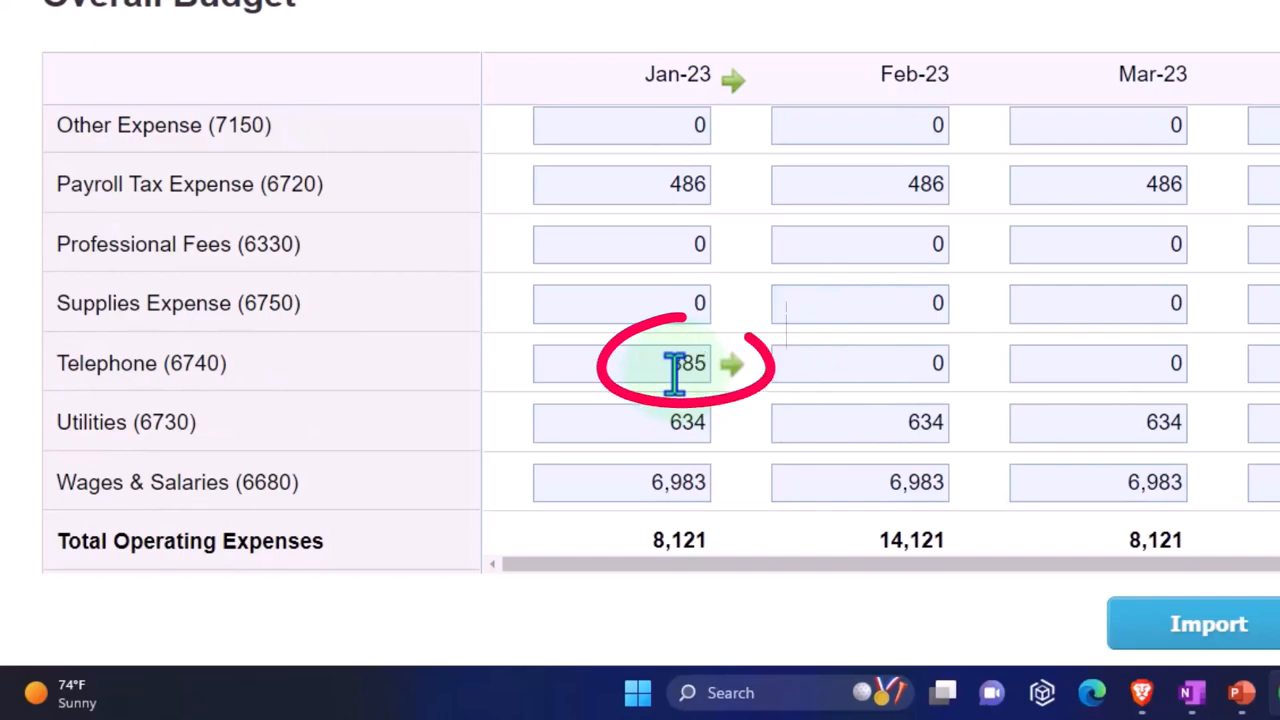
Apply 385 to every Telephone month and shade Excel's Internet row green.
{"action": "left_click", "coordinate": [732, 363]}
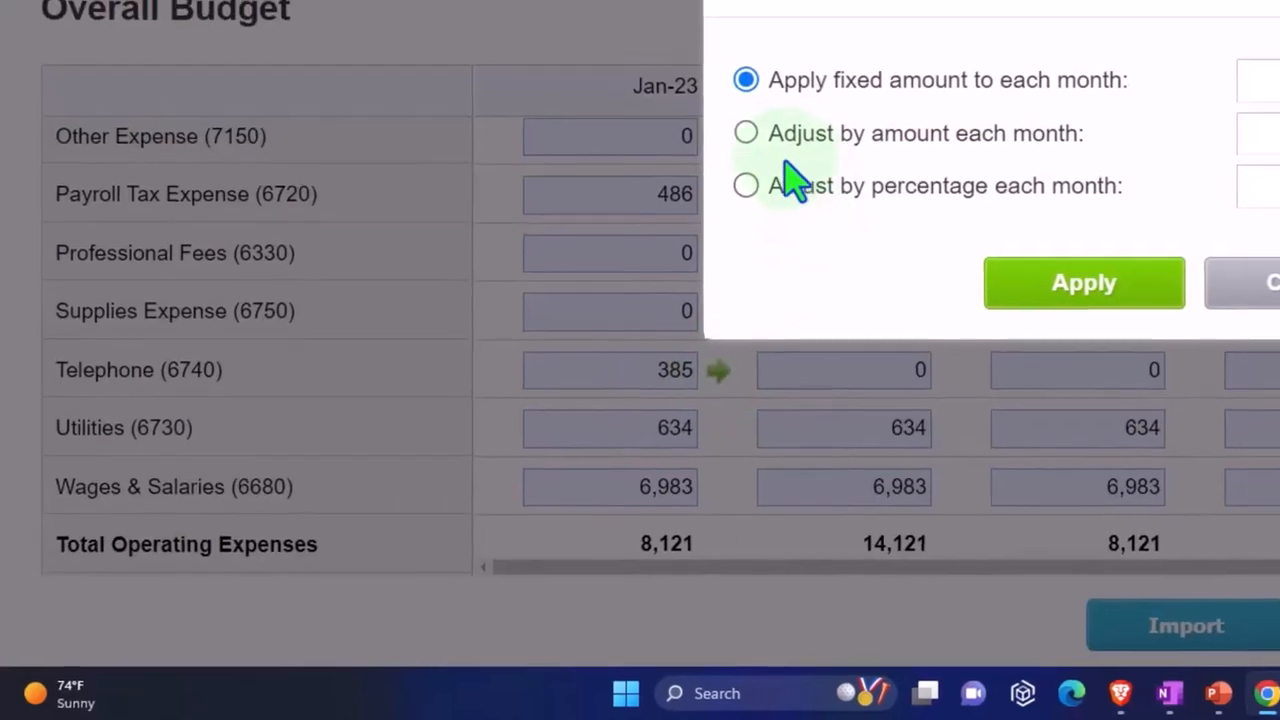
{"action": "left_click", "coordinate": [1083, 282]}
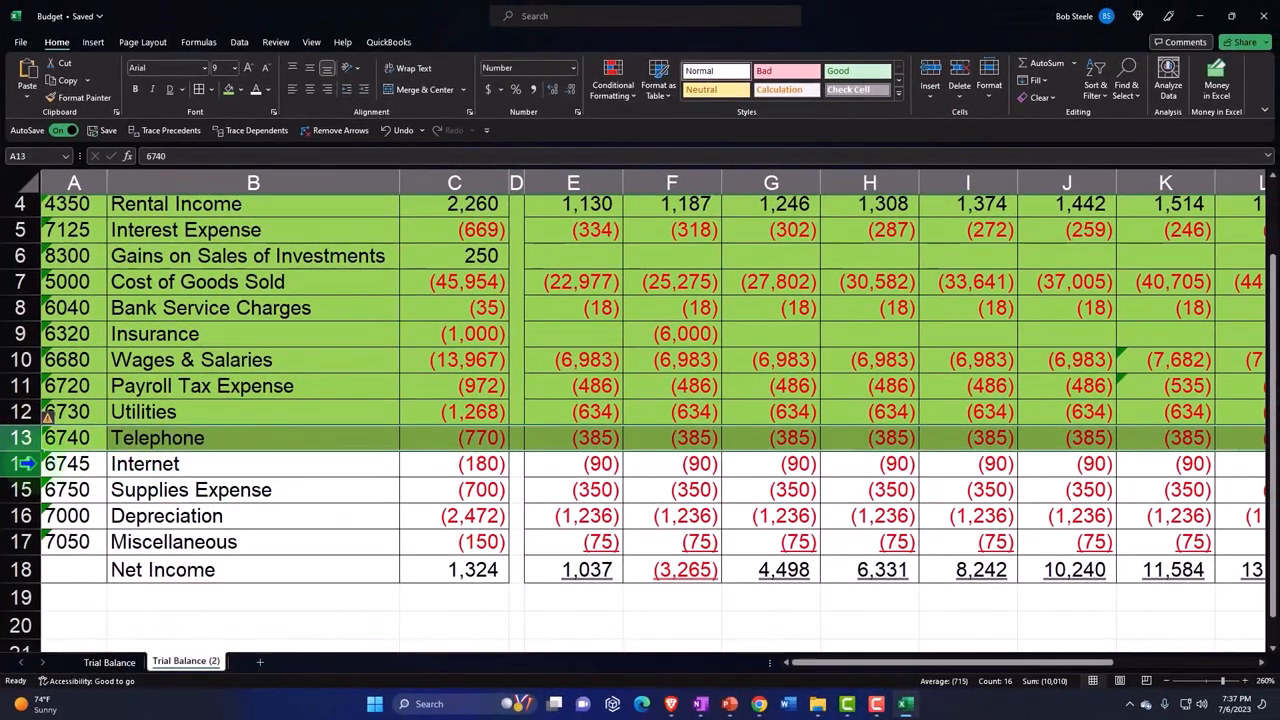
{"action": "left_click", "coordinate": [74, 463]}
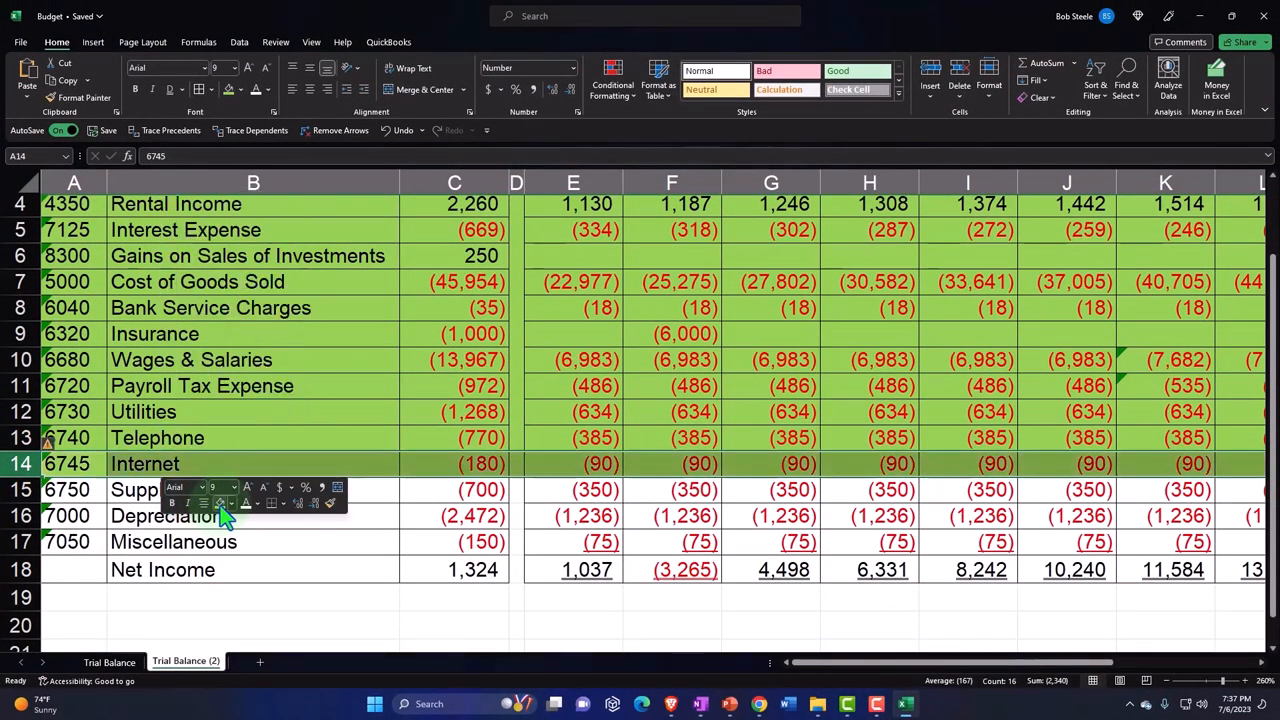
{"action": "left_click", "coordinate": [573, 463]}
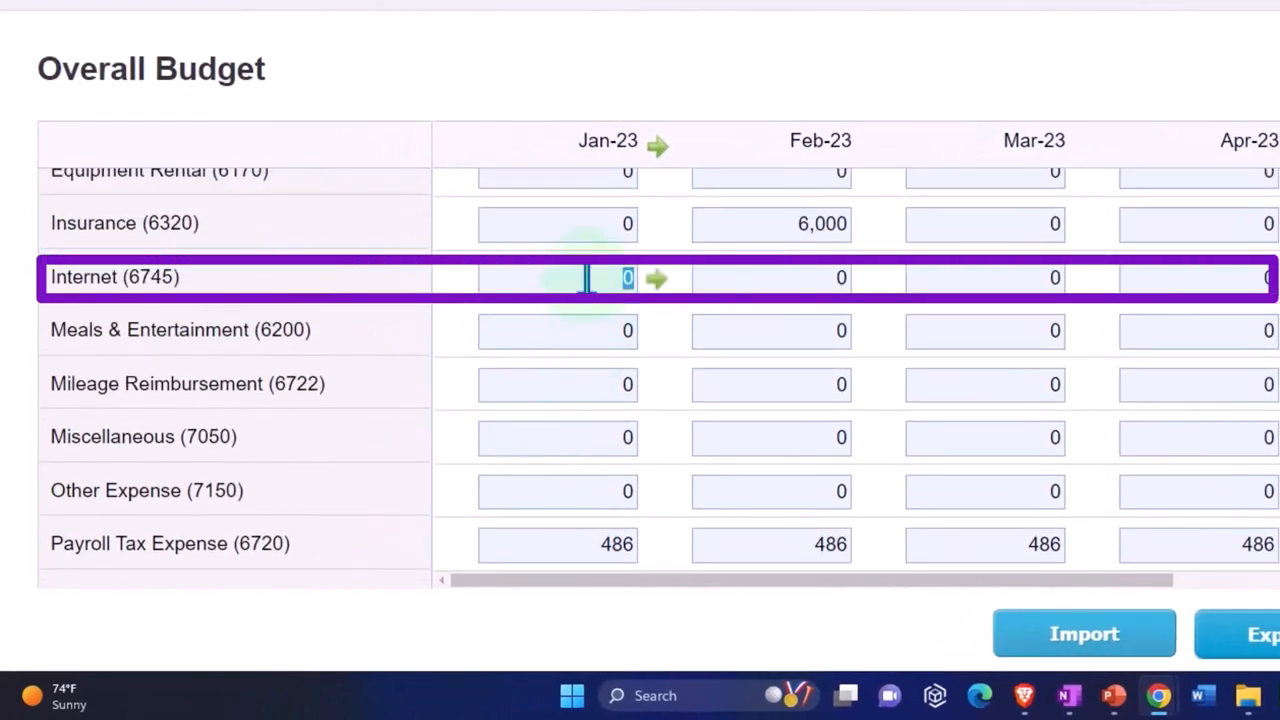
Apply a fixed 90 to every month for Internet (6745).
{"action": "type", "text": "90"}
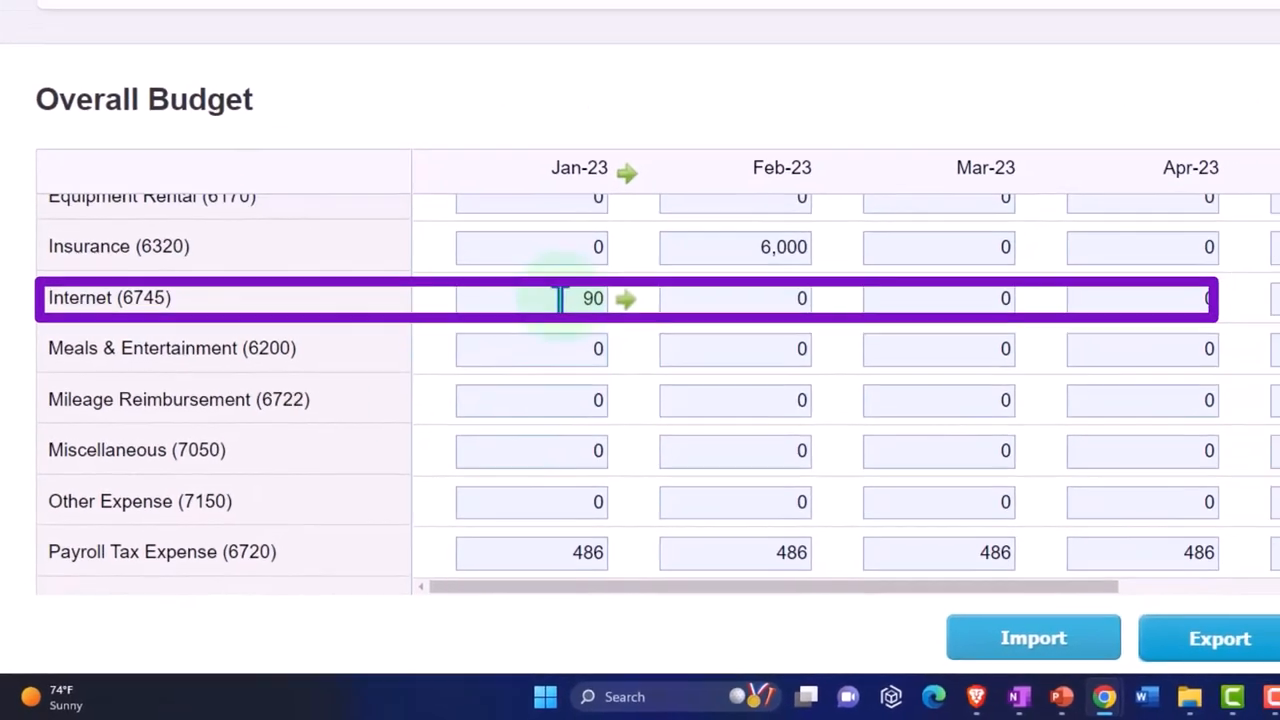
{"action": "left_click", "coordinate": [615, 279]}
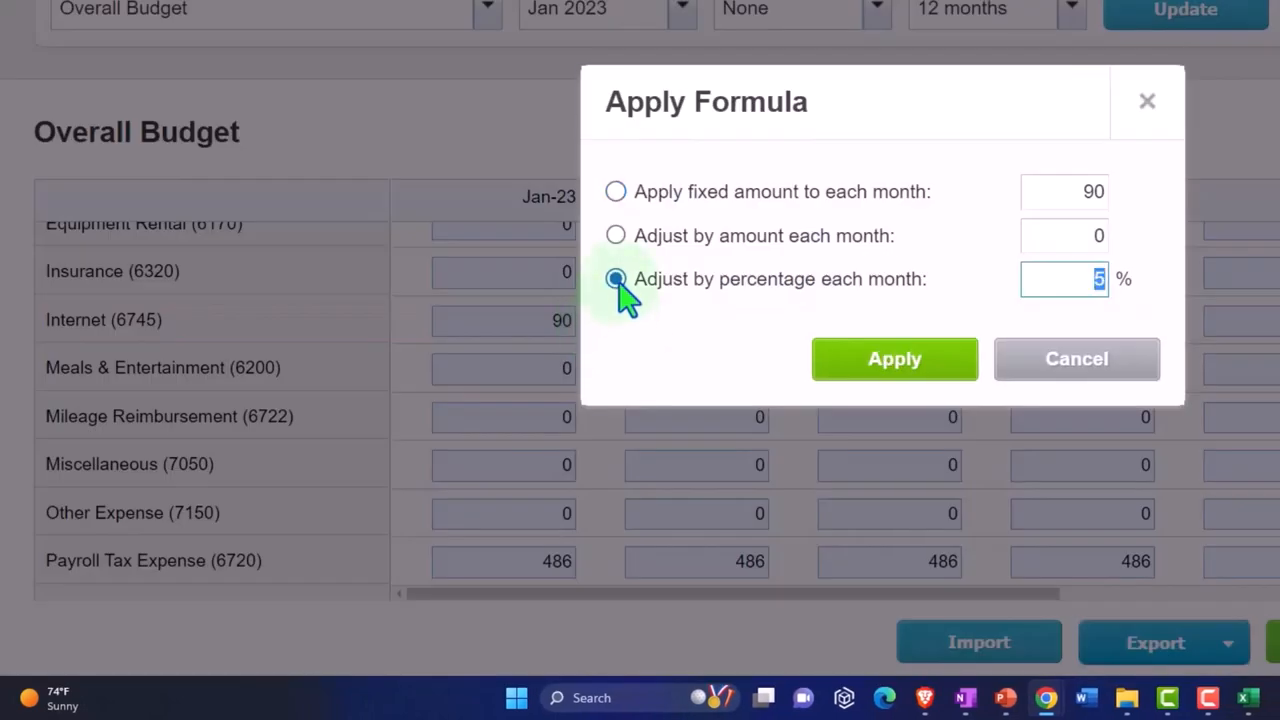
{"action": "left_click", "coordinate": [615, 235]}
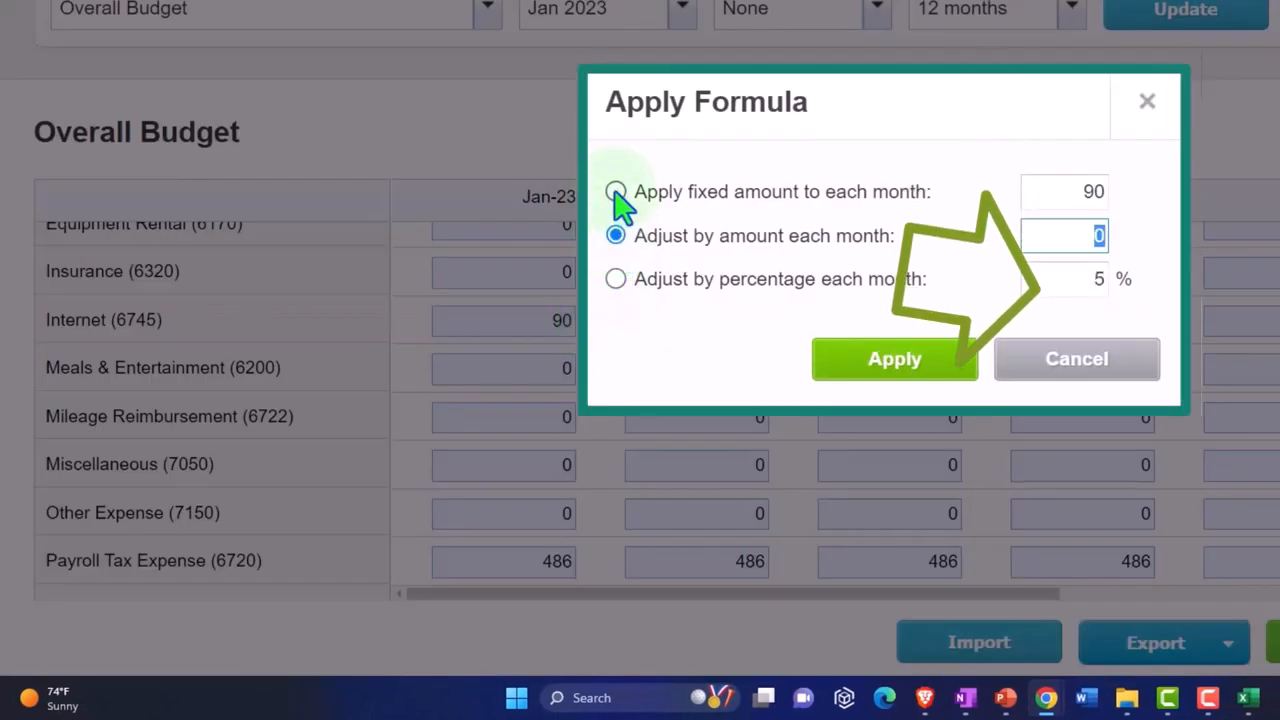
{"action": "left_click", "coordinate": [615, 191]}
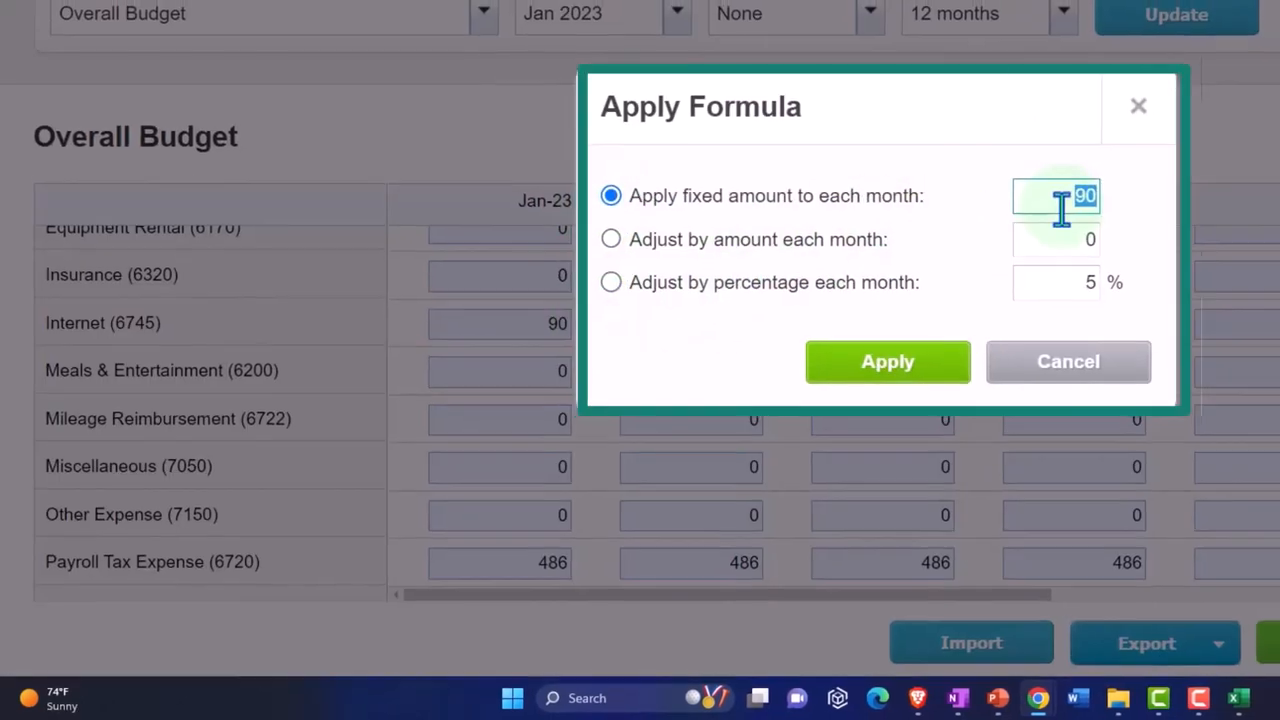
{"action": "left_click", "coordinate": [887, 361]}
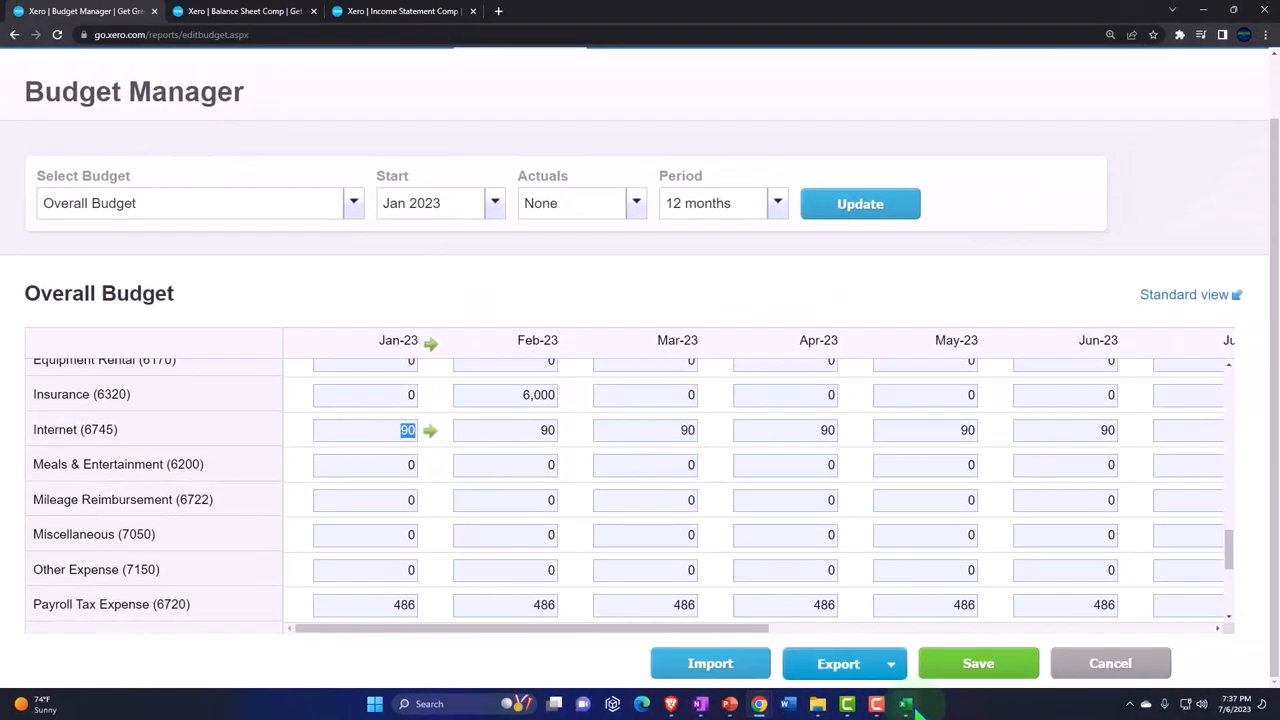
Locate Excel's Supplies Expense (6750) row at 350 monthly.
{"action": "left_click", "coordinate": [905, 703]}
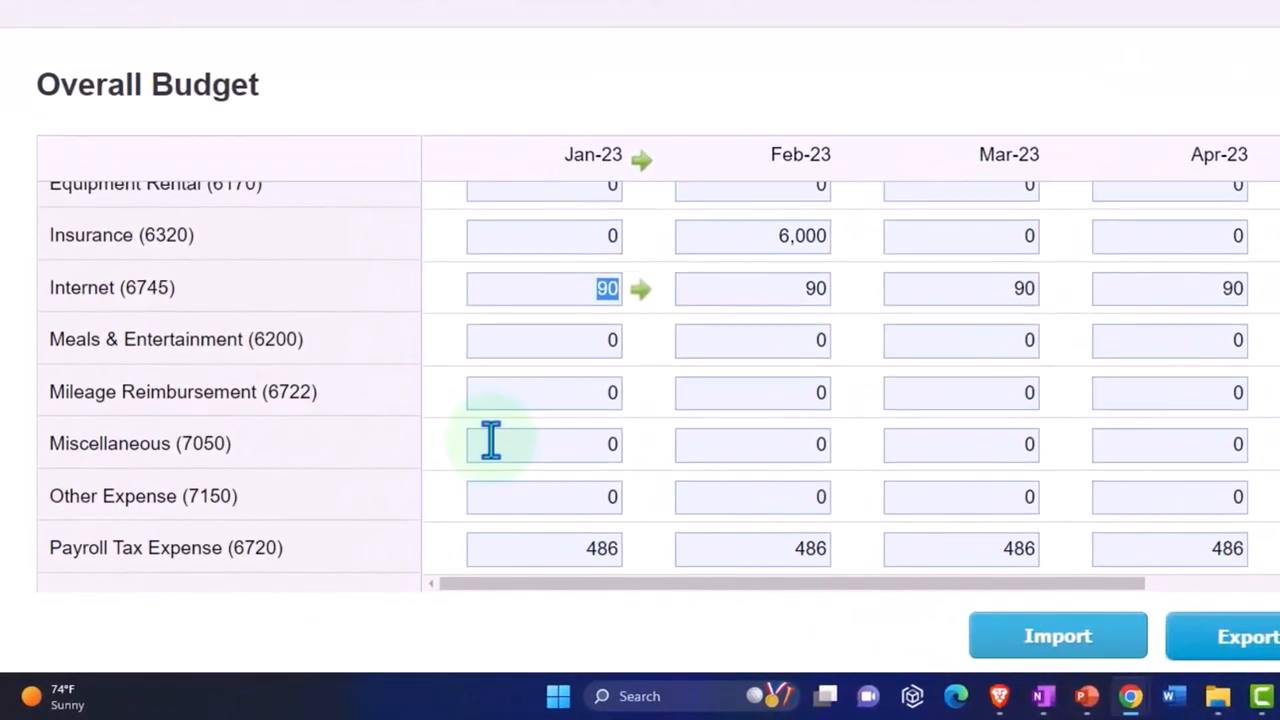
{"action": "scroll", "scroll_direction": "up", "scroll_amount": 3}
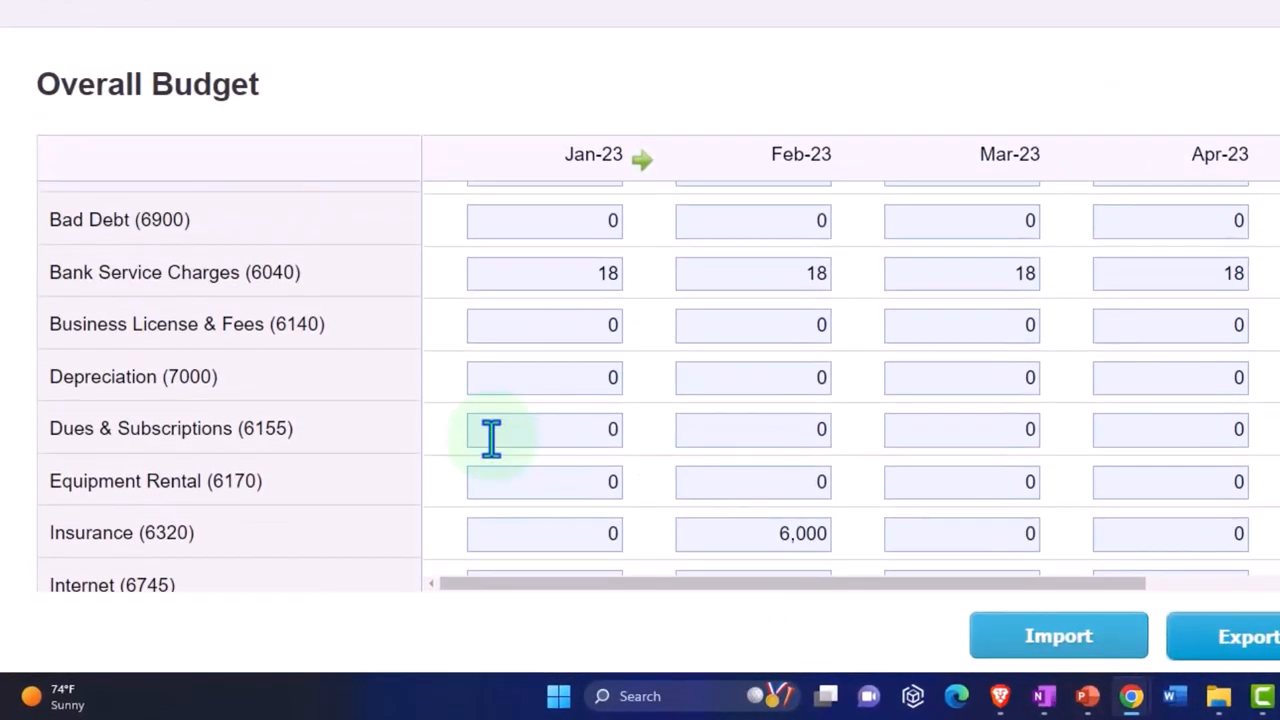
{"action": "scroll", "scroll_direction": "up", "scroll_amount": 3}
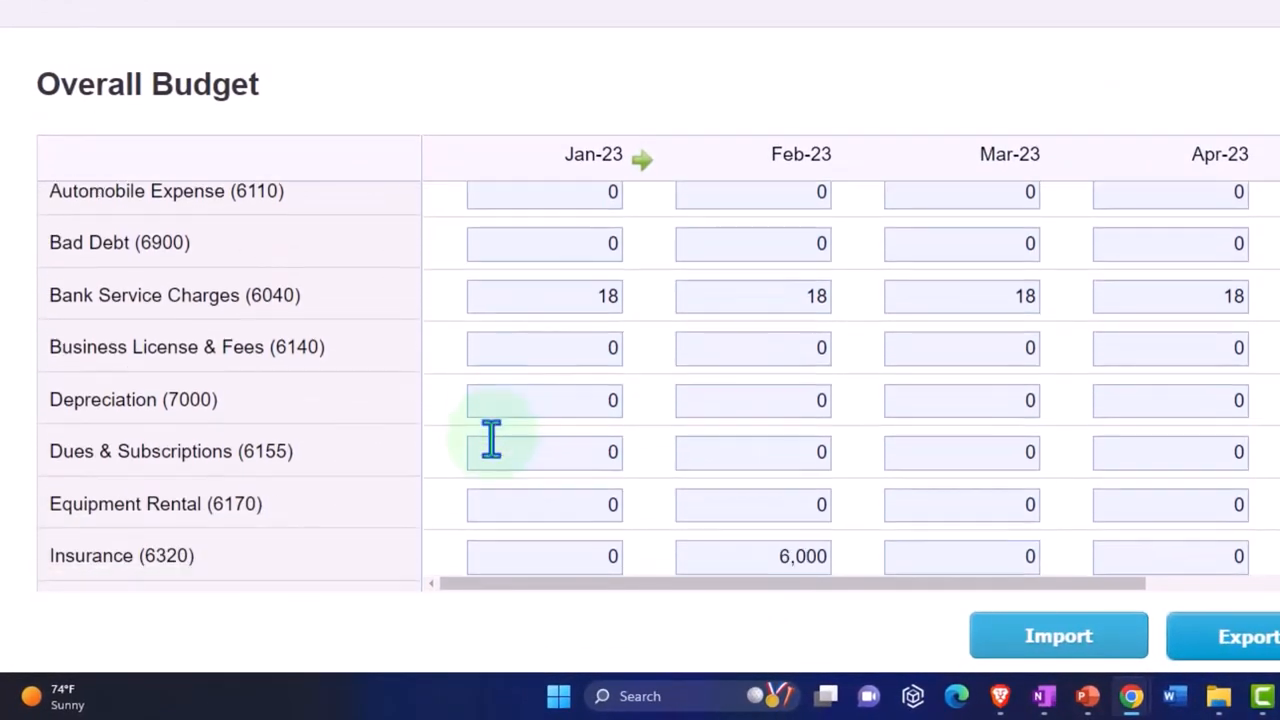
{"action": "scroll", "scroll_direction": "down", "scroll_amount": 3}
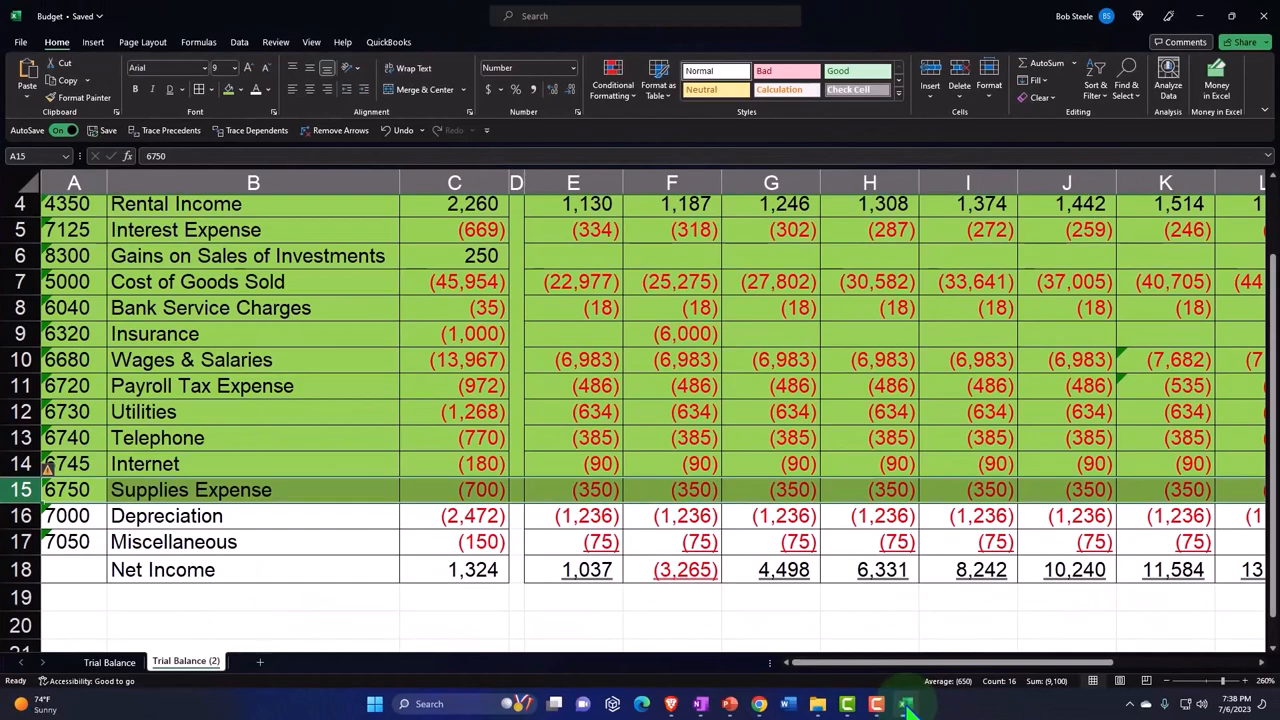
Apply 350 to every month for Supplies Expense (6750).
{"action": "left_click", "coordinate": [908, 703]}
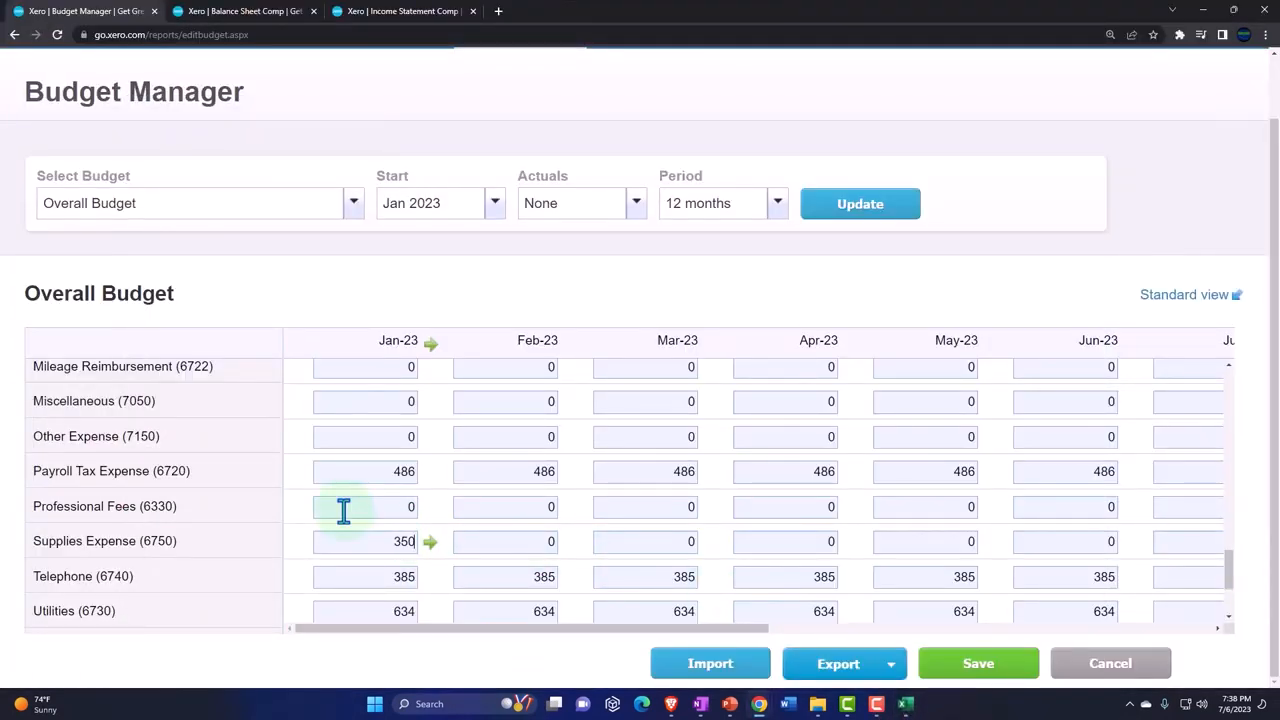
{"action": "left_click", "coordinate": [430, 541]}
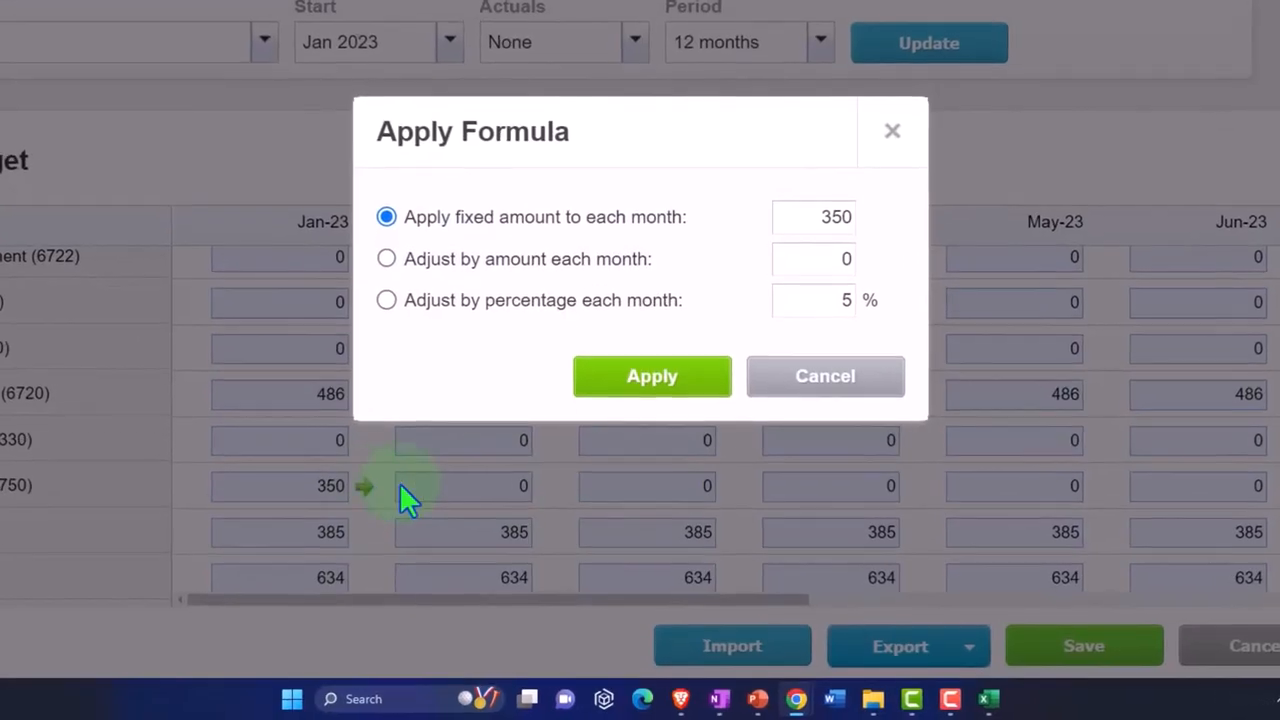
{"action": "left_click", "coordinate": [652, 376]}
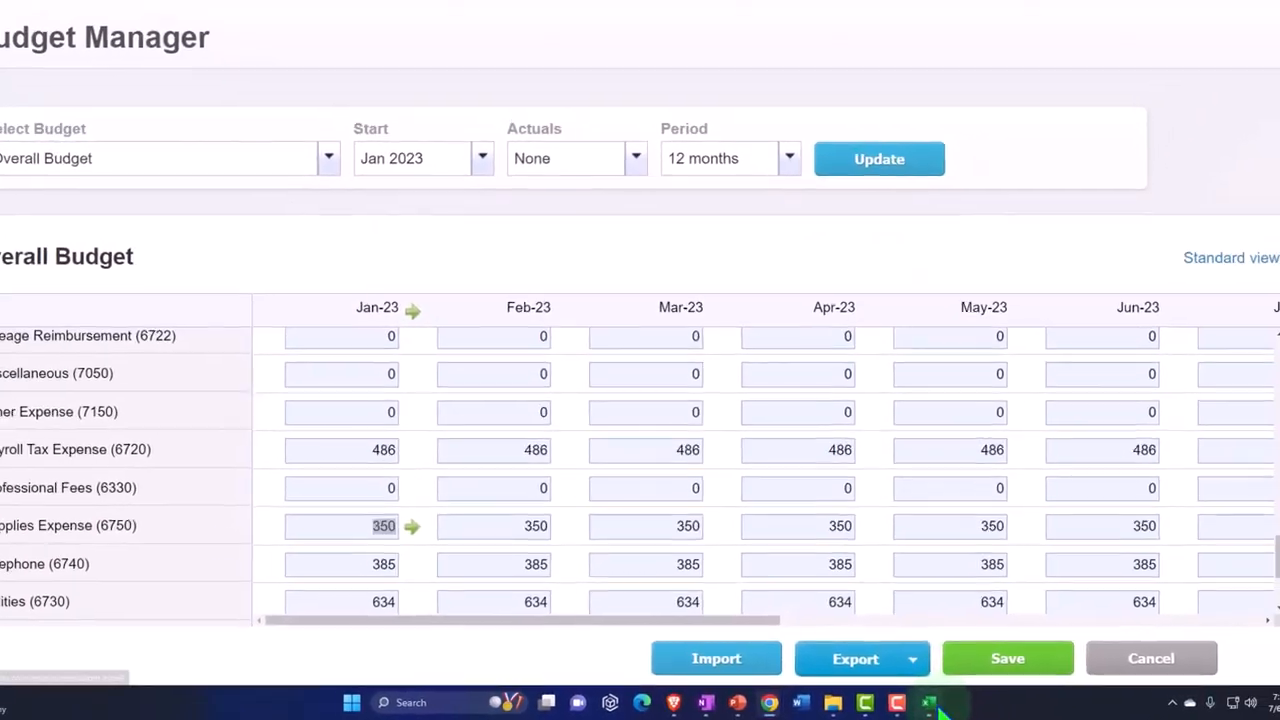
Enter Depreciation at 1,236 monthly and mark Excel's Miscellaneous row as entered.
{"action": "left_click", "coordinate": [927, 703]}
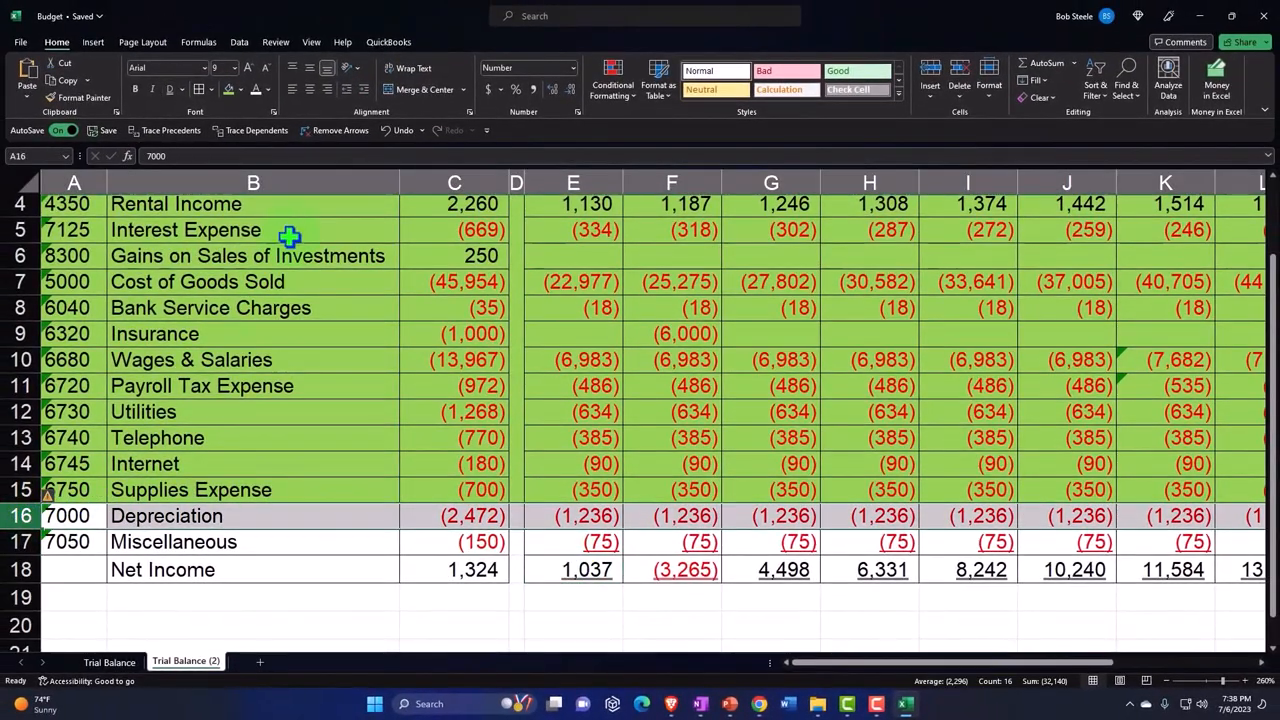
{"action": "left_click", "coordinate": [573, 515]}
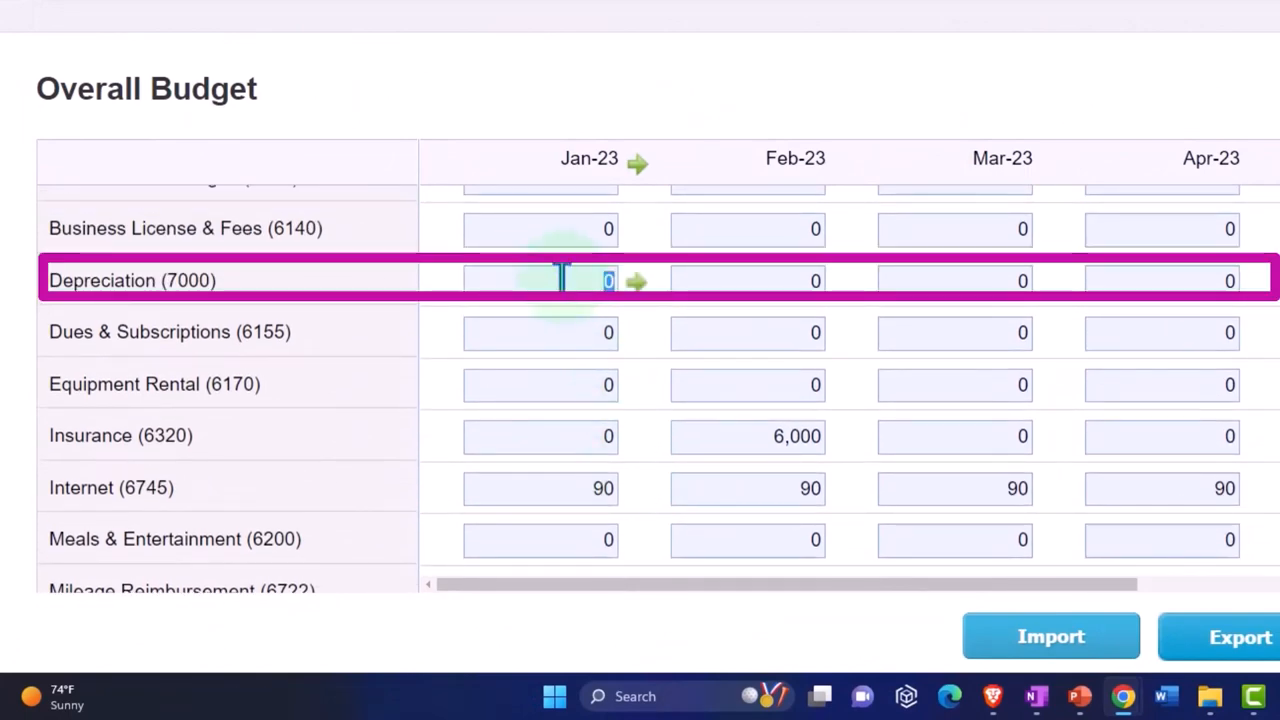
{"action": "type", "text": "1230"}
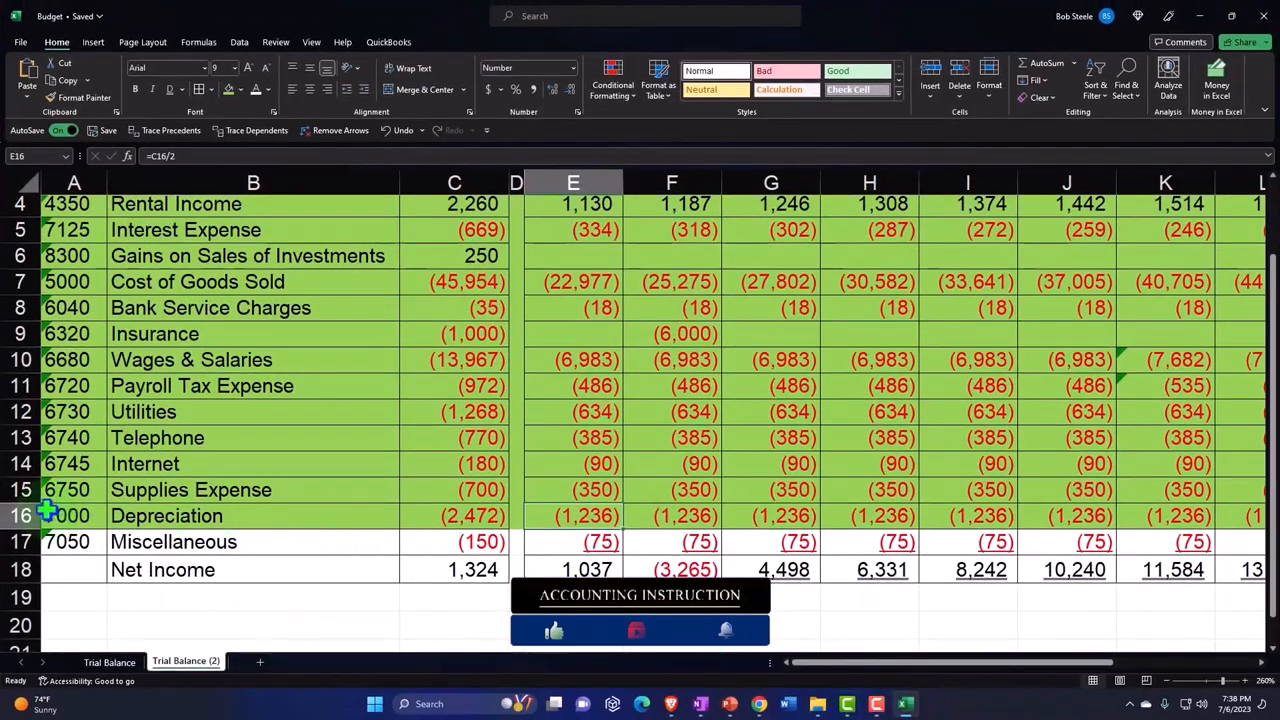
{"action": "left_click", "coordinate": [21, 541]}
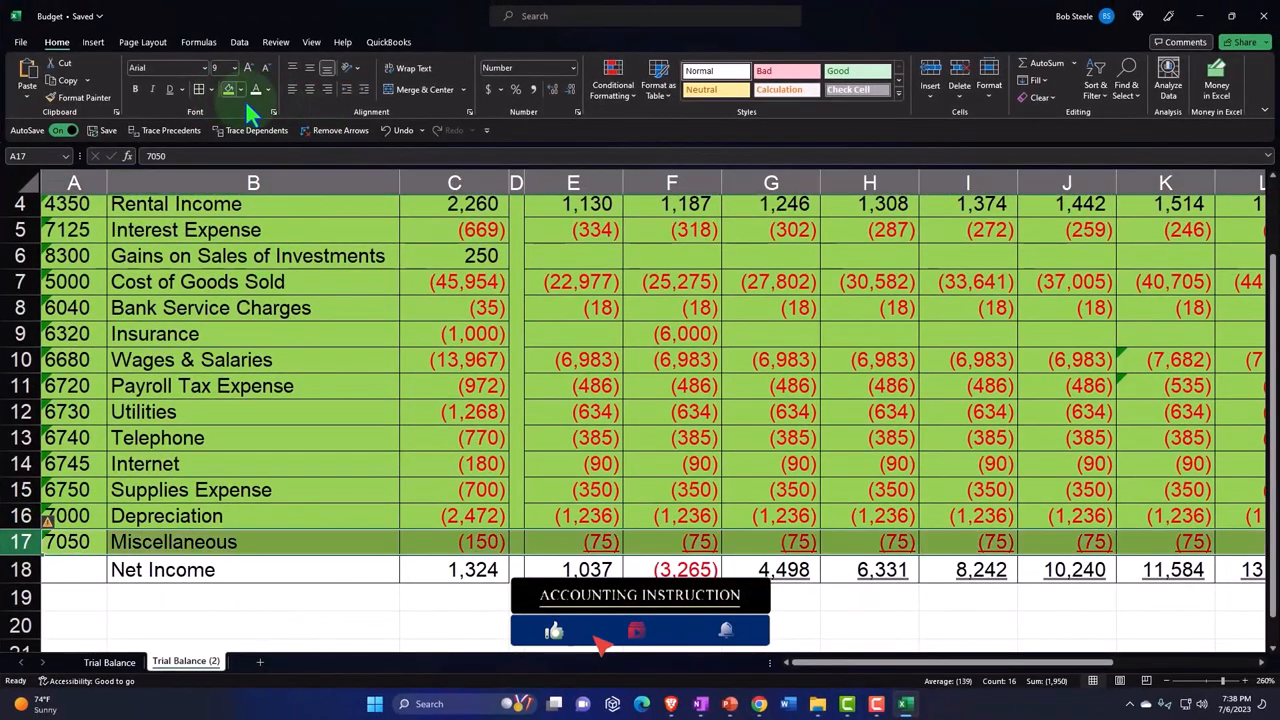
{"action": "left_click", "coordinate": [573, 541]}
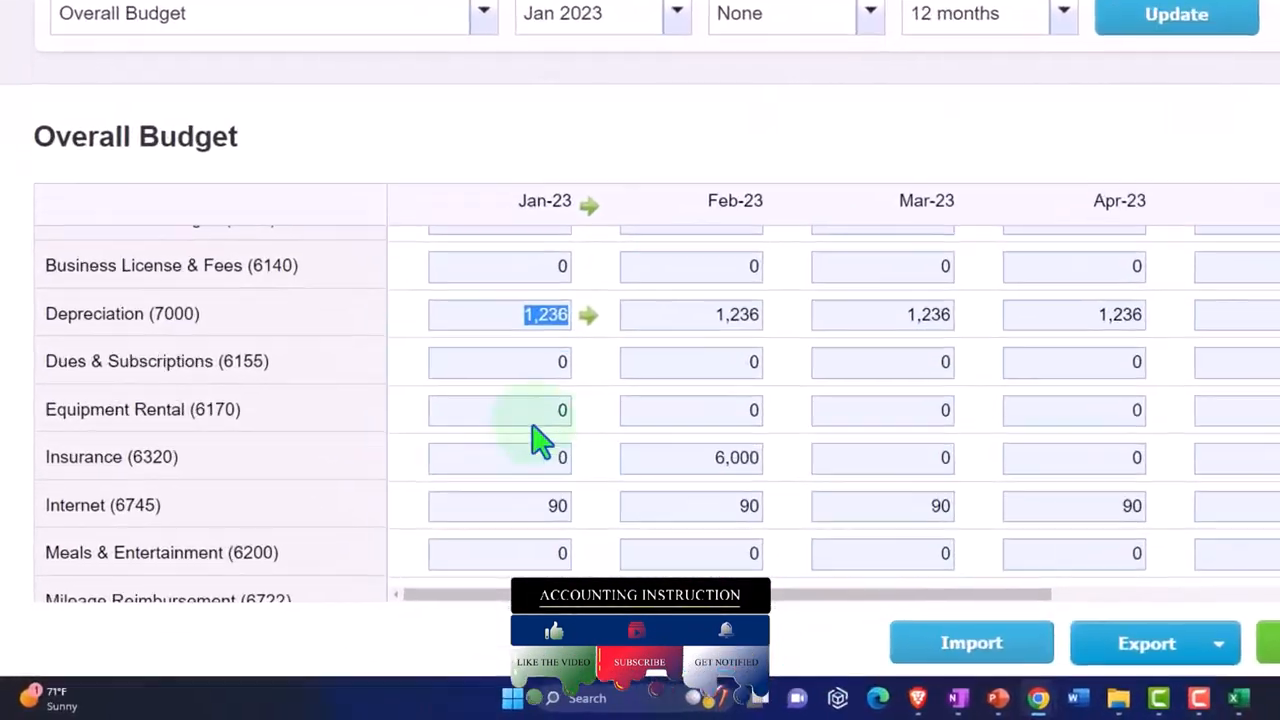
{"action": "scroll", "scroll_direction": "down", "scroll_amount": 3}
{"action": "type", "text": "7"}
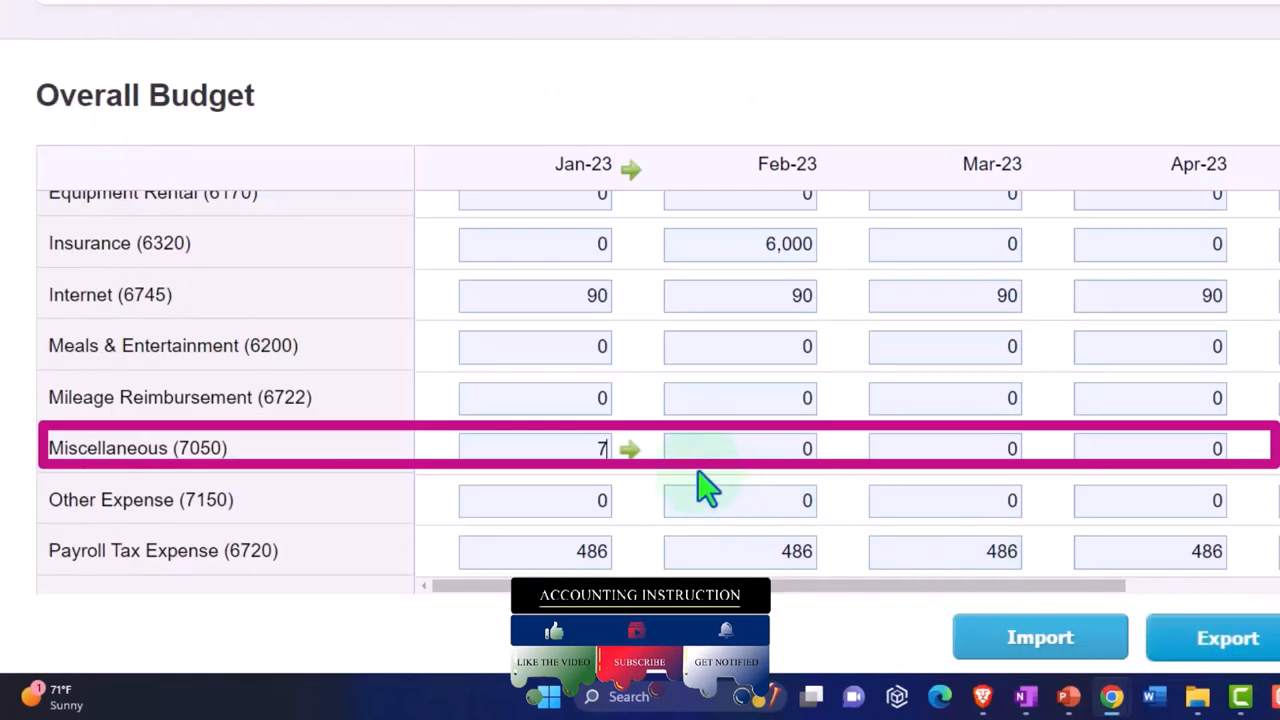
Spread 75 across all Miscellaneous months; review Net Profit: January 1,706, February (2,629).
{"action": "left_click", "coordinate": [630, 448]}
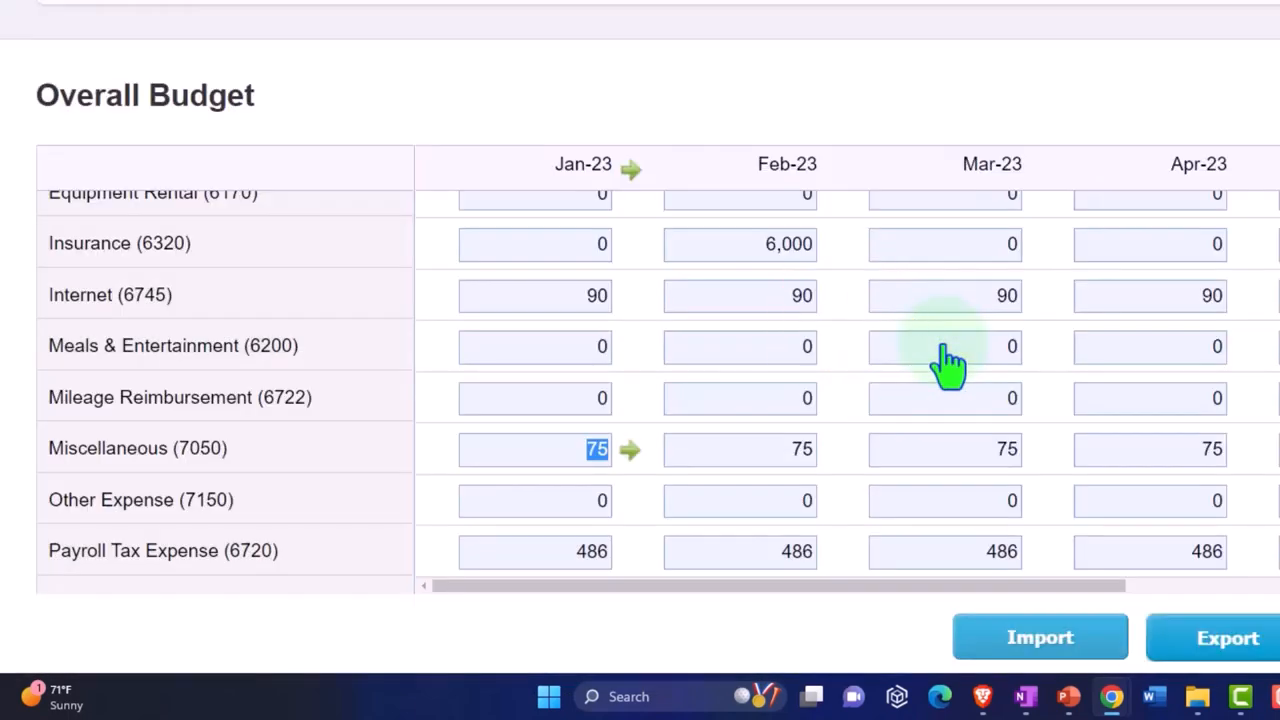
{"action": "scroll", "scroll_direction": "down", "scroll_amount": 3}
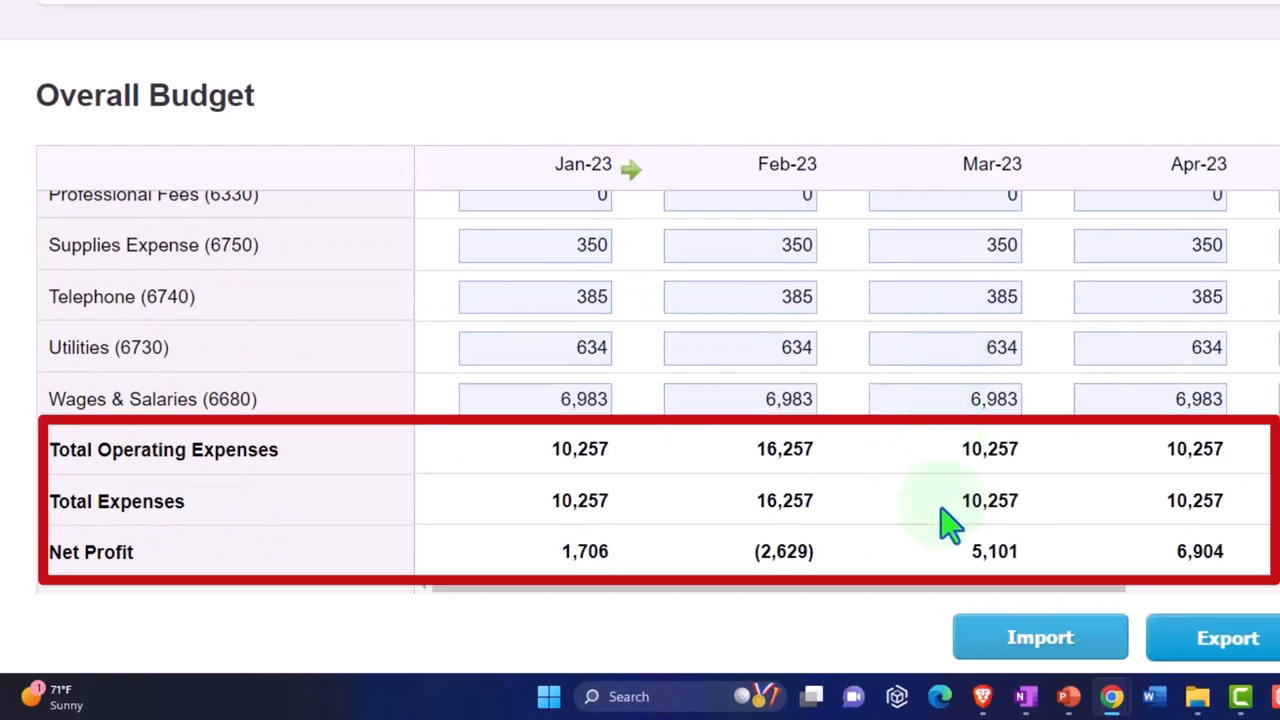
{"action": "mouse_move", "coordinate": [535, 495]}
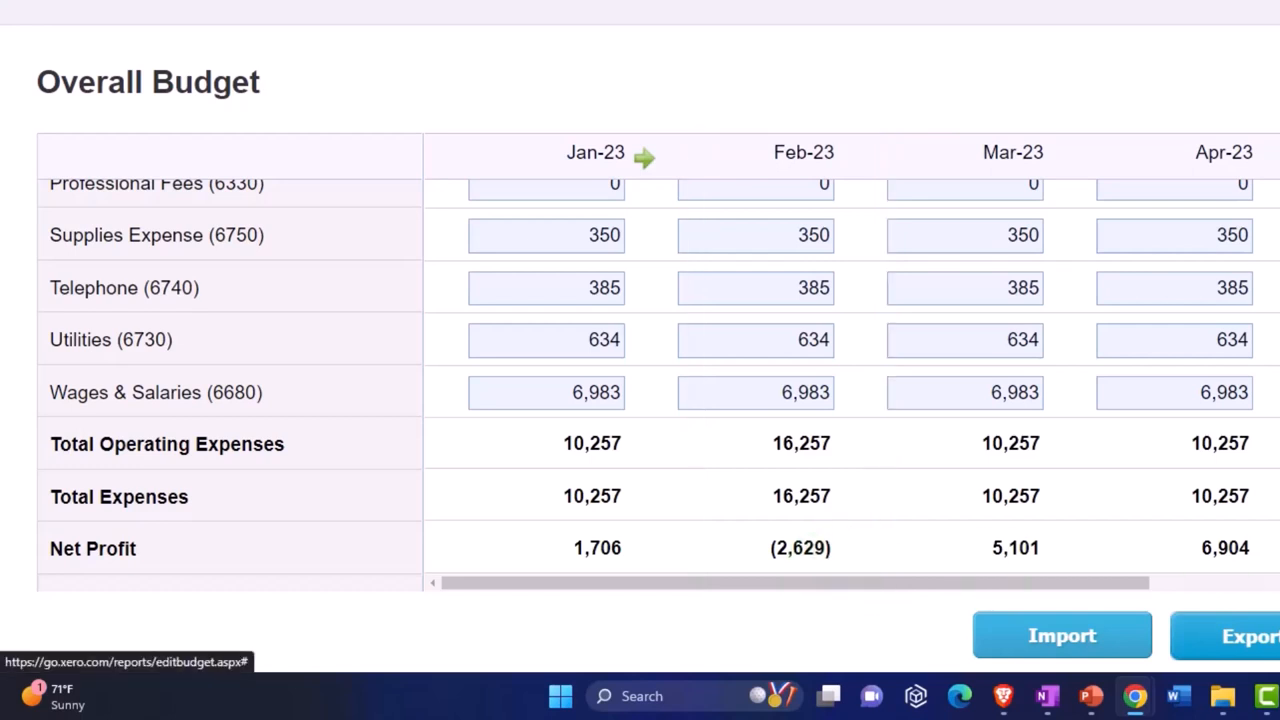
{"action": "scroll", "scroll_direction": "up", "scroll_amount": 3}
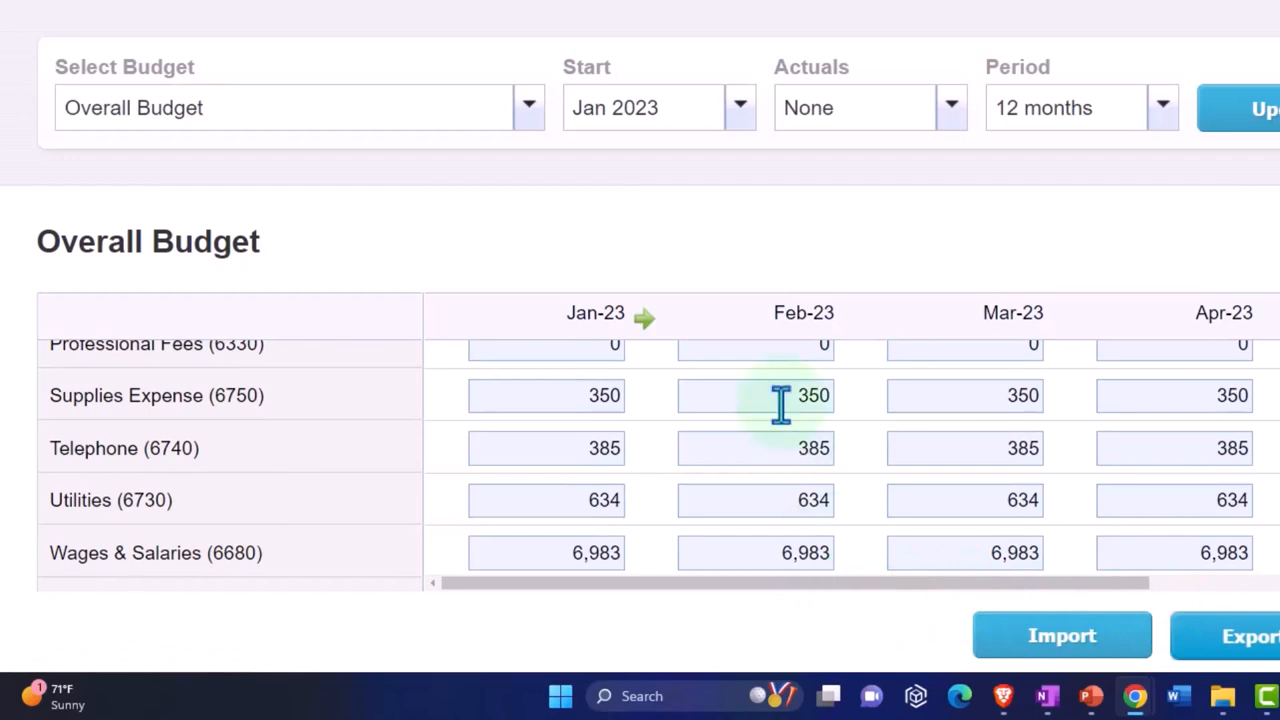
{"action": "scroll", "scroll_direction": "down", "scroll_amount": 3}
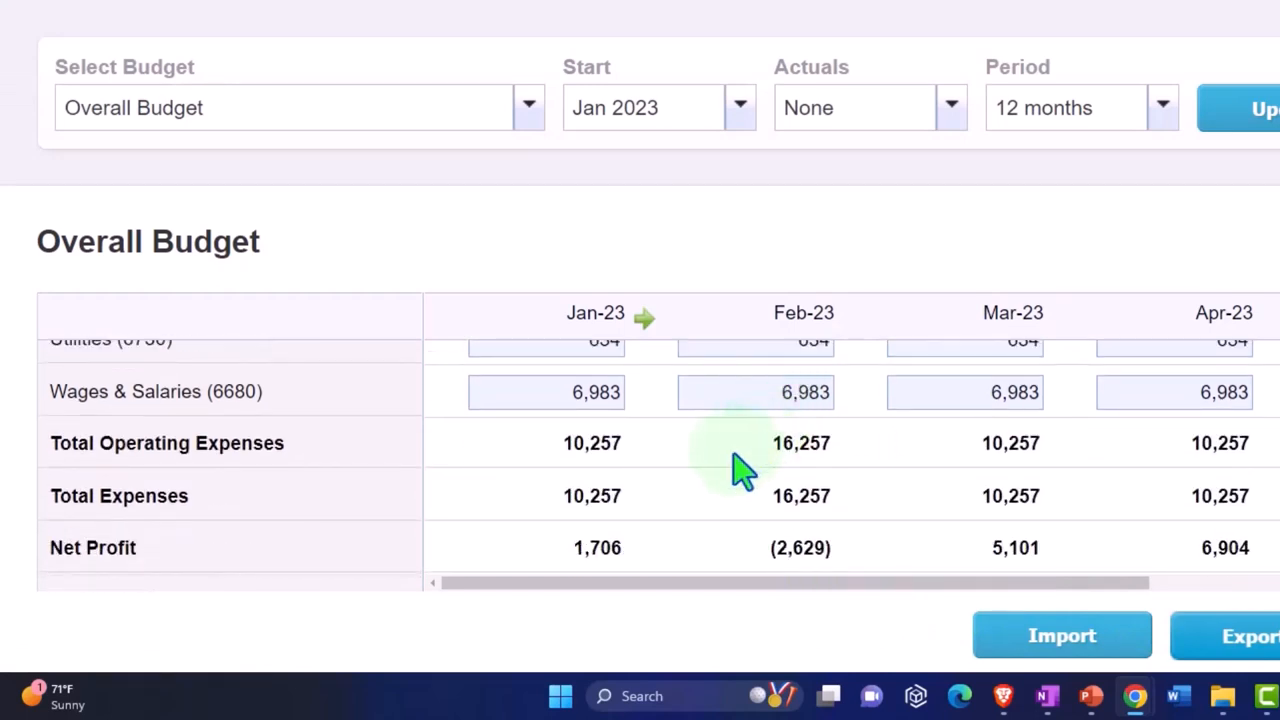